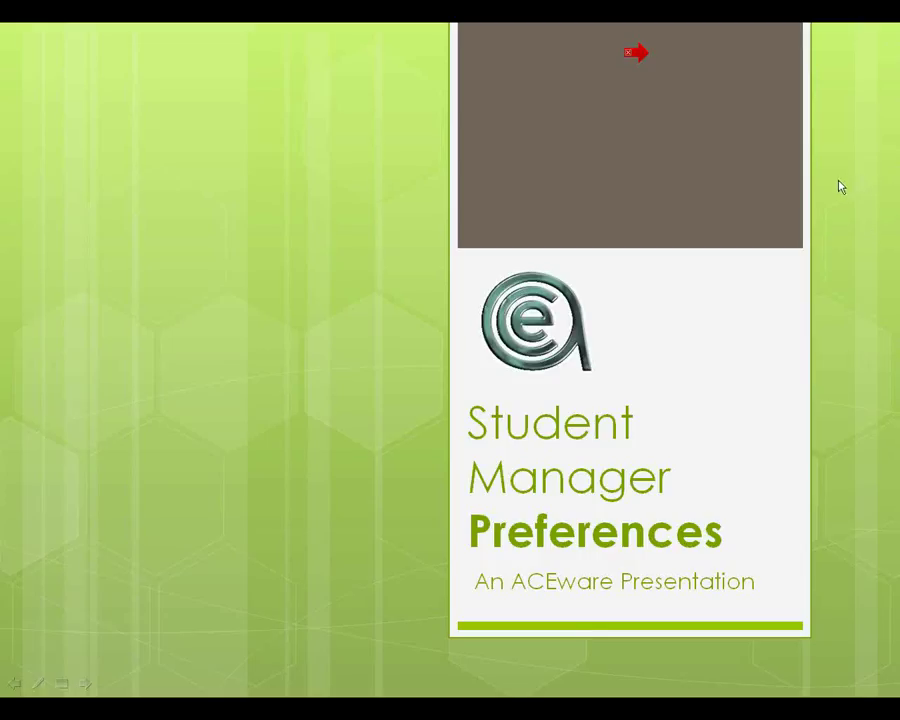
mouse_move(344, 552)
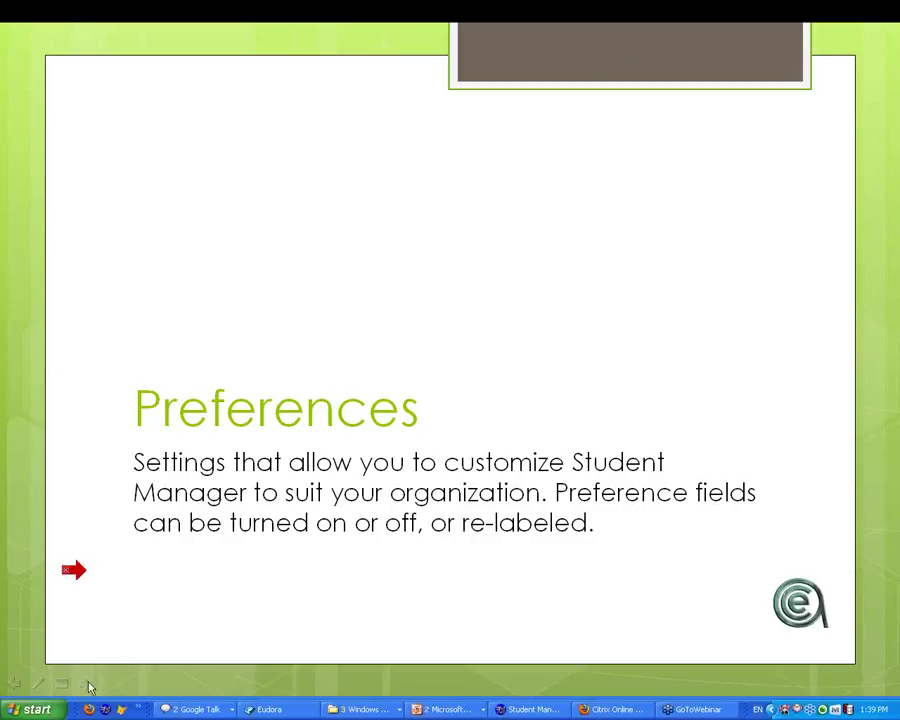
mouse_move(268, 642)
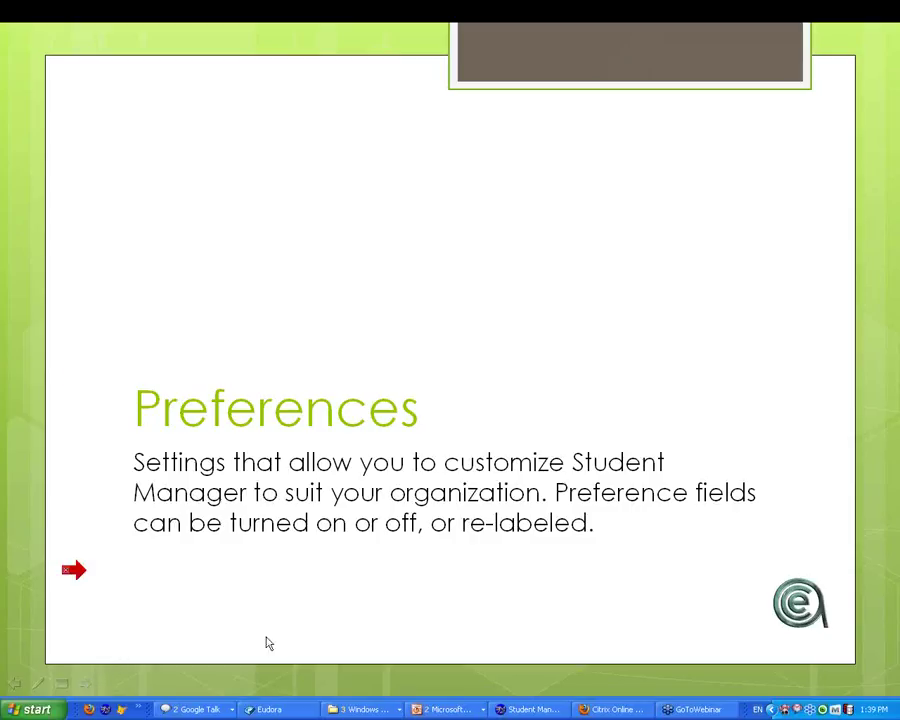
mouse_move(888, 38)
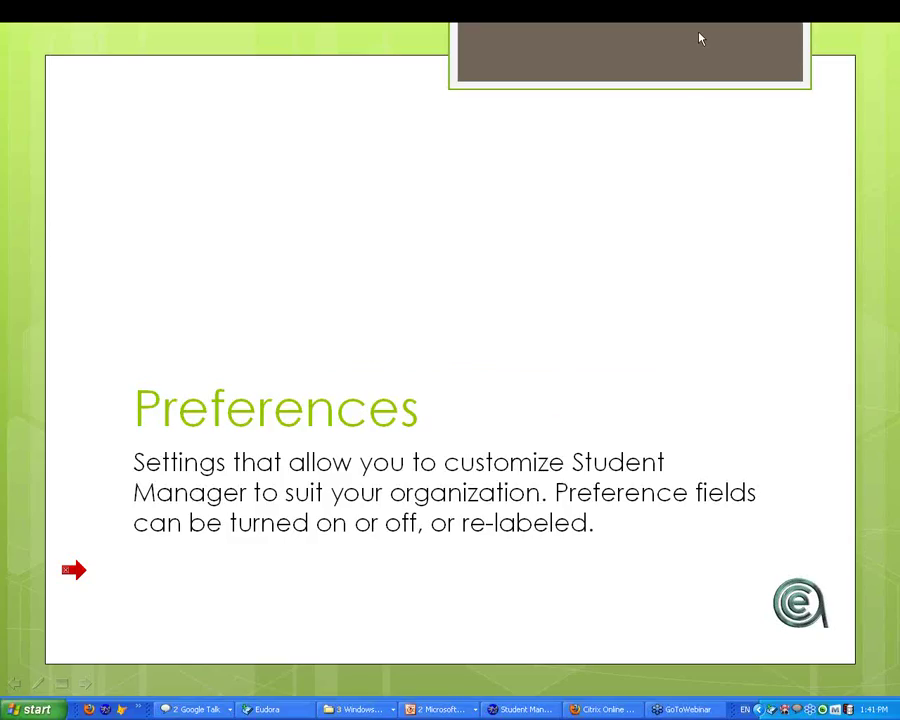
mouse_move(410, 524)
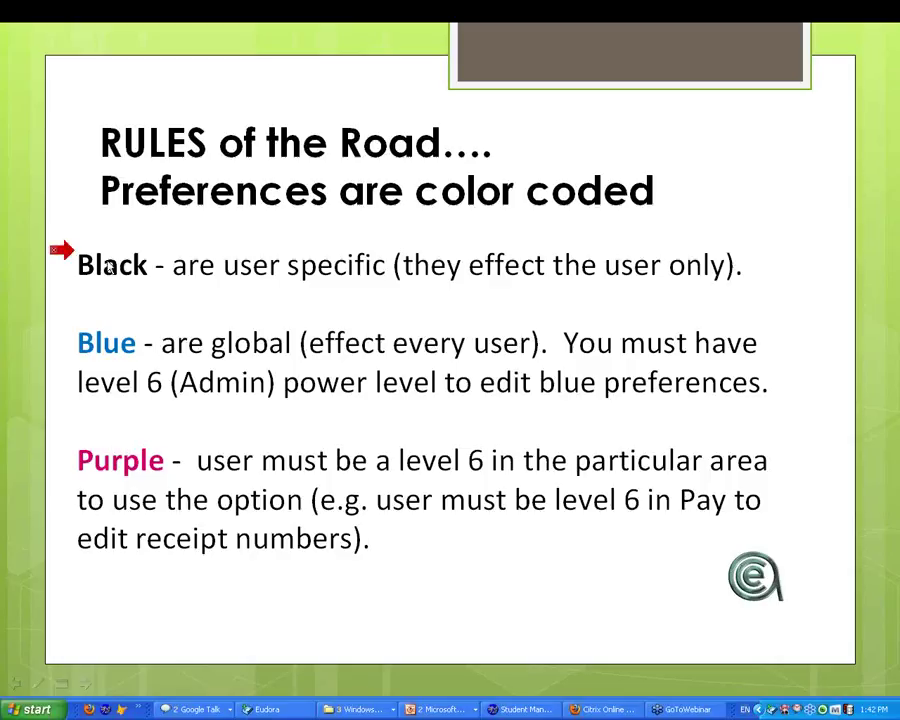
mouse_move(144, 288)
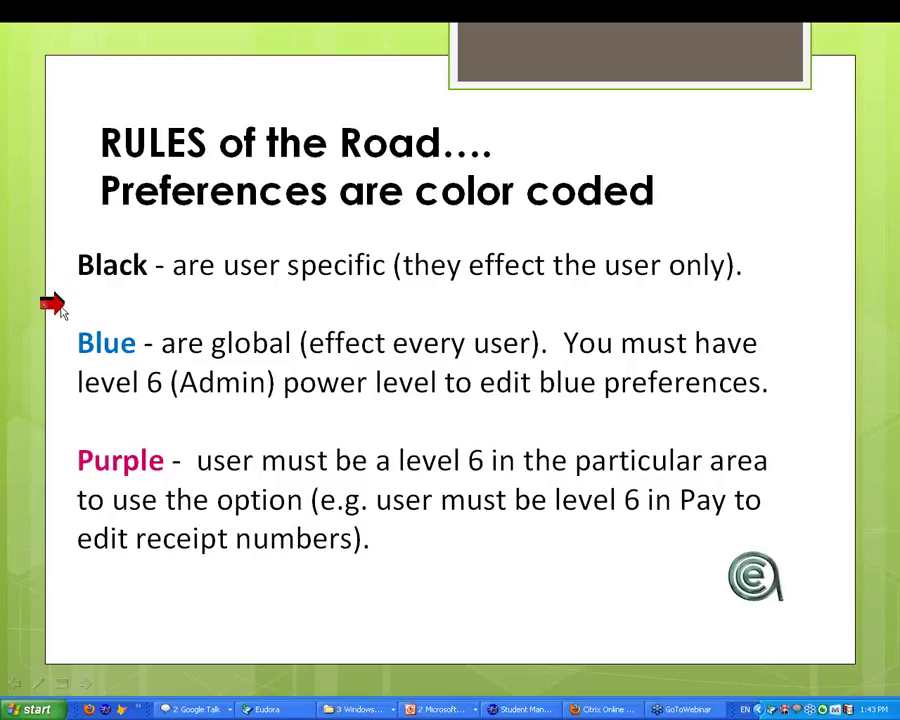
mouse_move(62, 350)
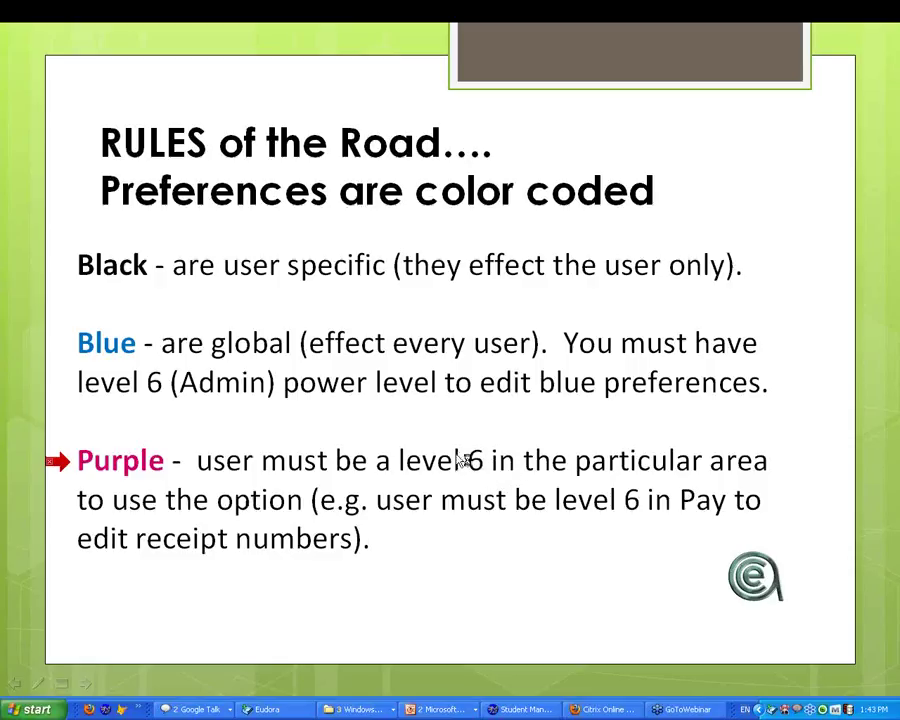
mouse_move(478, 468)
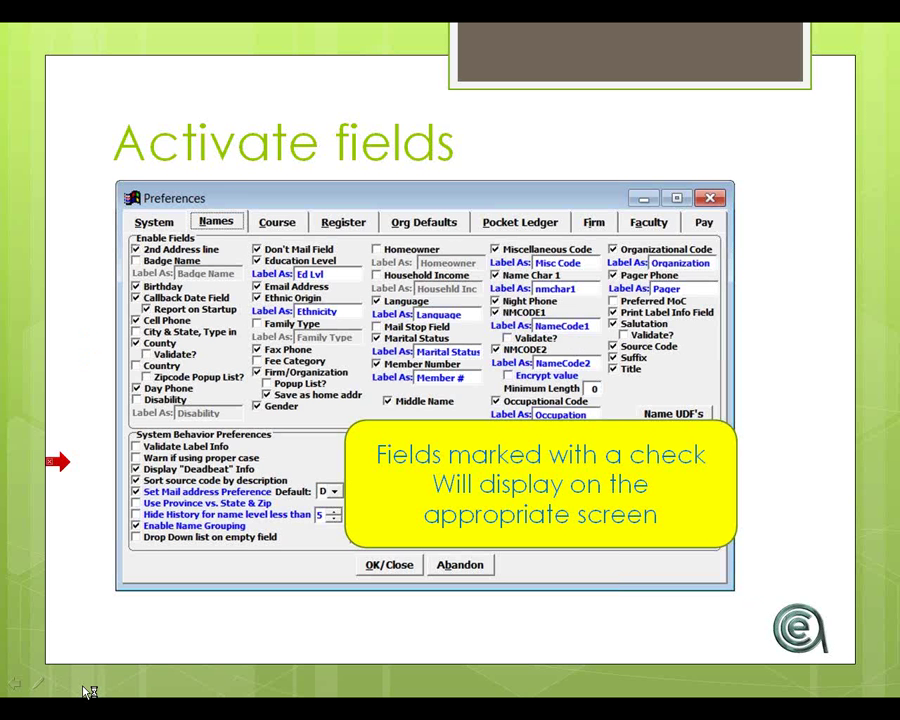
mouse_move(124, 652)
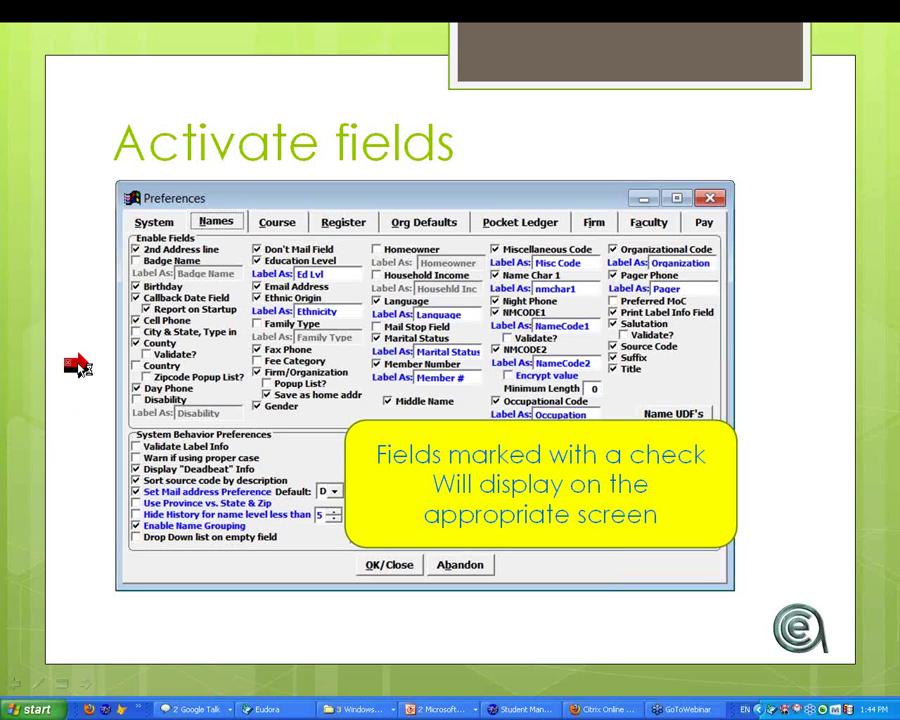
mouse_move(120, 248)
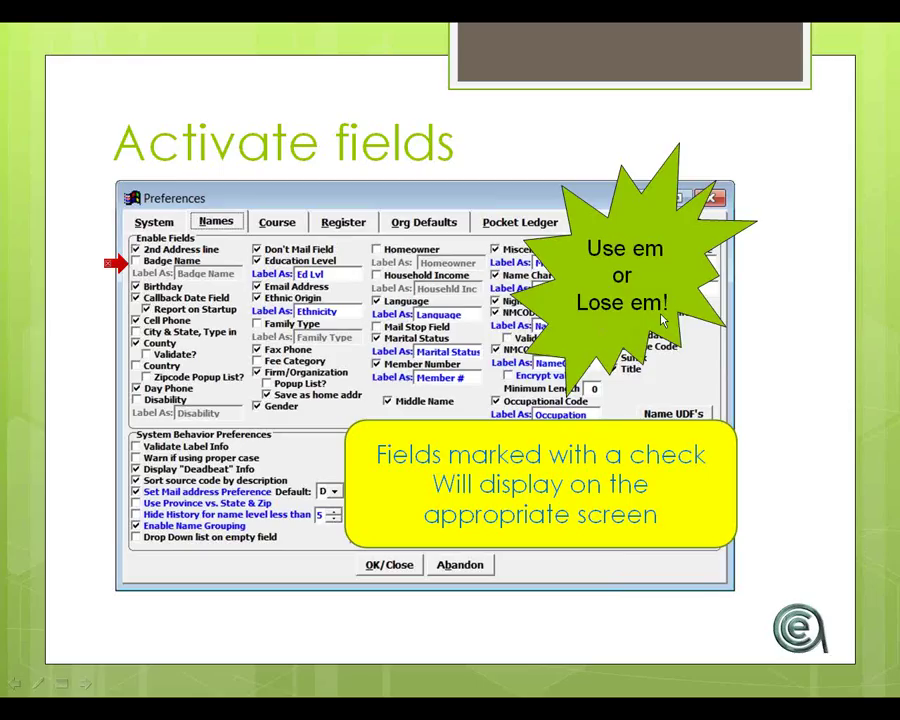
mouse_move(664, 320)
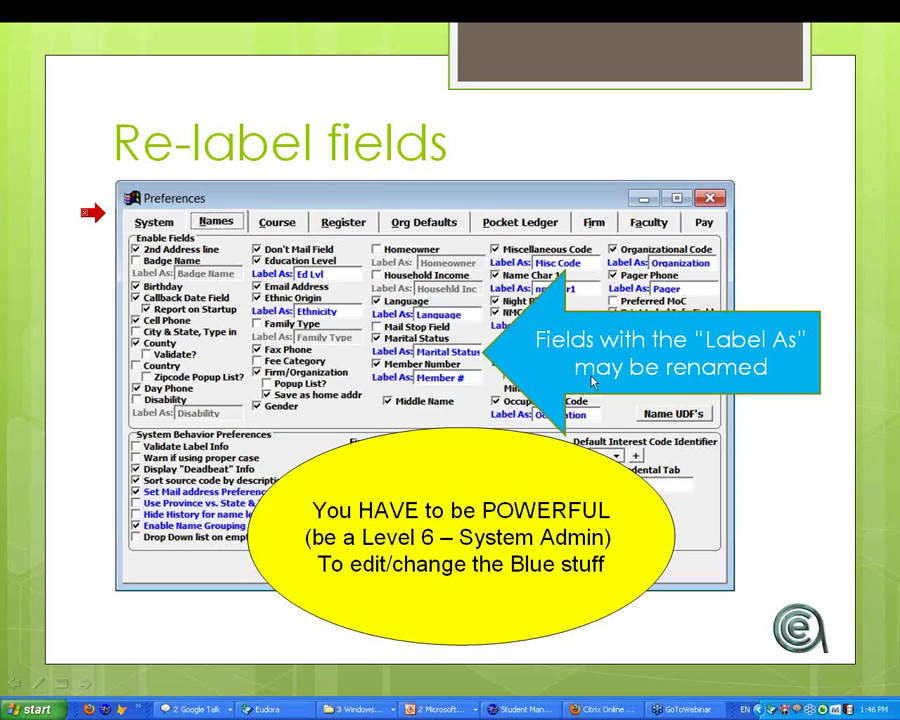
mouse_move(580, 418)
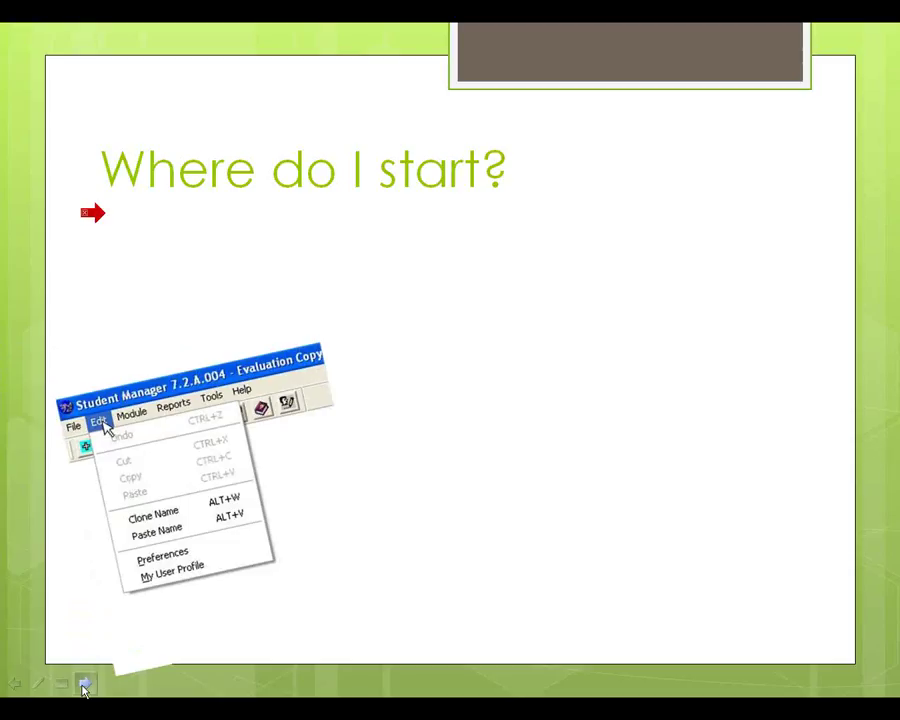
mouse_move(176, 568)
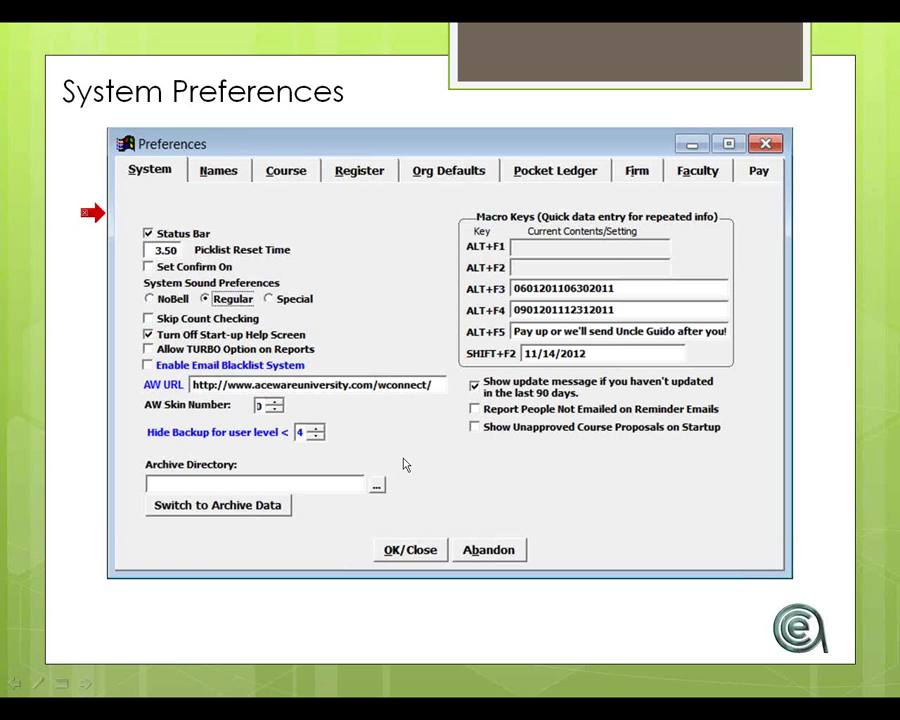
mouse_move(392, 466)
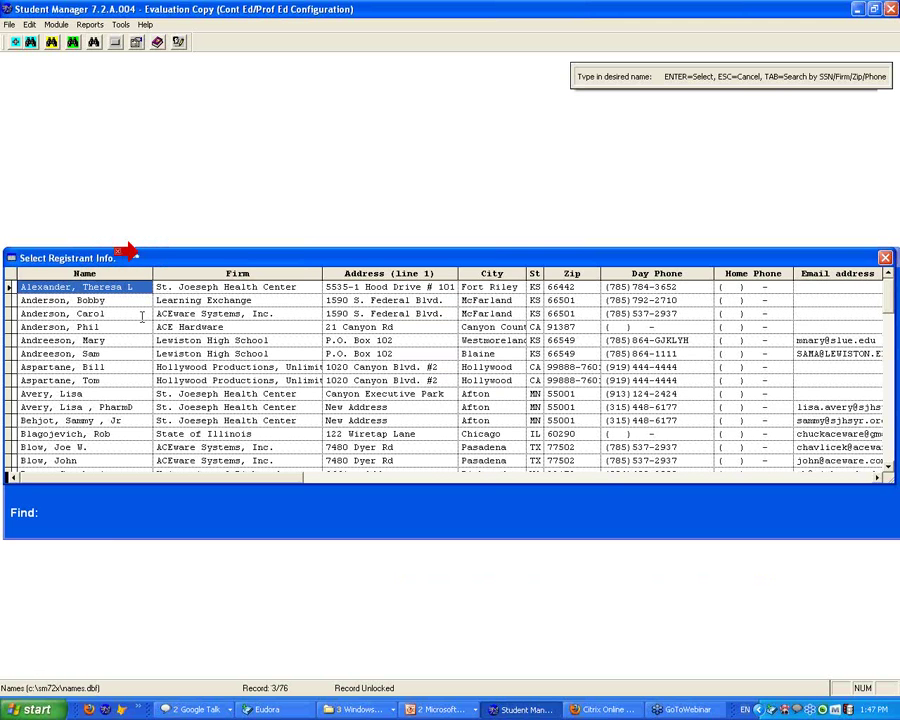
Step: Look up the name 'HAV' to trigger its Name Comments pop-up and dismiss it with OK
text(HAV)
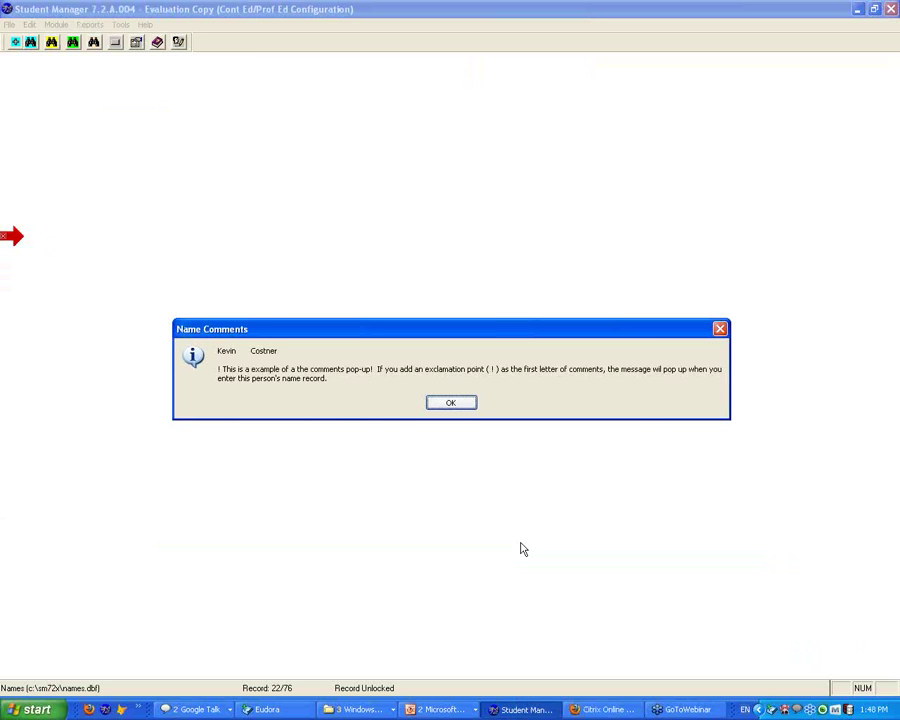
click(450, 402)
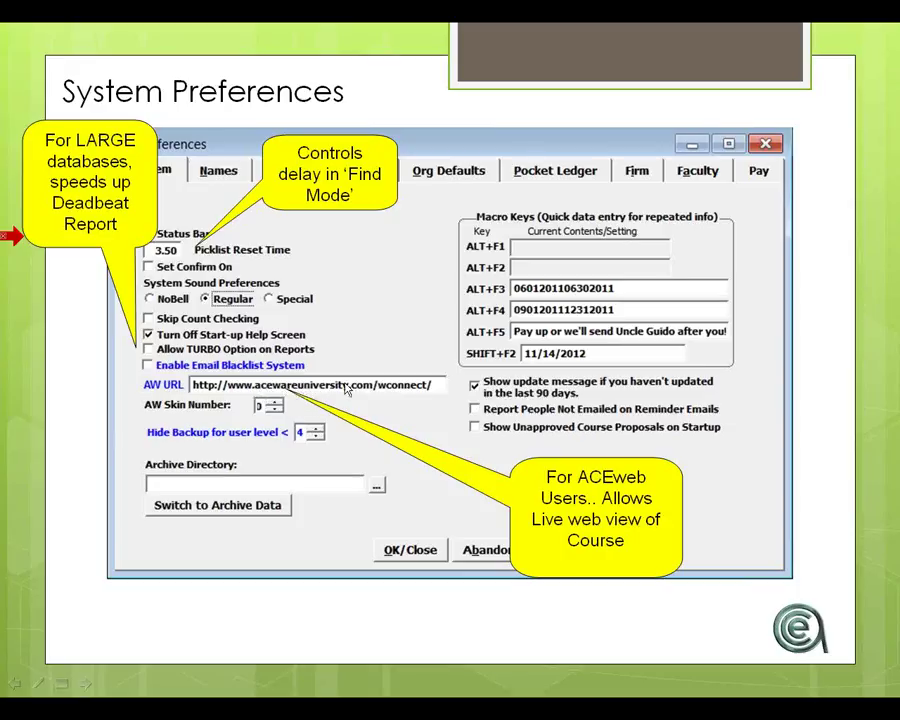
mouse_move(436, 390)
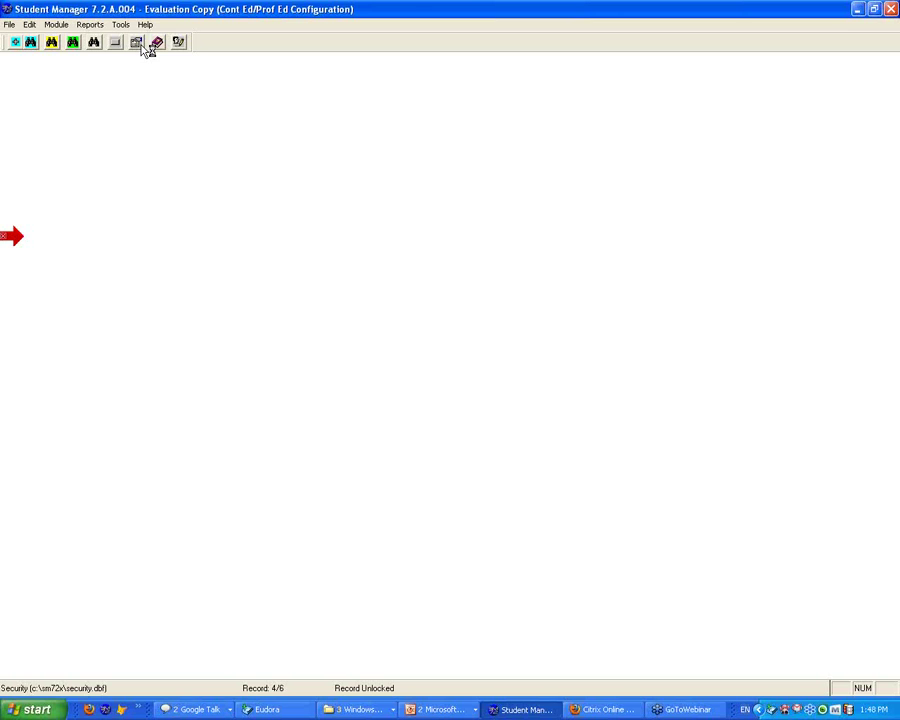
Step: Look up course '12F' and launch its ACEweb Course Status Page preview from the ACEweb Info tab
click(136, 42)
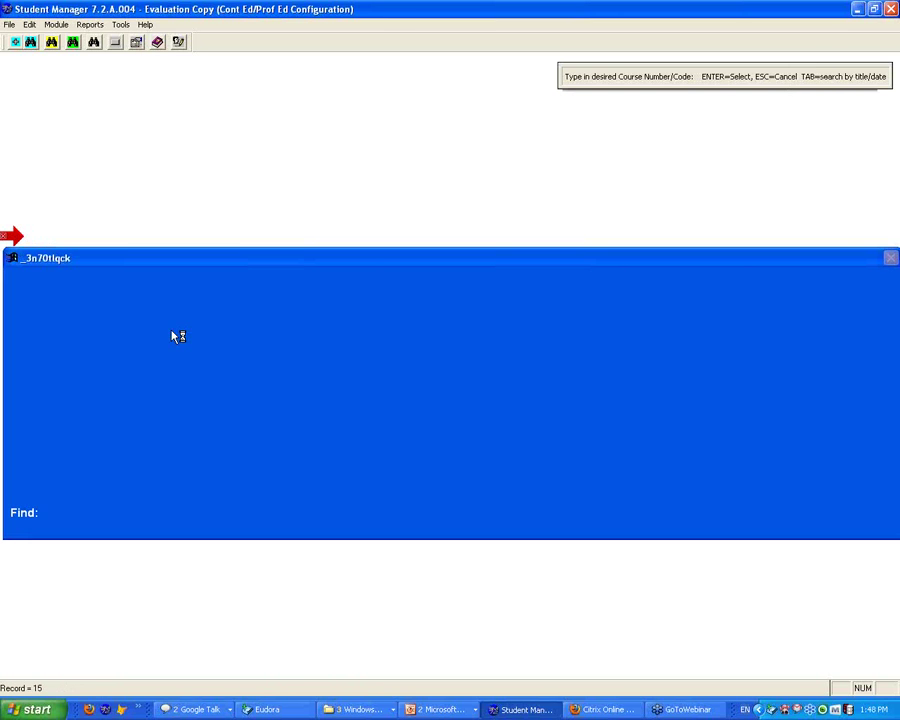
text(12F)
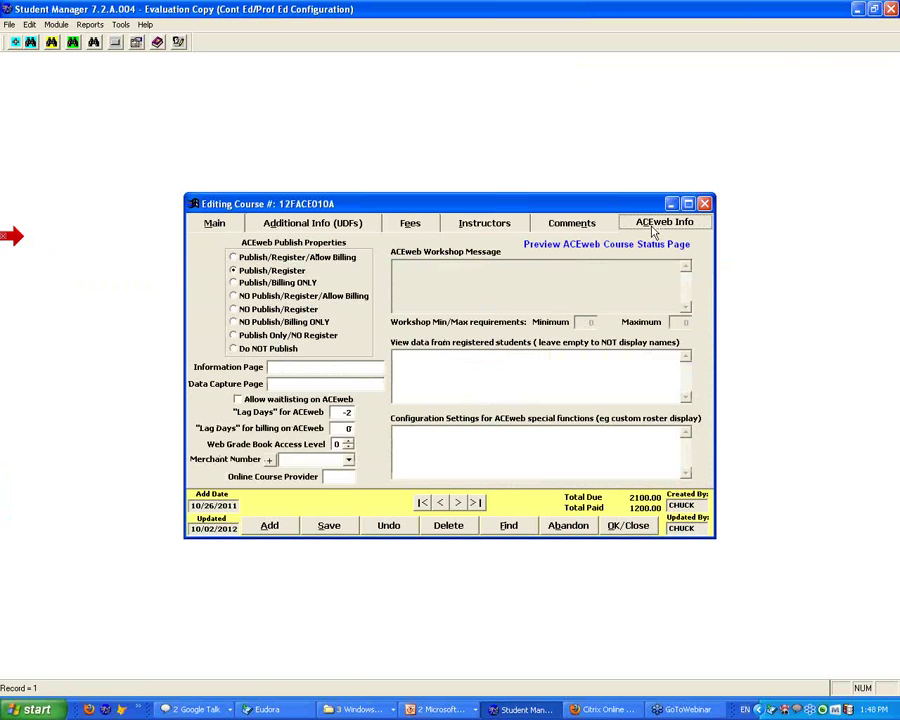
mouse_move(560, 250)
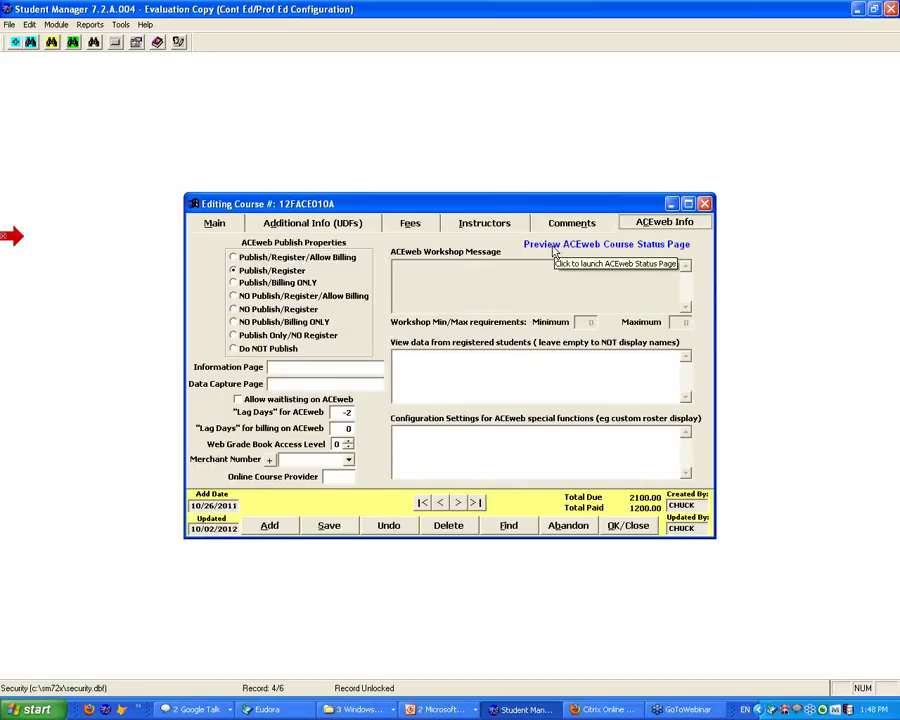
mouse_move(552, 252)
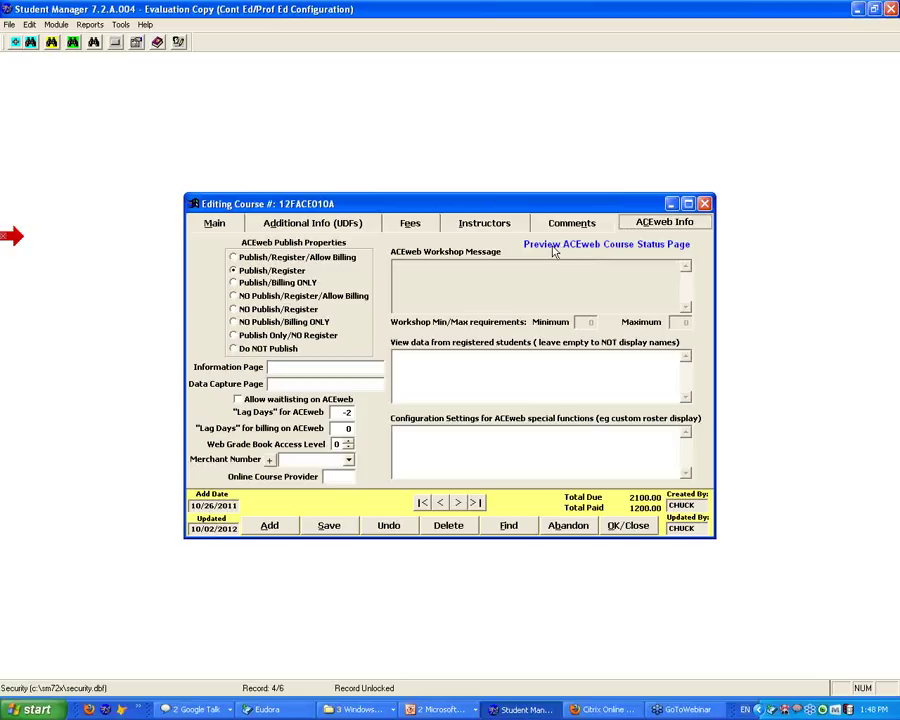
click(604, 244)
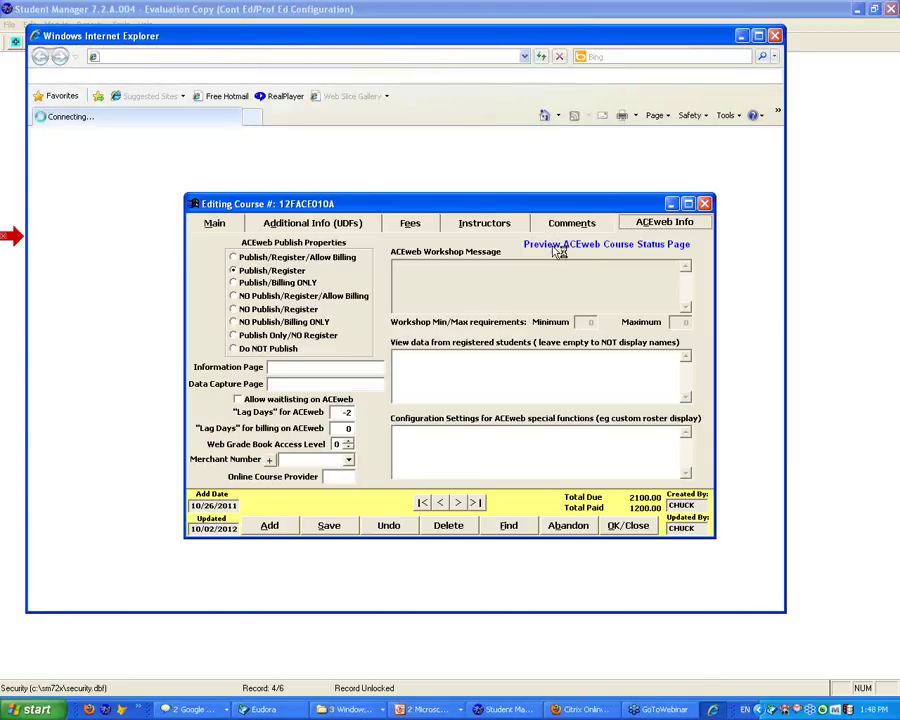
Step: Let the ACEweb University course page load, declining to make Internet Explorer the default browser
click(604, 244)
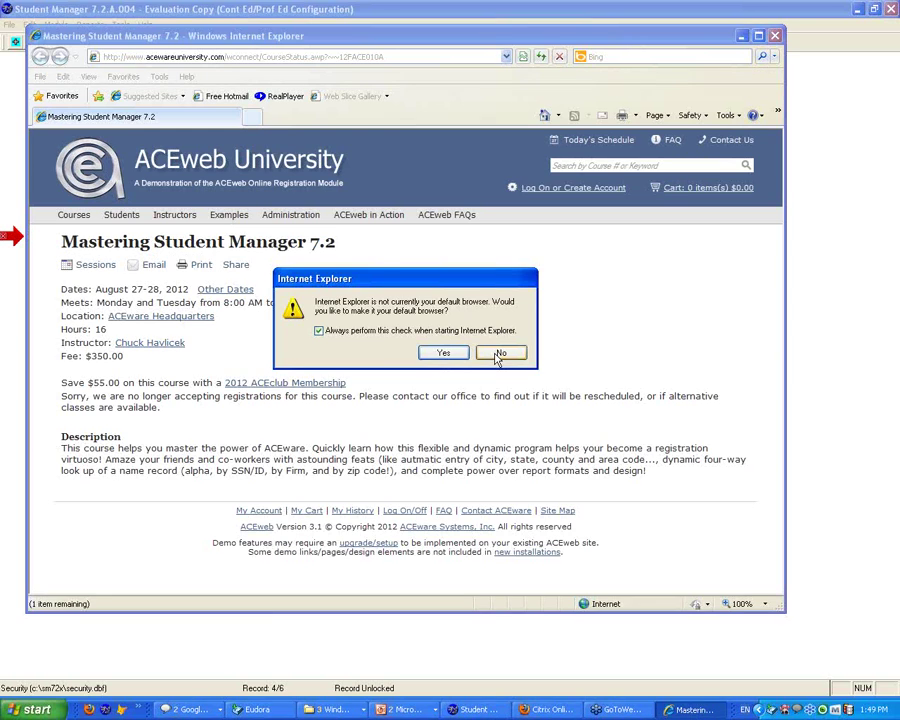
click(500, 352)
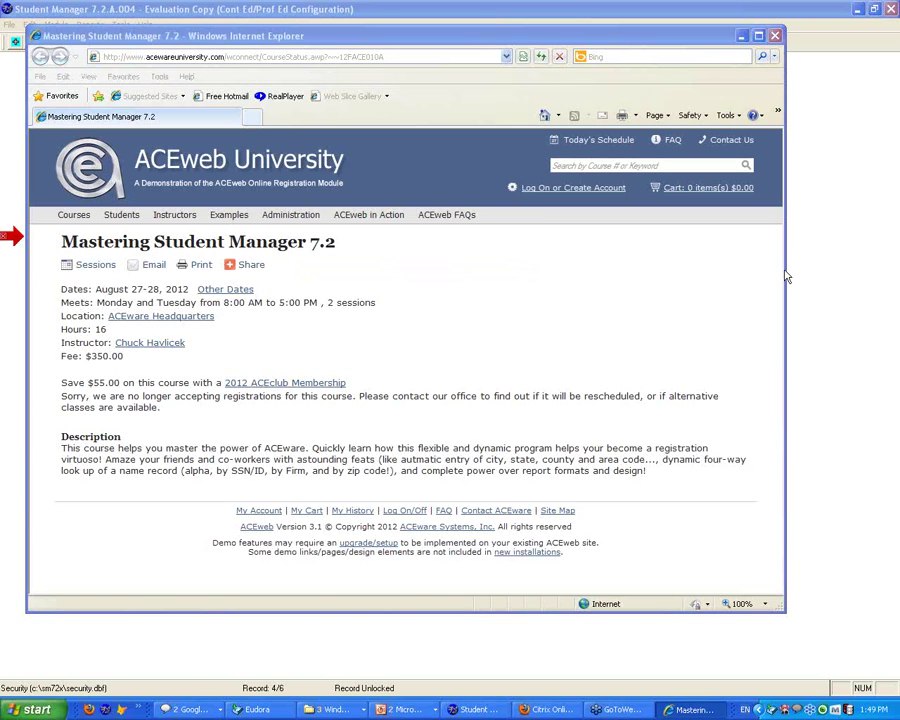
mouse_move(472, 364)
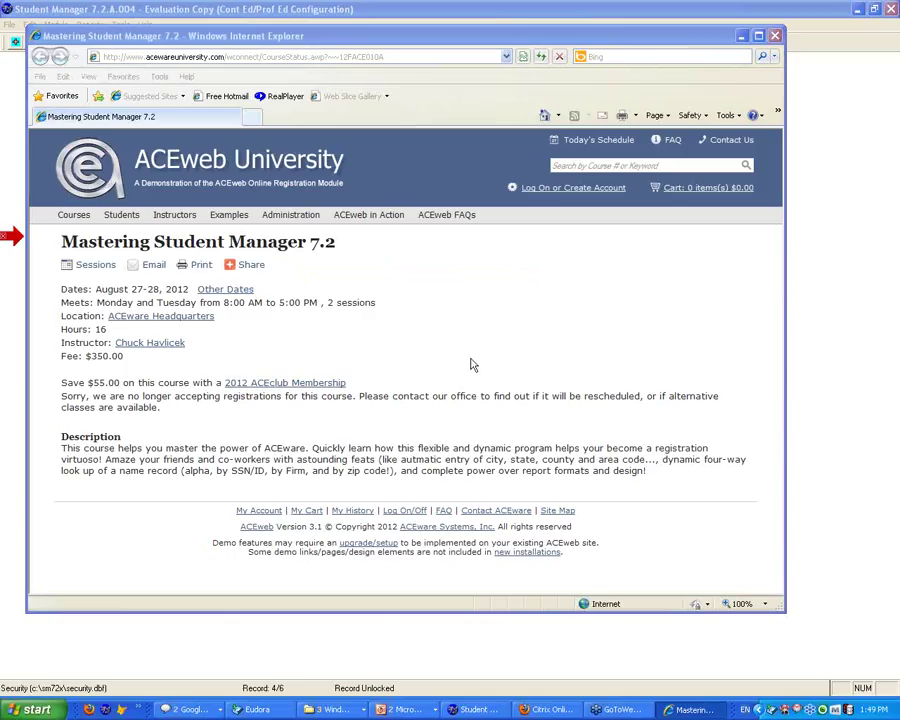
mouse_move(888, 278)
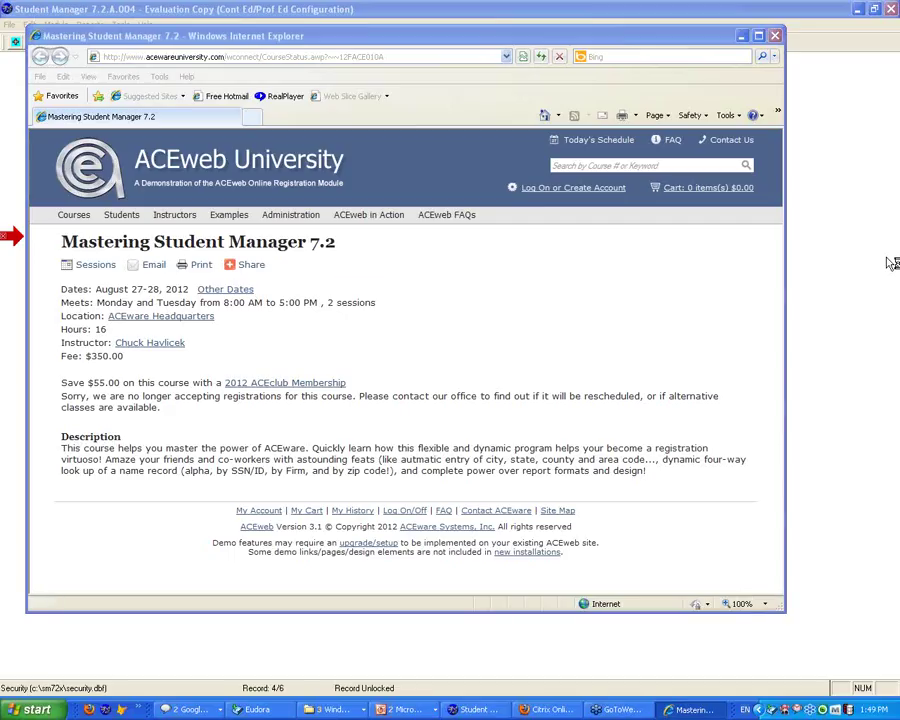
mouse_move(888, 264)
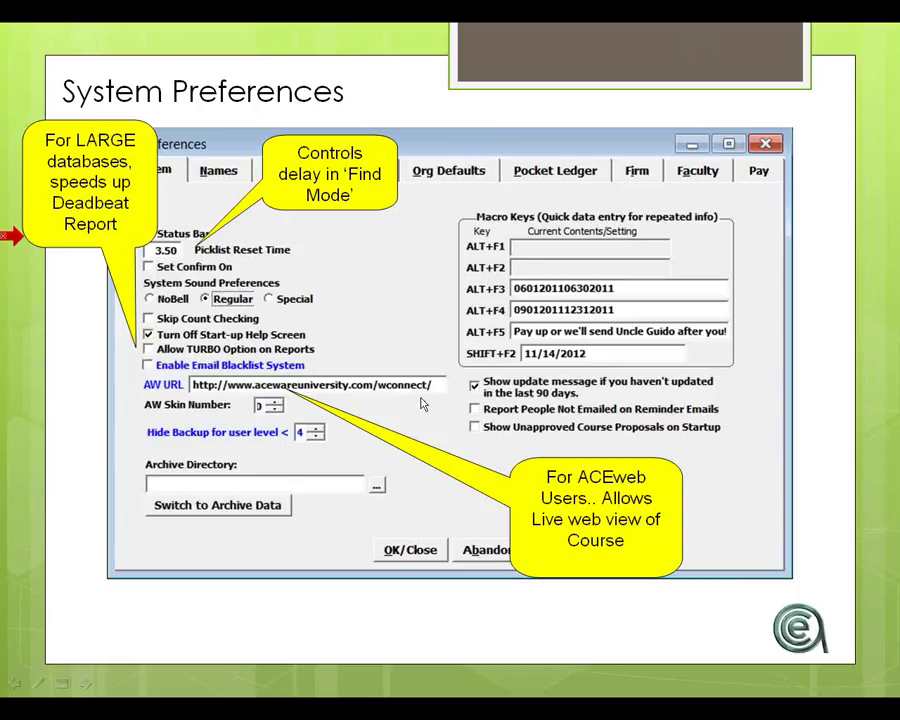
mouse_move(428, 404)
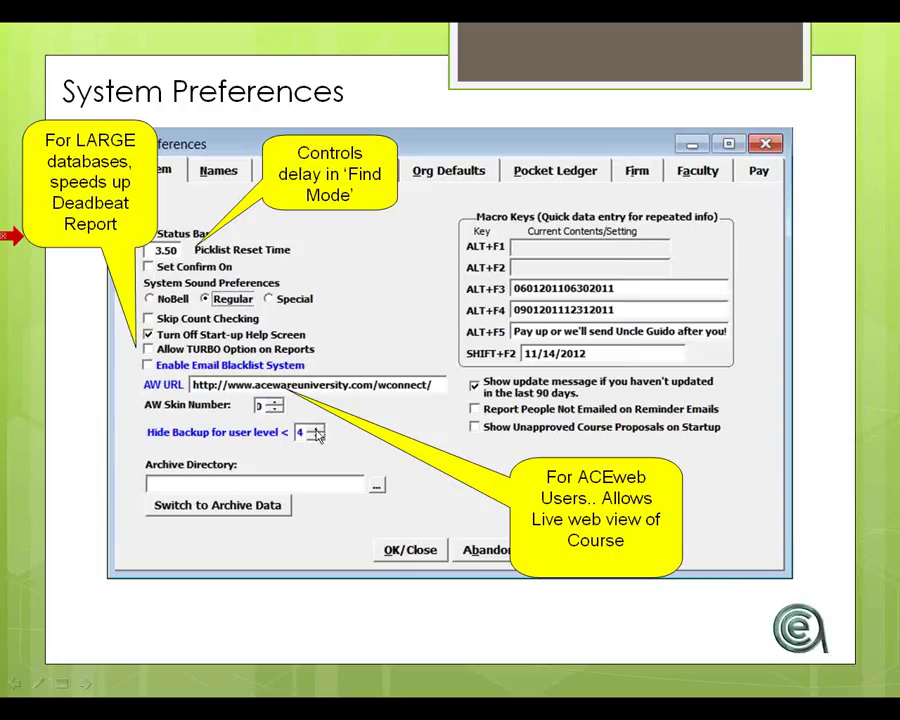
mouse_move(340, 504)
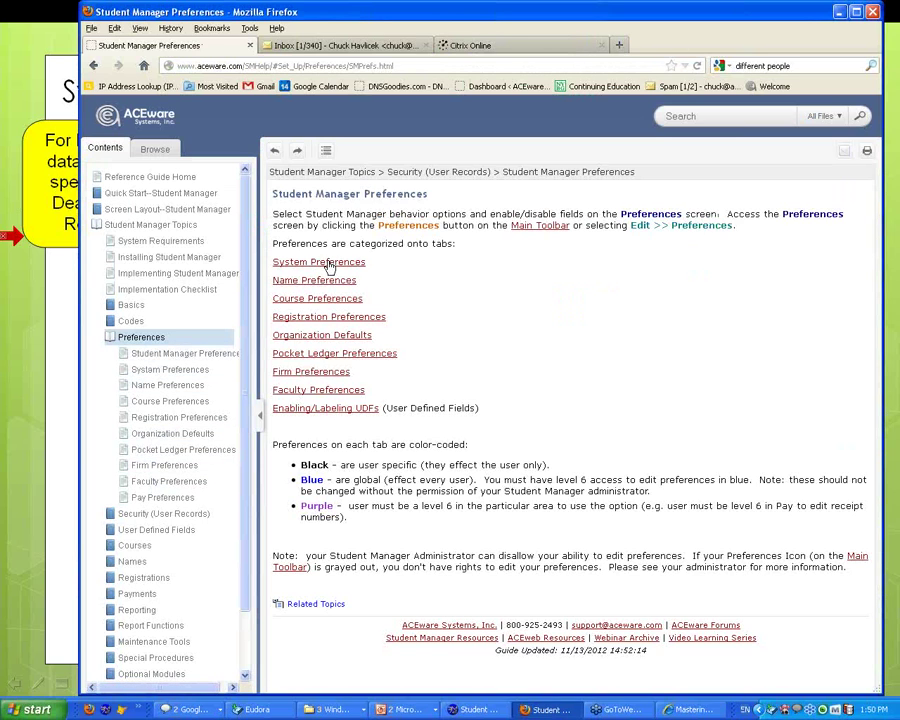
Step: Open the System Preferences help topic from the Student Manager Preferences help page
click(318, 260)
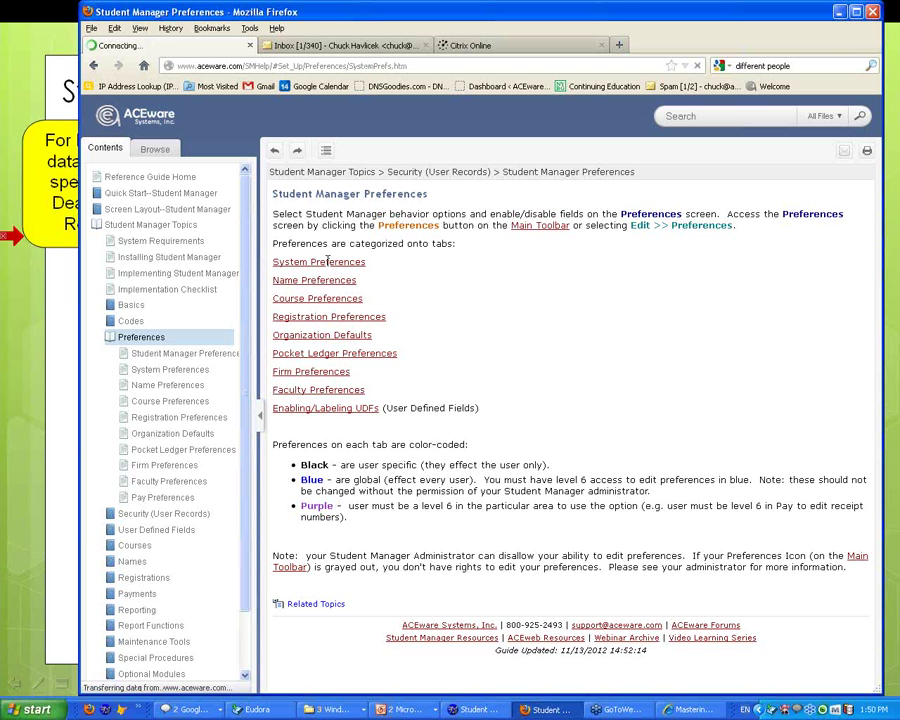
click(318, 260)
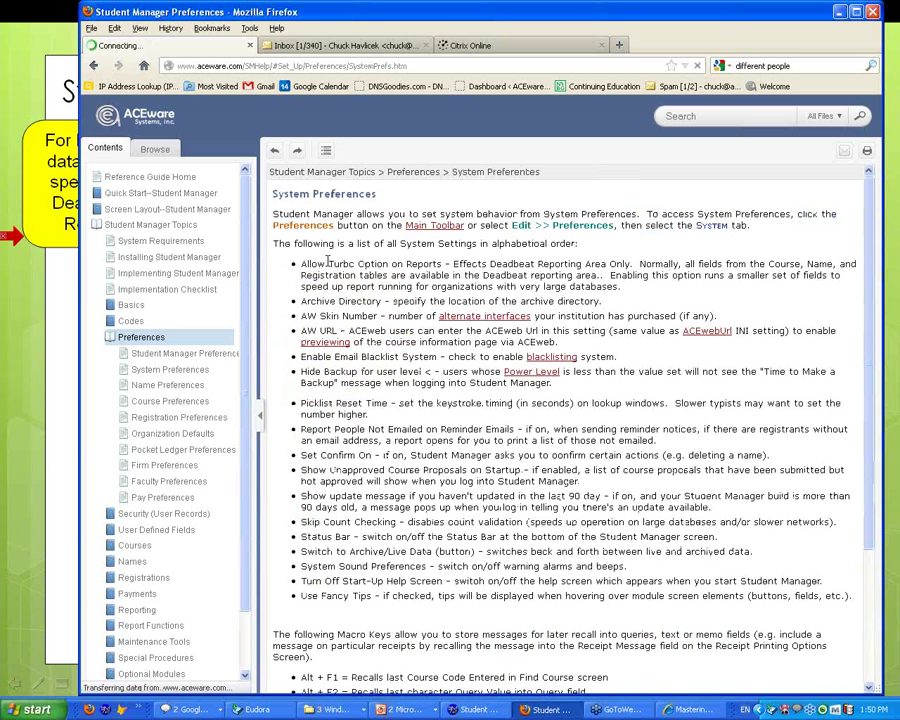
click(302, 224)
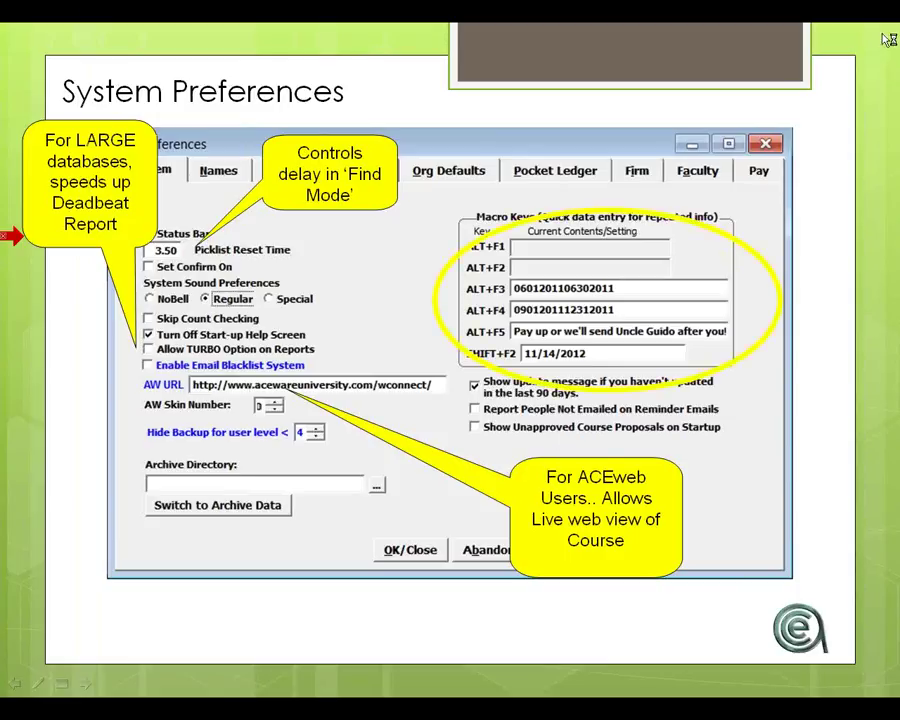
mouse_move(784, 276)
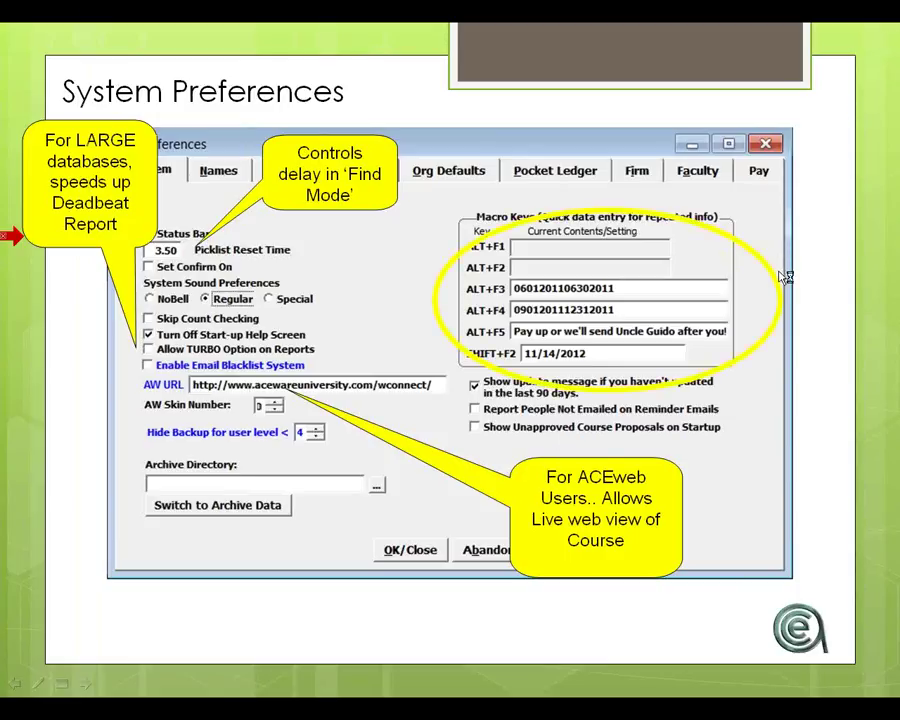
mouse_move(632, 316)
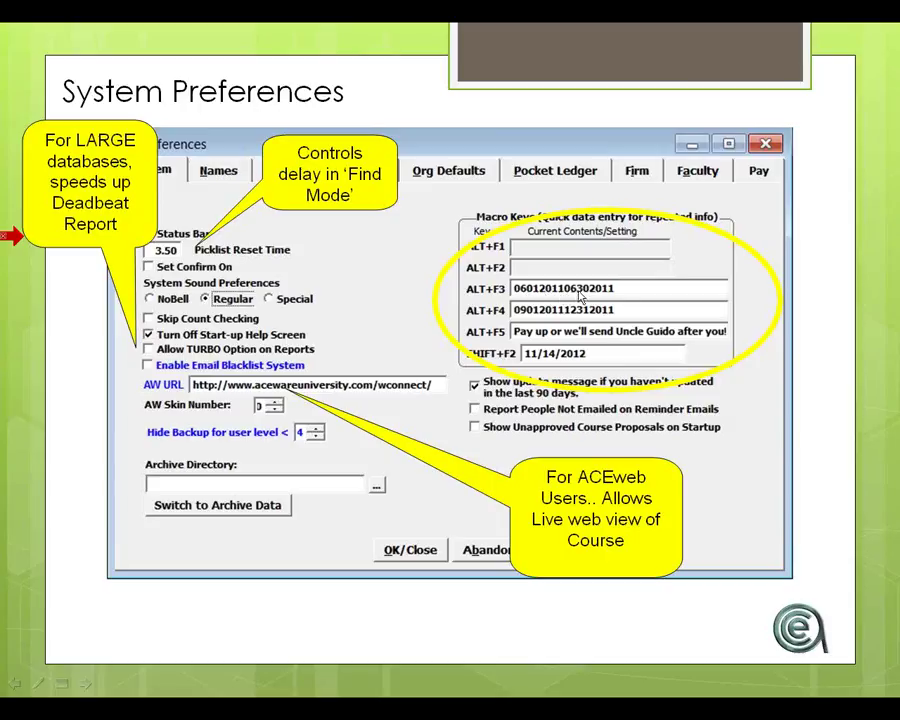
mouse_move(630, 302)
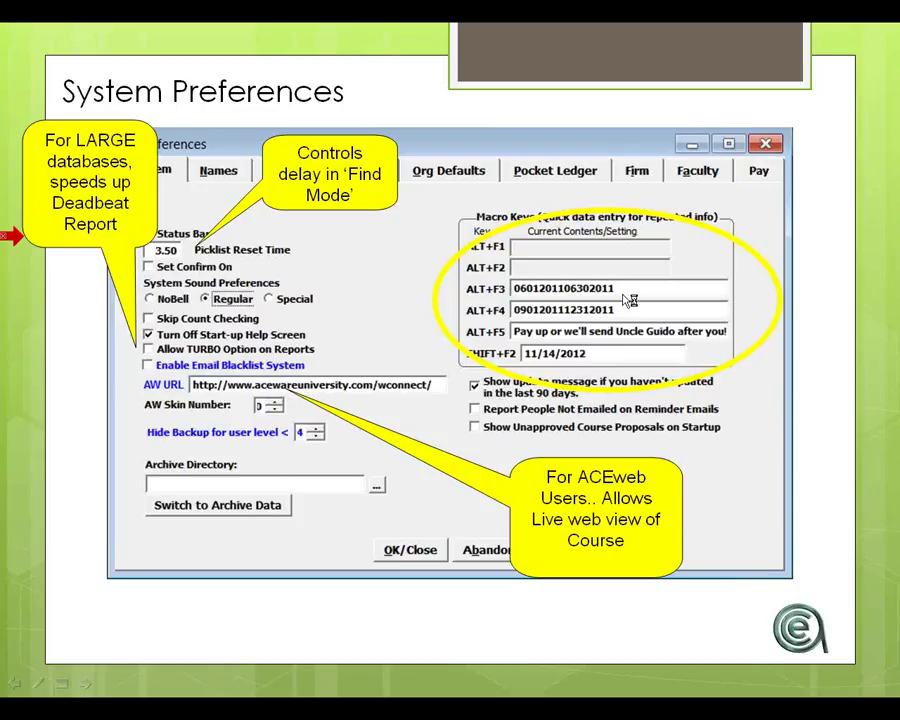
mouse_move(668, 300)
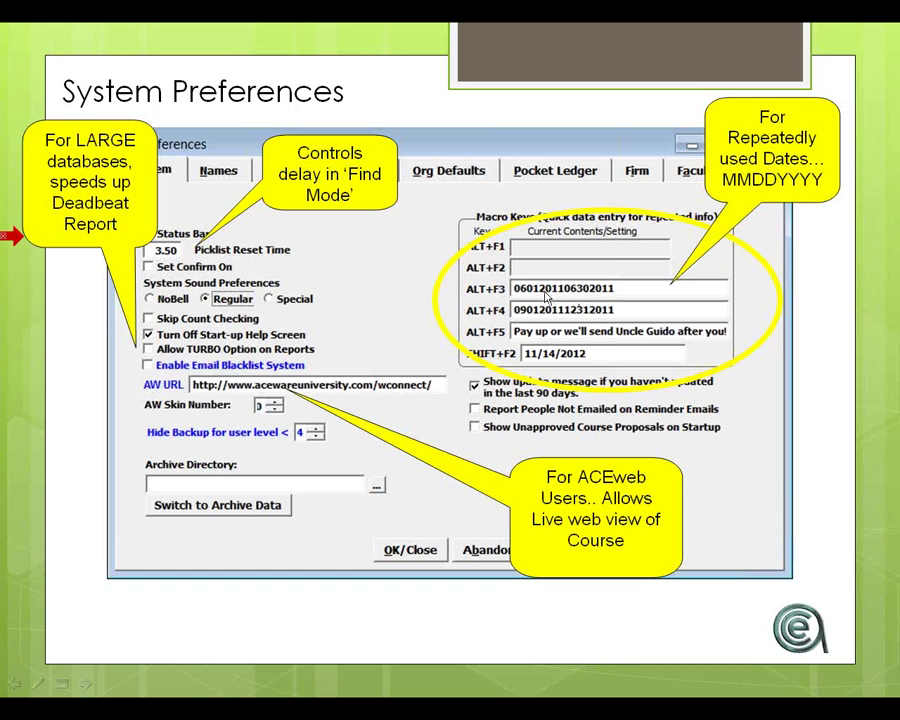
mouse_move(568, 298)
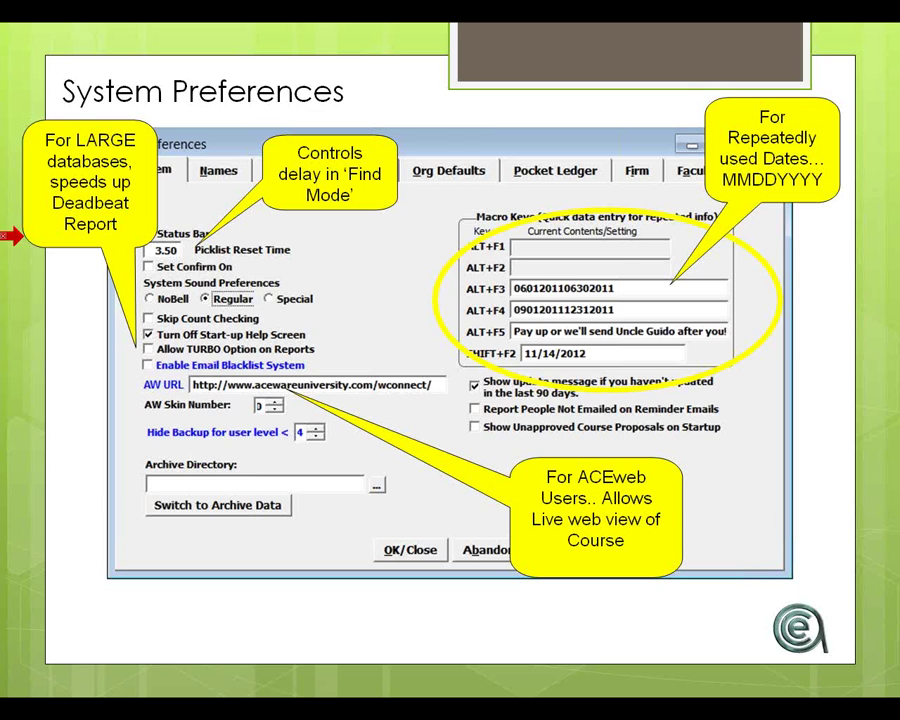
mouse_move(752, 200)
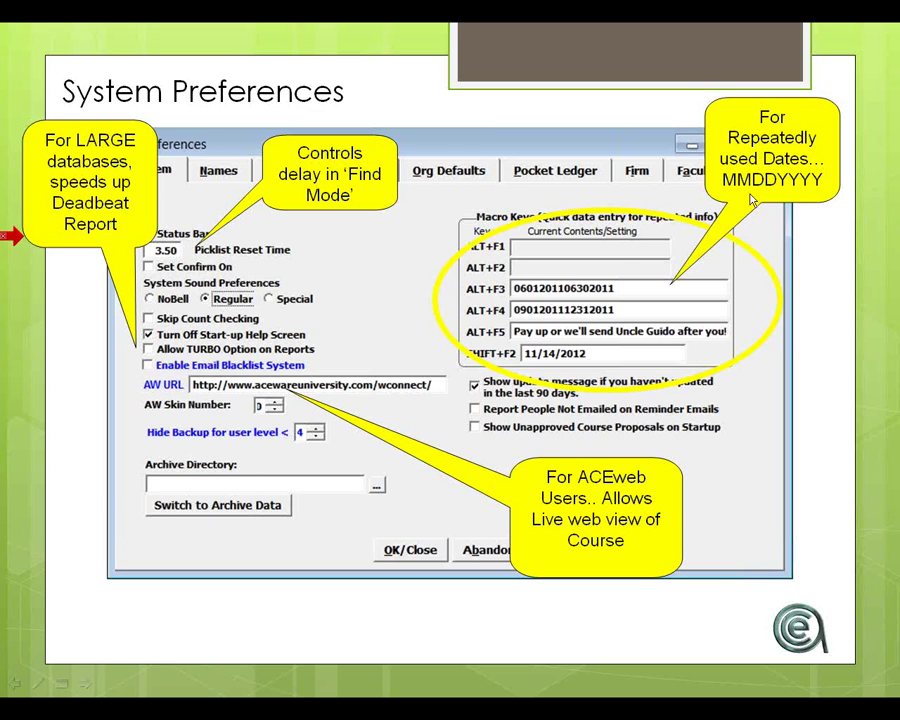
mouse_move(828, 188)
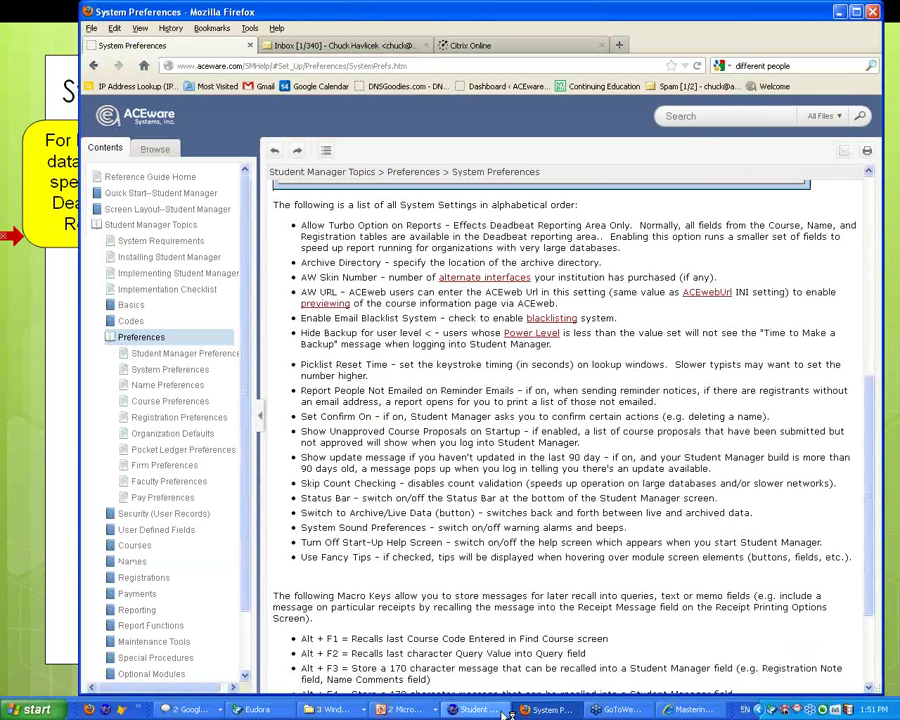
Step: Show the live Preferences screen, close it, and bring up the Reports > Accounting menu
click(474, 708)
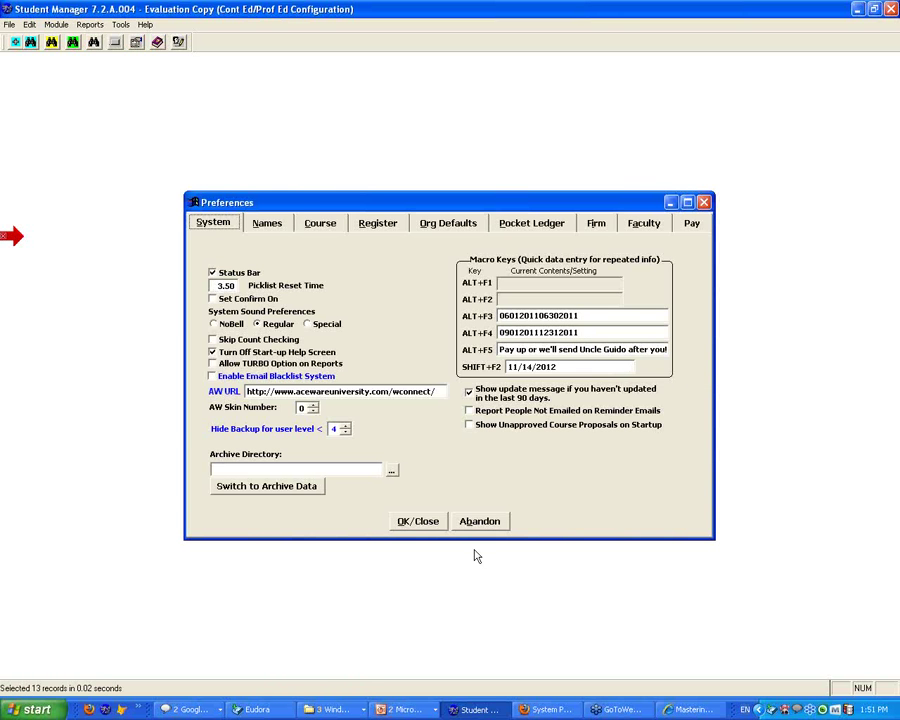
click(88, 24)
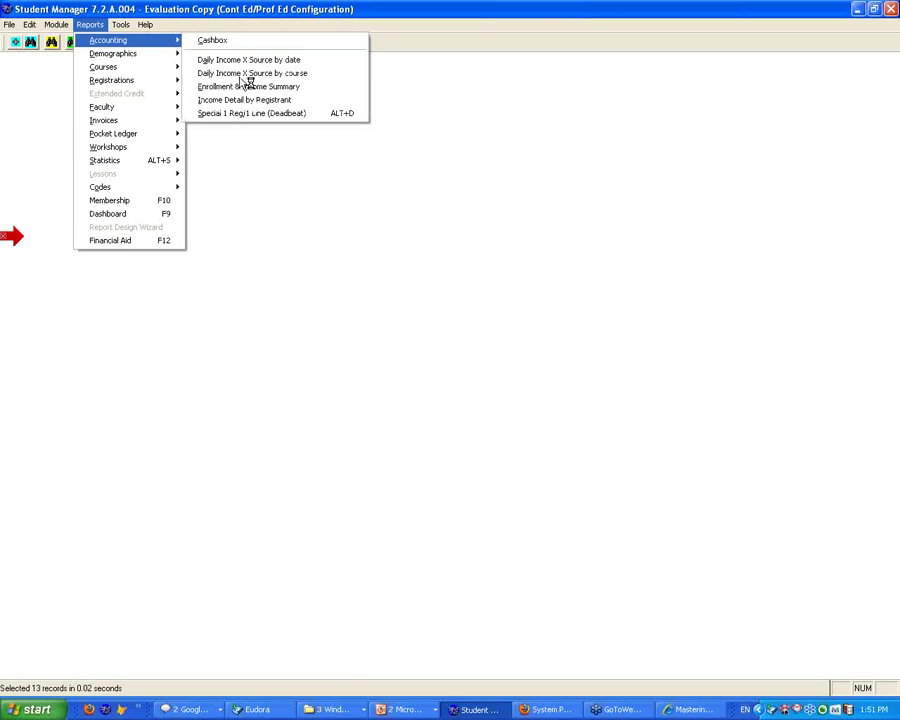
click(252, 112)
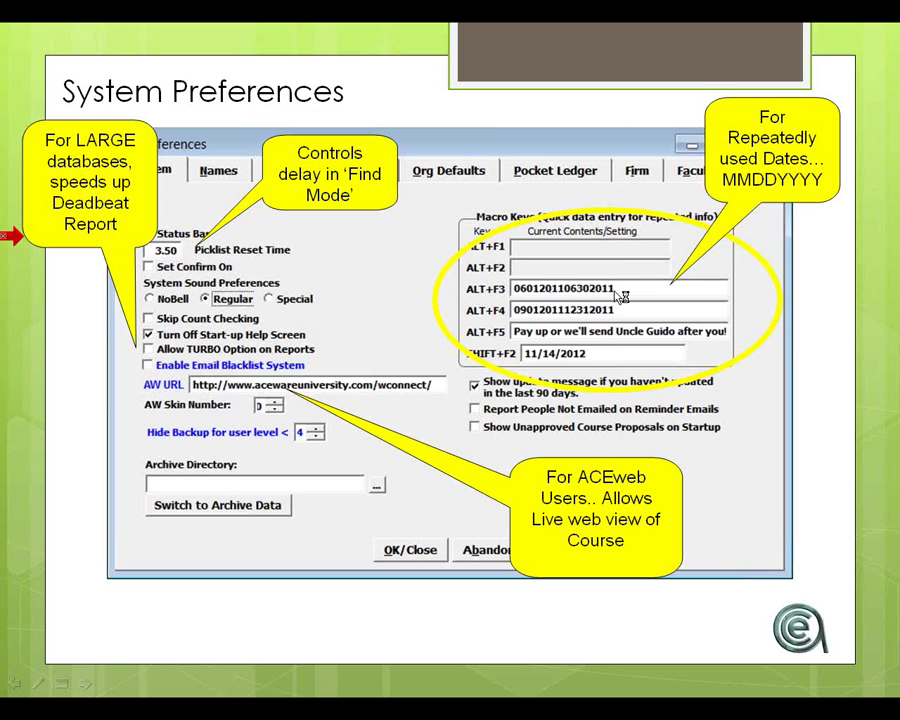
mouse_move(596, 272)
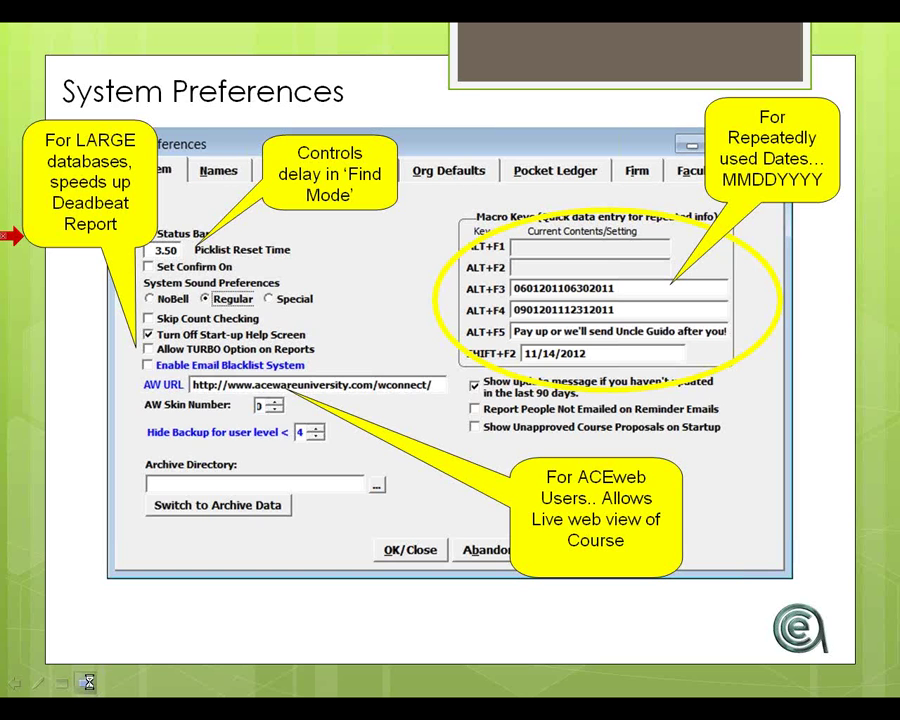
Step: Advance the slideshow to the Names Preferences slide
click(220, 188)
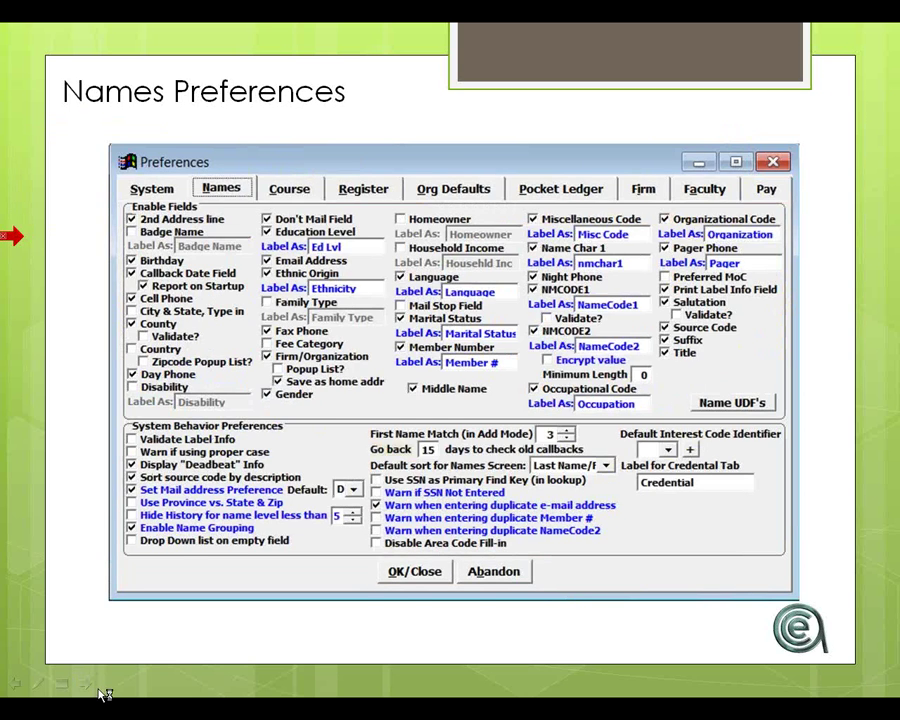
mouse_move(320, 460)
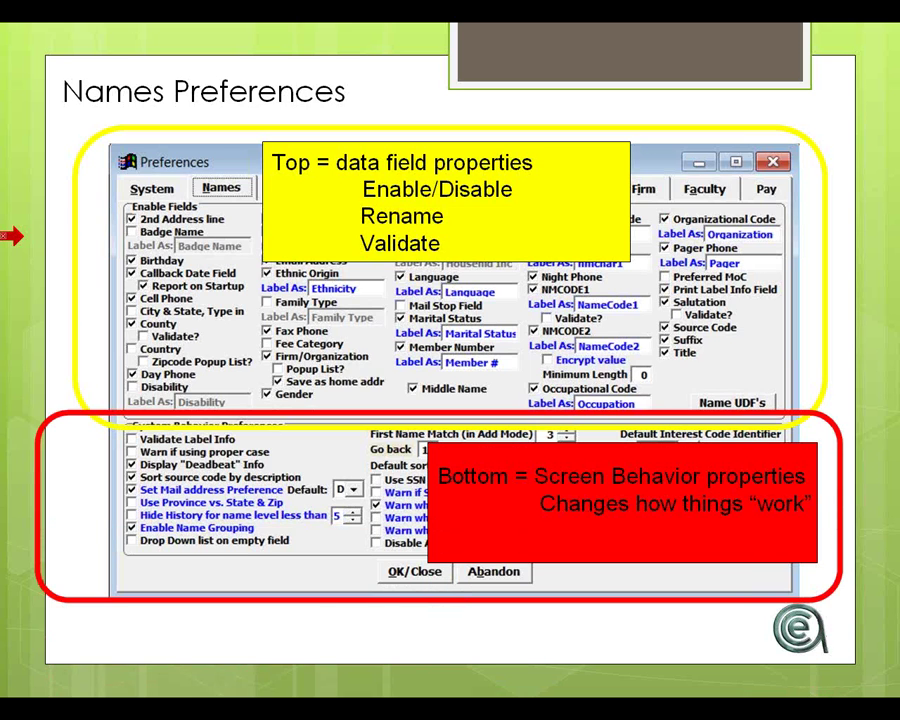
mouse_move(368, 644)
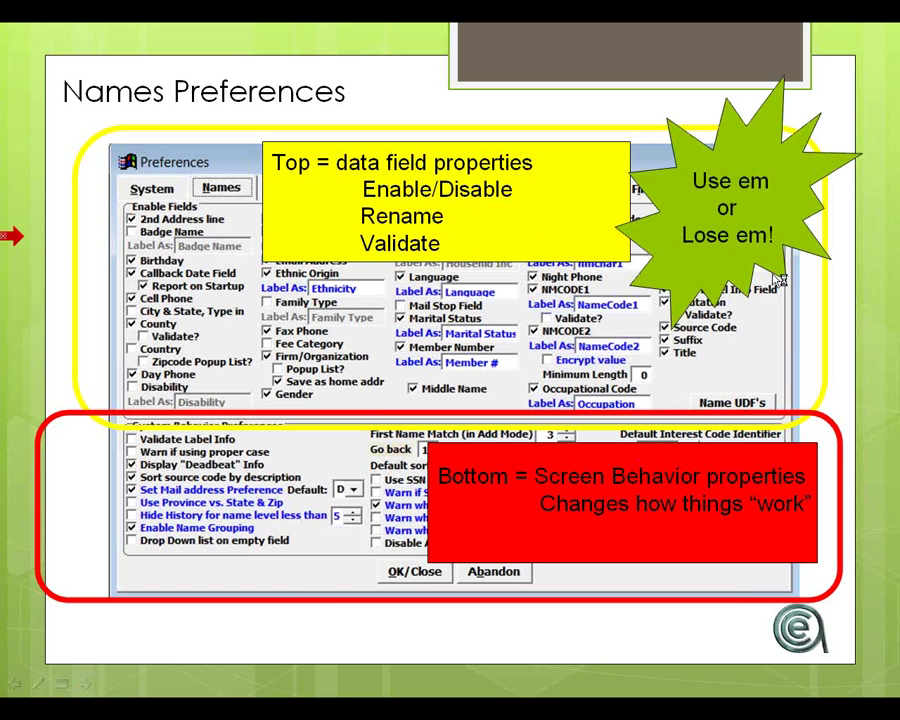
mouse_move(710, 190)
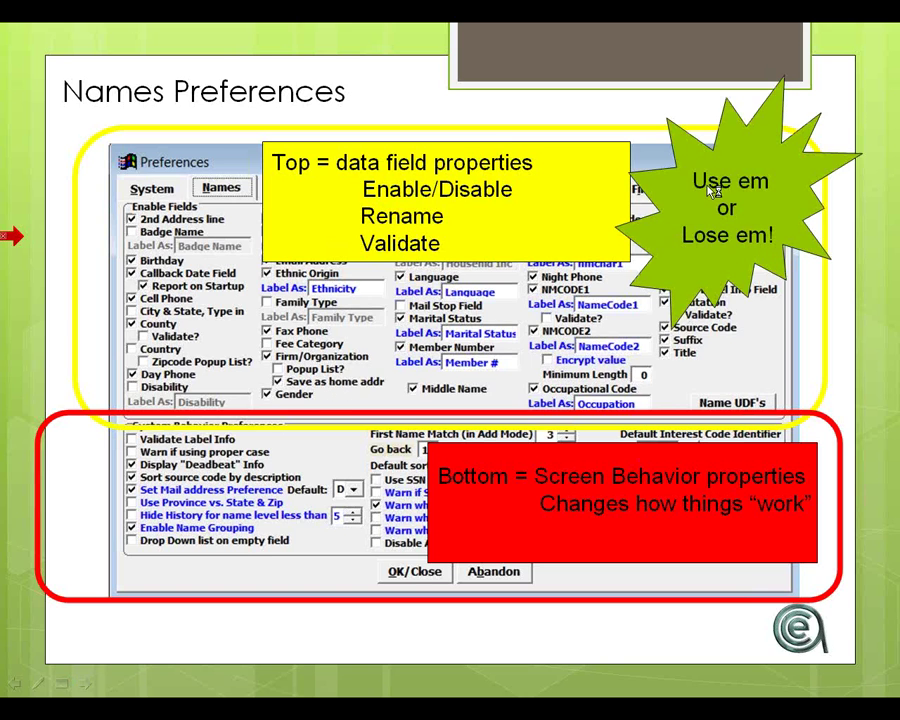
mouse_move(730, 248)
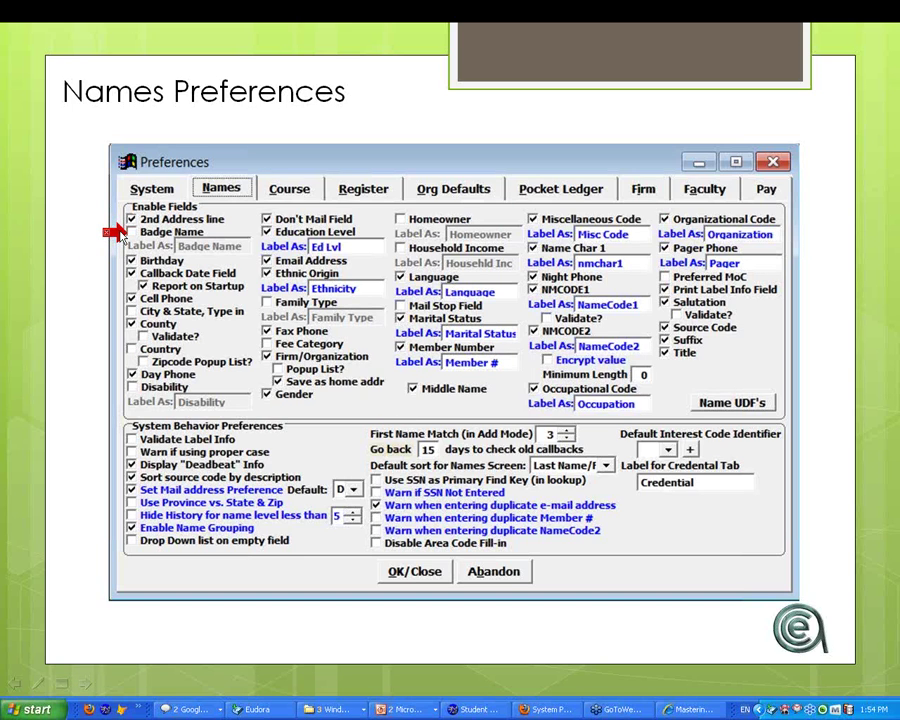
mouse_move(124, 236)
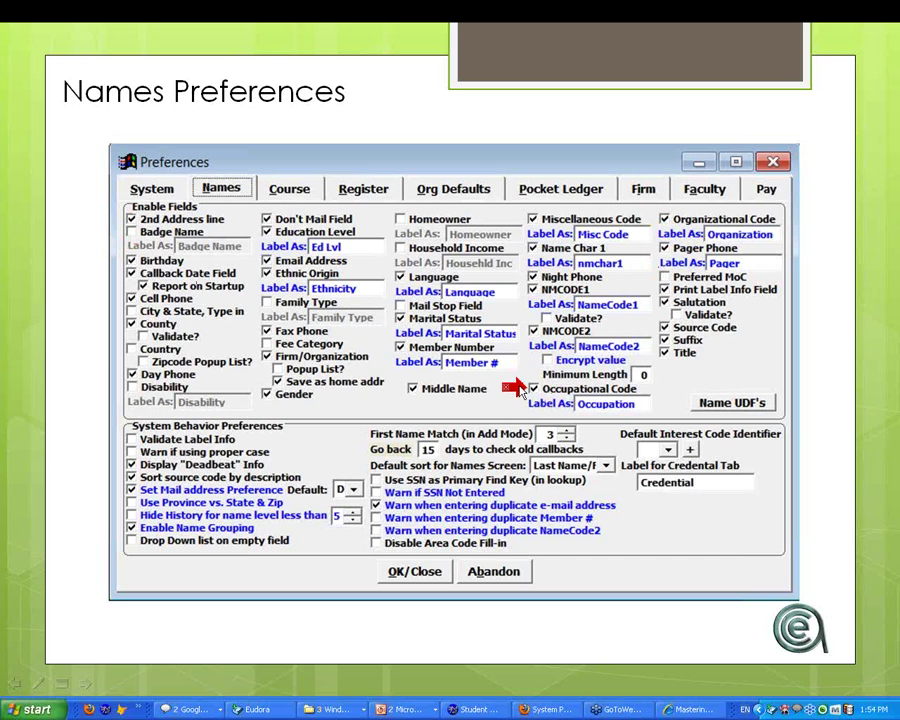
mouse_move(436, 348)
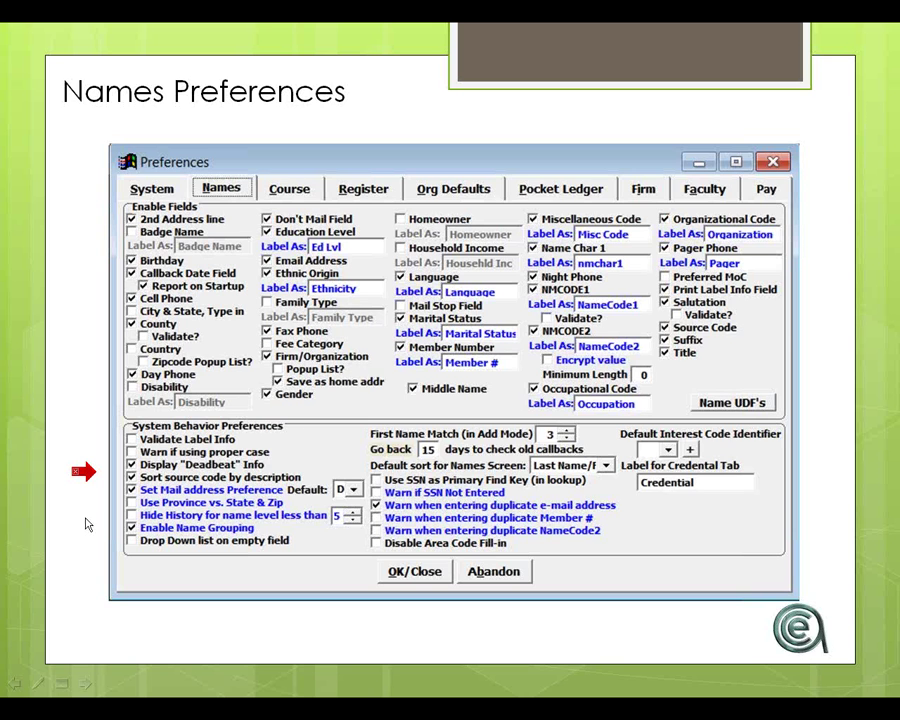
click(288, 188)
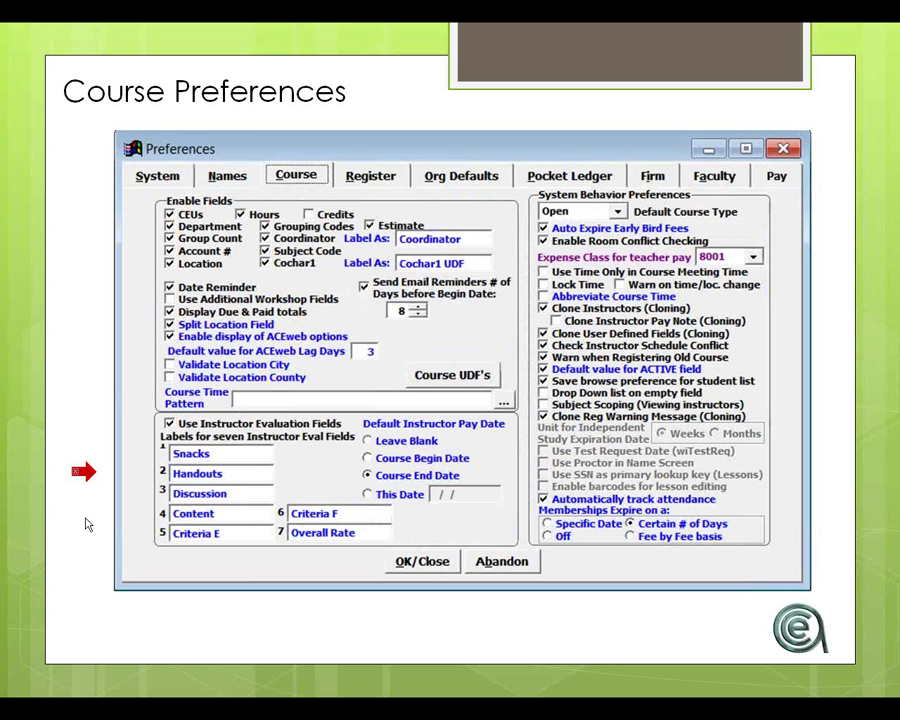
click(228, 176)
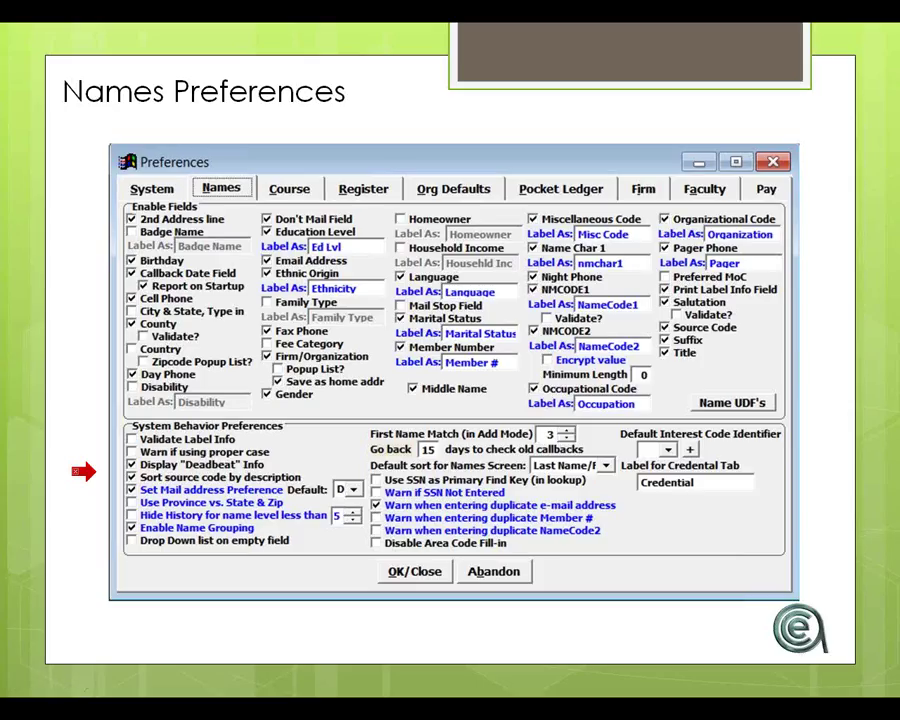
mouse_move(30, 450)
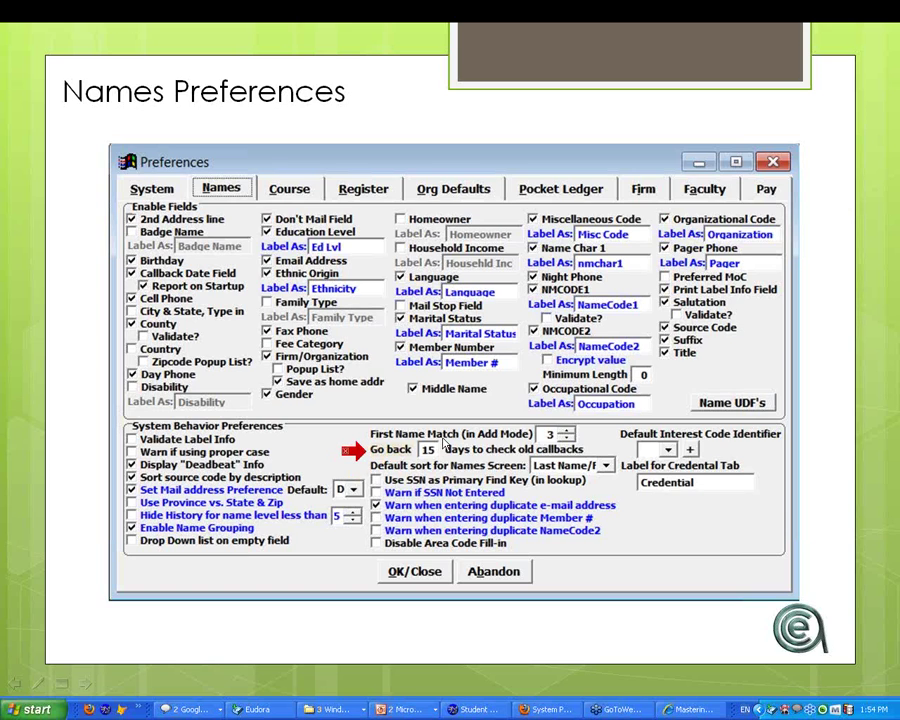
mouse_move(360, 458)
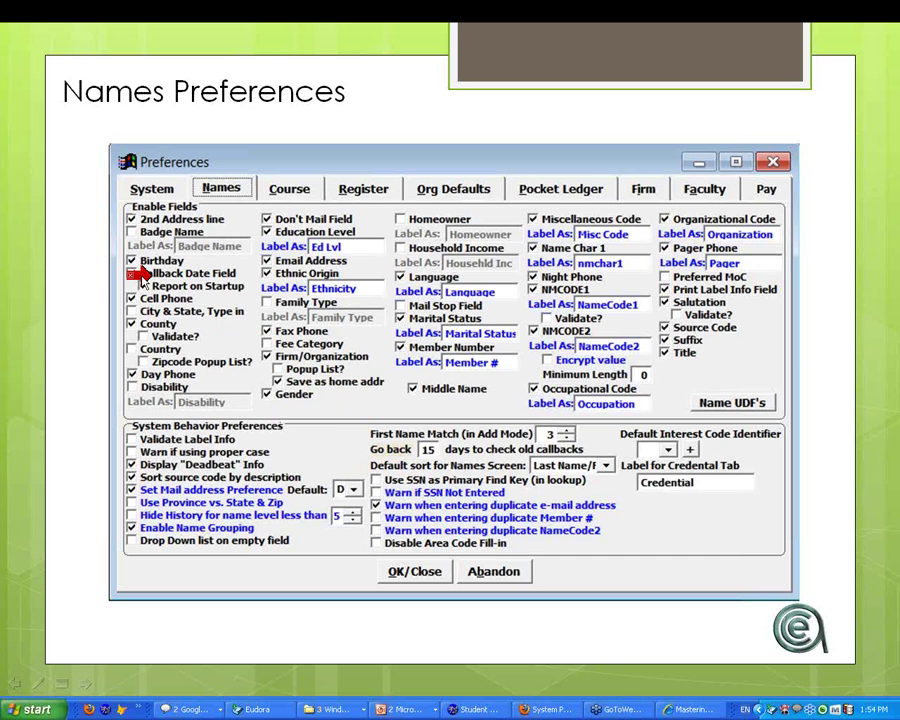
click(132, 272)
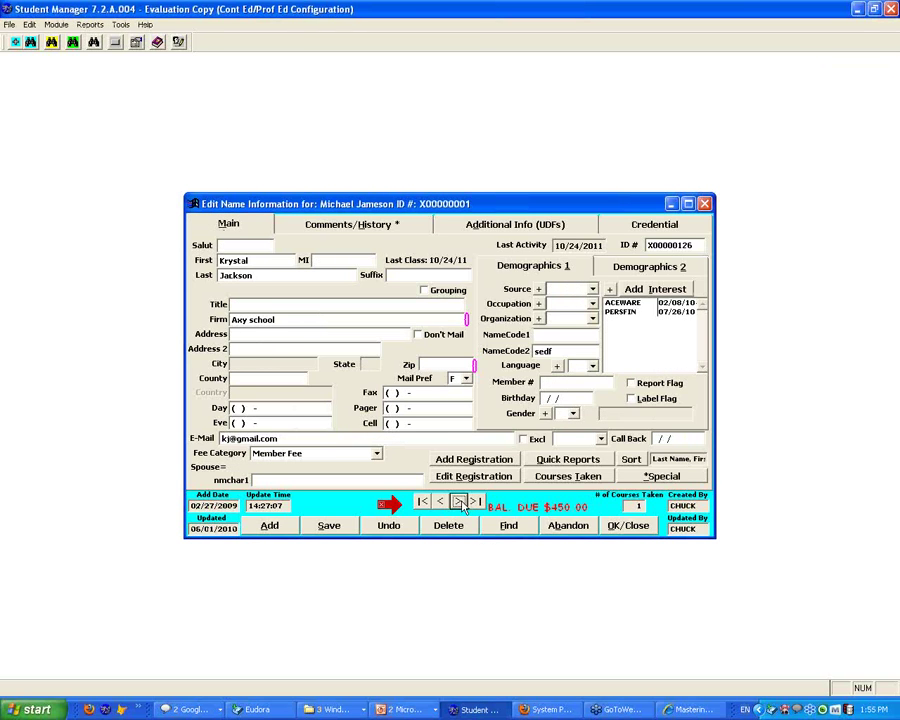
click(462, 500)
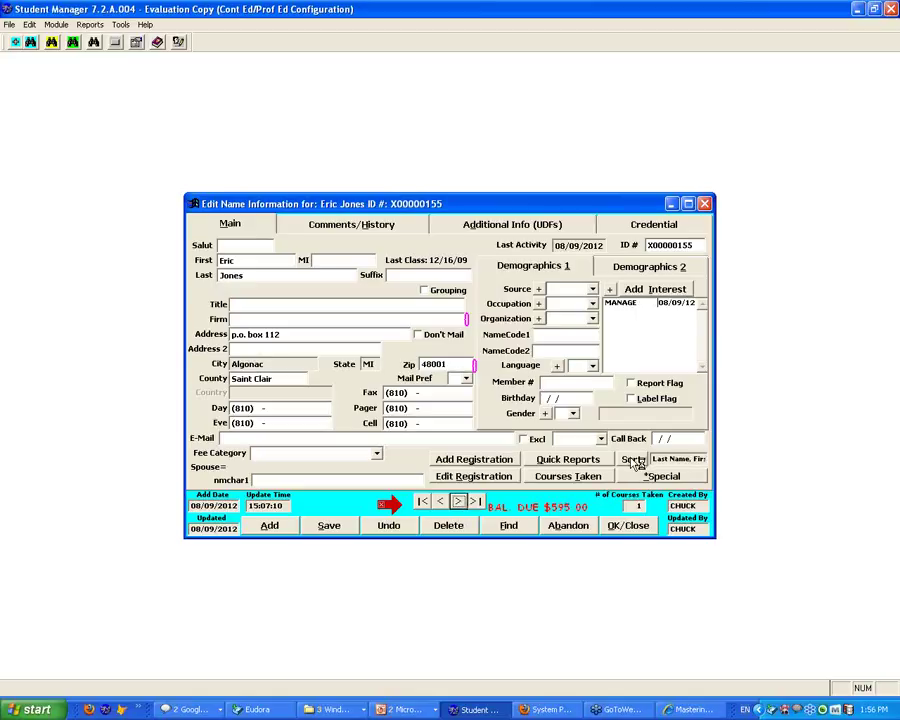
click(632, 458)
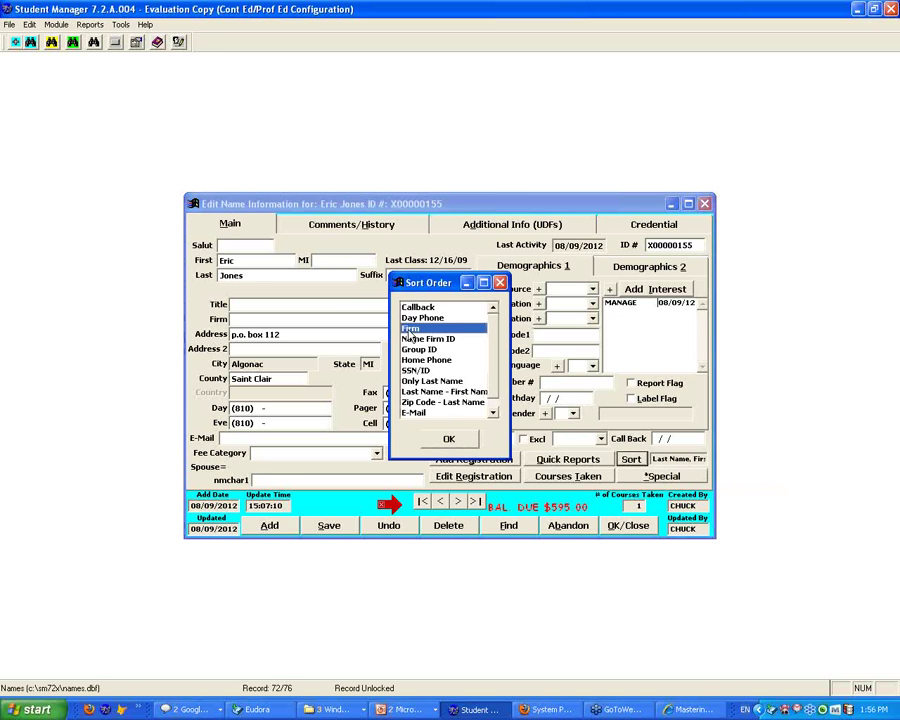
click(448, 440)
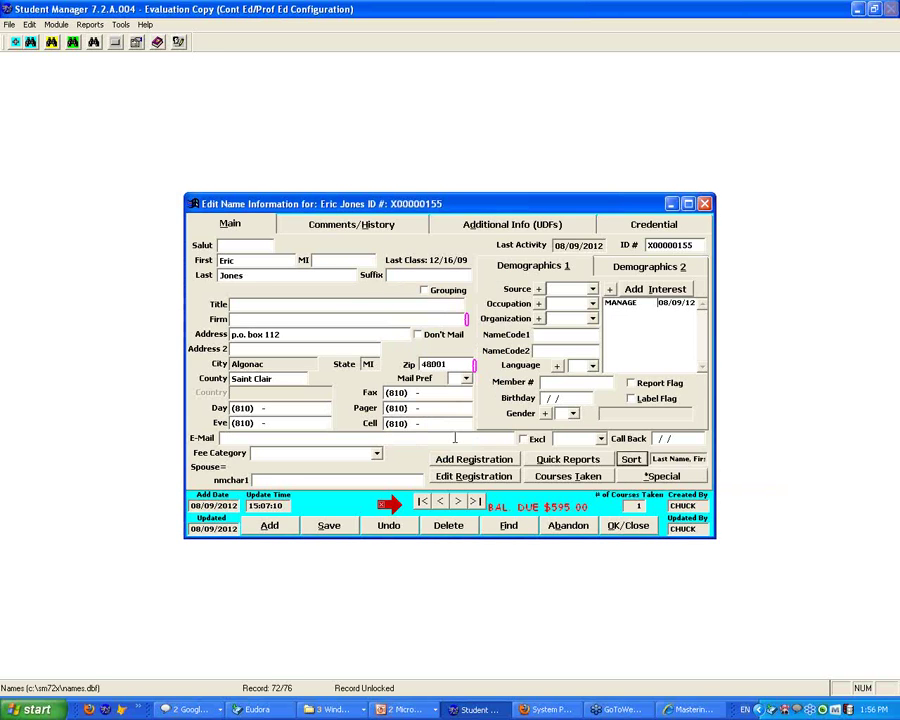
Step: Find the surname 'HAVE' and open the matching name record from the list
click(460, 500)
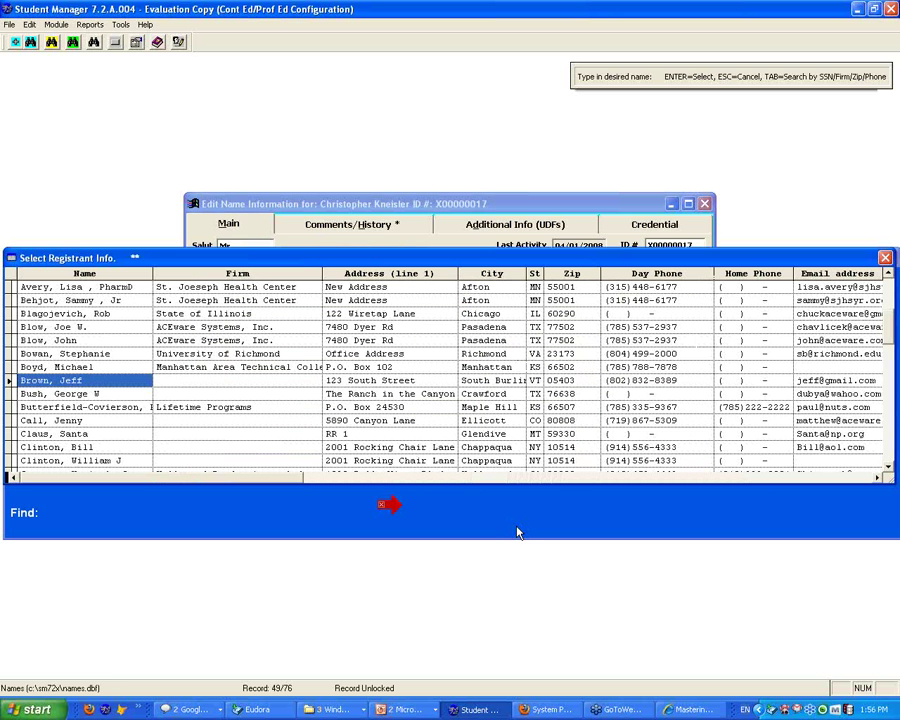
text(HAVE)
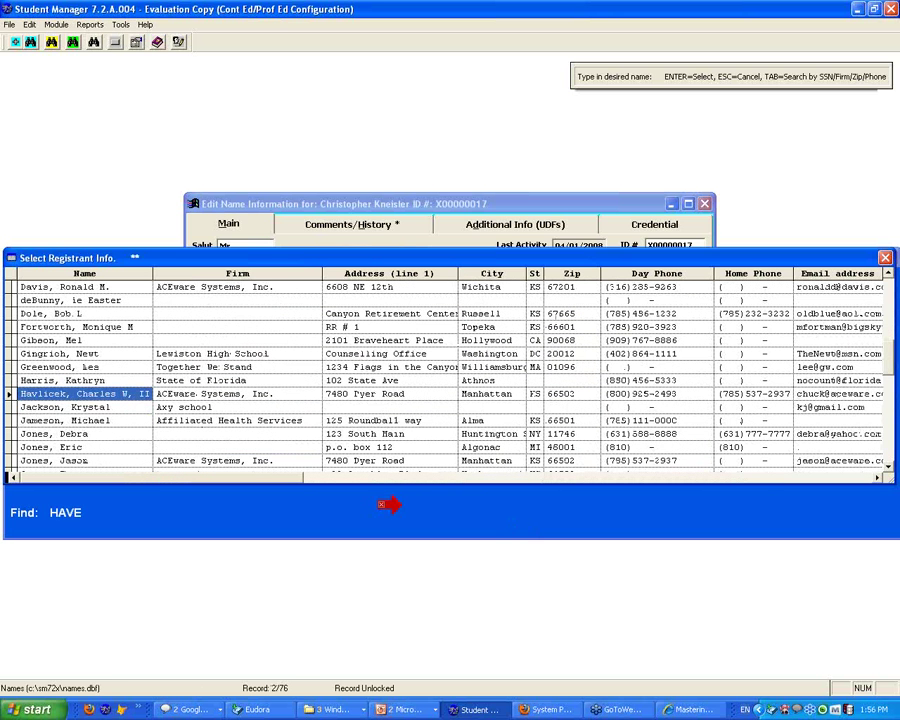
double_click(84, 392)
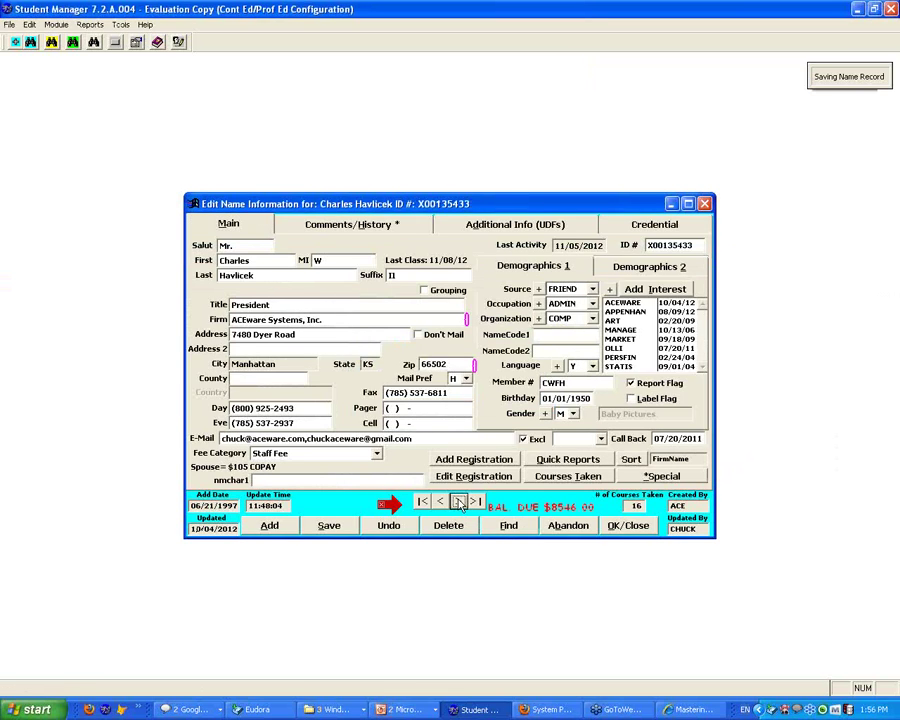
Step: Step forward through several following name records, landing on a Washington DC record
click(460, 500)
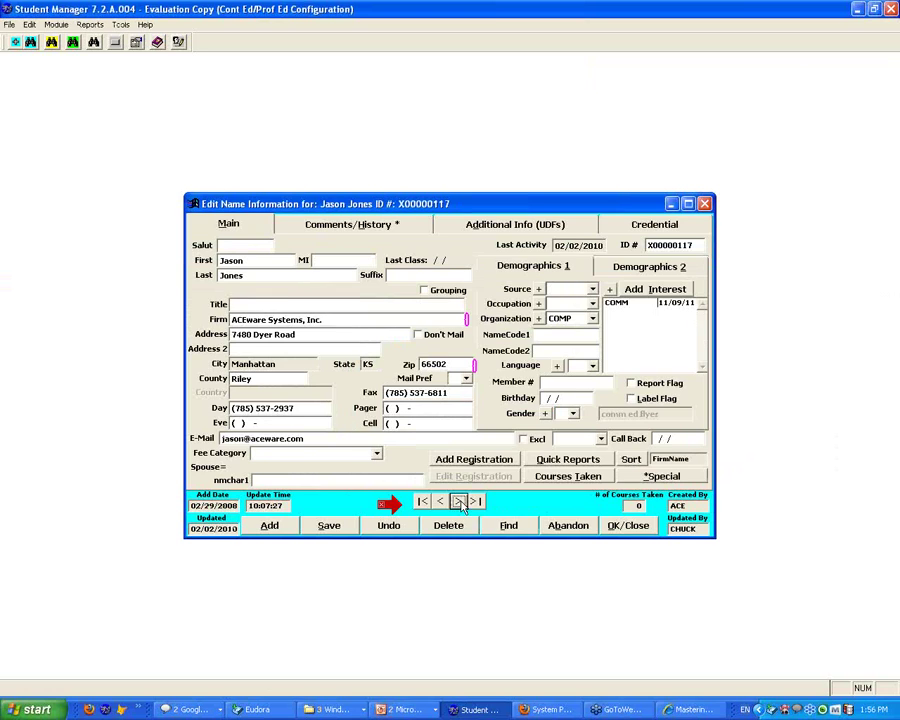
click(460, 500)
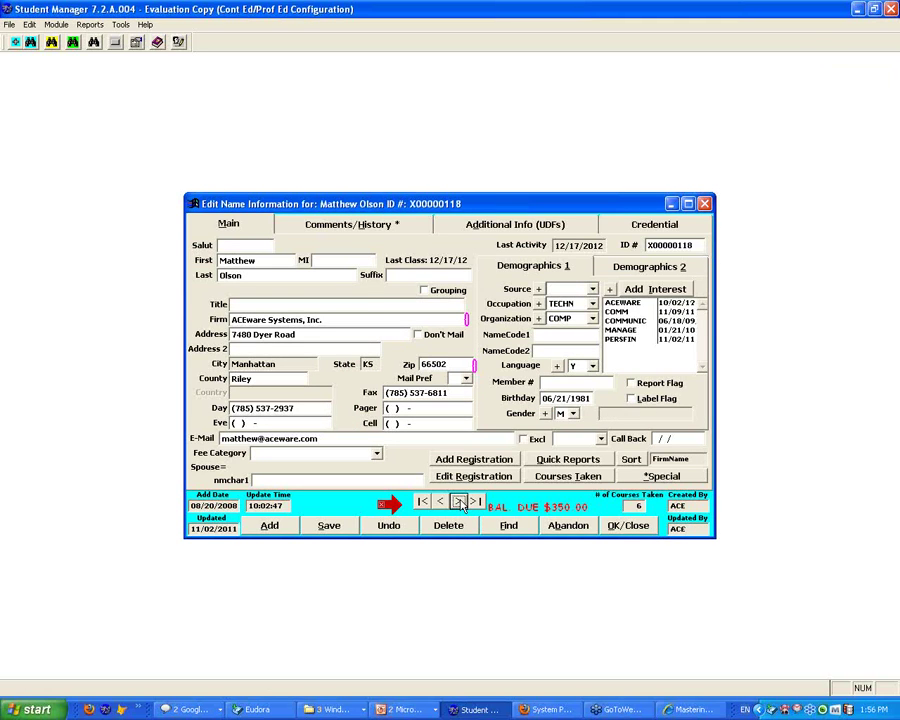
click(456, 500)
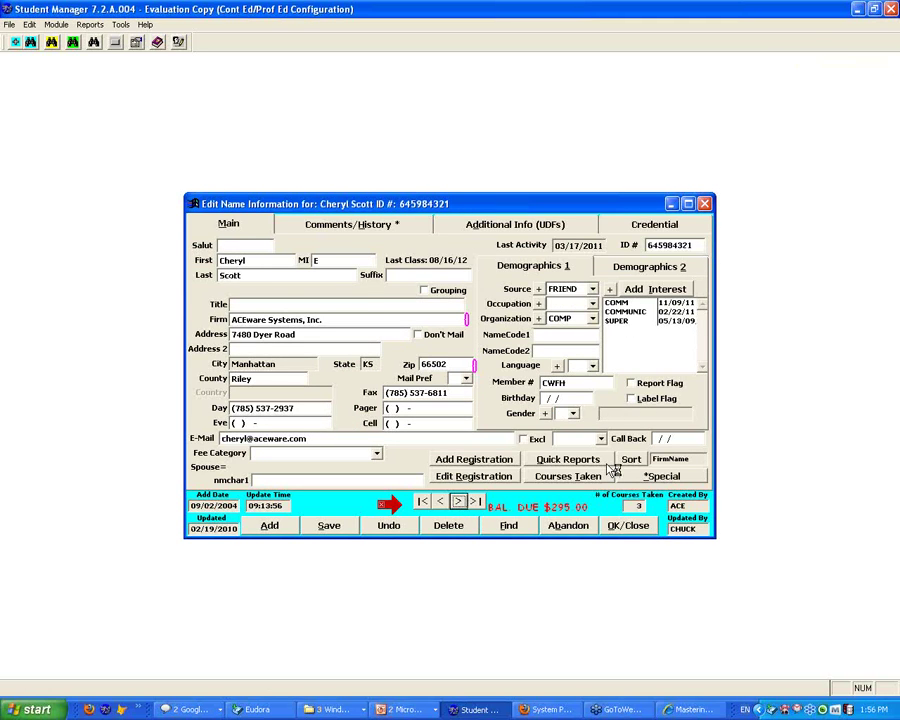
mouse_move(632, 458)
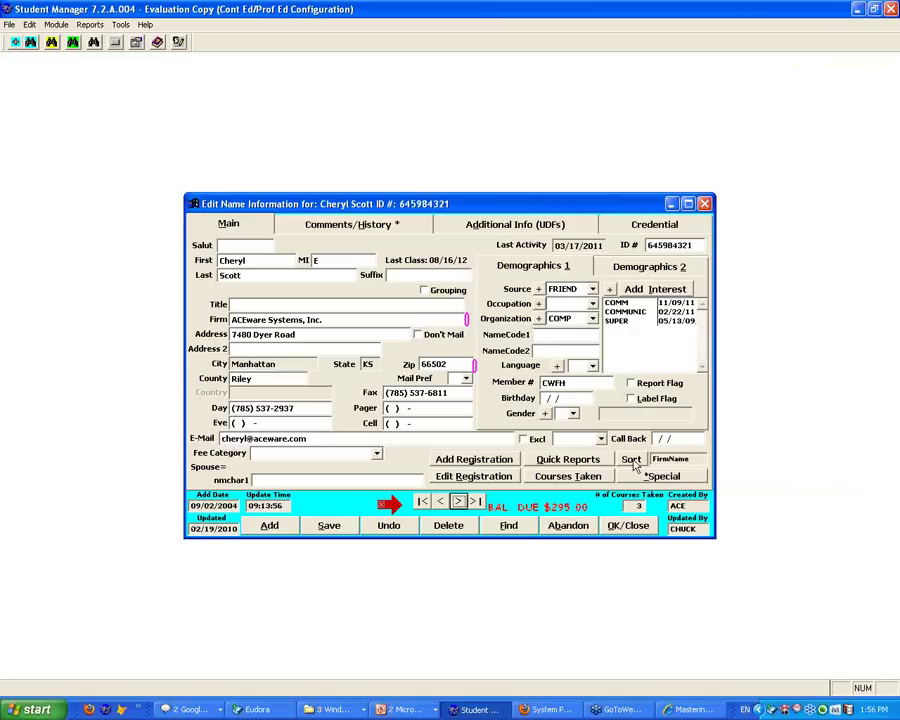
mouse_move(632, 510)
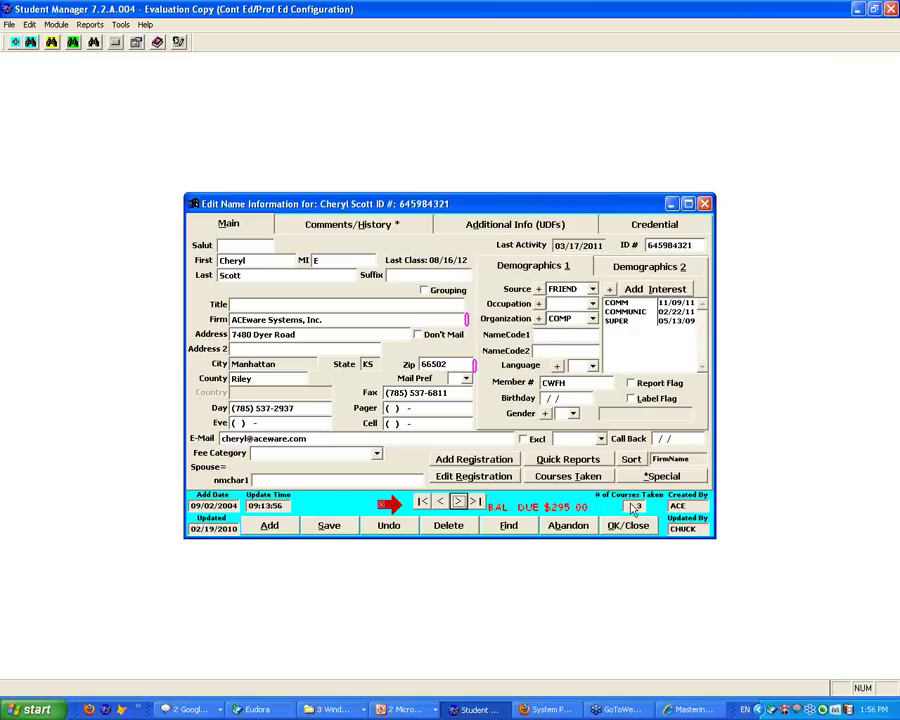
click(508, 524)
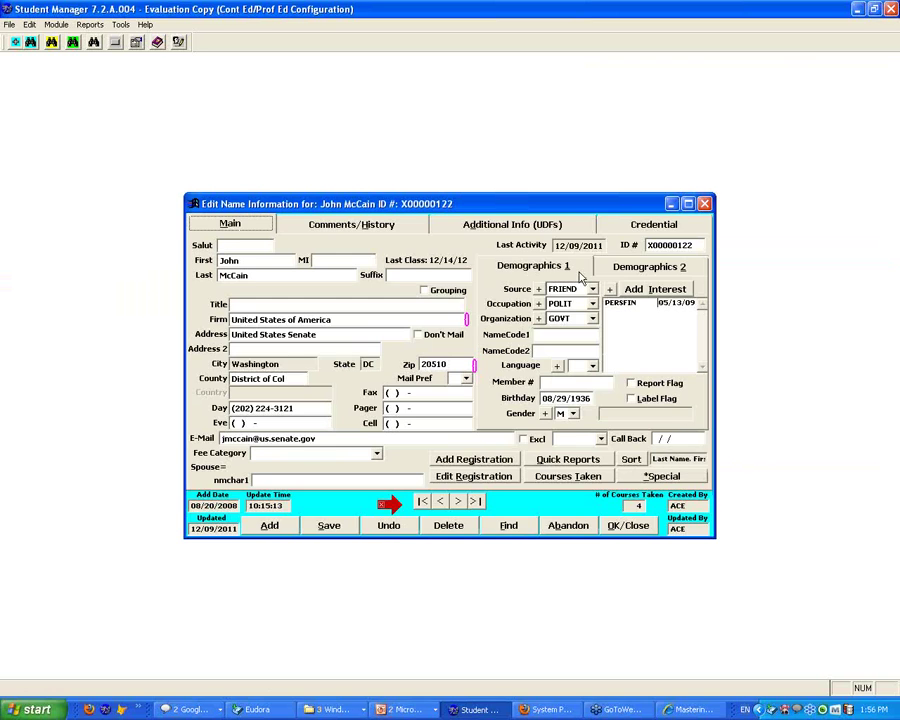
mouse_move(632, 458)
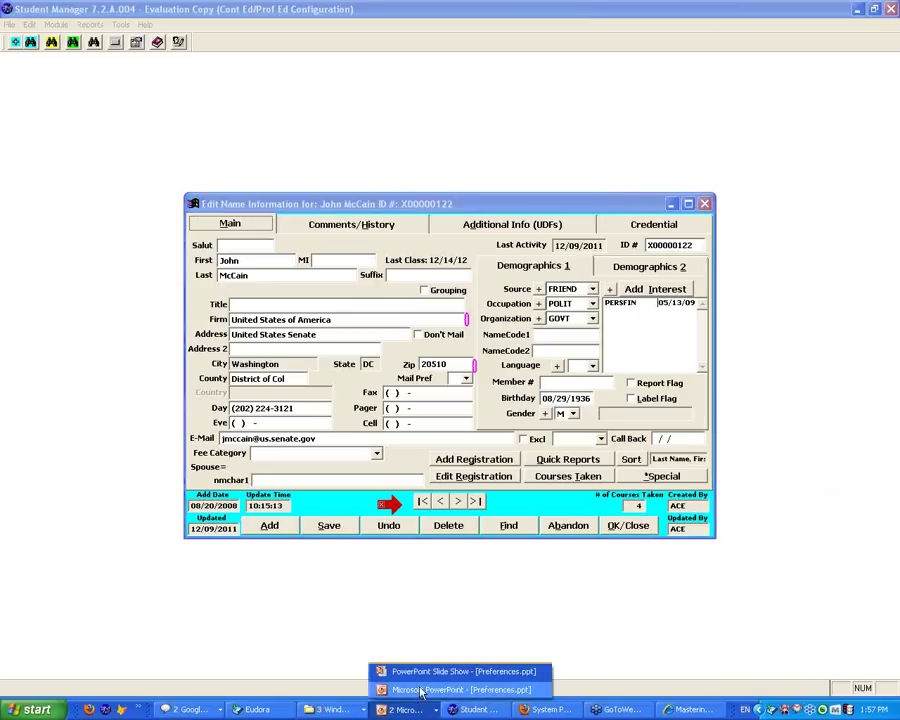
Step: Revisit the Names Preferences slide, then return to the Student Manager name record
click(460, 672)
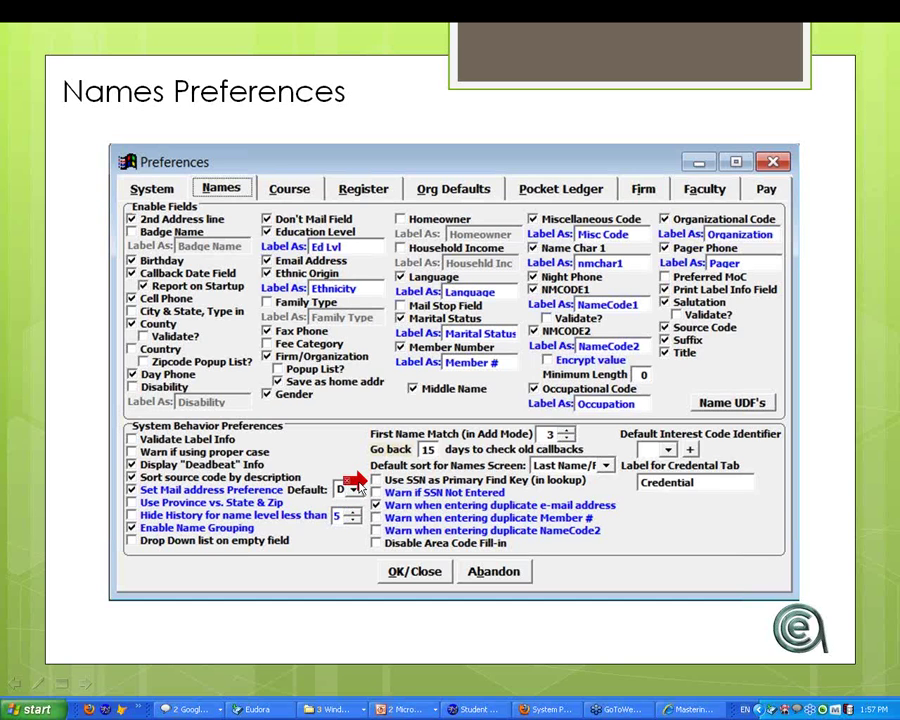
mouse_move(420, 488)
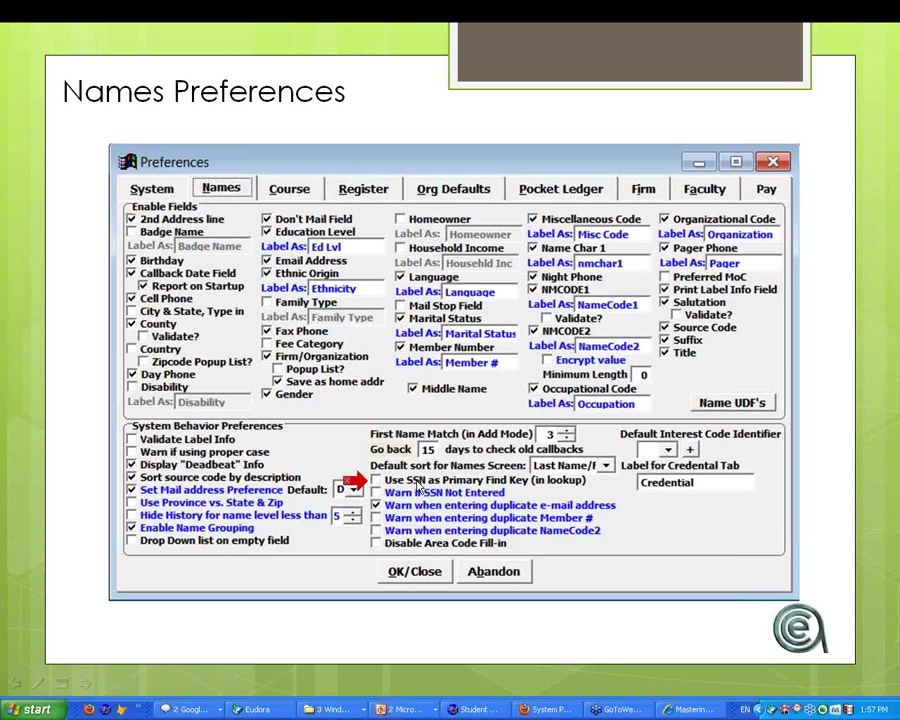
click(376, 480)
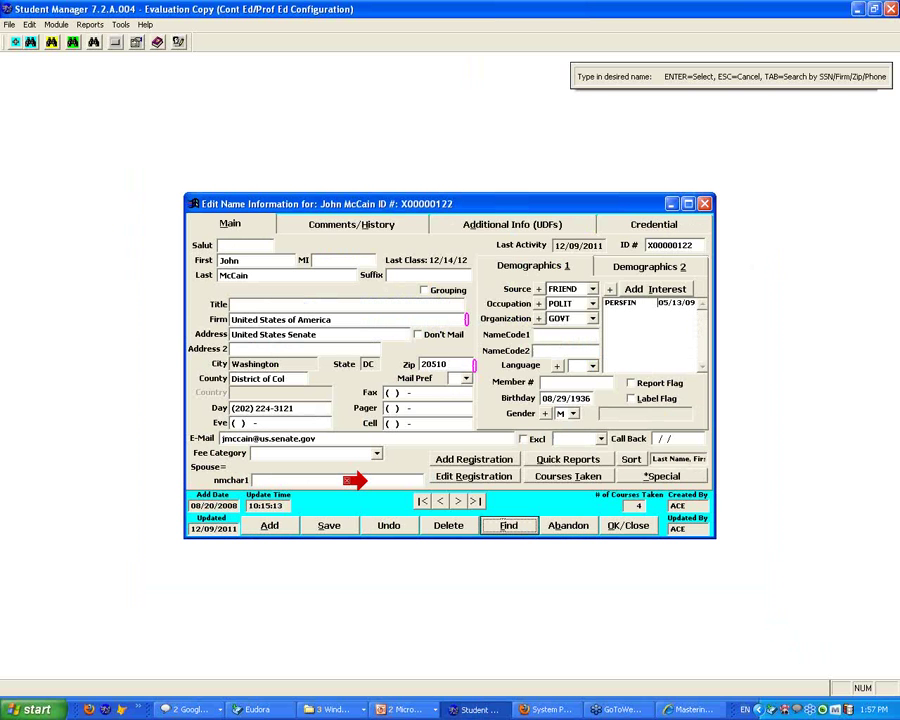
Step: Bring up the Select Registrant list of names over the name record
click(508, 524)
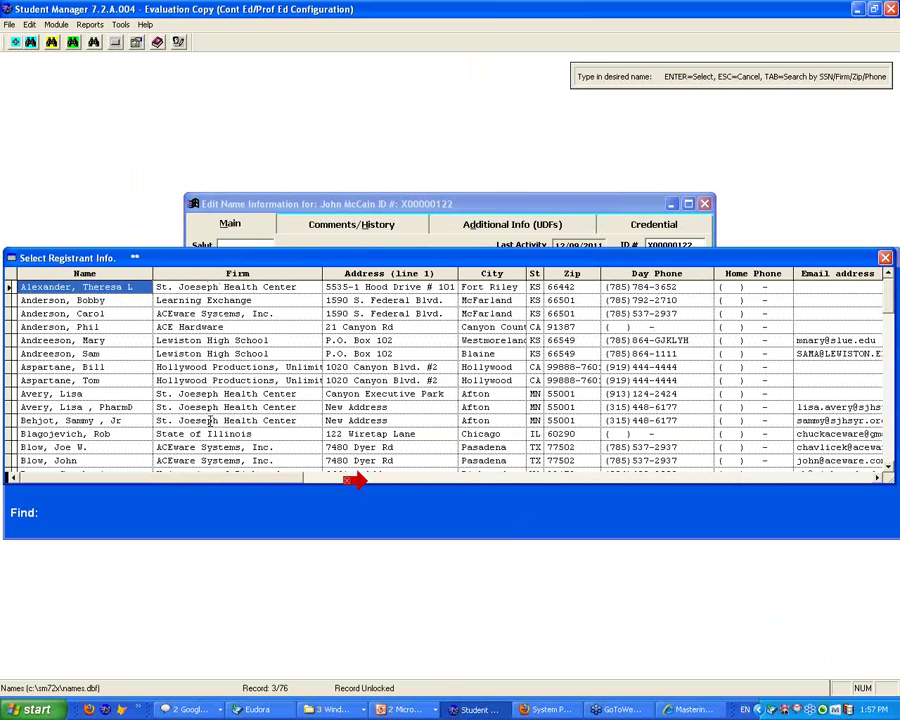
mouse_move(358, 262)
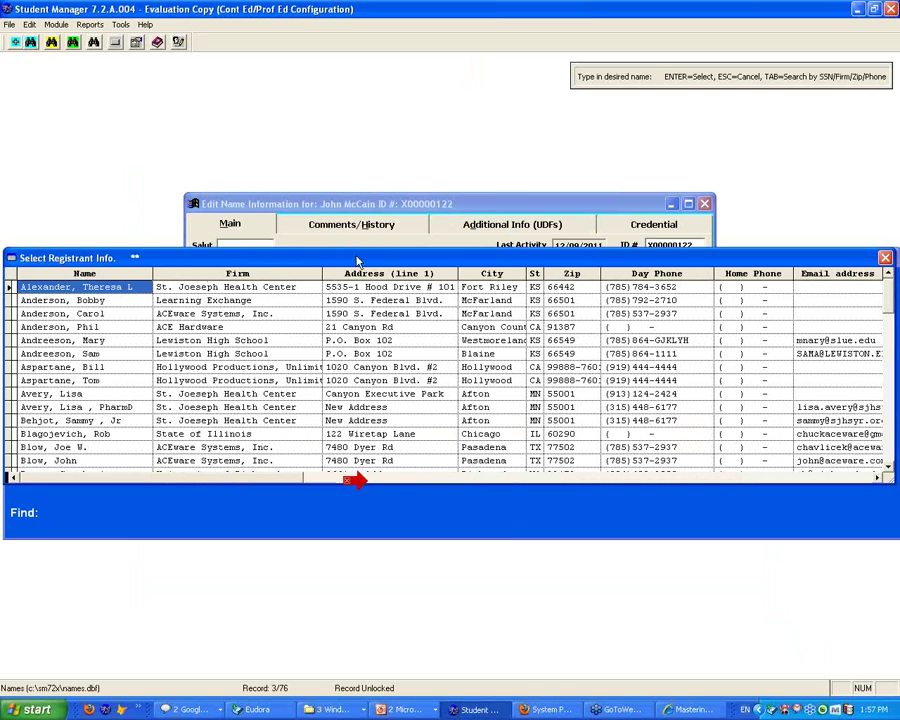
mouse_move(296, 324)
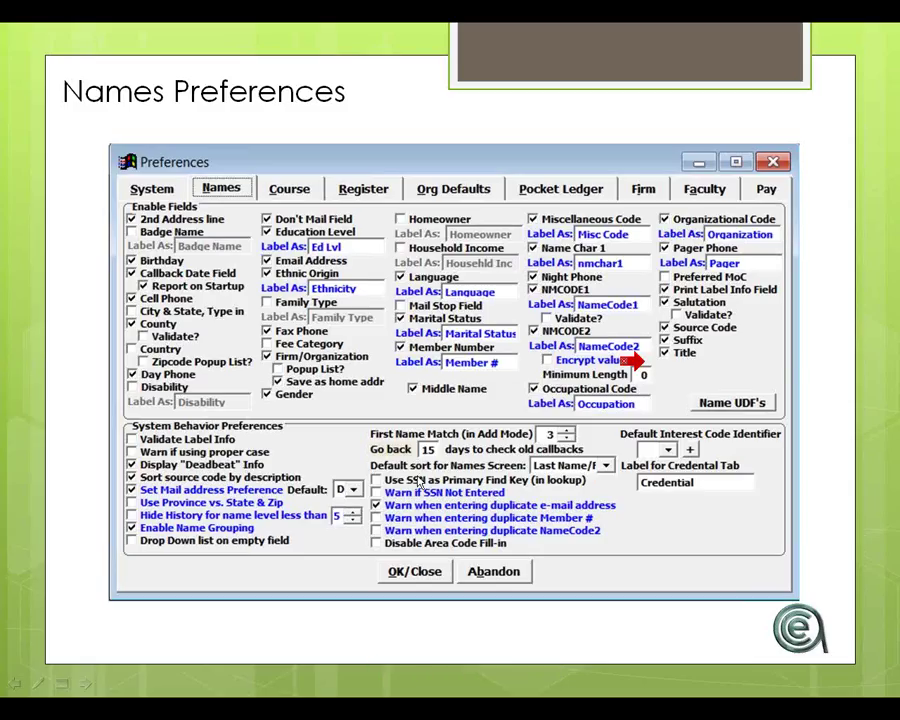
mouse_move(418, 480)
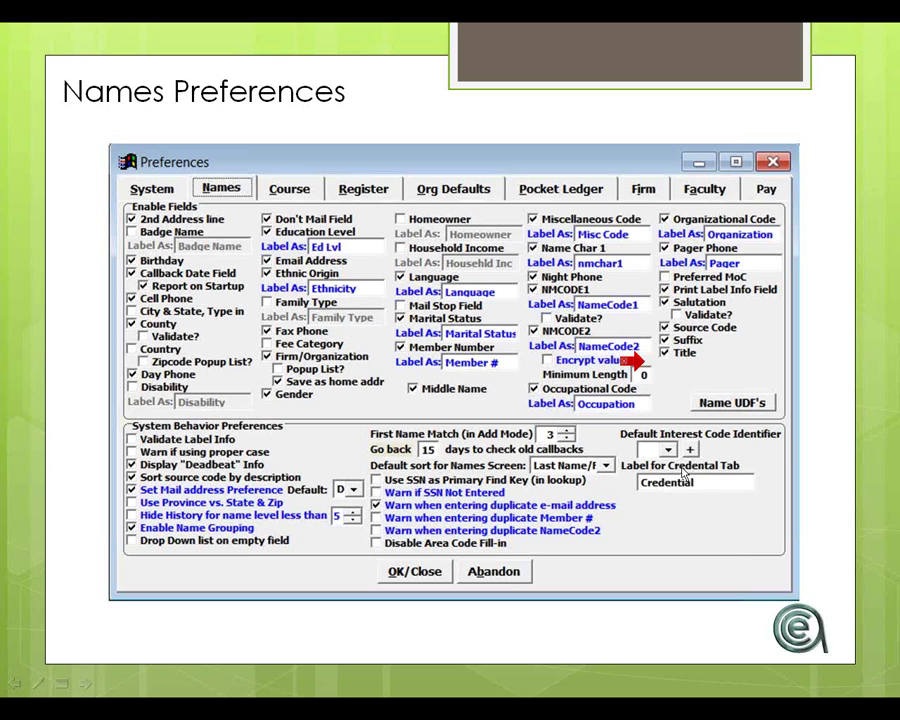
mouse_move(744, 472)
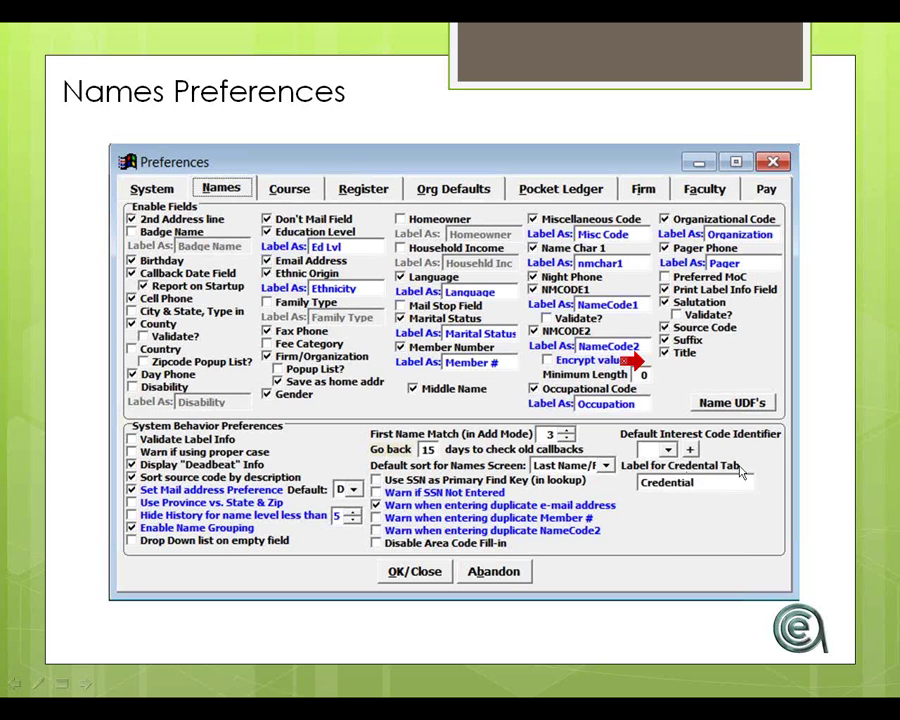
mouse_move(712, 492)
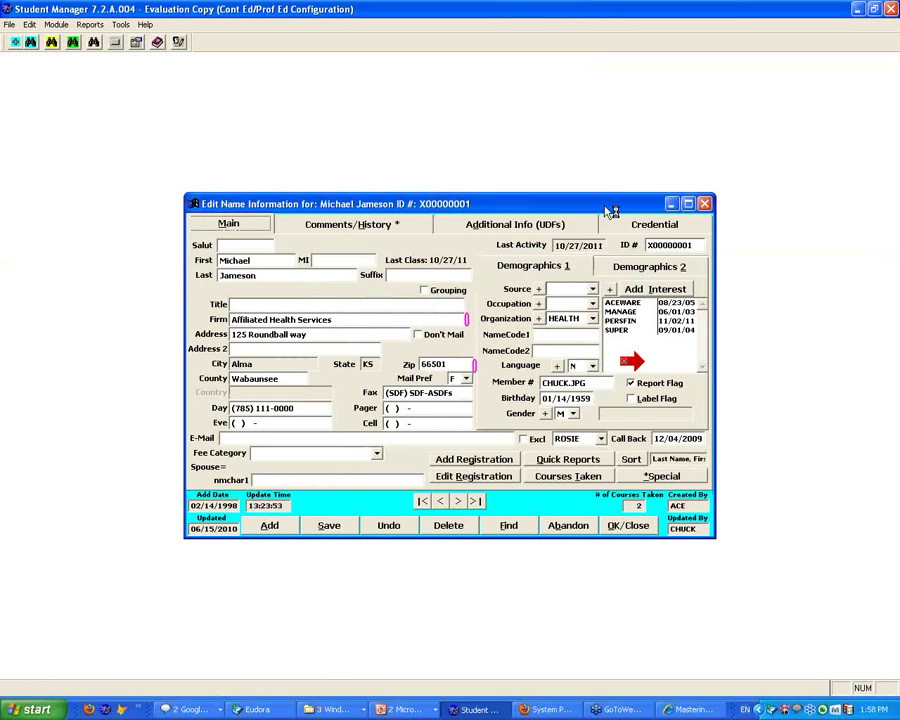
Step: Reposition the Edit Name window, return to Main details, move to another record, then bring up the presentation windows
drag(450, 204, 358, 144)
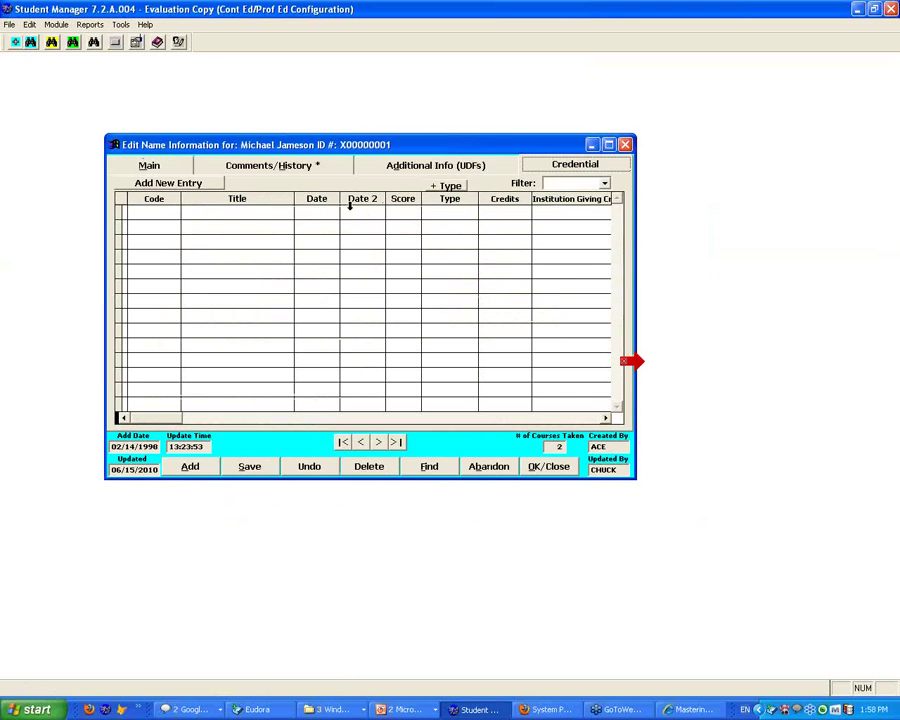
click(148, 164)
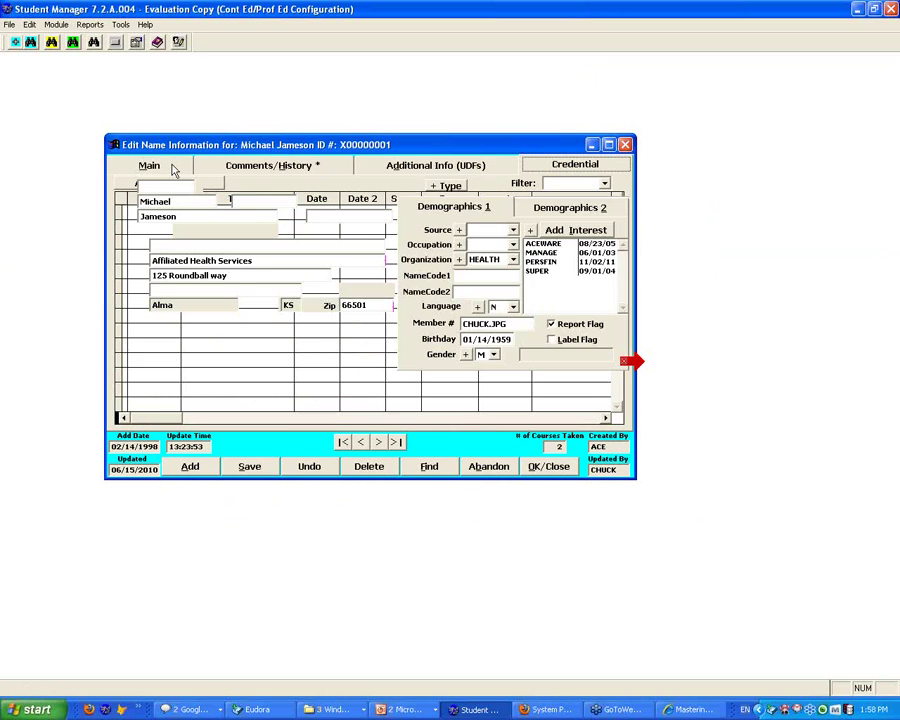
click(428, 466)
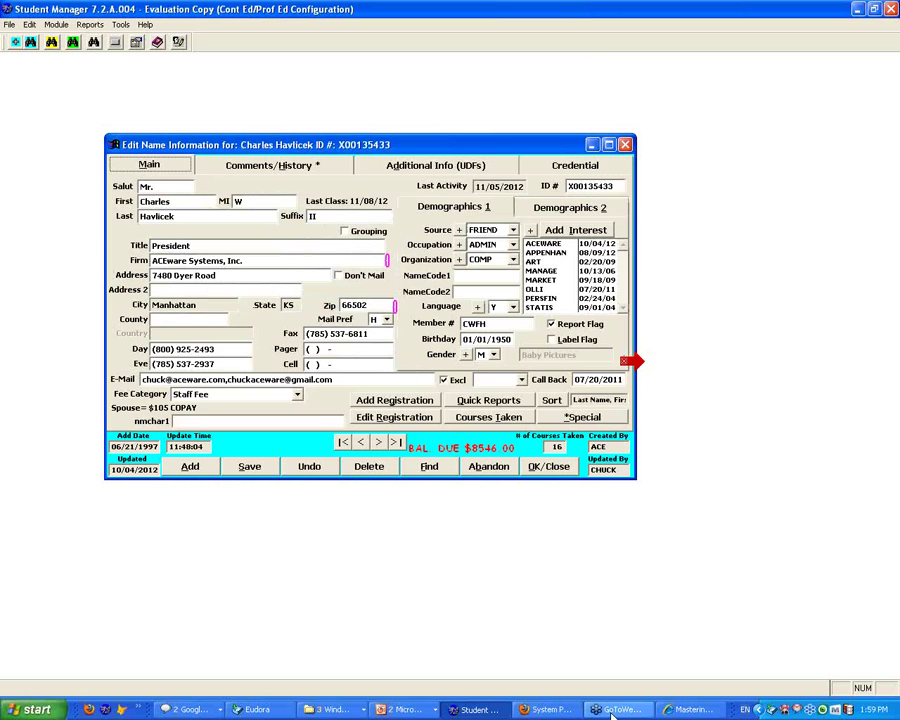
mouse_move(404, 710)
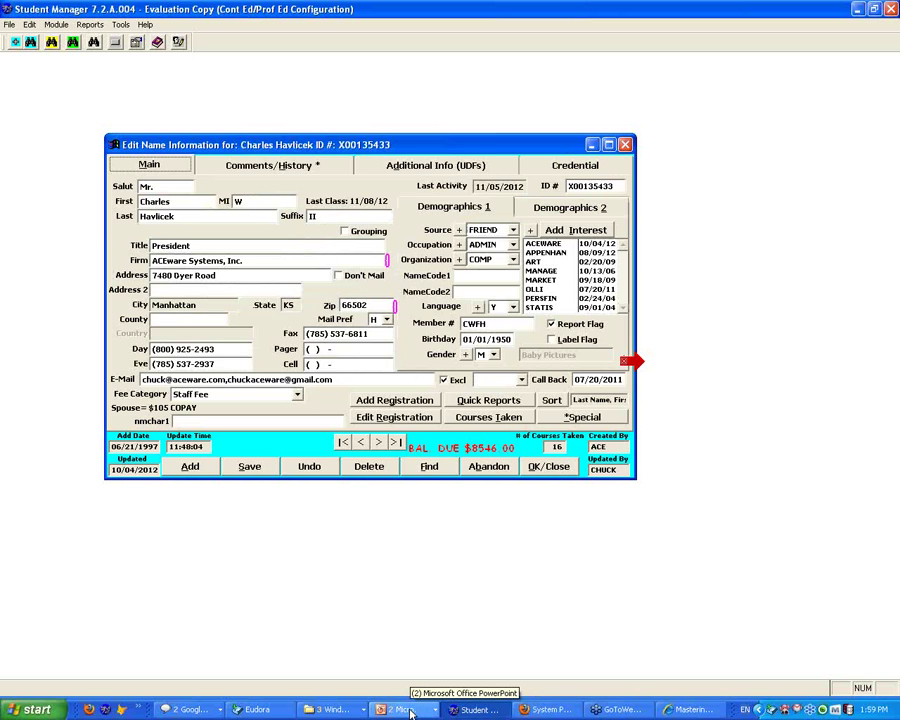
click(404, 708)
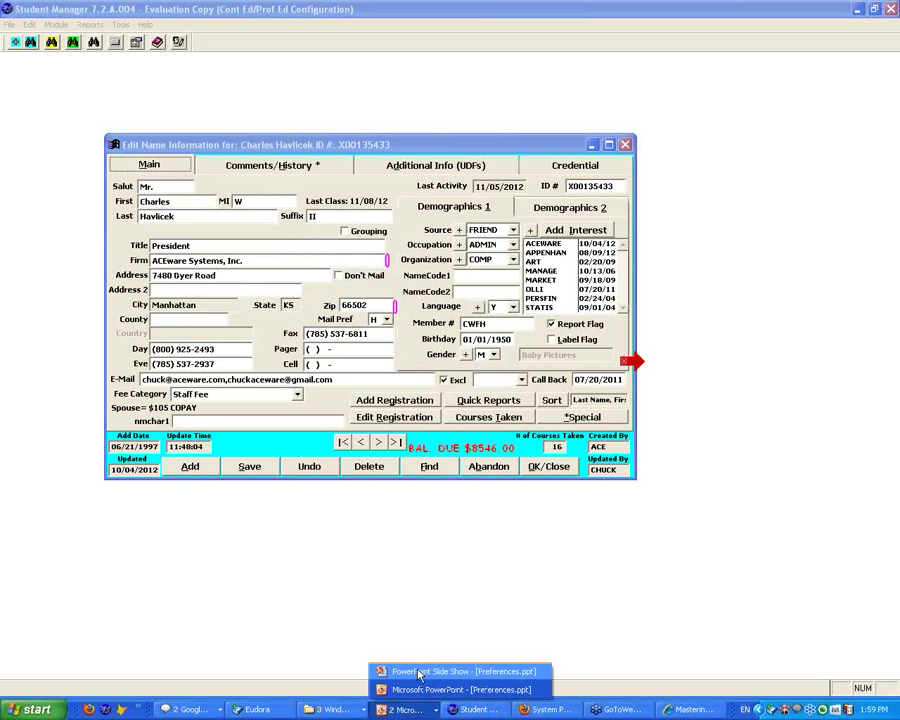
Step: Bring up the slideshow and advance it to the Course Preferences slide on automatic email reminders
click(460, 672)
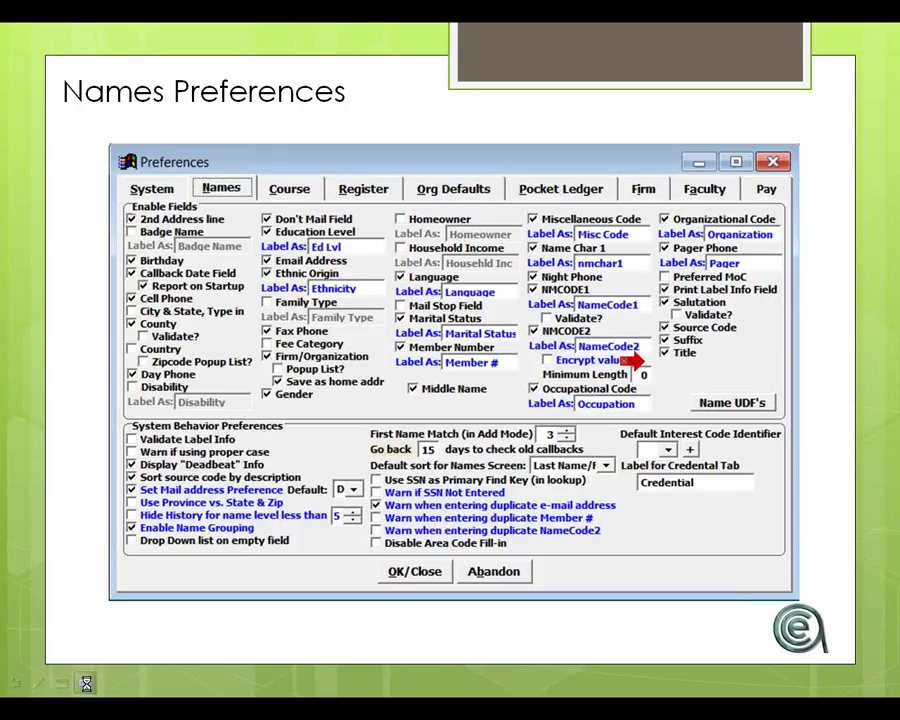
click(288, 188)
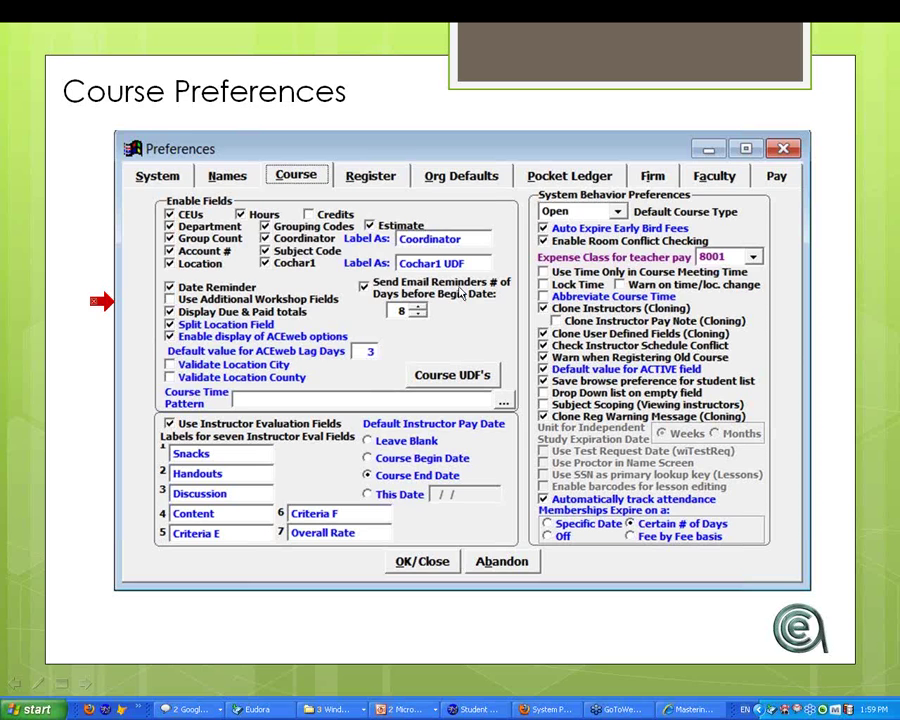
mouse_move(110, 310)
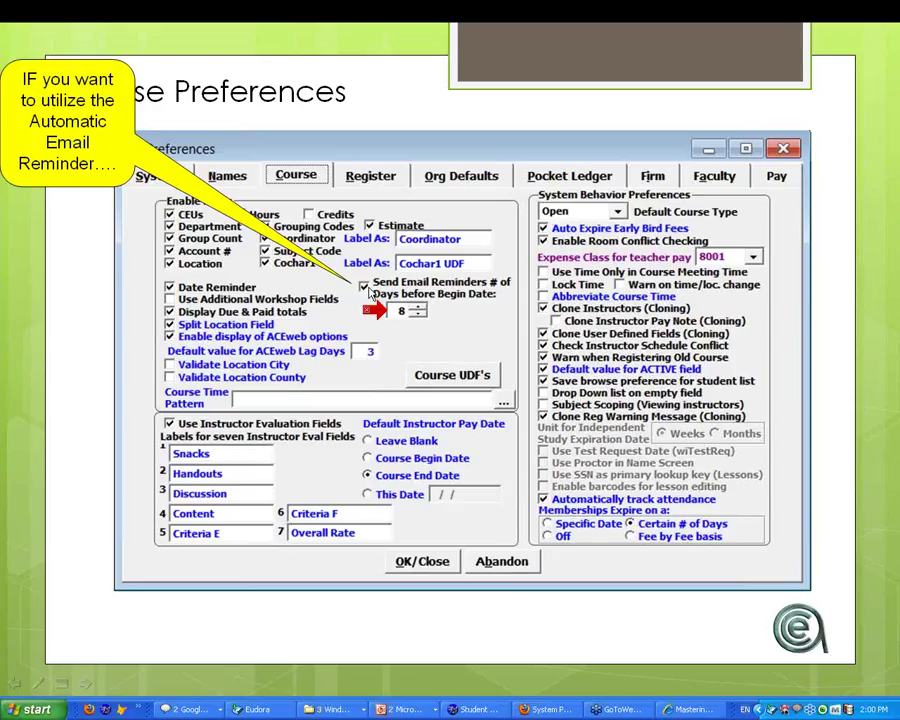
mouse_move(372, 316)
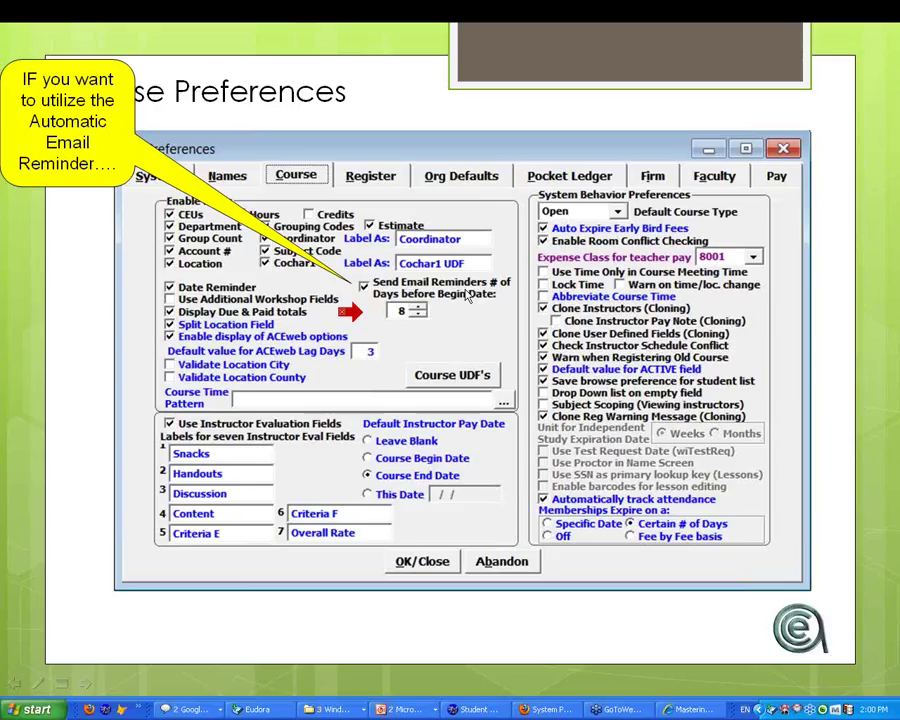
mouse_move(476, 340)
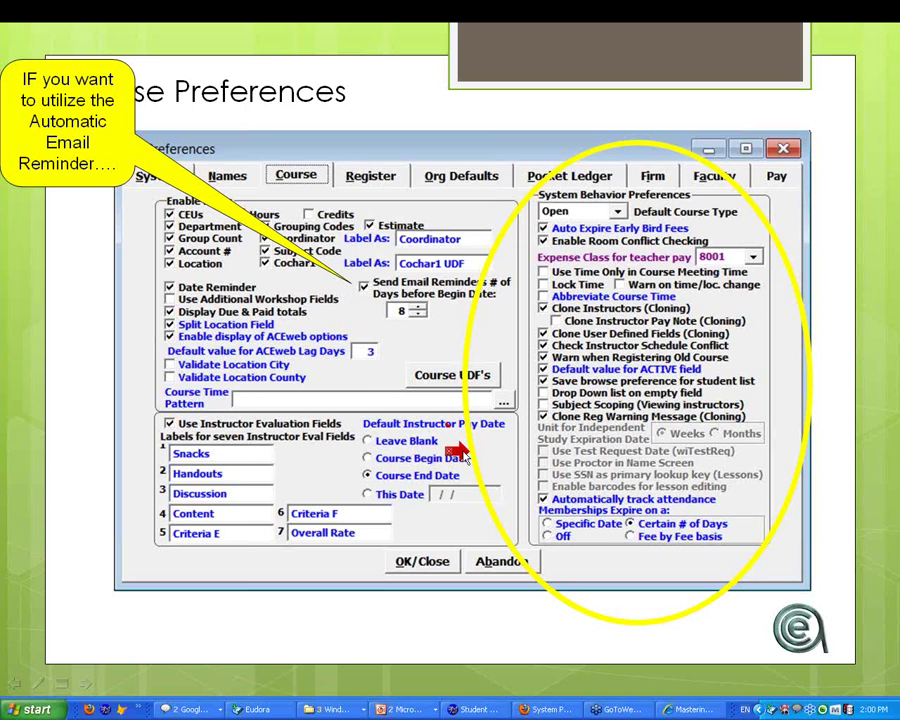
mouse_move(520, 530)
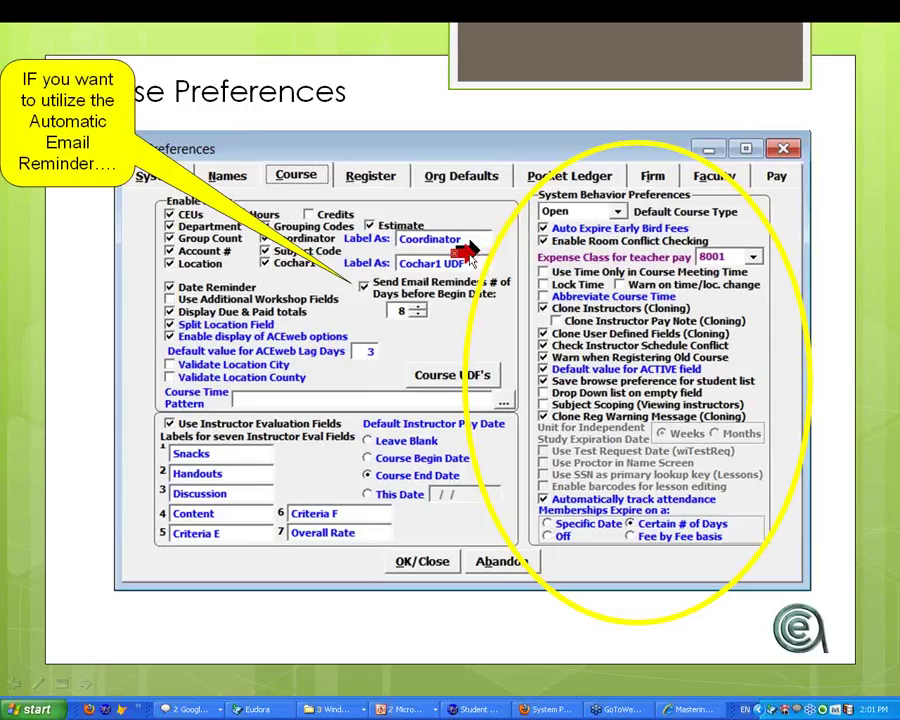
mouse_move(210, 344)
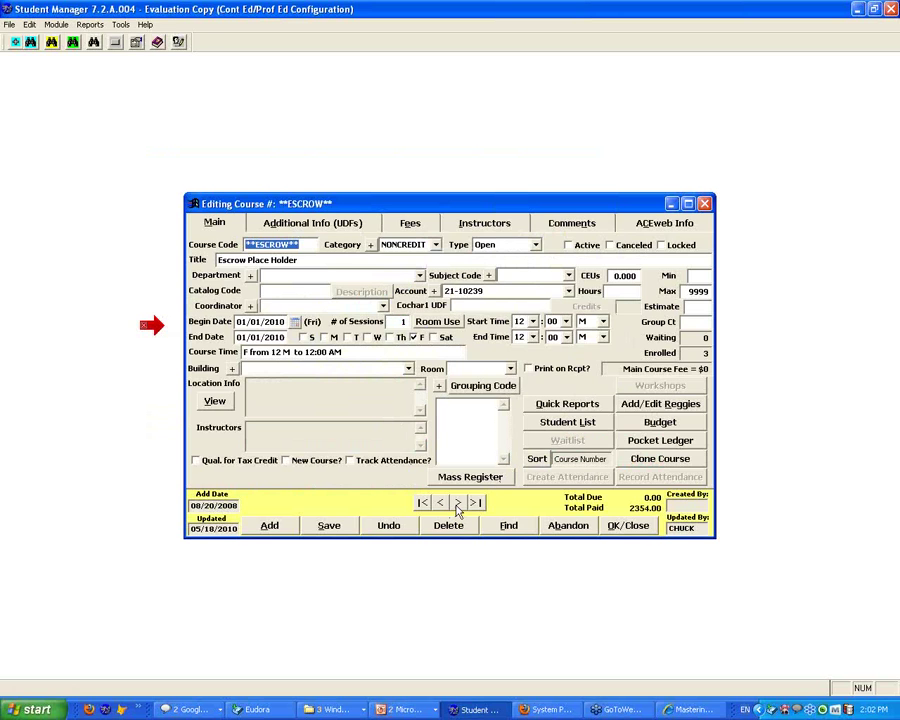
Step: Load the Mastering Student Manager 7.1 course record (08FACE010) to inspect its grouping code and room
click(458, 502)
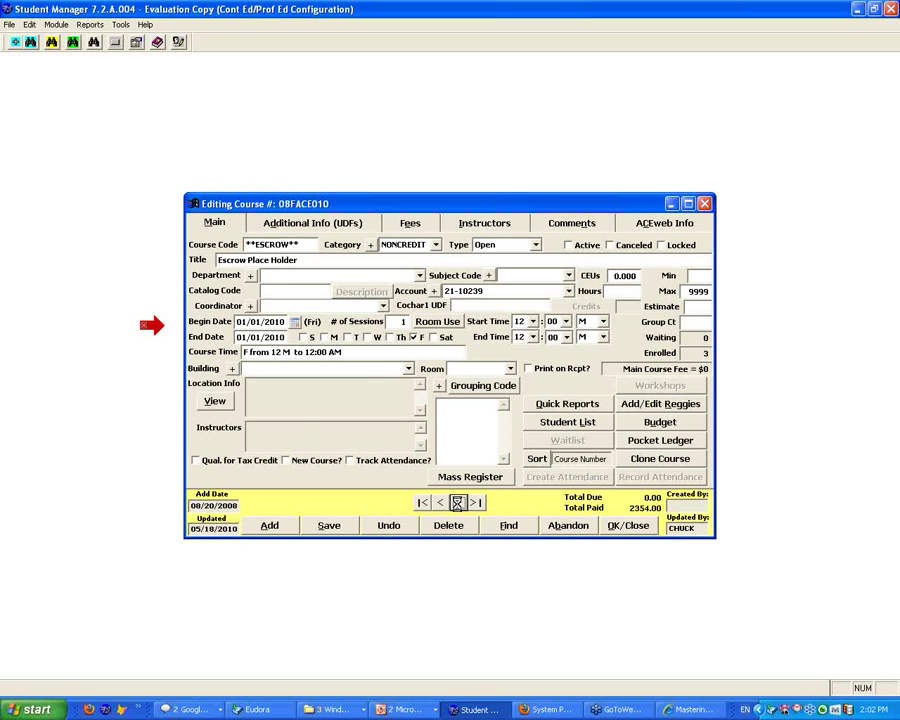
click(458, 502)
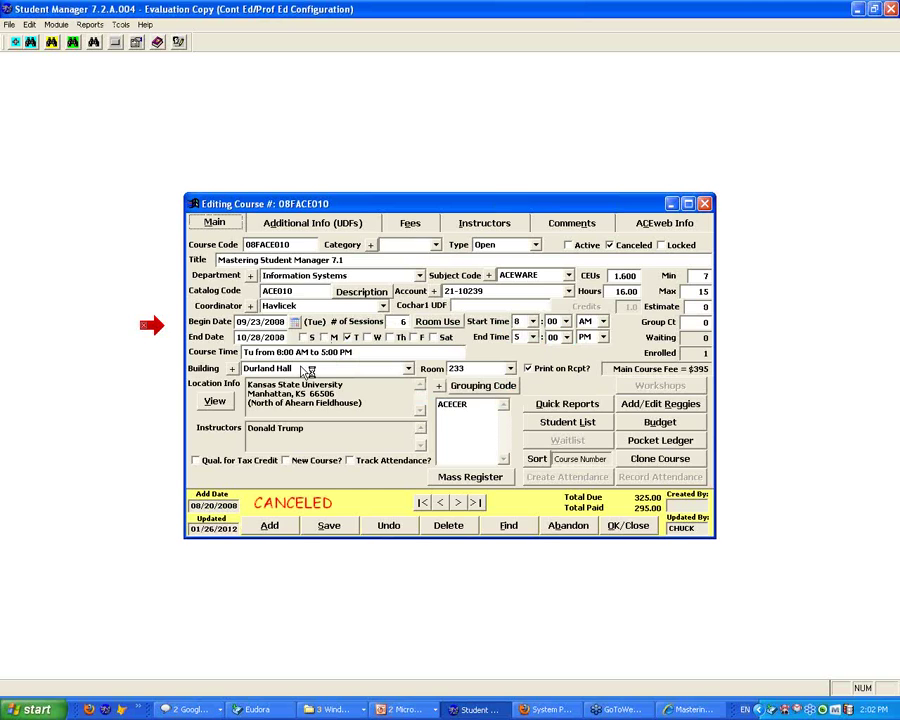
mouse_move(512, 384)
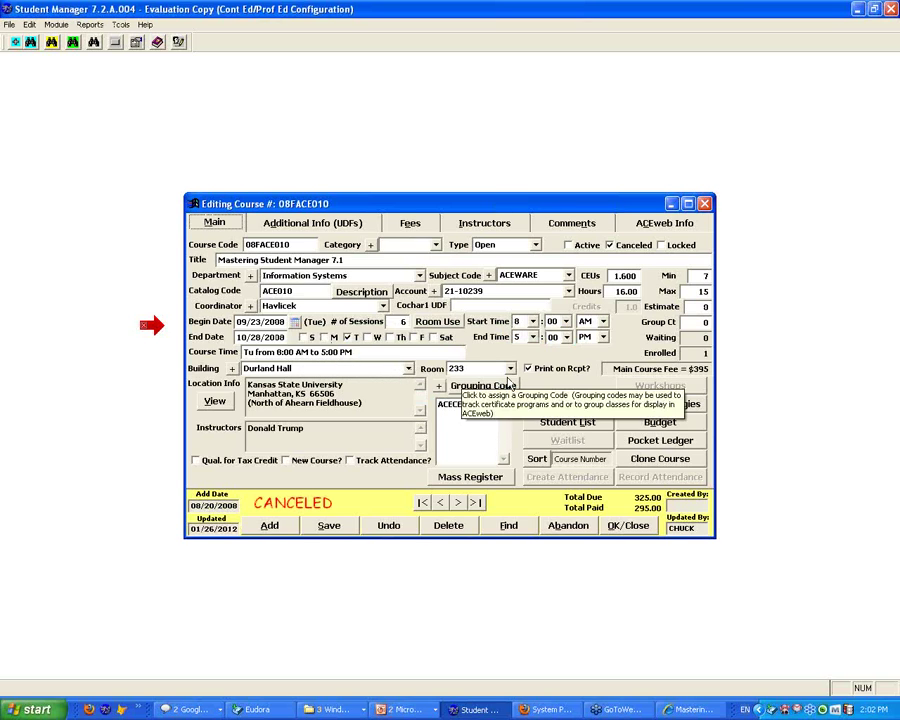
click(510, 368)
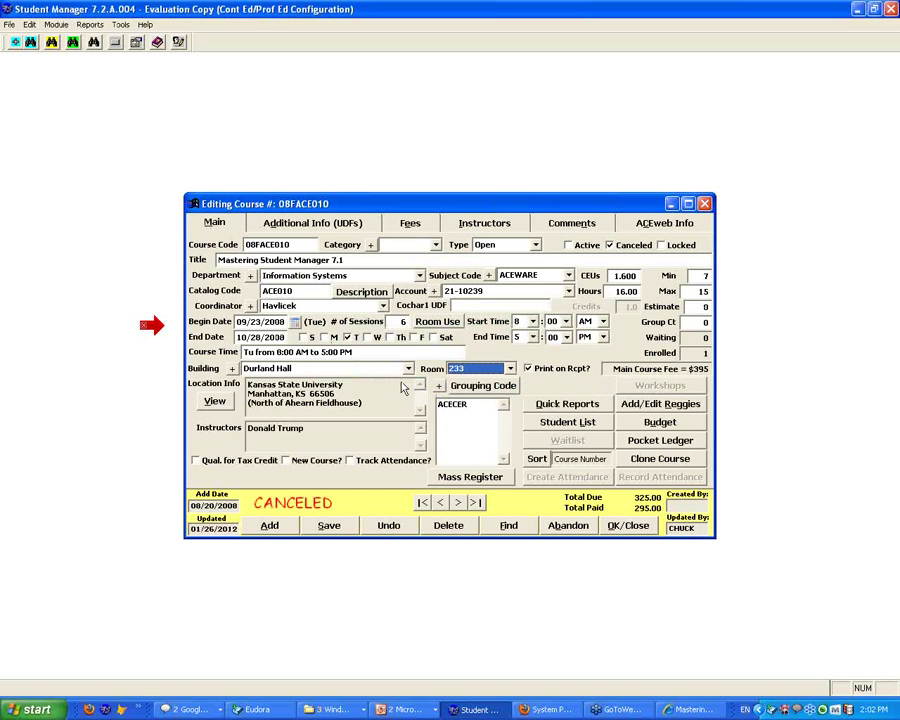
mouse_move(370, 374)
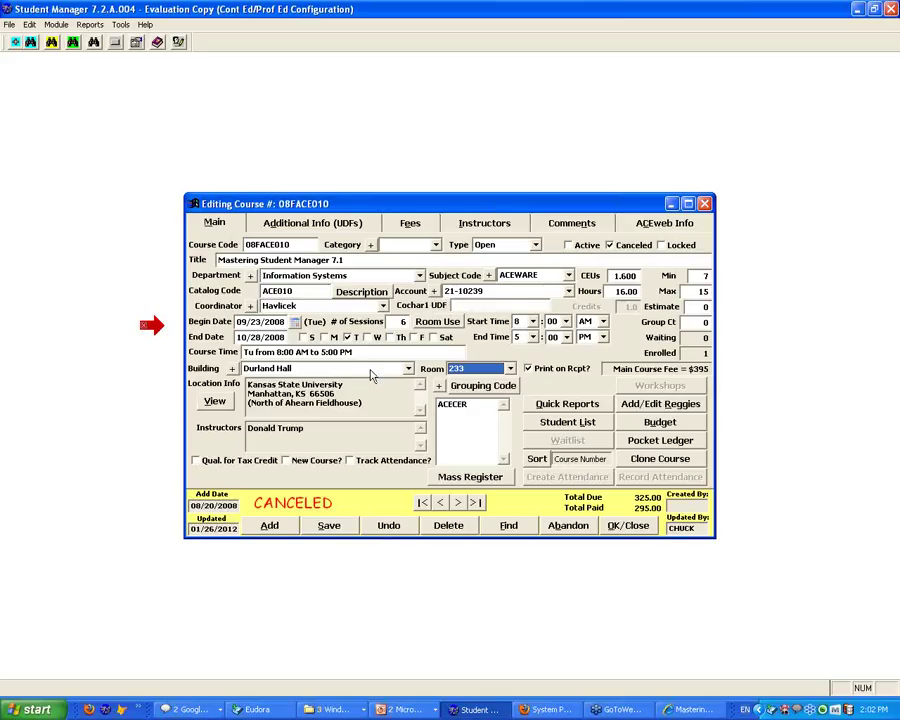
mouse_move(468, 356)
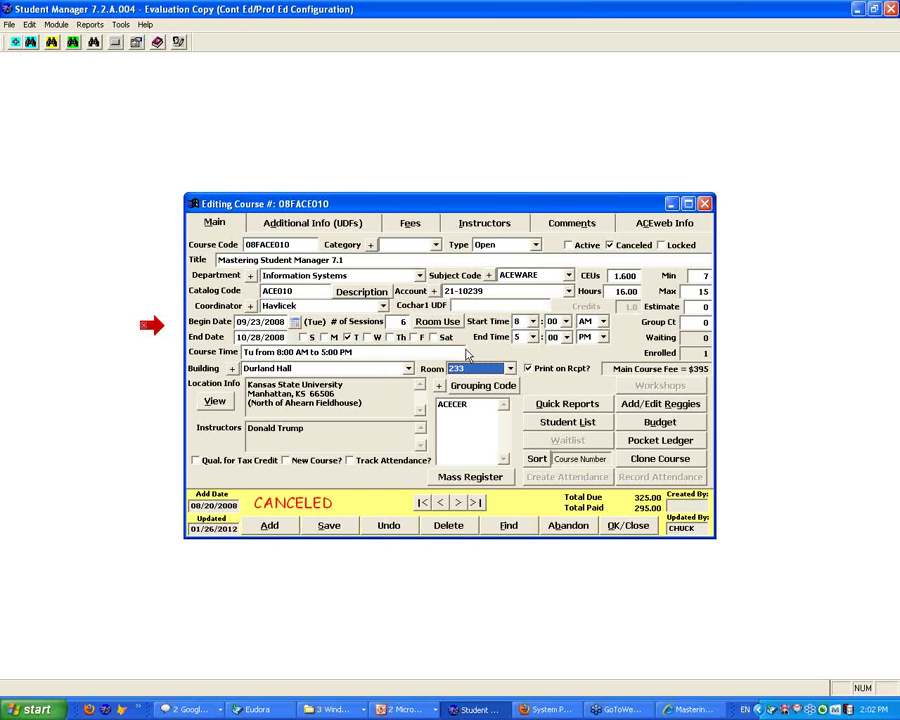
mouse_move(428, 710)
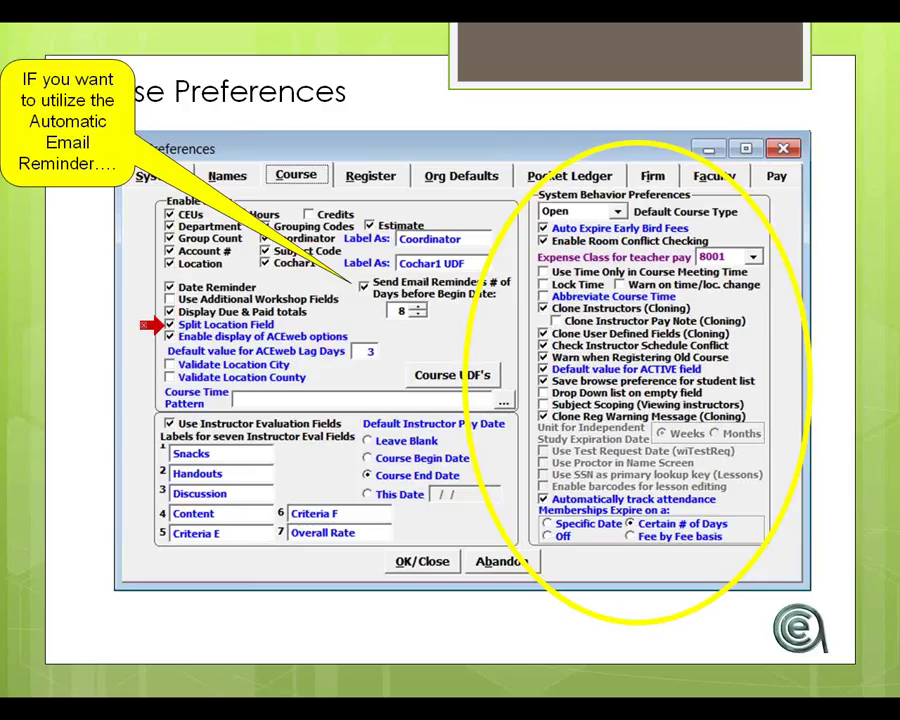
mouse_move(582, 590)
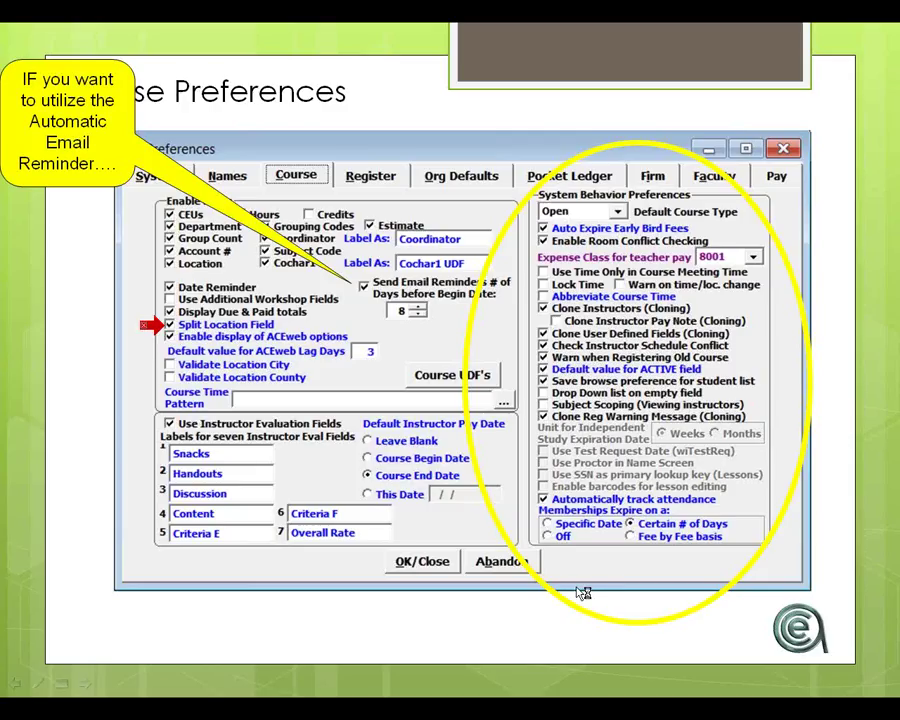
mouse_move(844, 144)
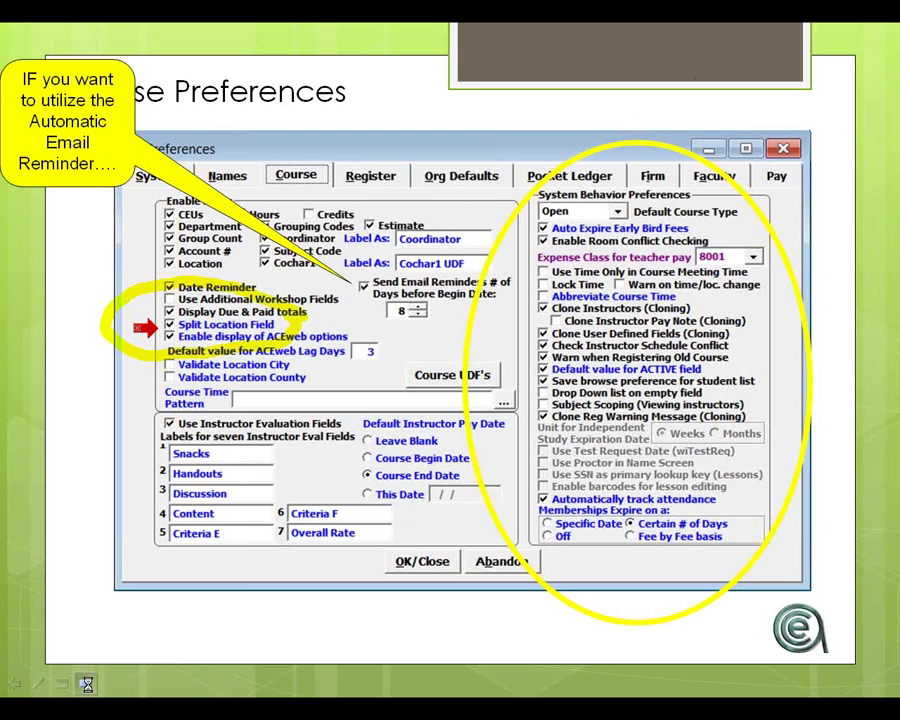
Step: Advance the slideshow to the Register Preferences slide showing registration field settings
click(364, 174)
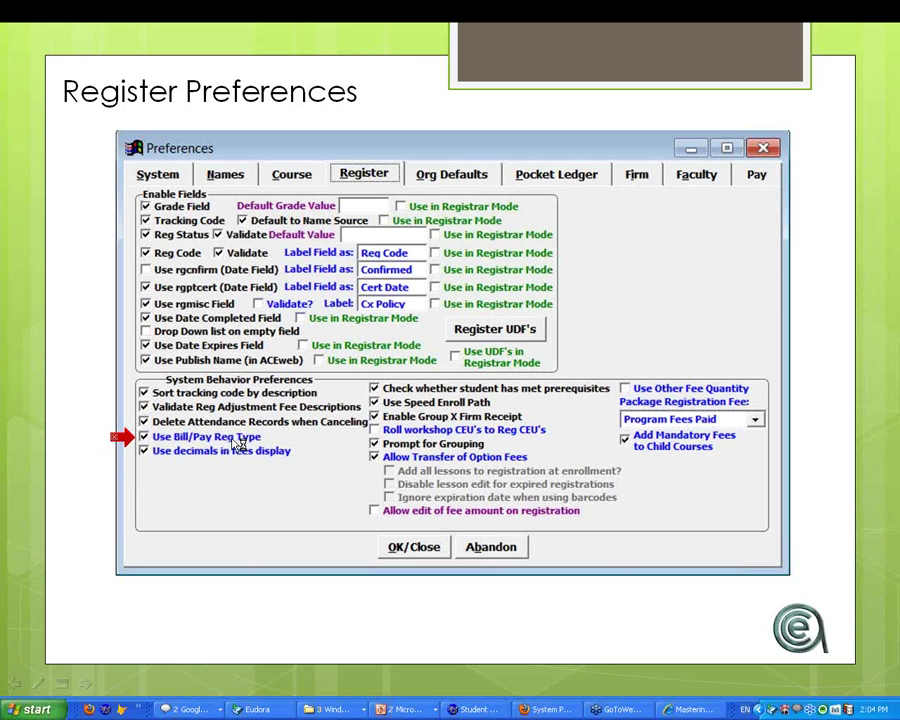
mouse_move(178, 470)
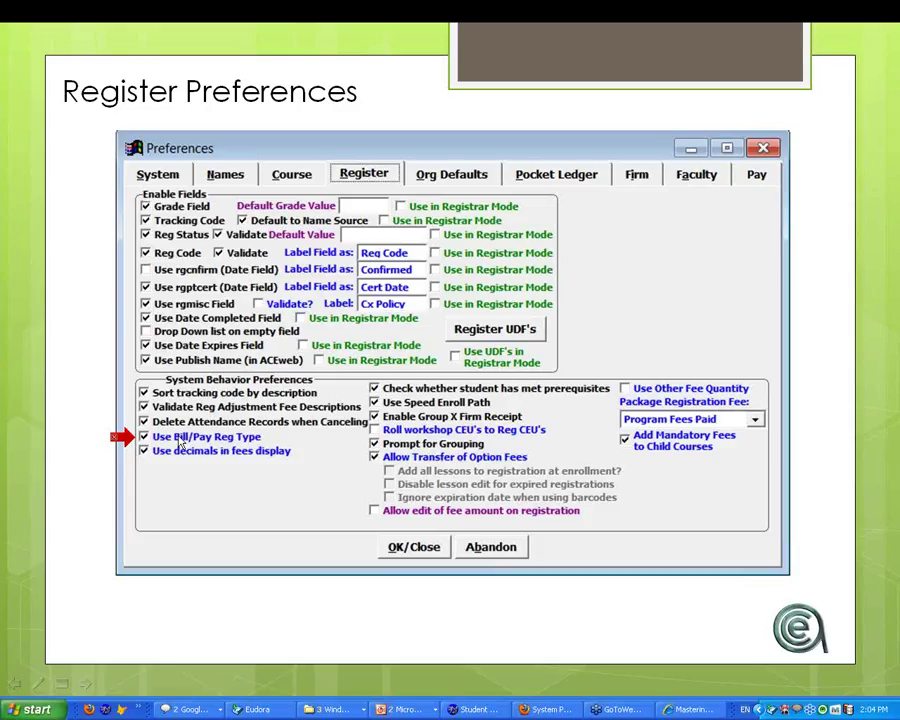
click(146, 436)
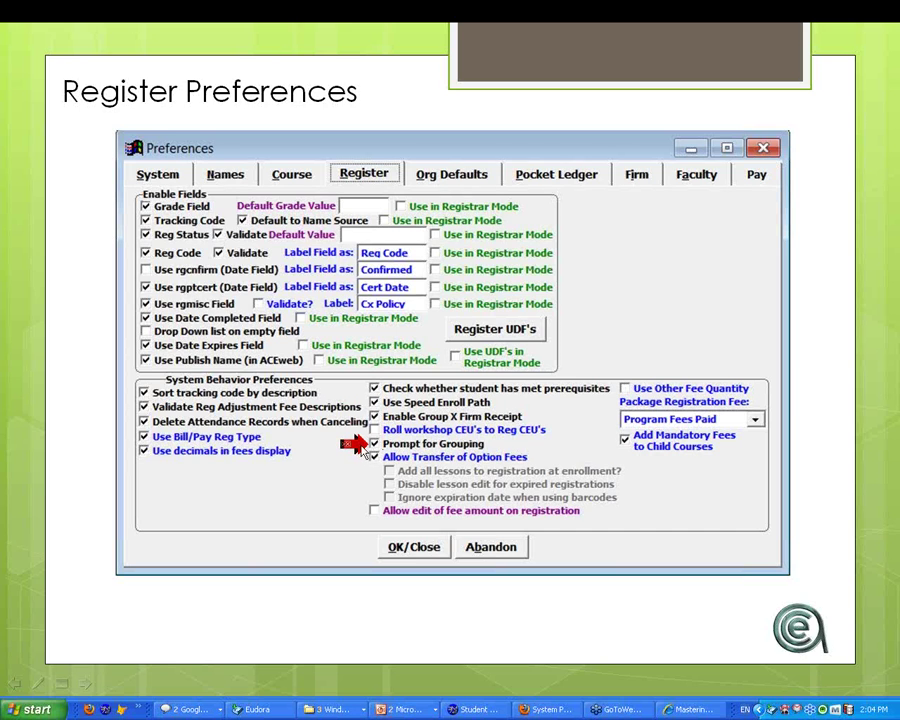
mouse_move(490, 456)
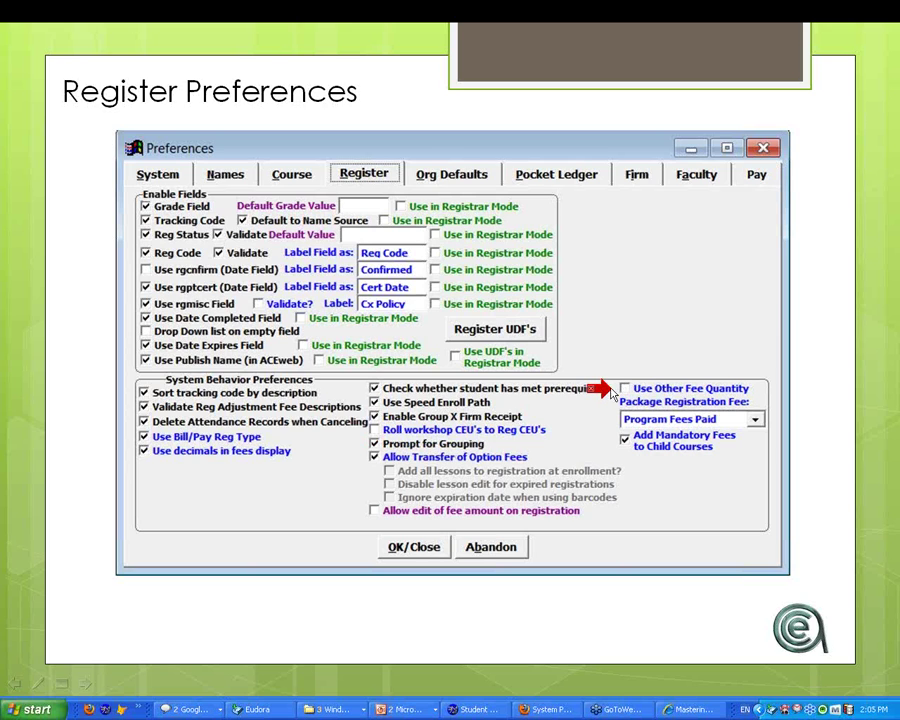
mouse_move(444, 692)
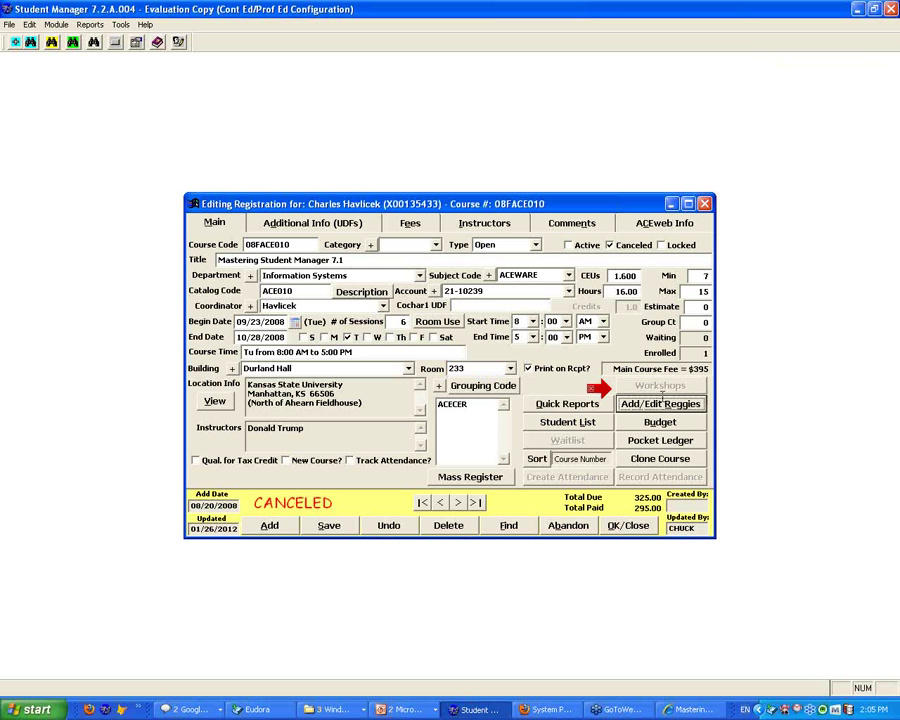
Step: Review a registration's fee and payment details, close it to the course, and step through course records
click(438, 504)
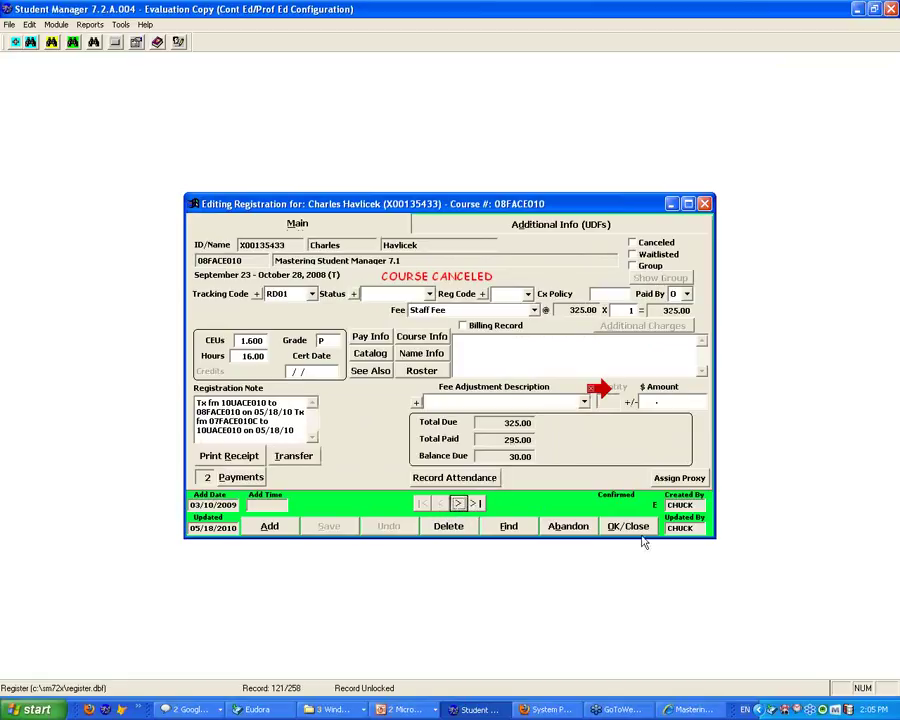
click(628, 526)
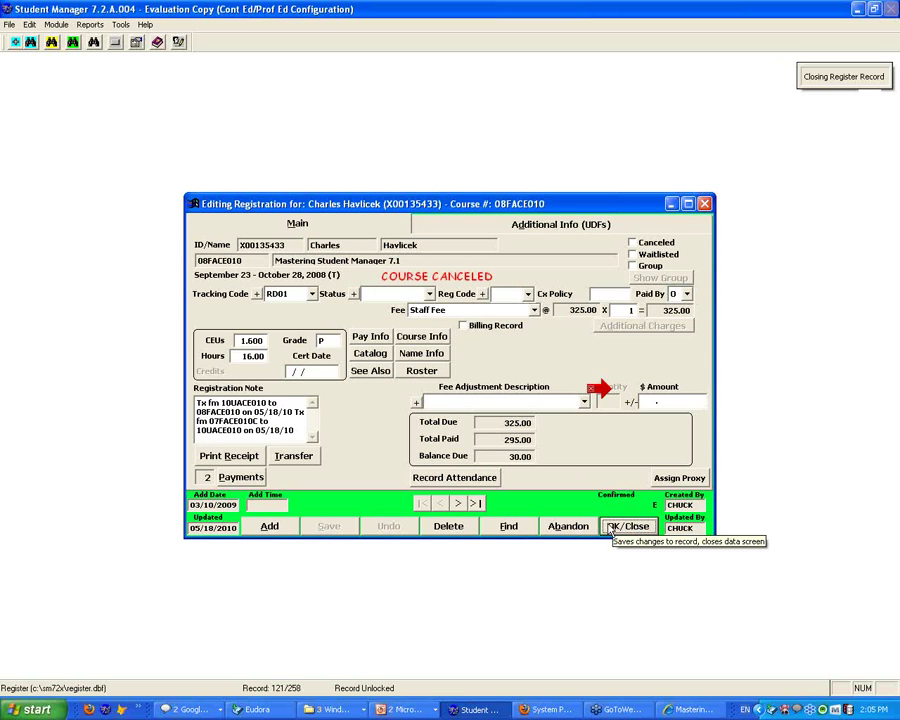
click(628, 526)
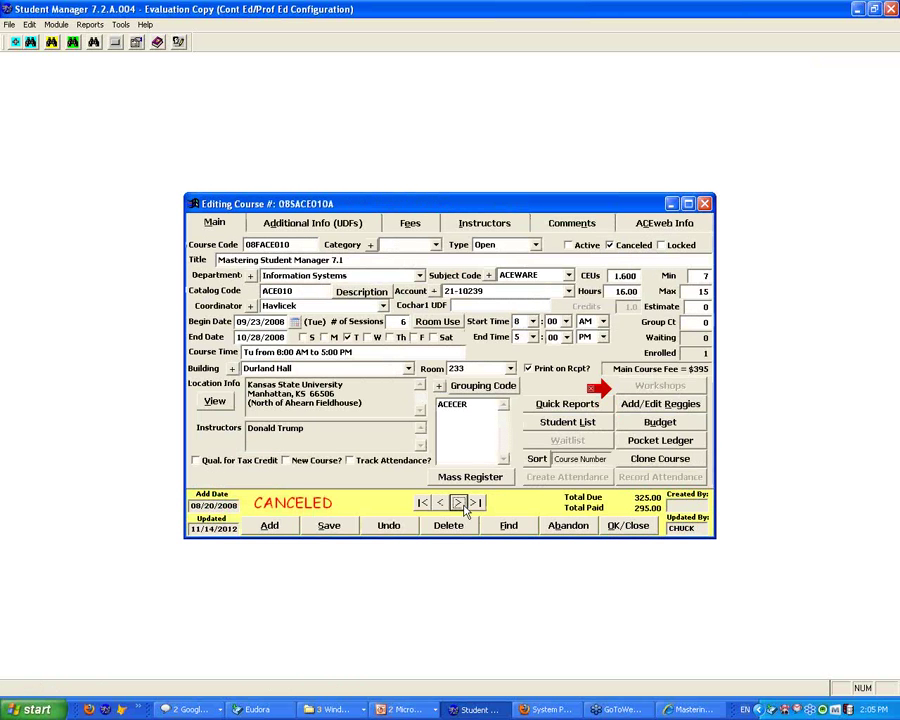
click(458, 502)
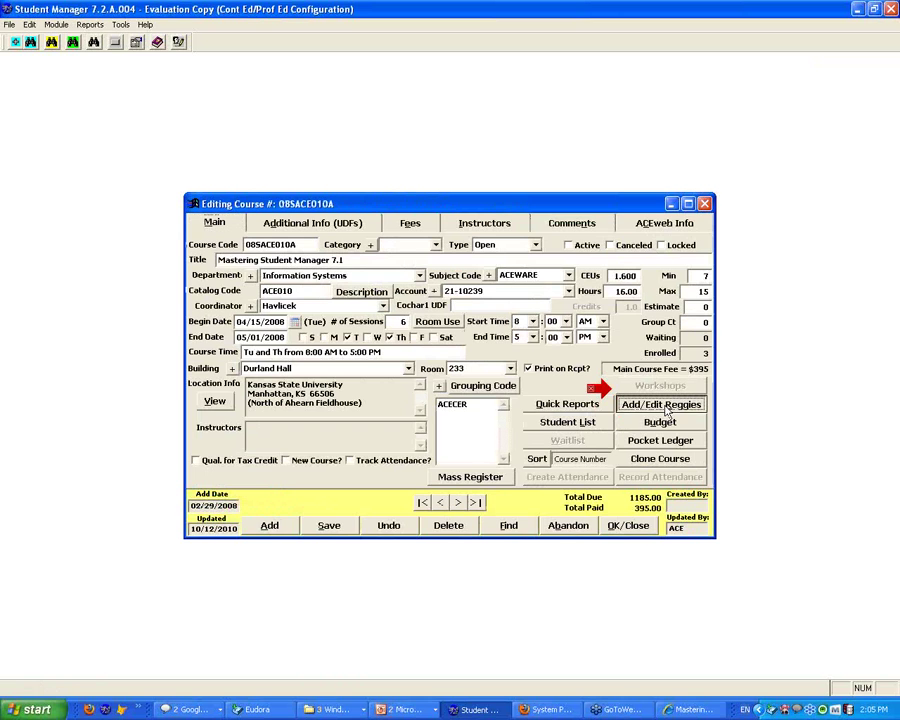
click(660, 404)
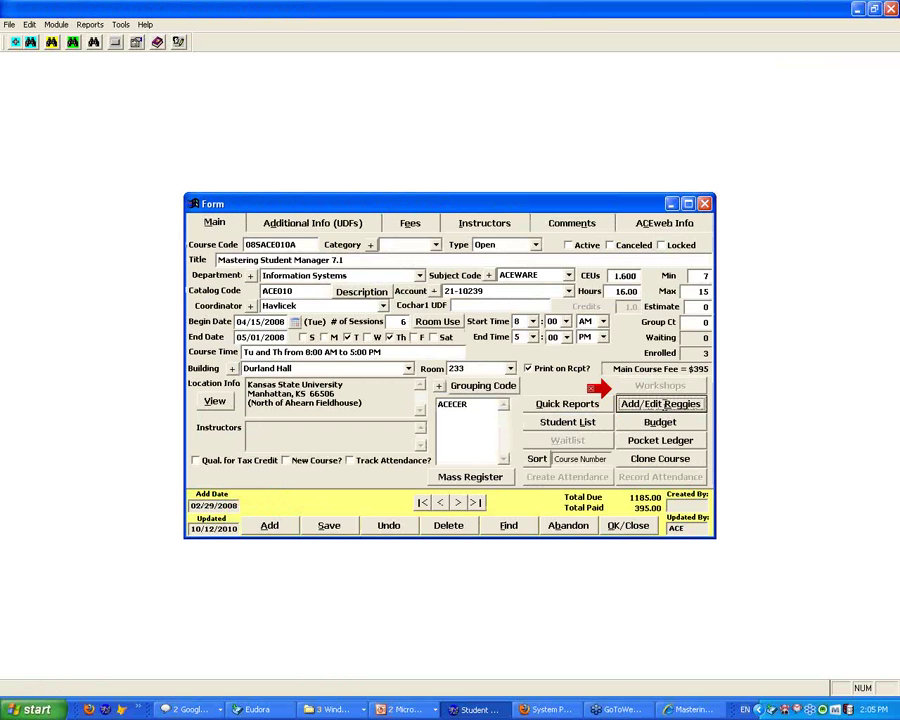
click(660, 404)
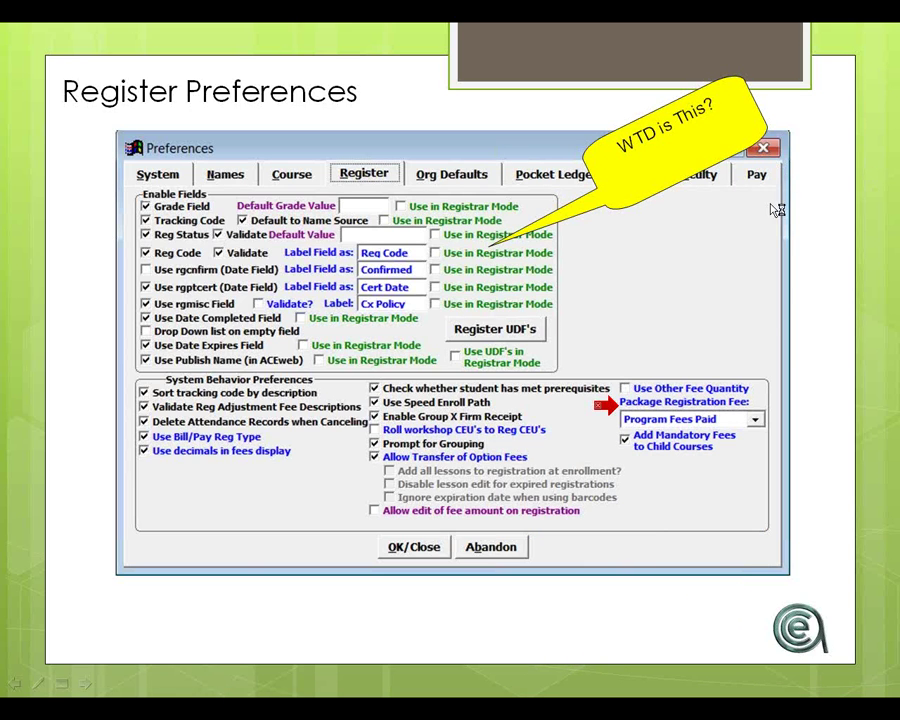
mouse_move(892, 268)
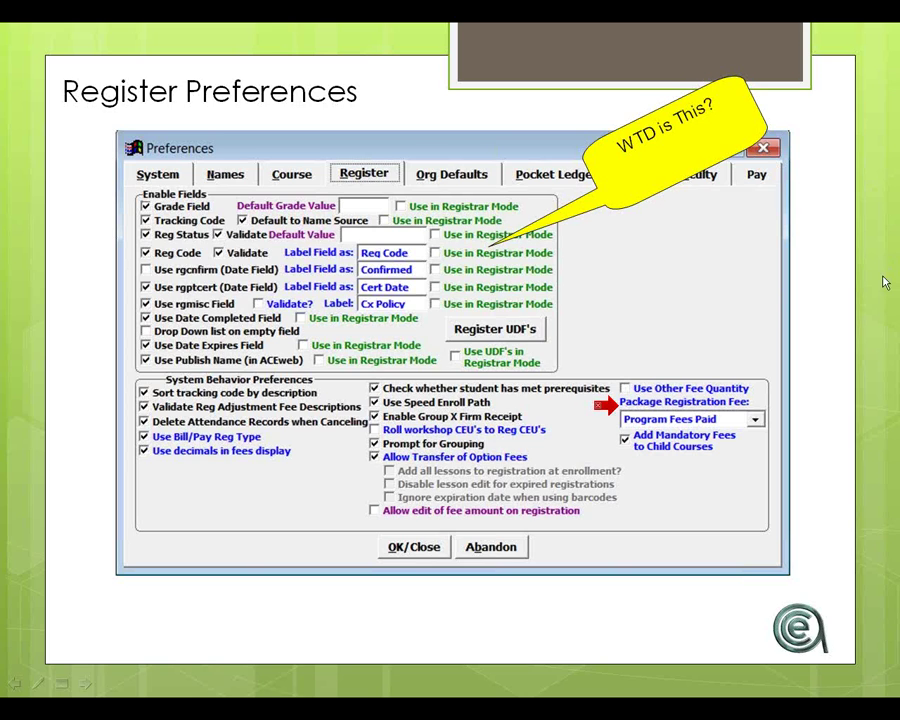
mouse_move(708, 68)
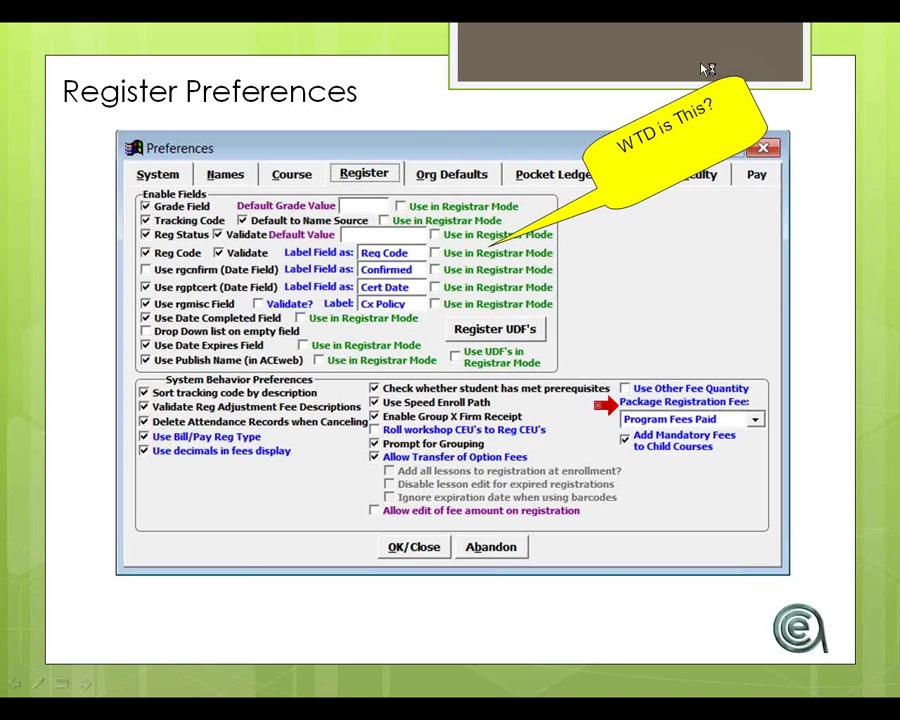
mouse_move(704, 98)
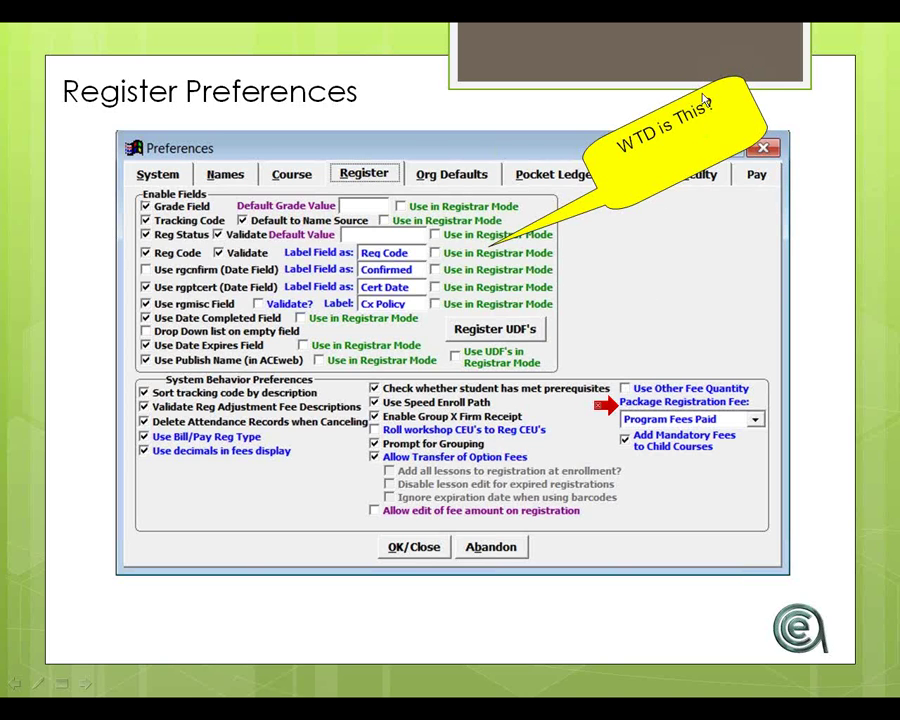
mouse_move(240, 538)
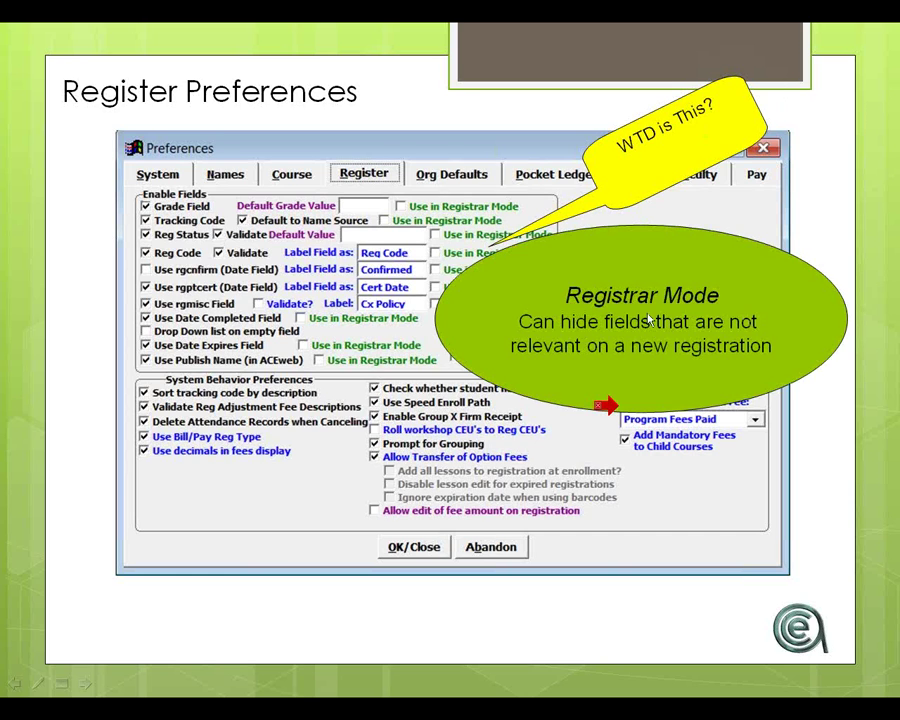
mouse_move(430, 212)
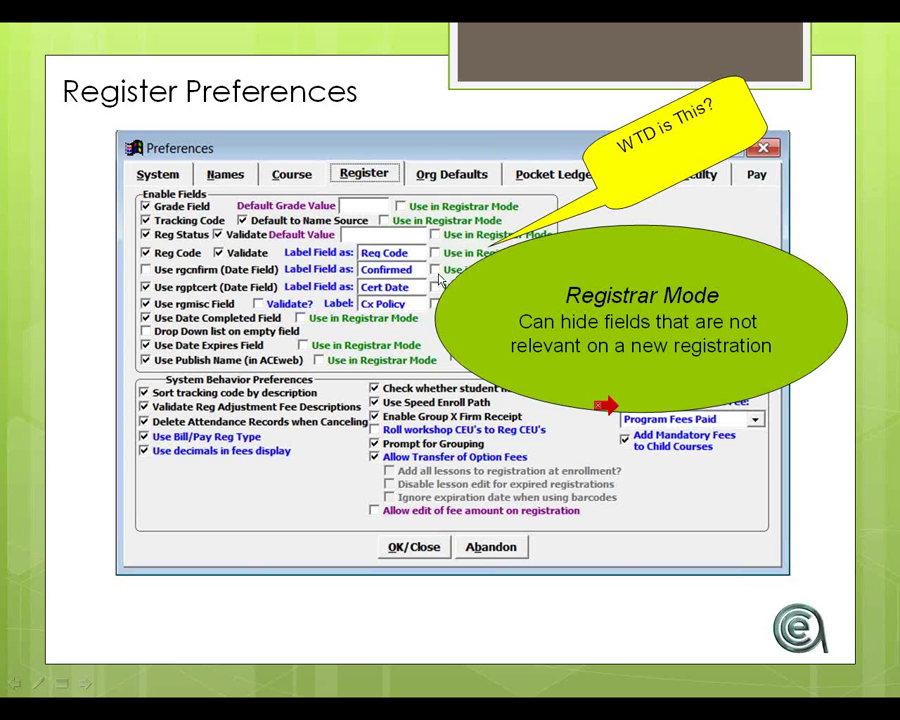
mouse_move(680, 378)
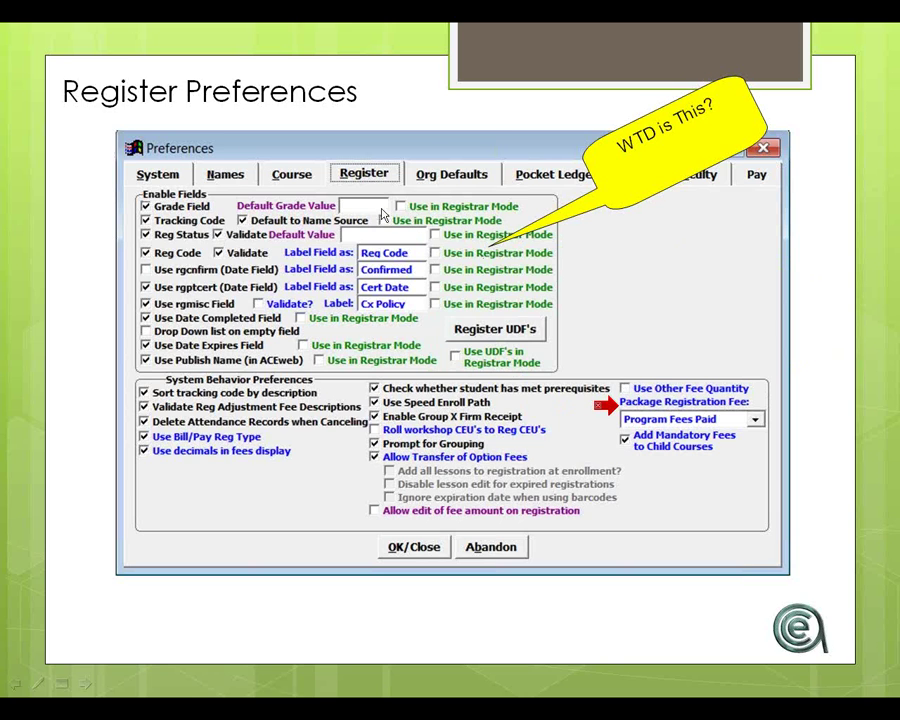
mouse_move(348, 218)
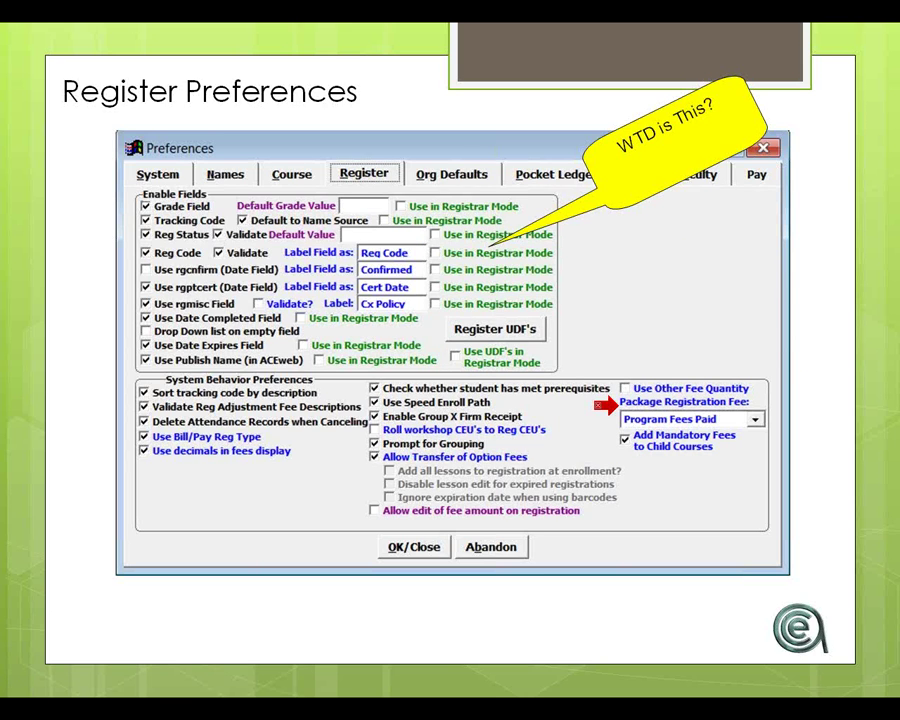
mouse_move(604, 404)
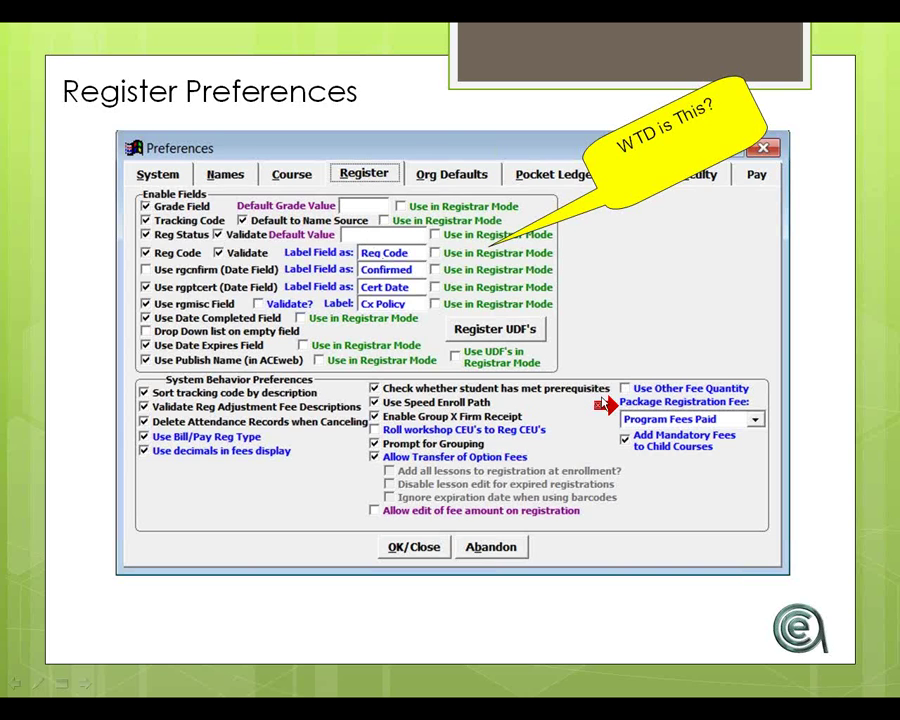
mouse_move(356, 236)
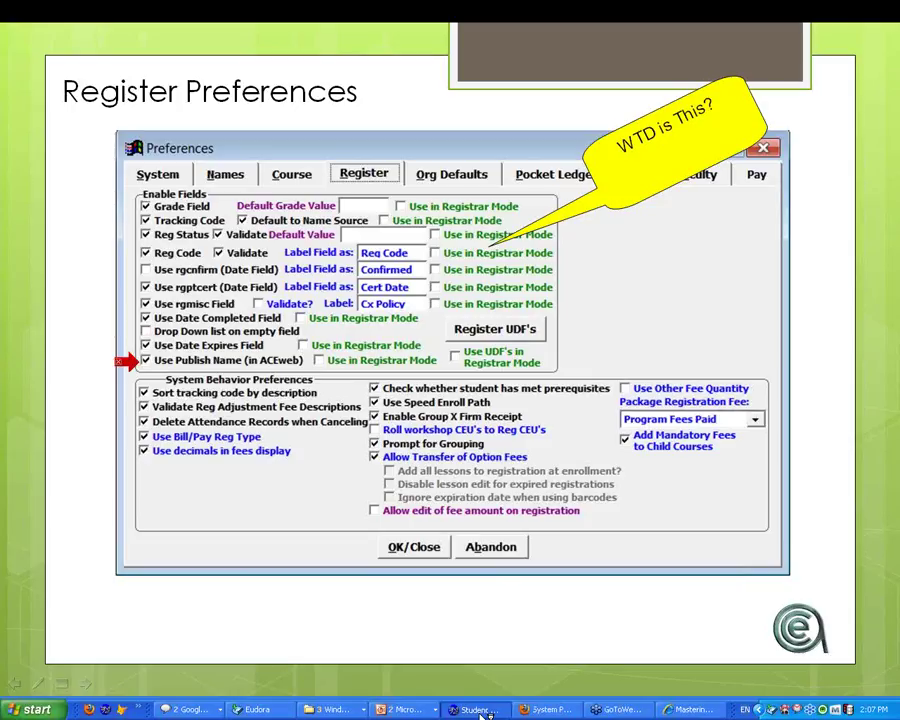
Step: Switch to the Student Manager Editing Registration window to view its CEUs and hours fields
click(476, 708)
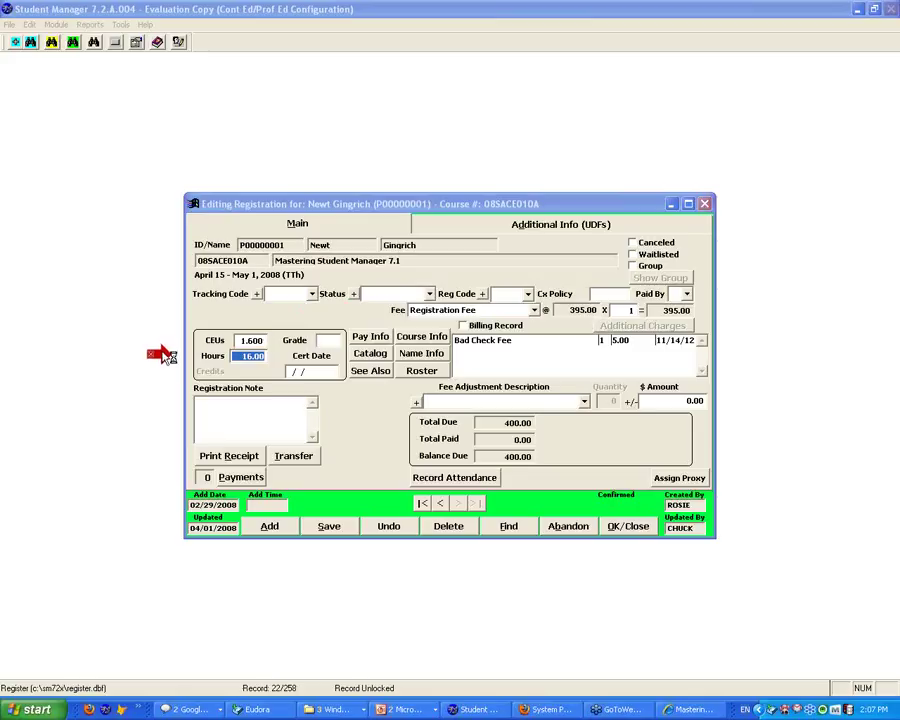
mouse_move(160, 352)
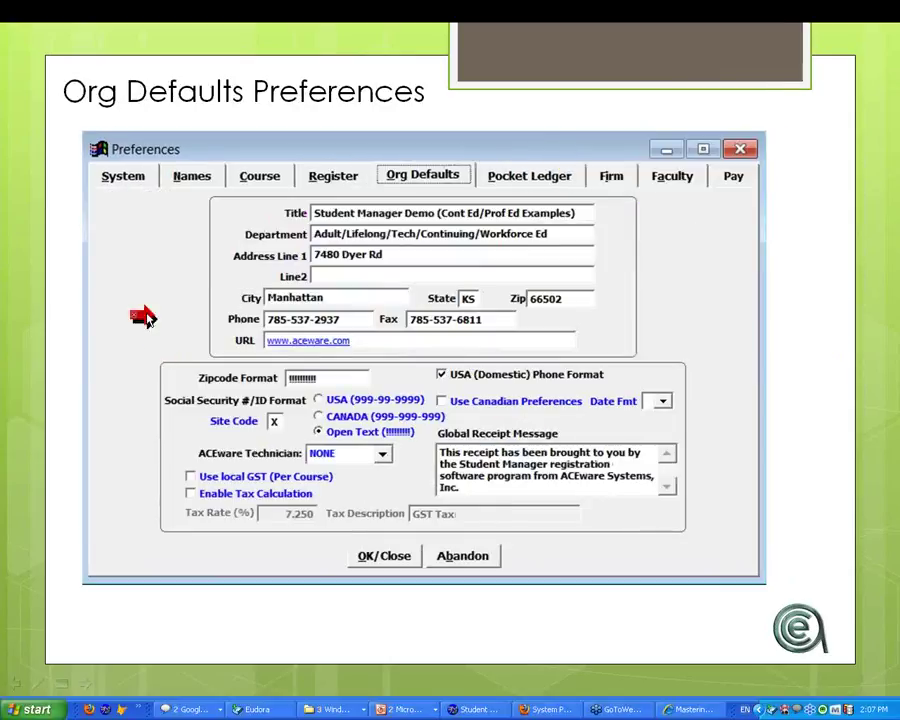
mouse_move(114, 260)
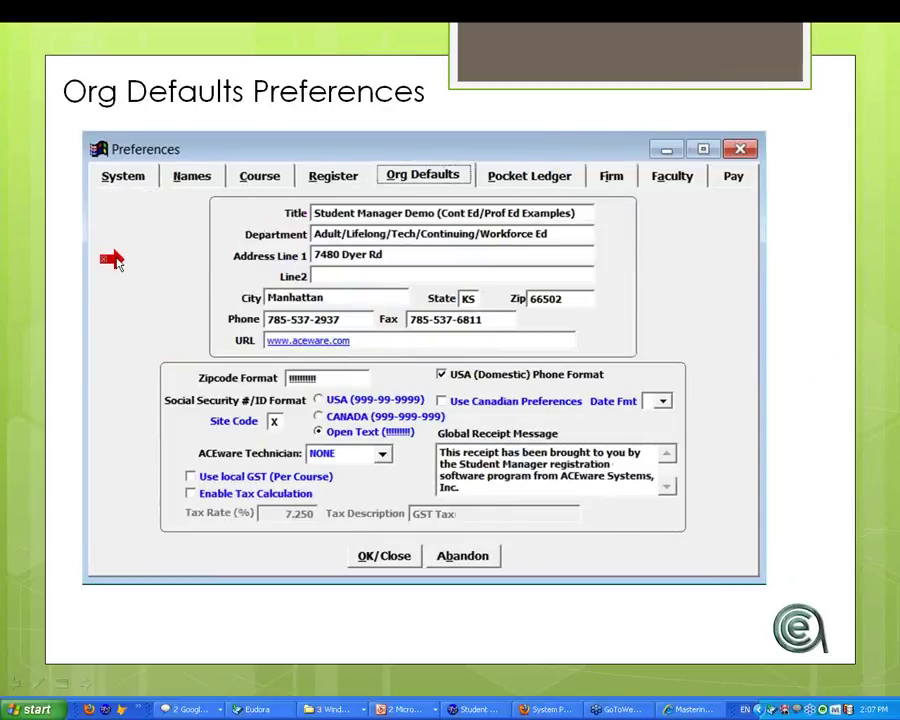
mouse_move(122, 250)
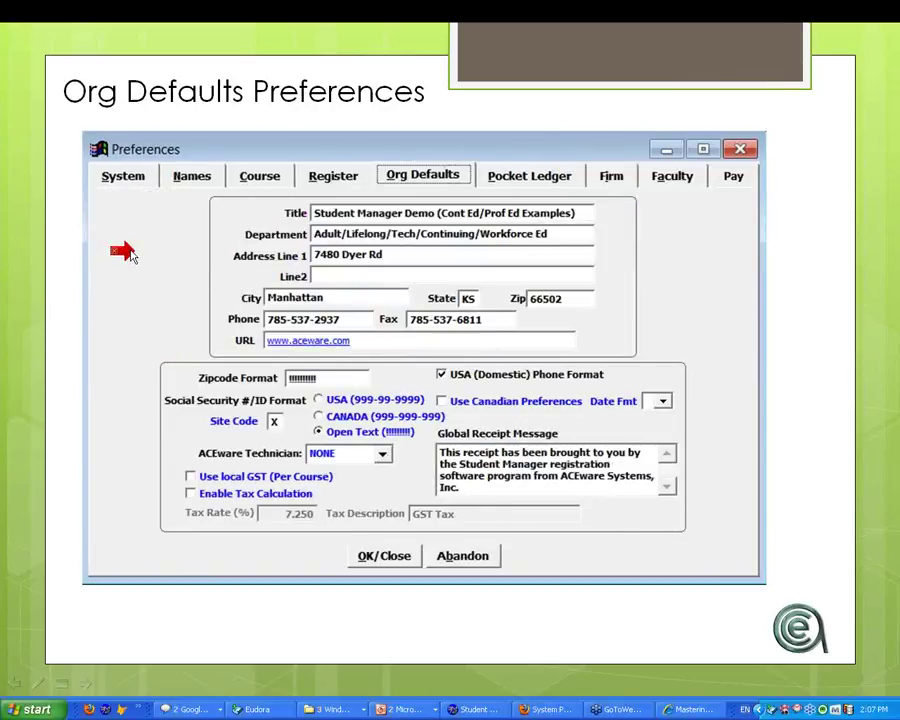
mouse_move(216, 200)
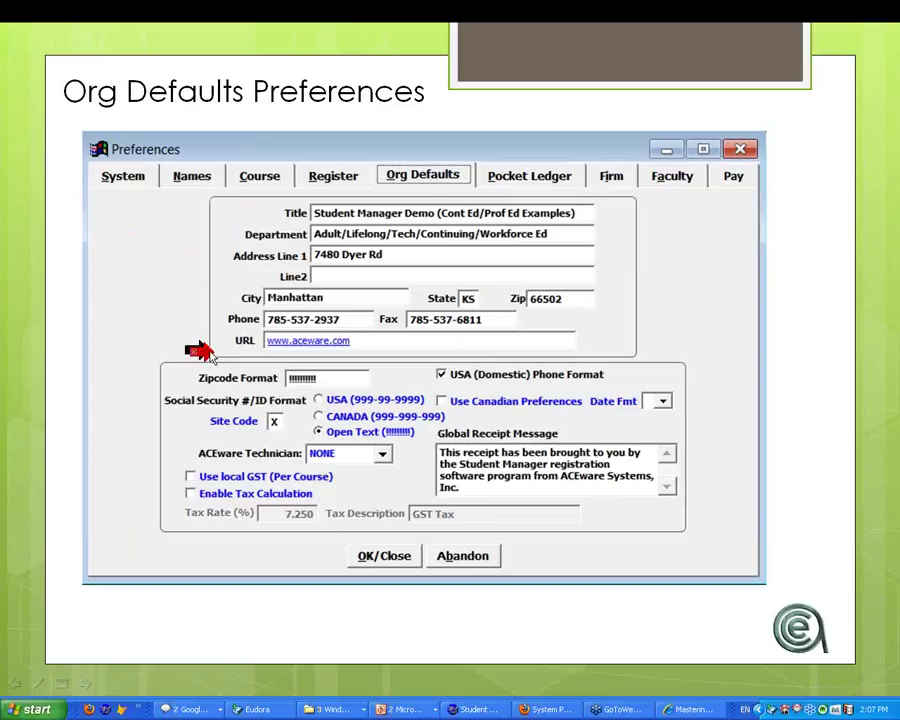
mouse_move(212, 356)
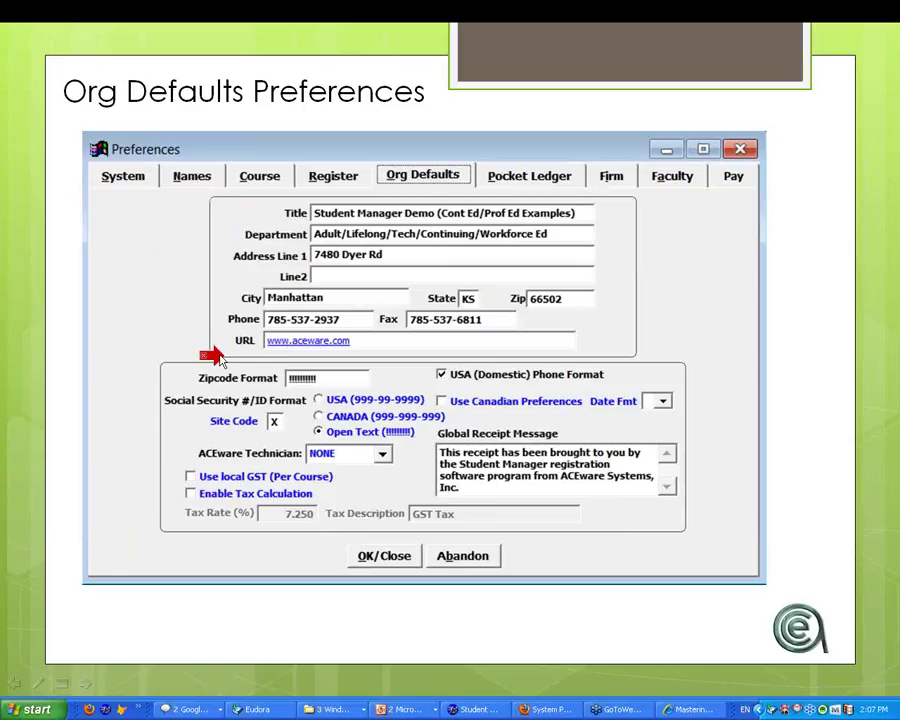
mouse_move(144, 424)
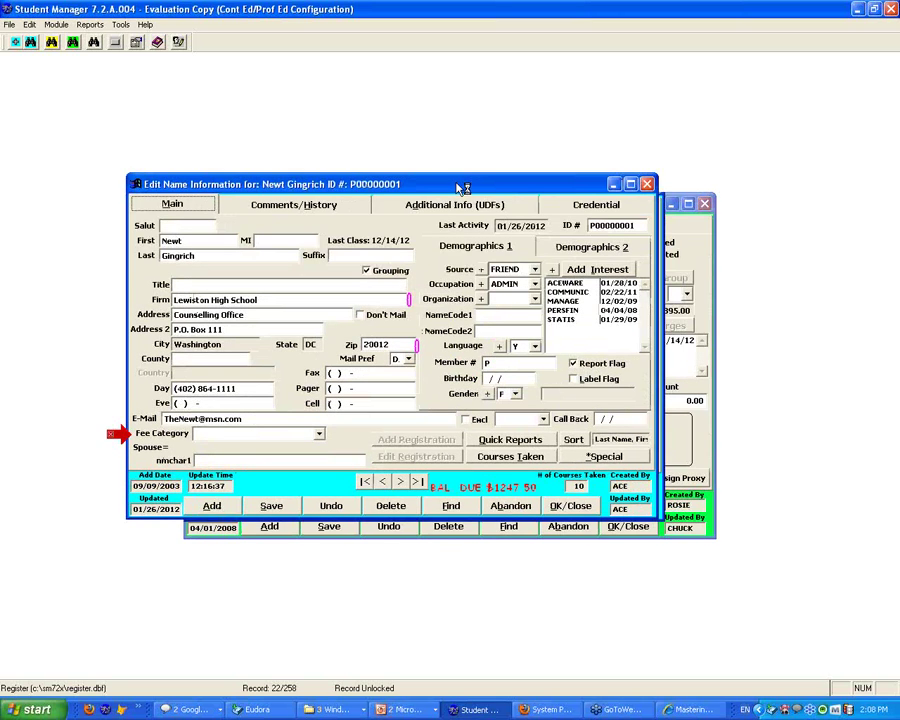
Step: Bring up the name record behind the registration and step through several name records' ID numbers
drag(456, 184, 456, 168)
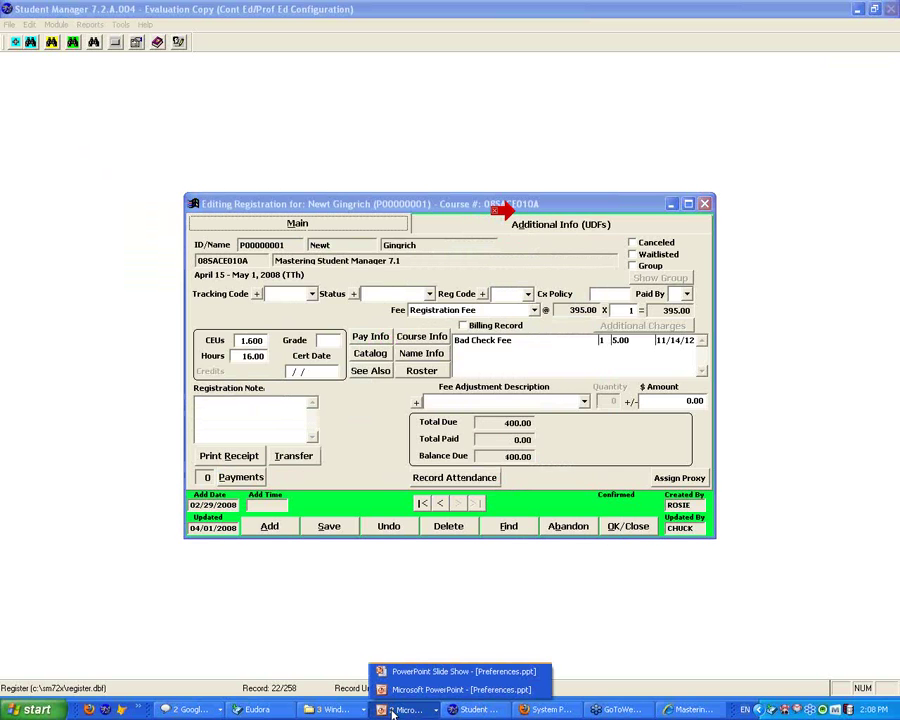
click(464, 672)
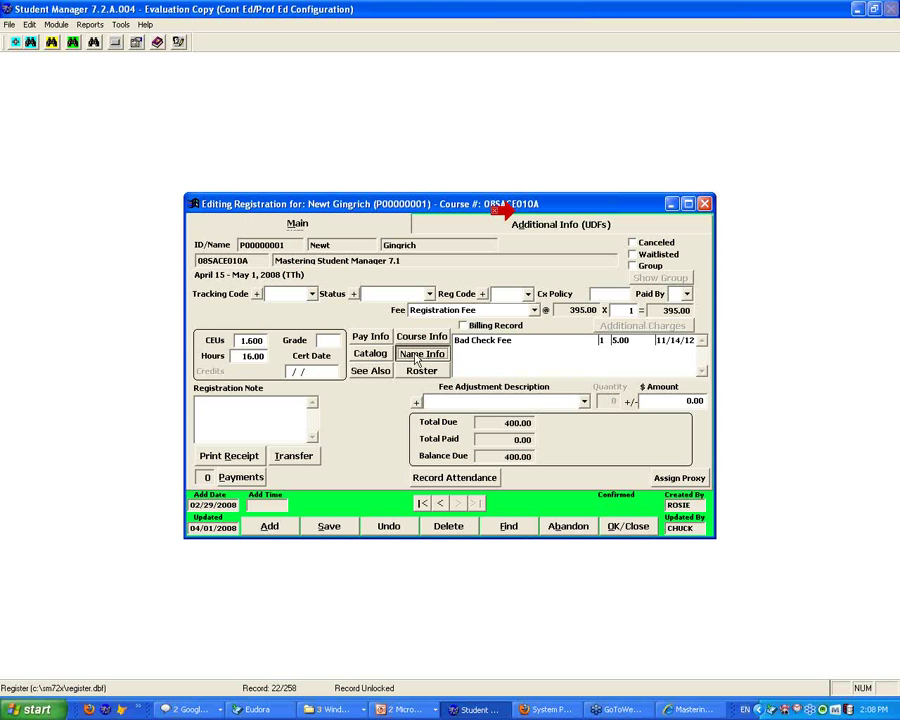
click(422, 354)
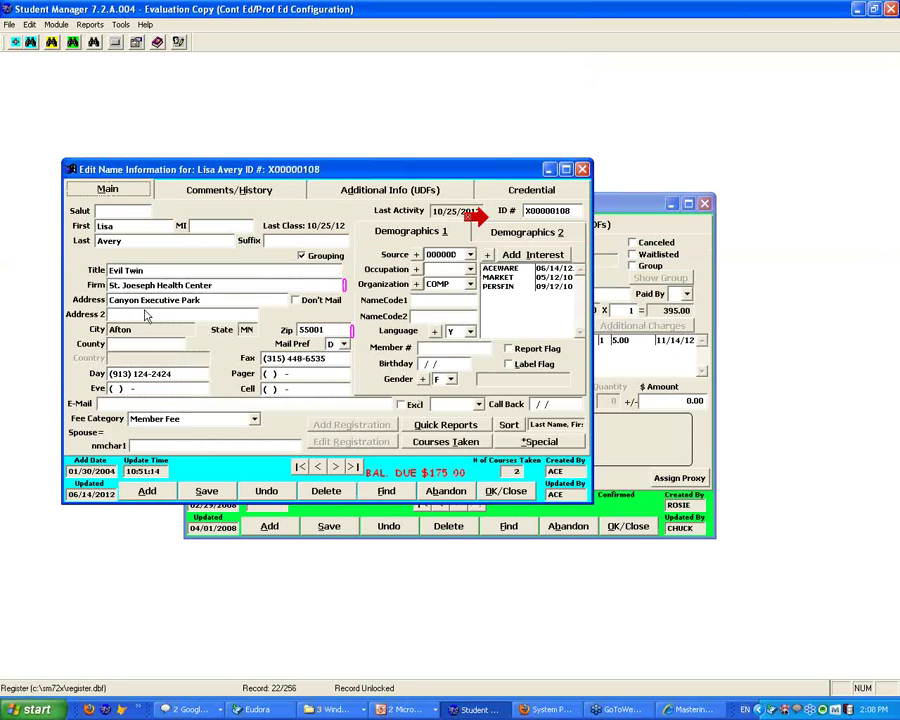
click(318, 468)
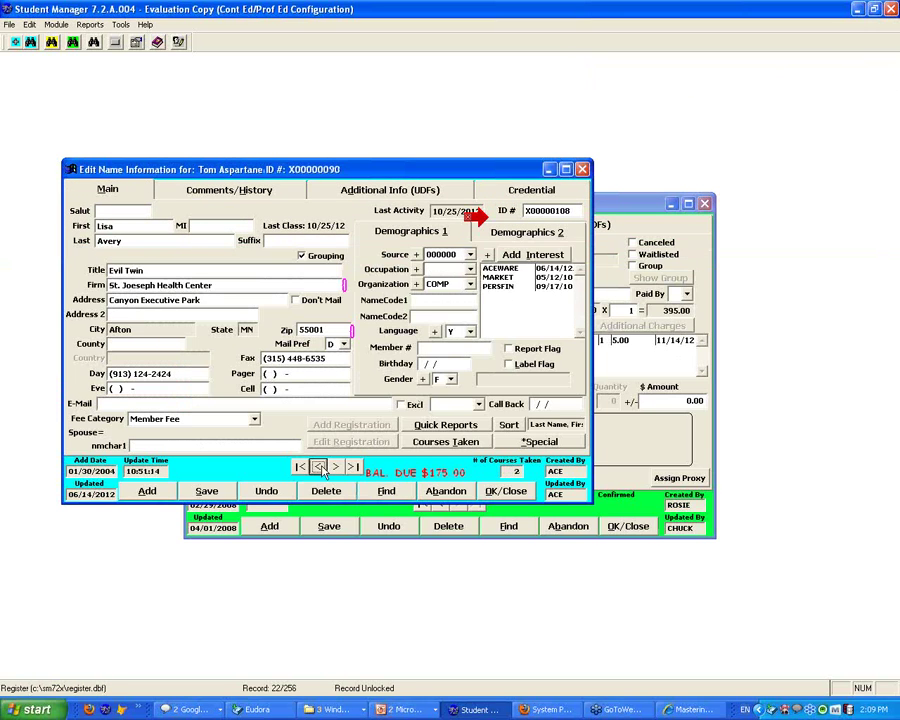
click(336, 468)
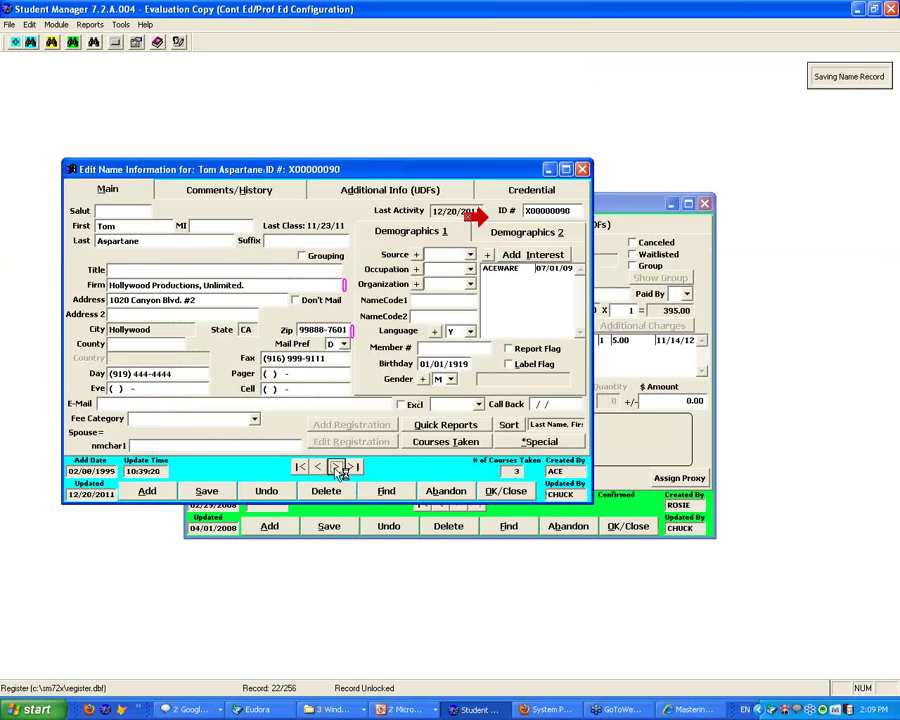
click(336, 466)
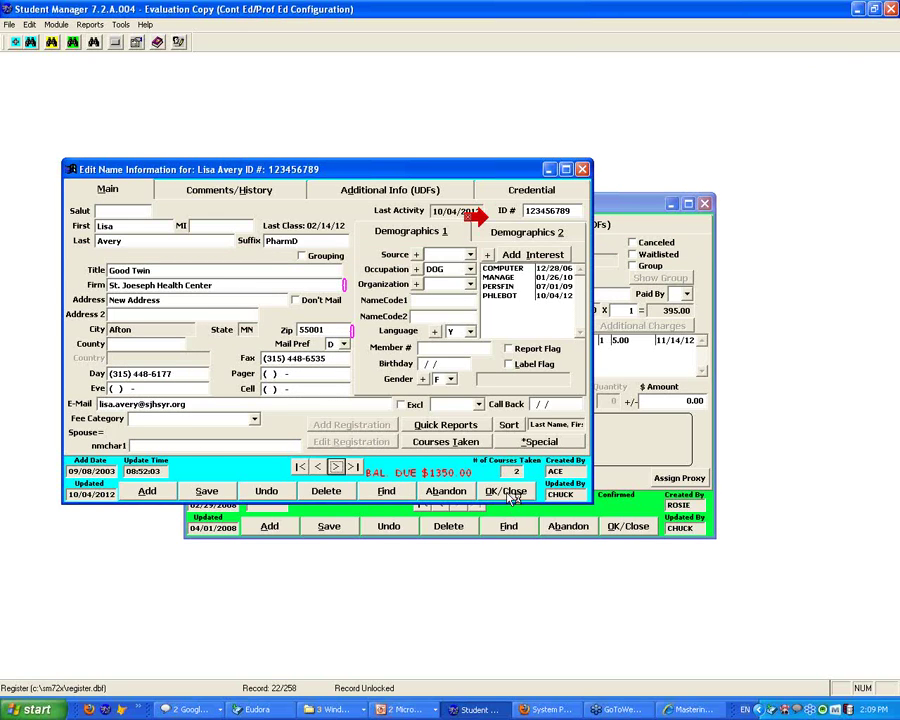
Step: Review the course record's ID and return to the Org Defaults slide with its SSN format callout
click(506, 492)
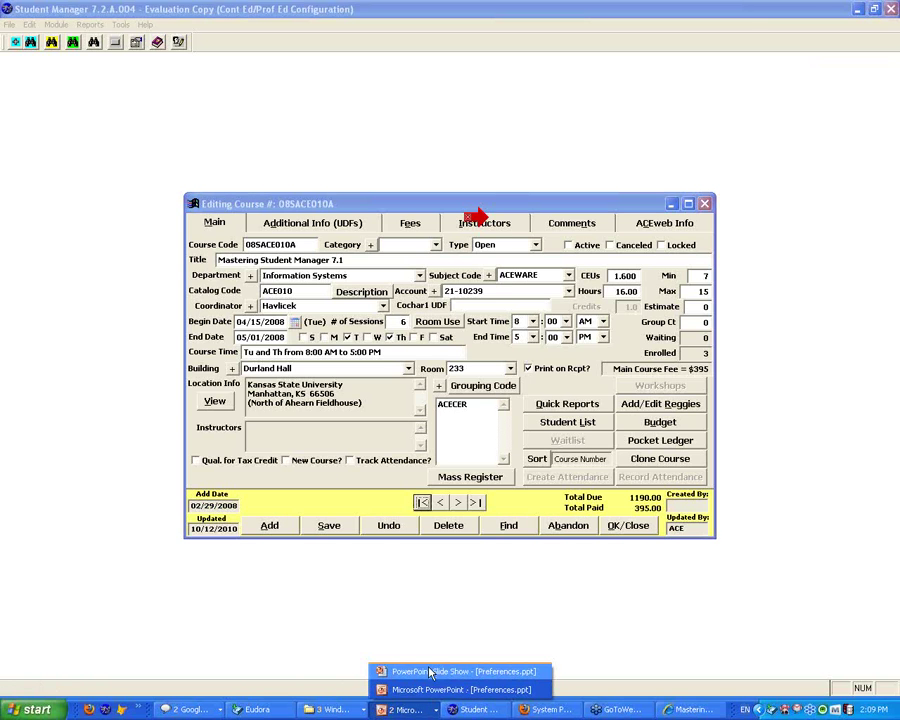
click(462, 672)
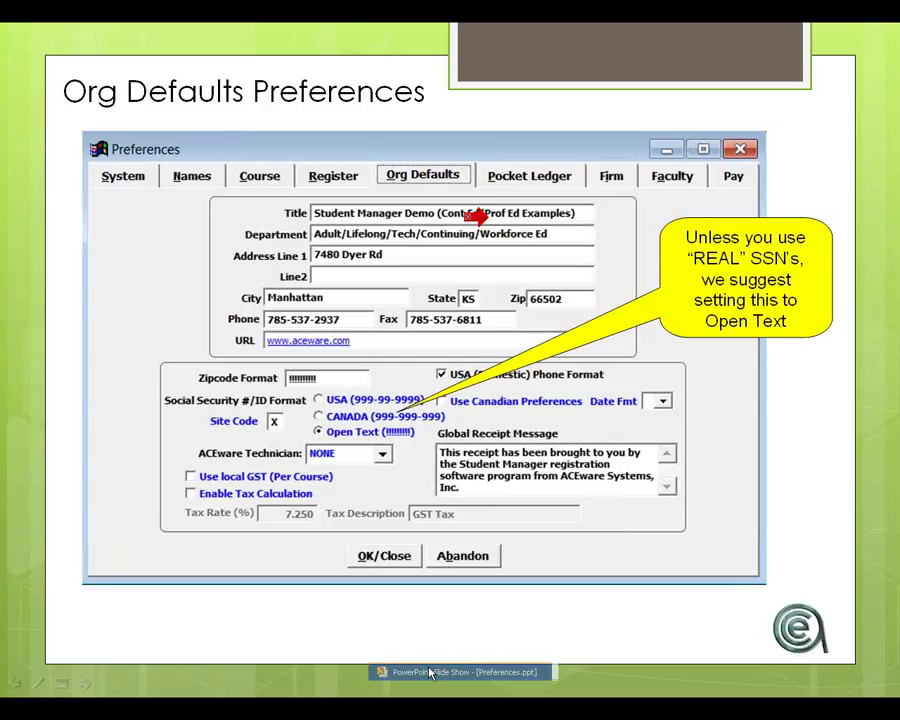
Step: Advance past the Pocket Ledger Preferences slide to the Firm Preferences slide
click(524, 176)
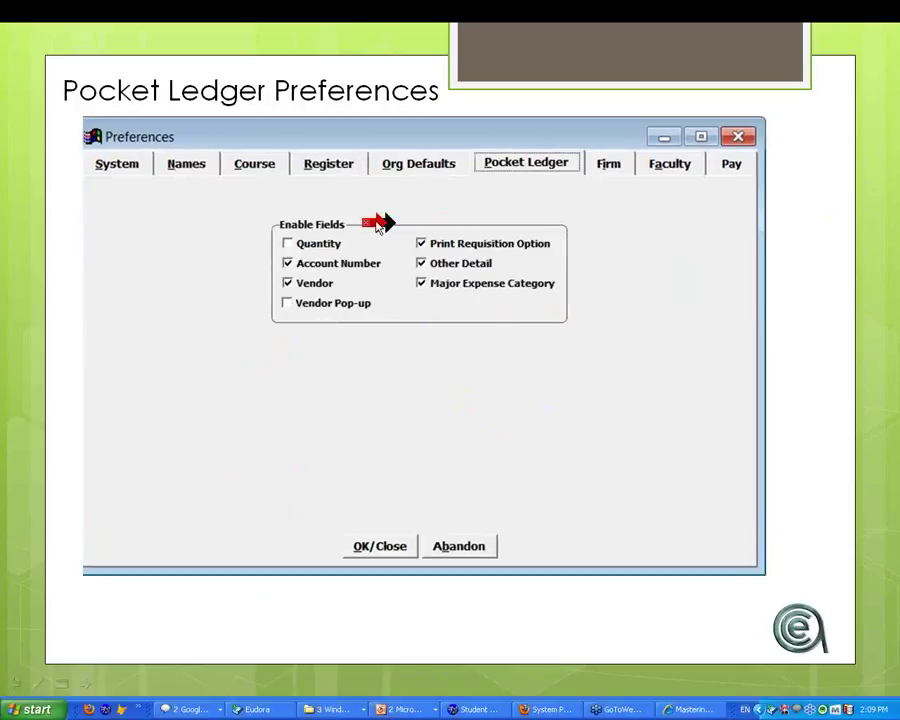
mouse_move(284, 230)
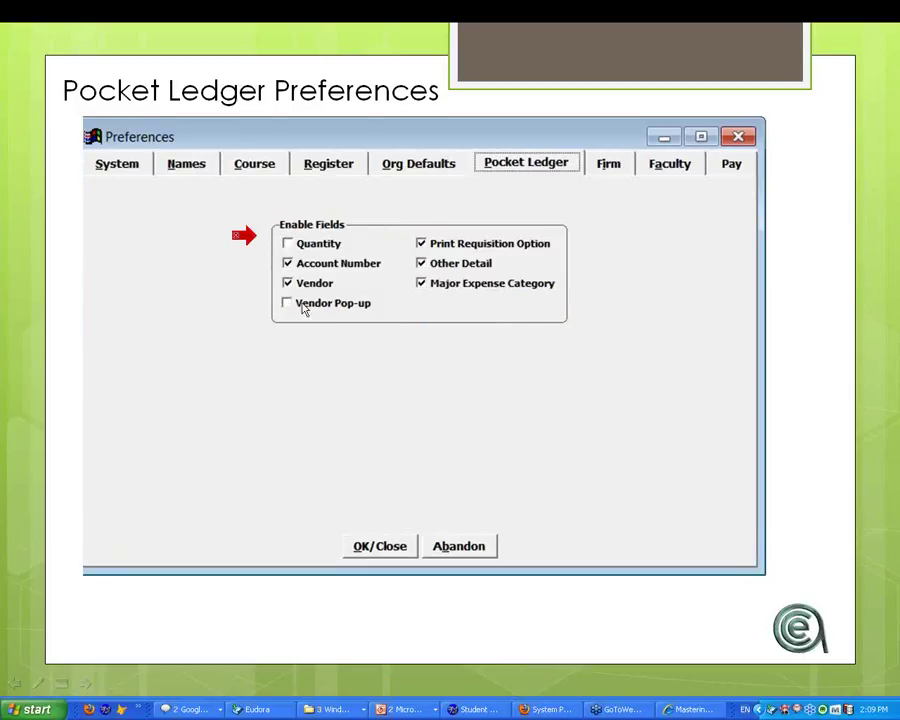
mouse_move(396, 244)
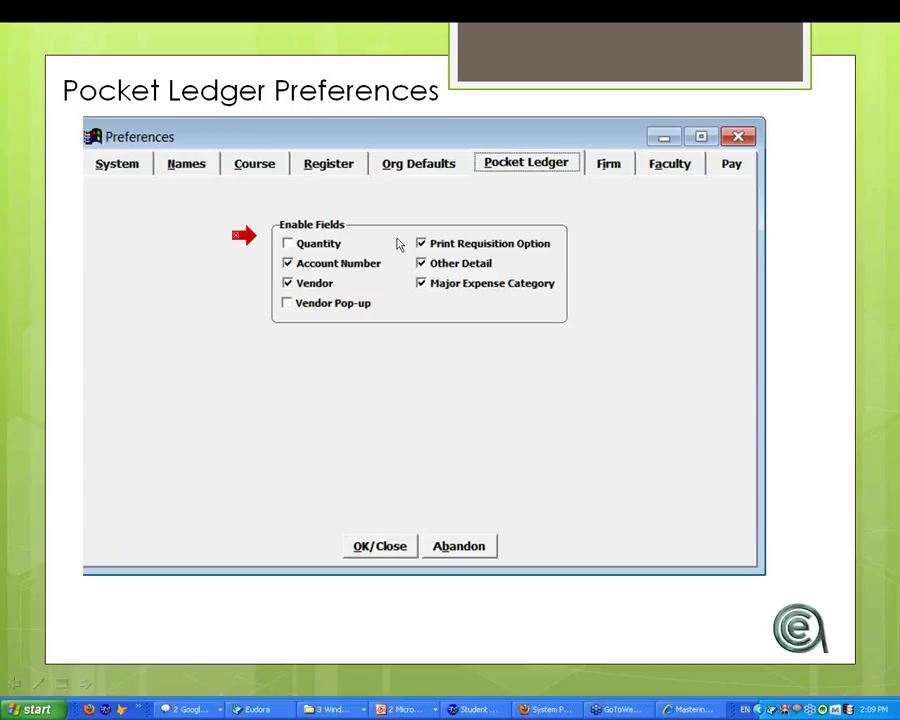
mouse_move(338, 416)
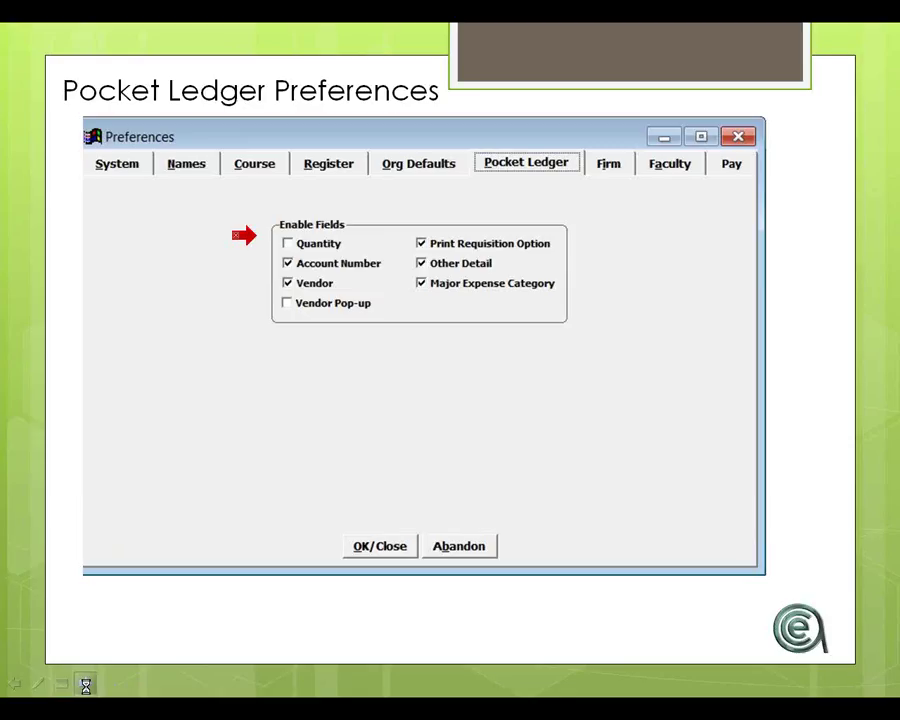
click(608, 164)
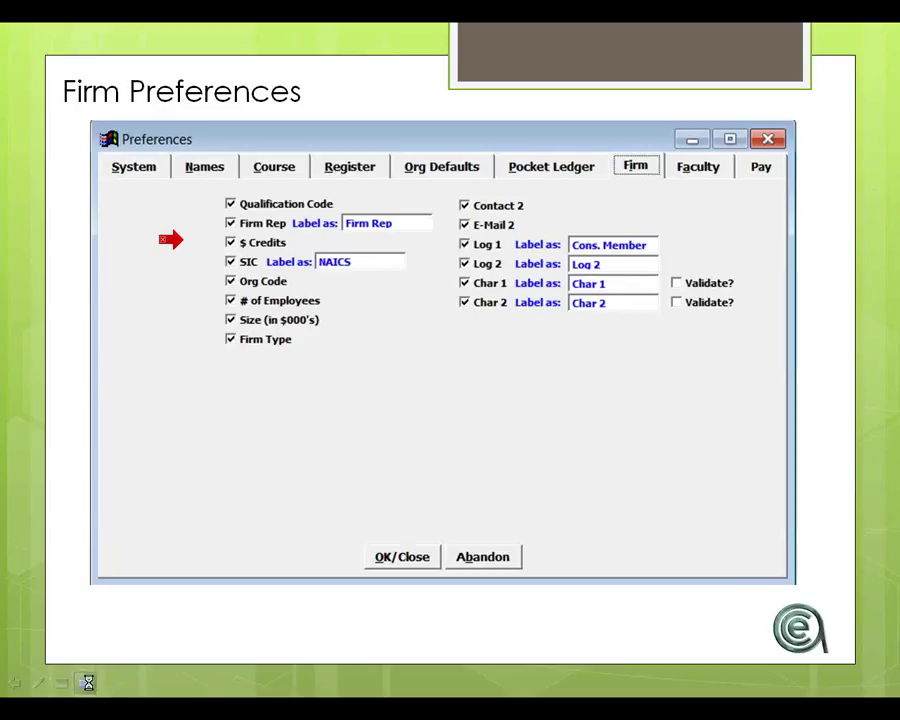
Step: Advance the slideshow to the Faculty Preferences slide
click(692, 176)
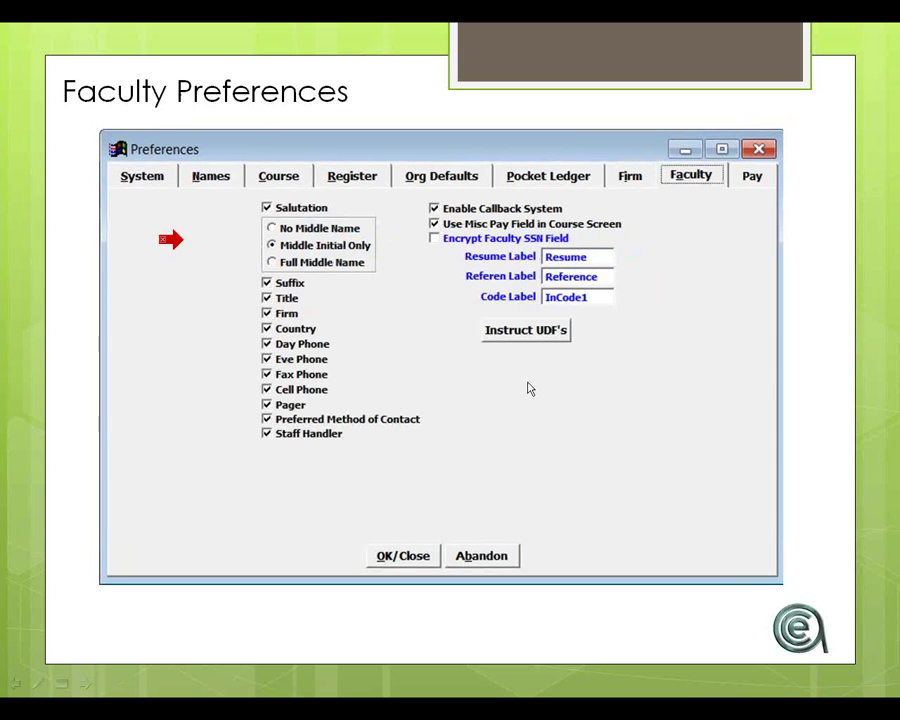
mouse_move(168, 242)
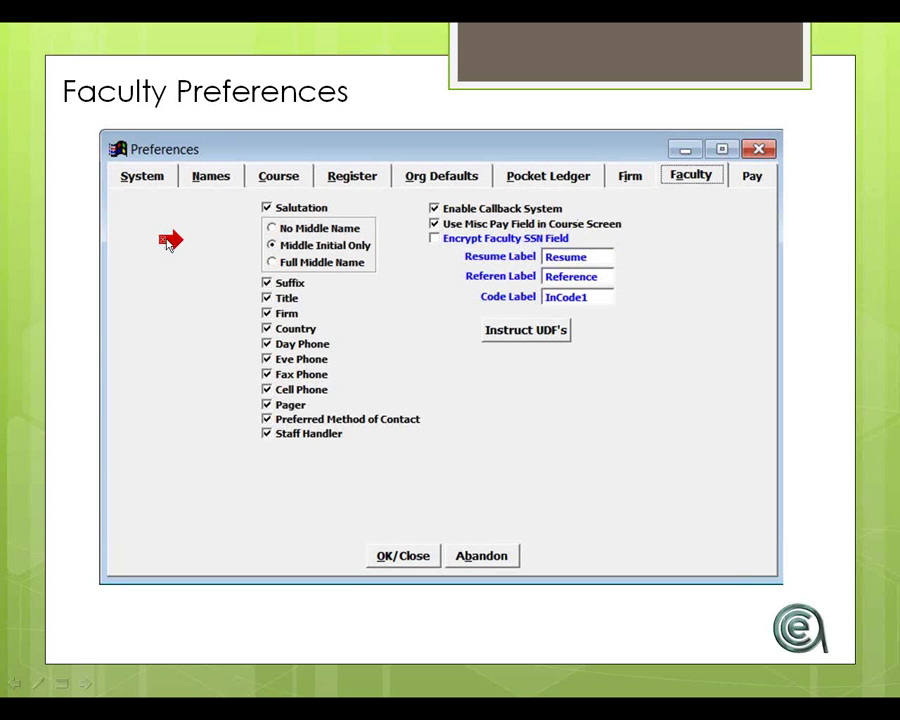
mouse_move(864, 212)
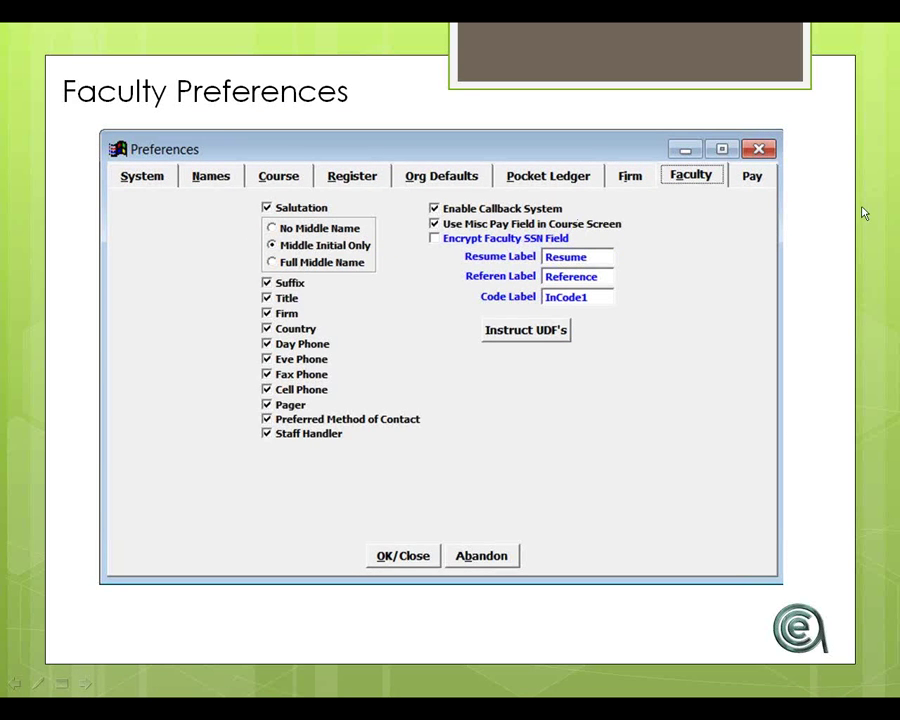
mouse_move(770, 270)
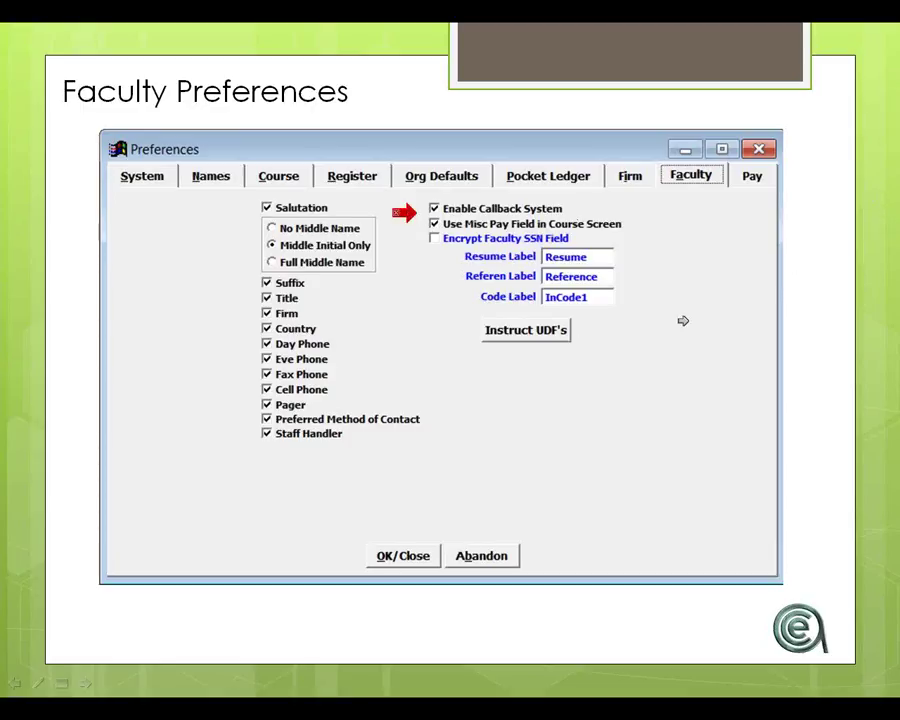
mouse_move(548, 224)
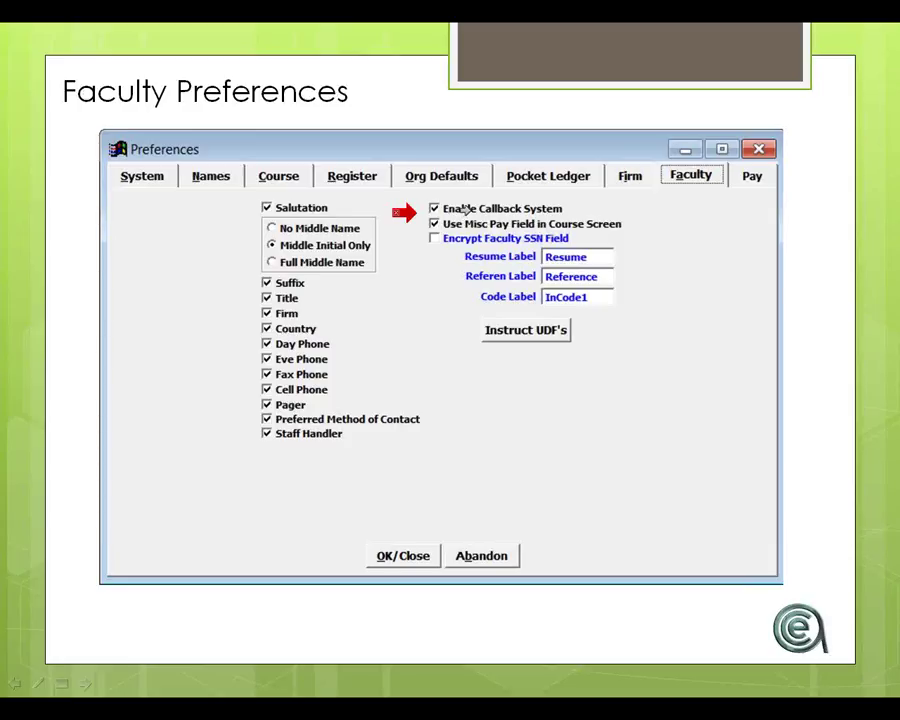
mouse_move(880, 200)
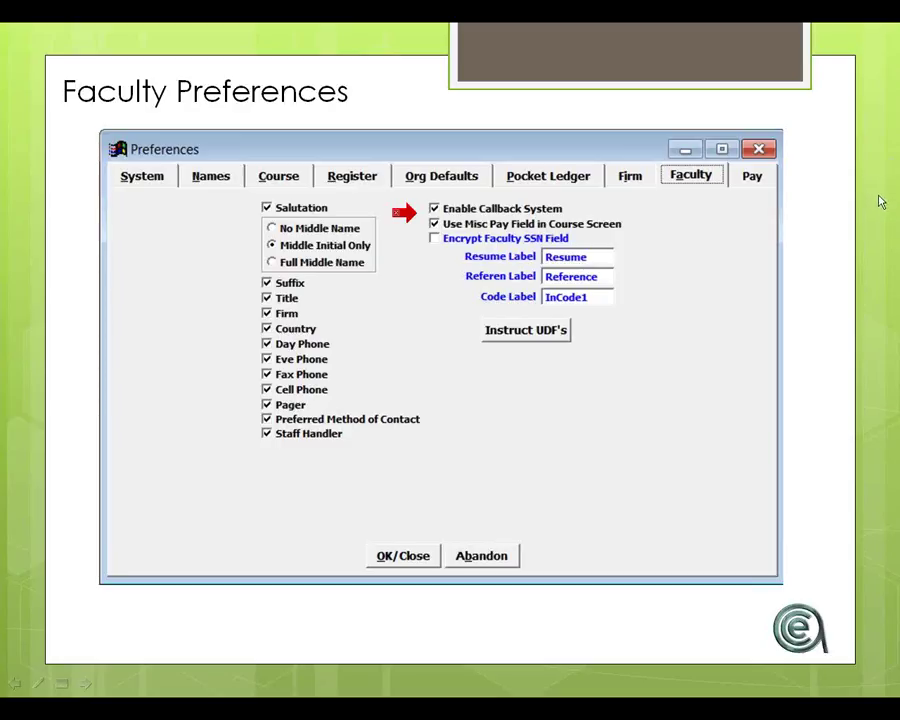
mouse_move(528, 212)
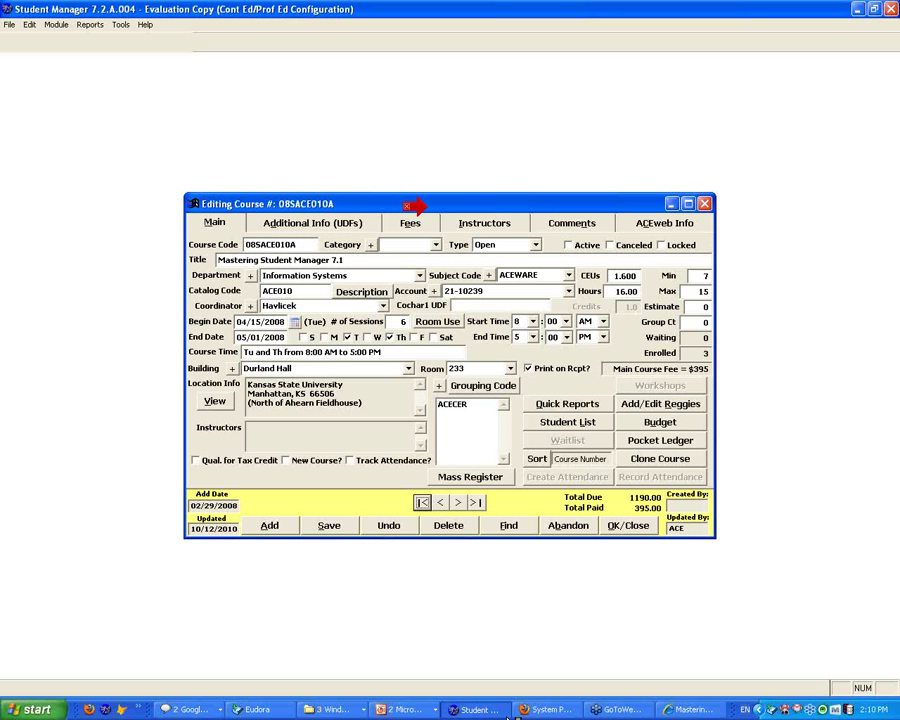
Step: Leave the blank Student Manager window and return to the Faculty Preferences slide
click(120, 24)
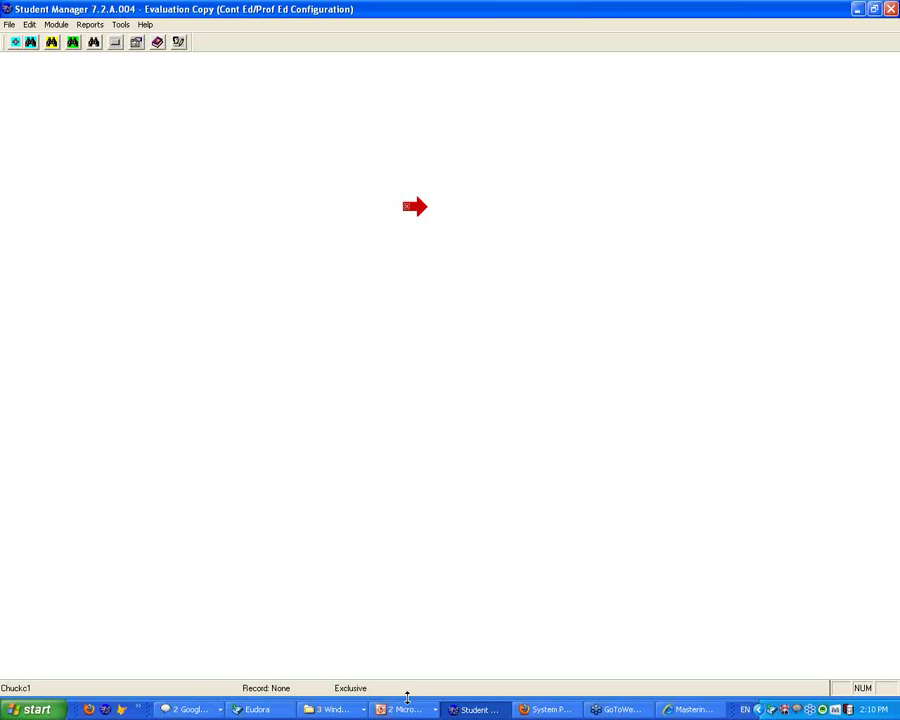
click(460, 672)
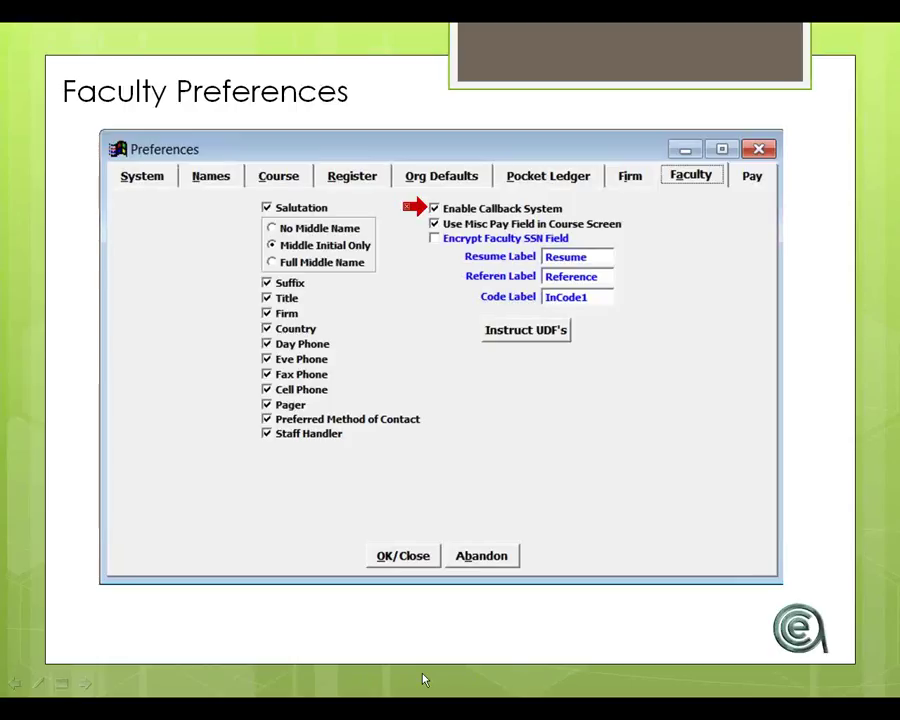
mouse_move(462, 294)
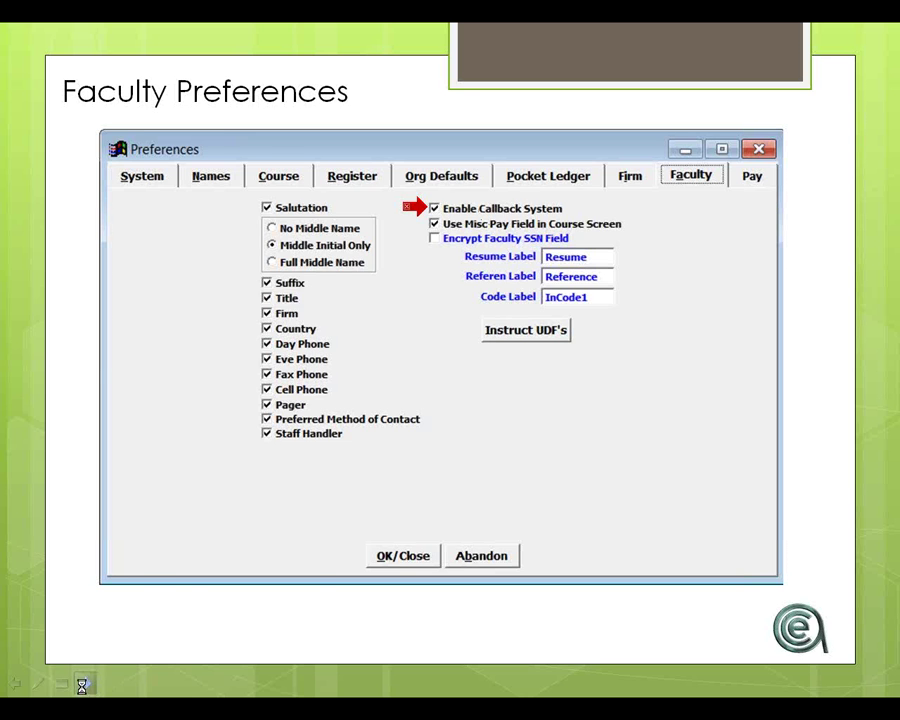
Step: Advance the slideshow to the Pay Preferences slide with its 'BIG Deals here' note
click(752, 176)
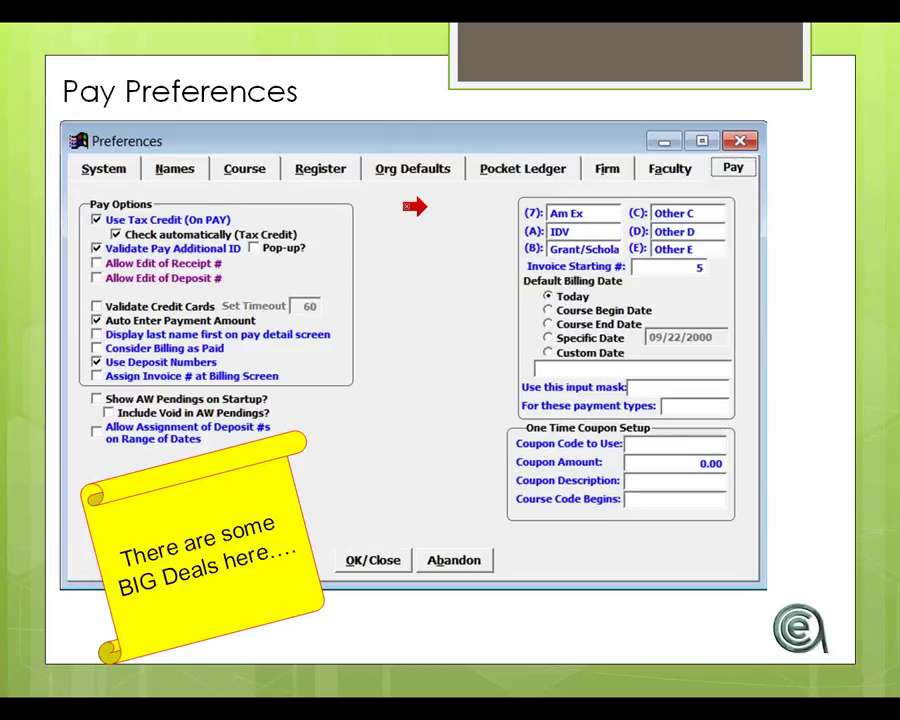
mouse_move(418, 208)
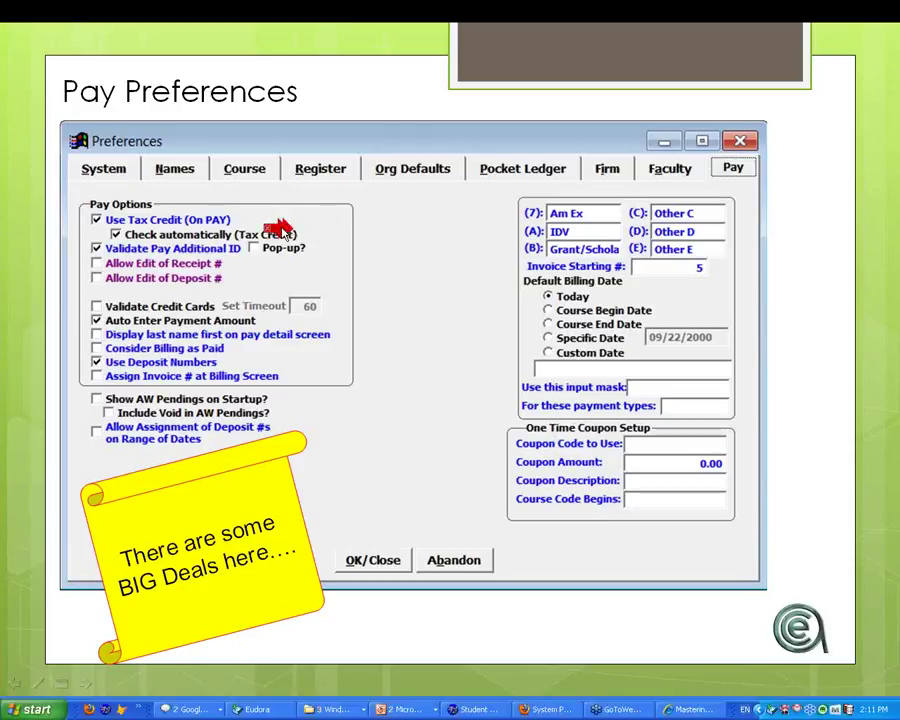
mouse_move(84, 318)
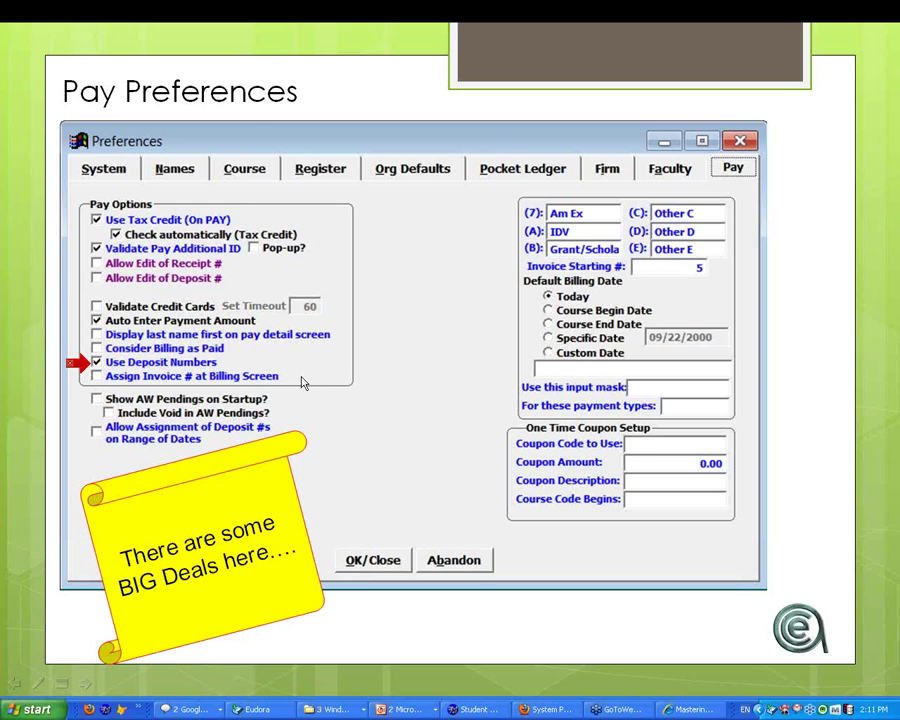
mouse_move(884, 70)
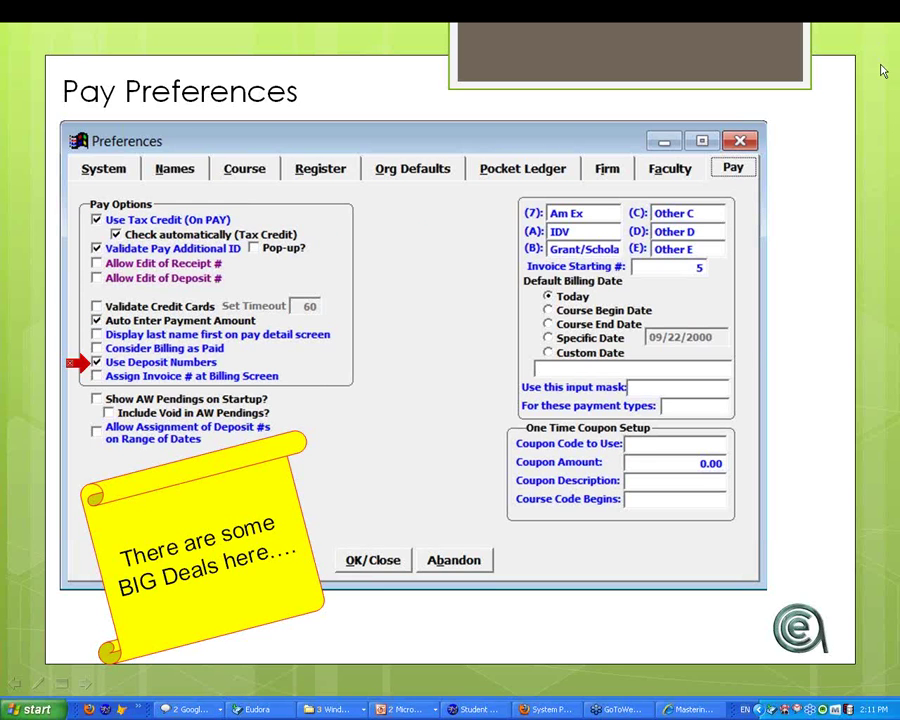
mouse_move(816, 336)
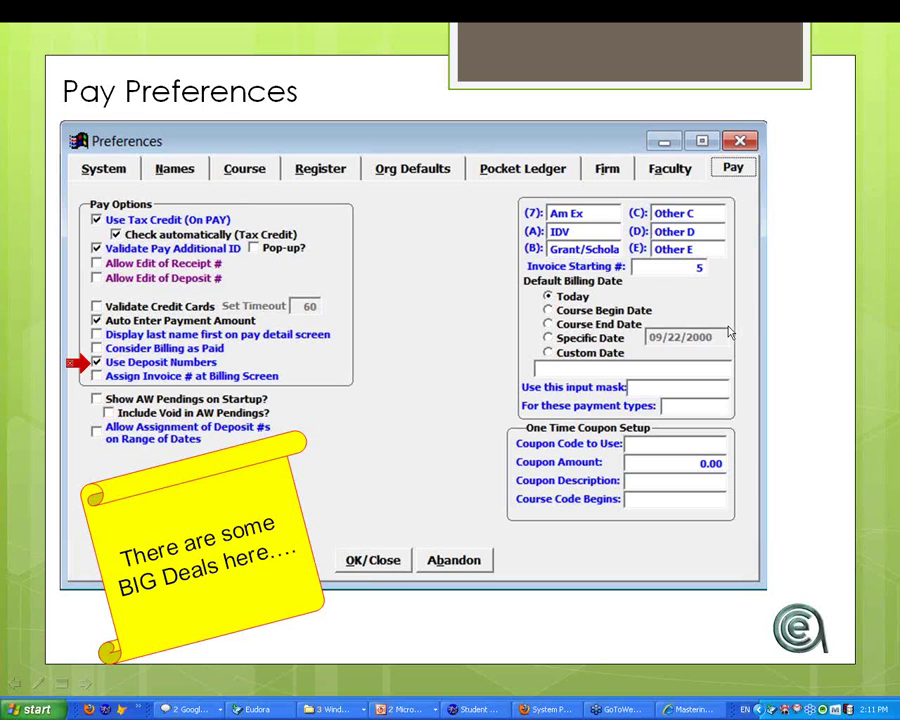
mouse_move(832, 560)
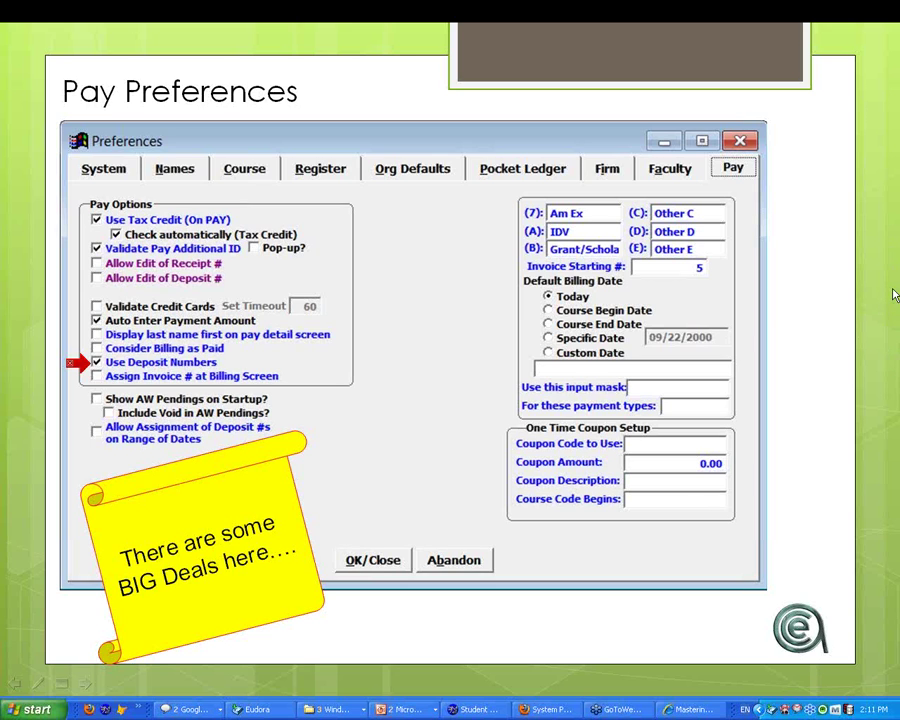
mouse_move(32, 470)
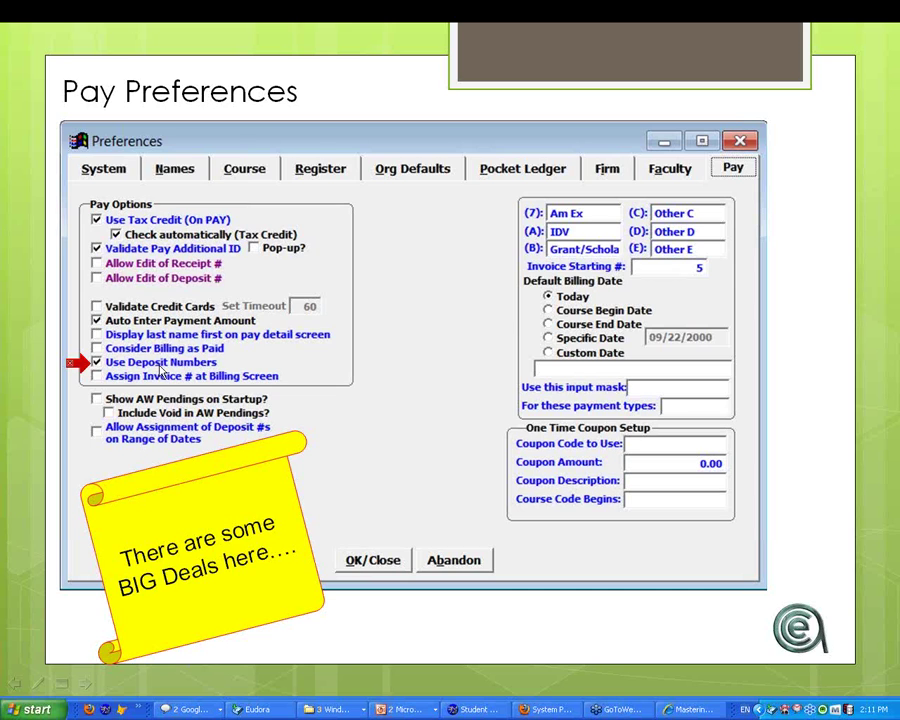
mouse_move(160, 372)
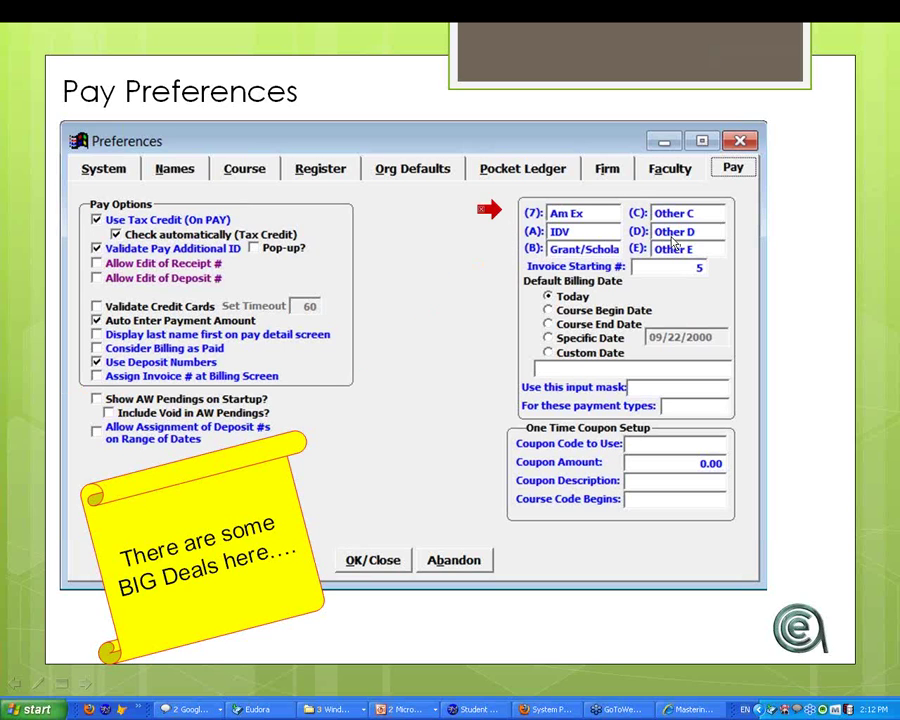
mouse_move(490, 210)
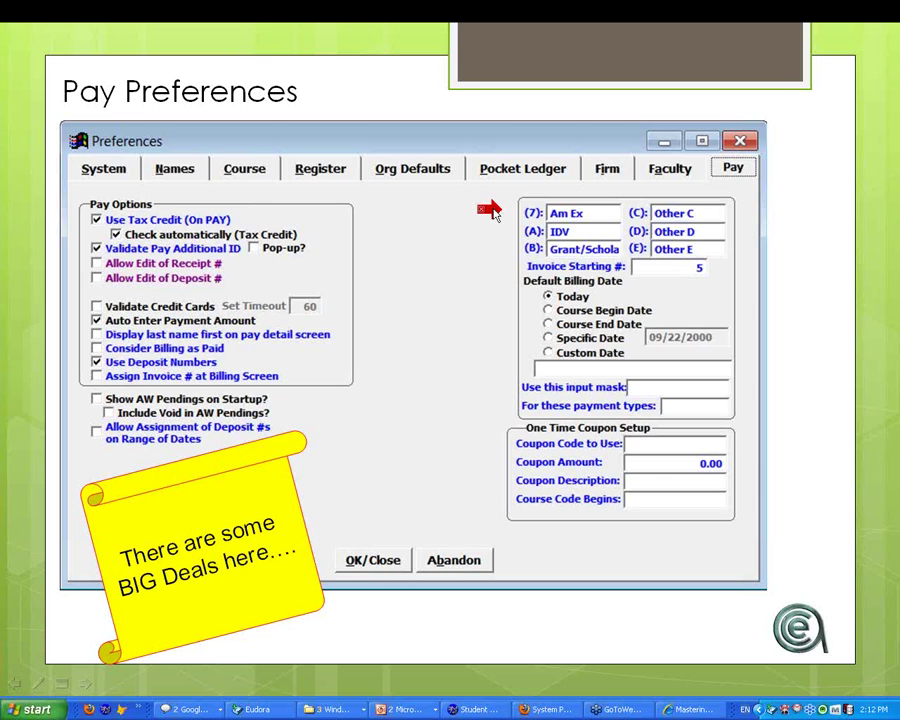
mouse_move(492, 264)
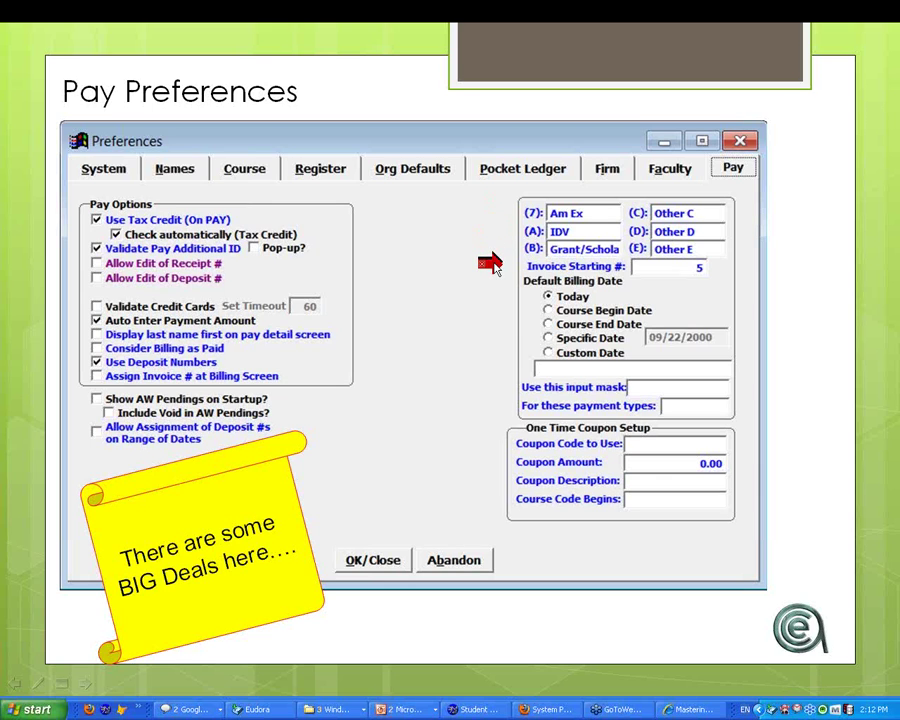
mouse_move(524, 290)
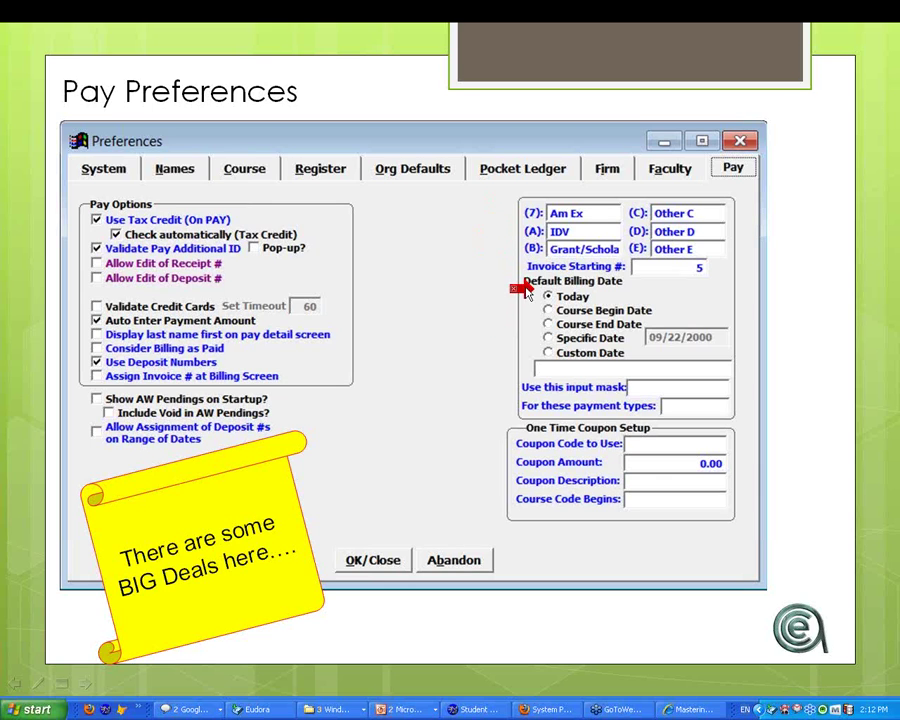
mouse_move(504, 420)
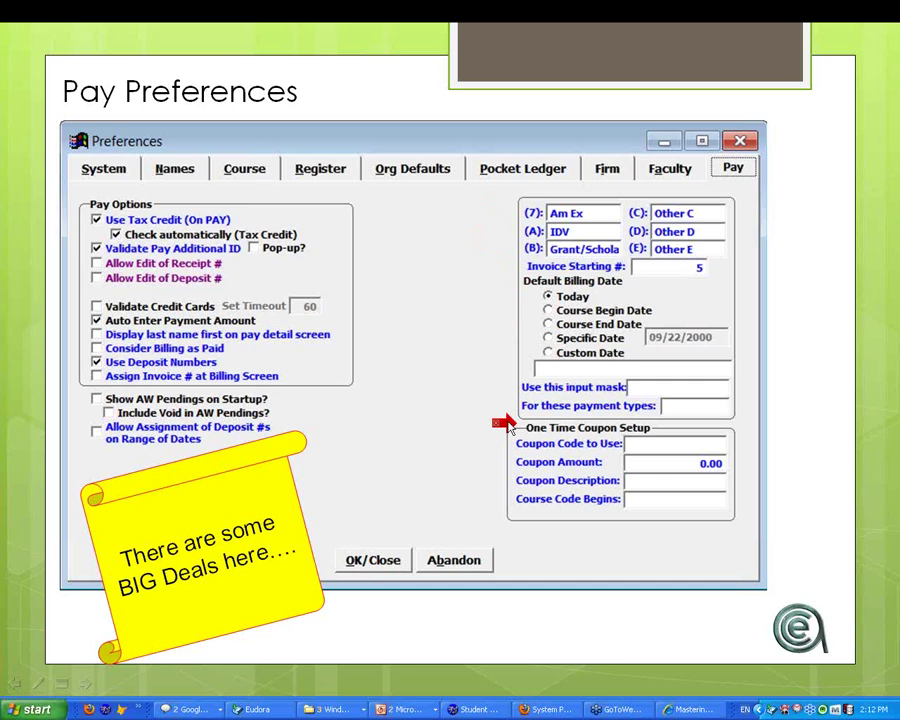
mouse_move(528, 424)
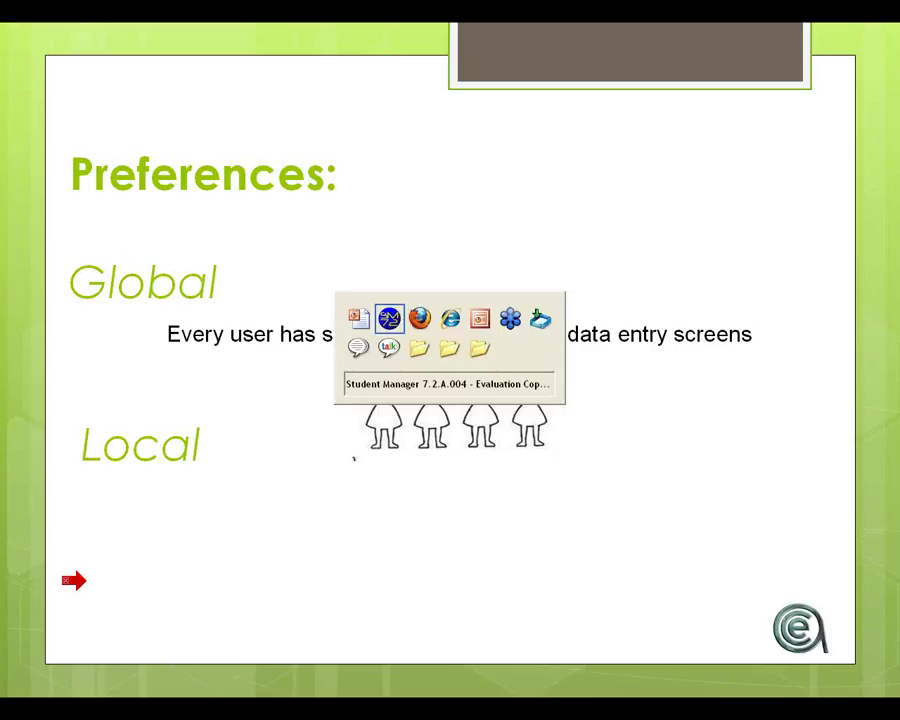
Step: Switch from the slideshow to Student Manager and show the Names page of Preferences
click(138, 42)
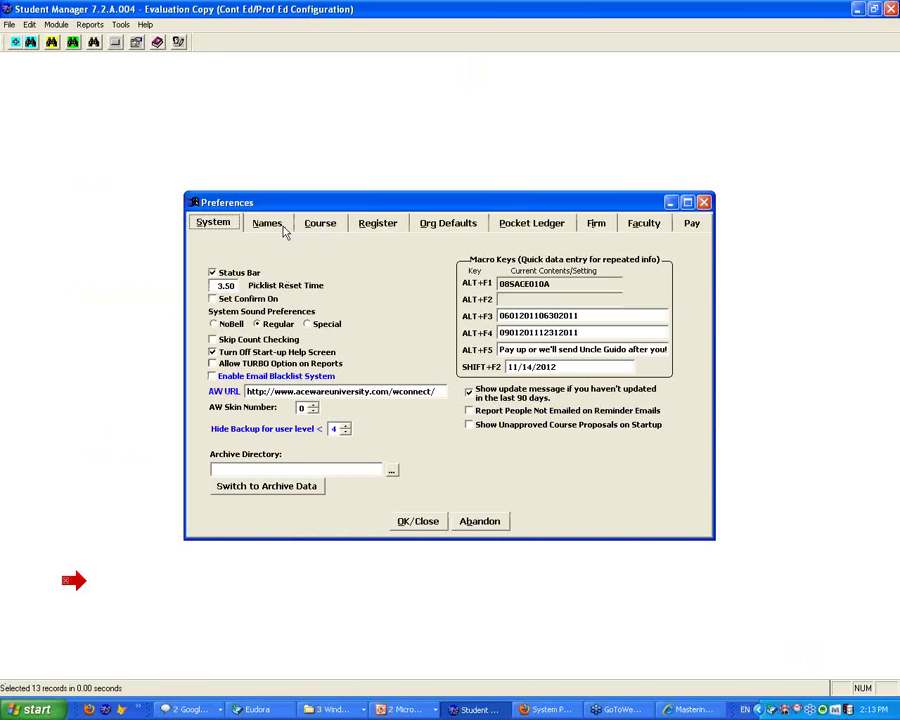
click(268, 222)
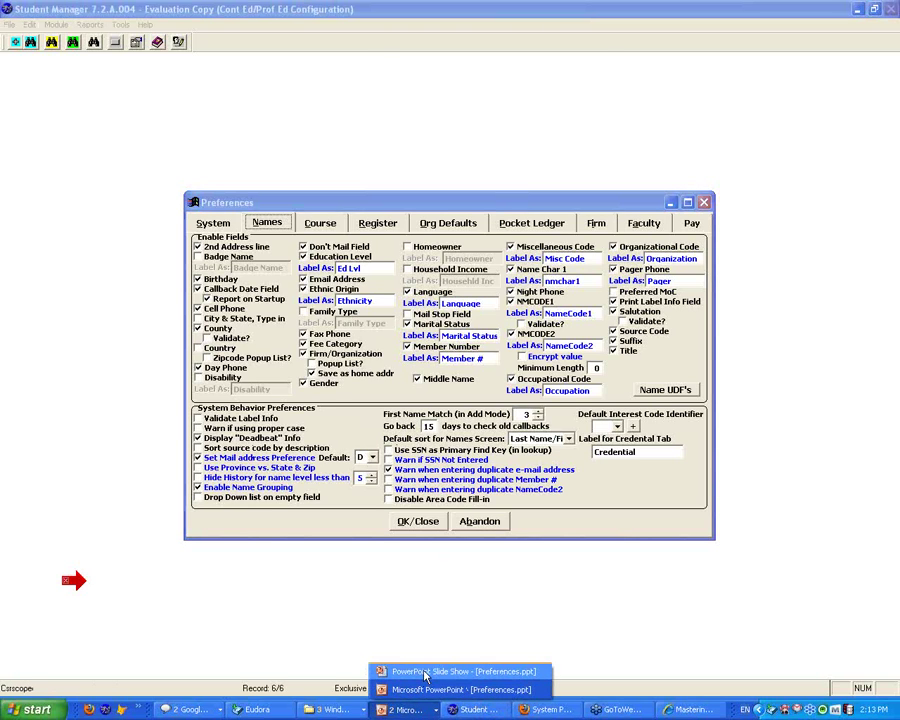
click(458, 672)
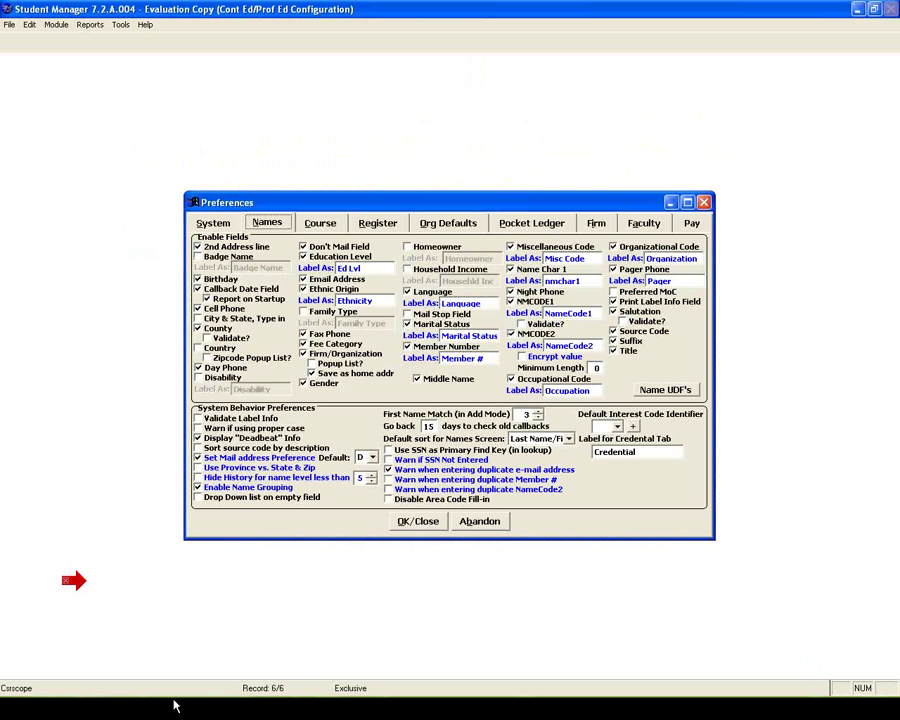
Step: Close Preferences, open Password Maintenance and browse records back to the administrator user
click(120, 24)
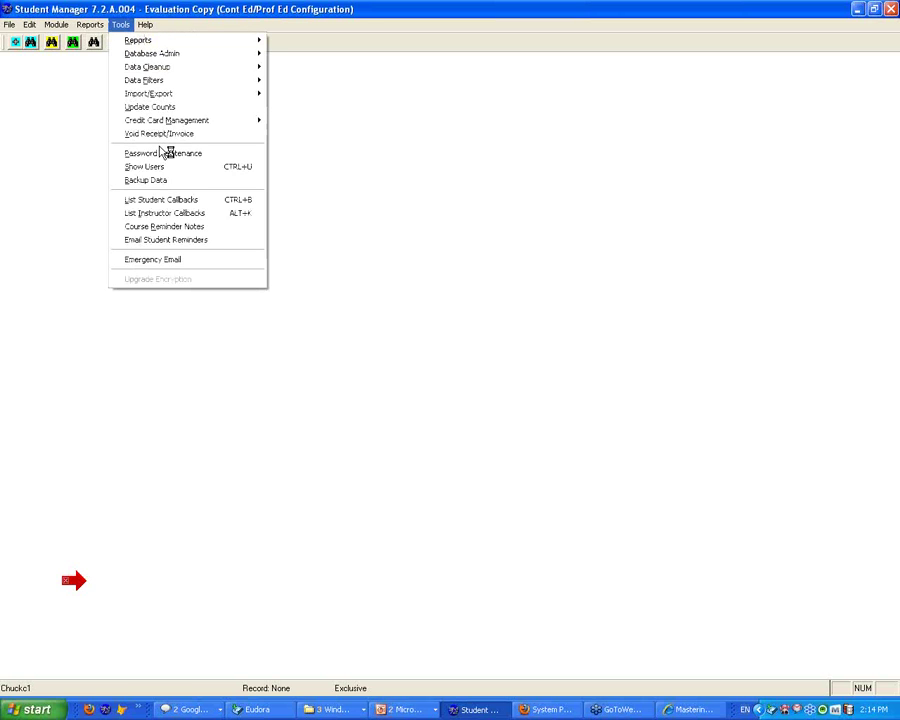
click(162, 152)
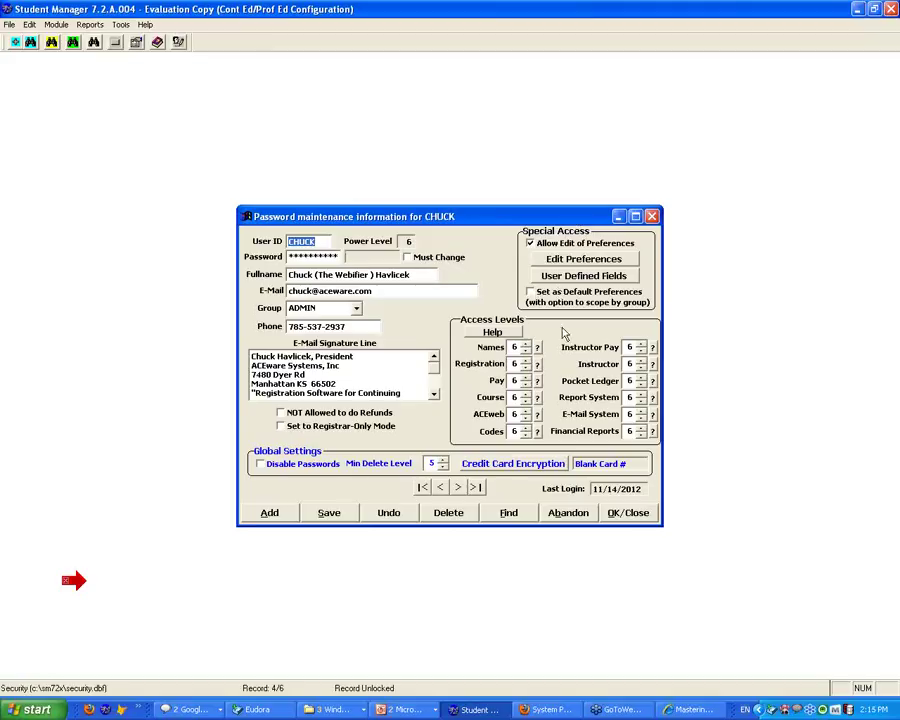
click(456, 488)
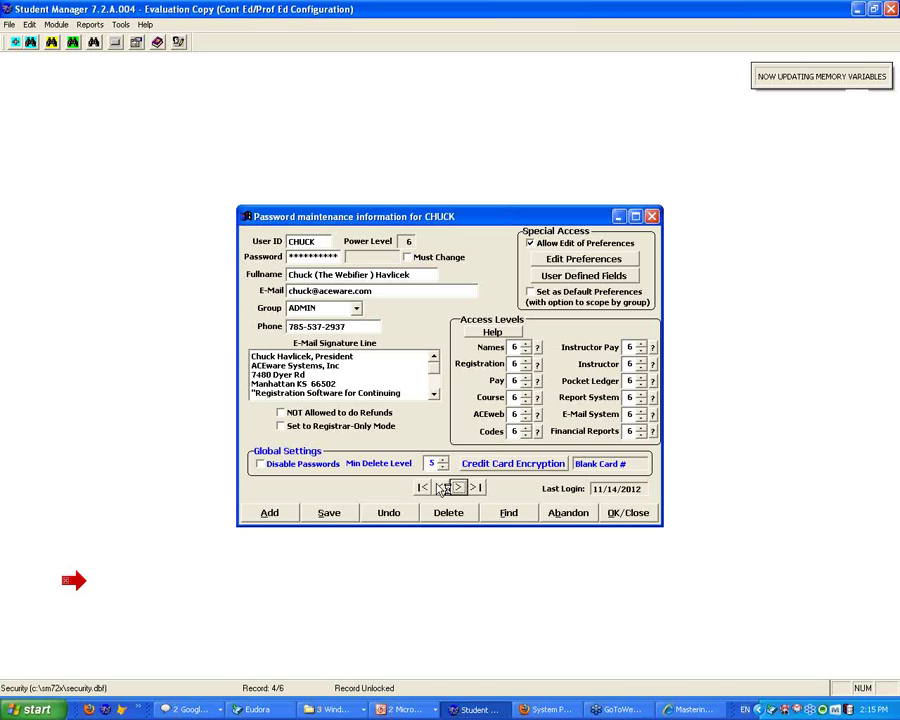
click(458, 488)
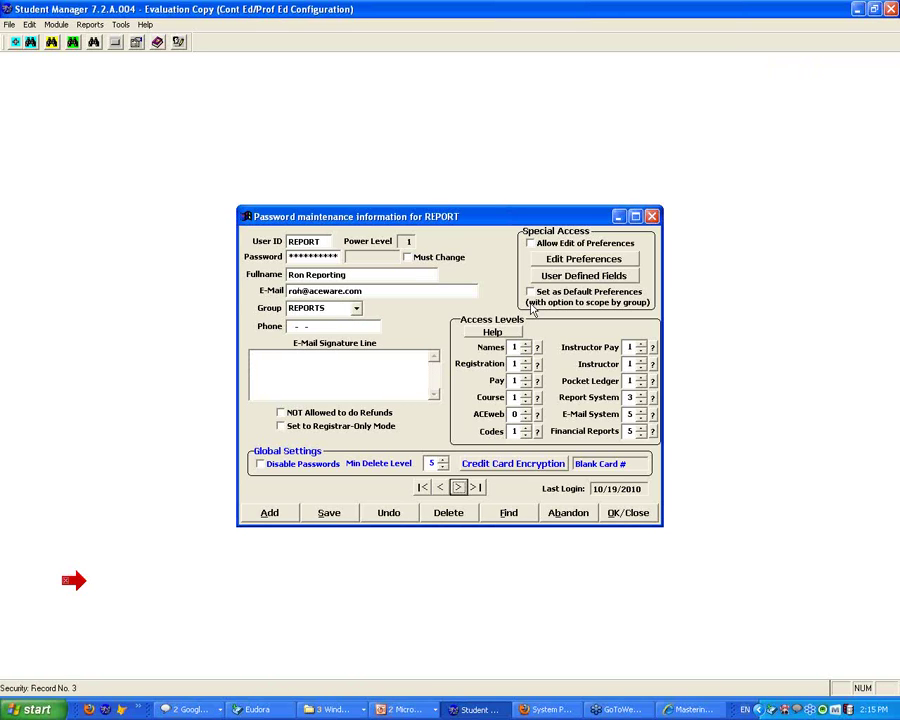
click(440, 488)
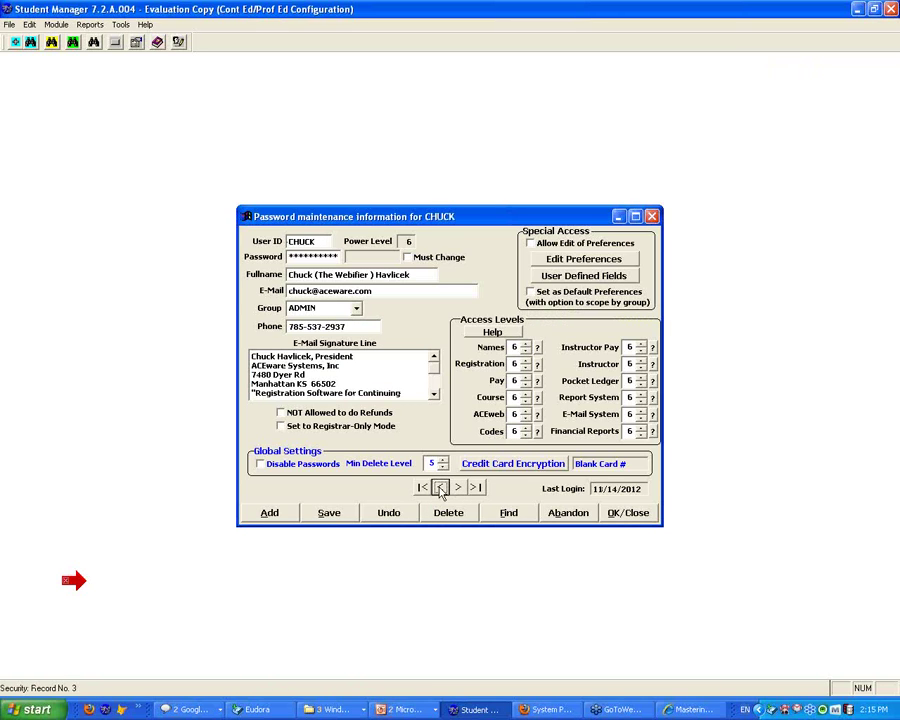
click(456, 488)
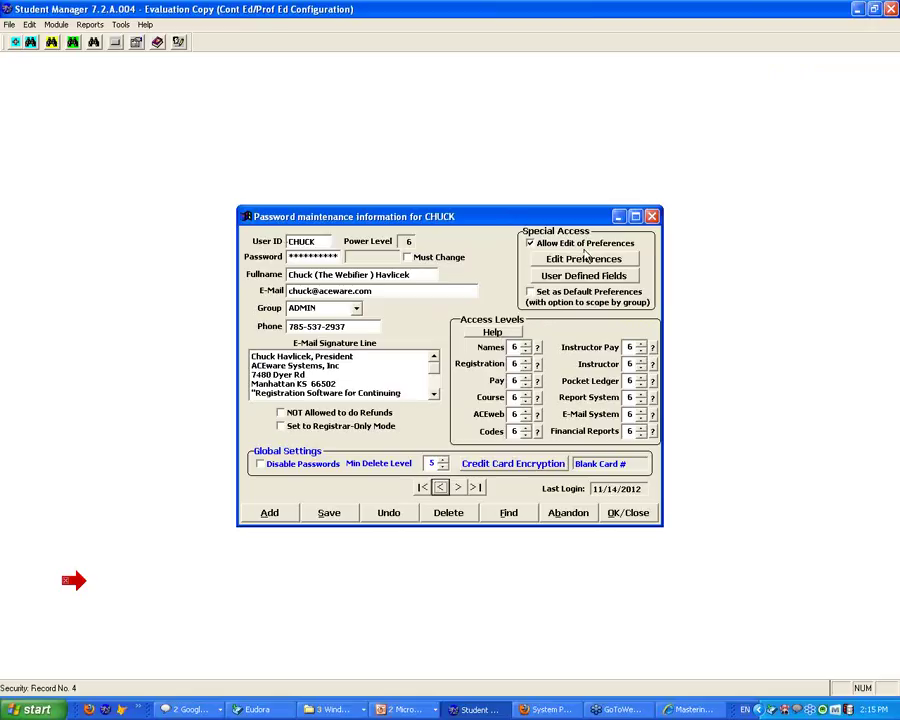
mouse_move(548, 308)
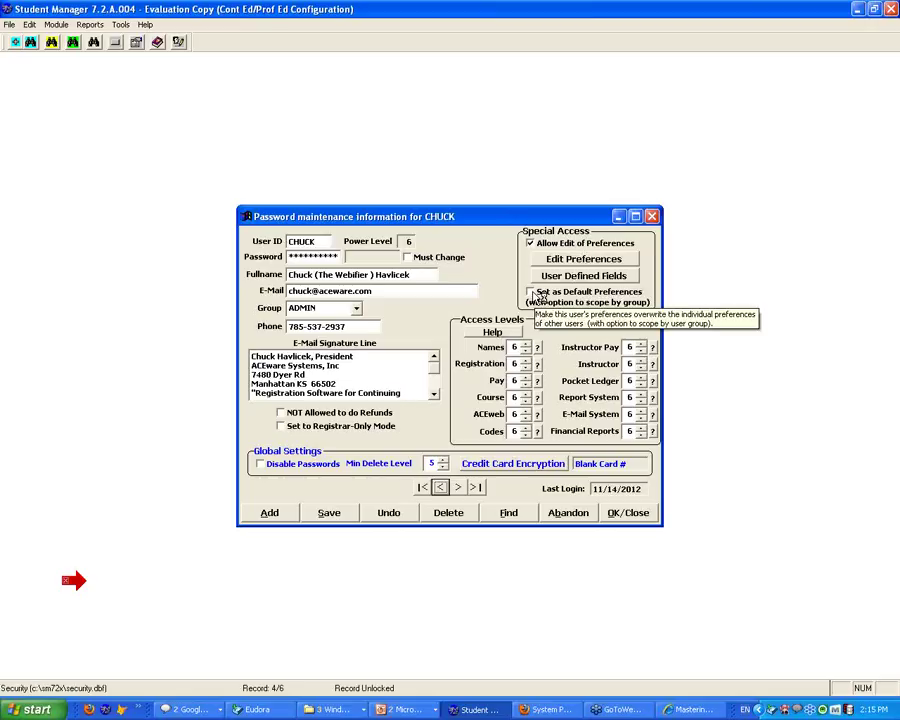
mouse_move(72, 580)
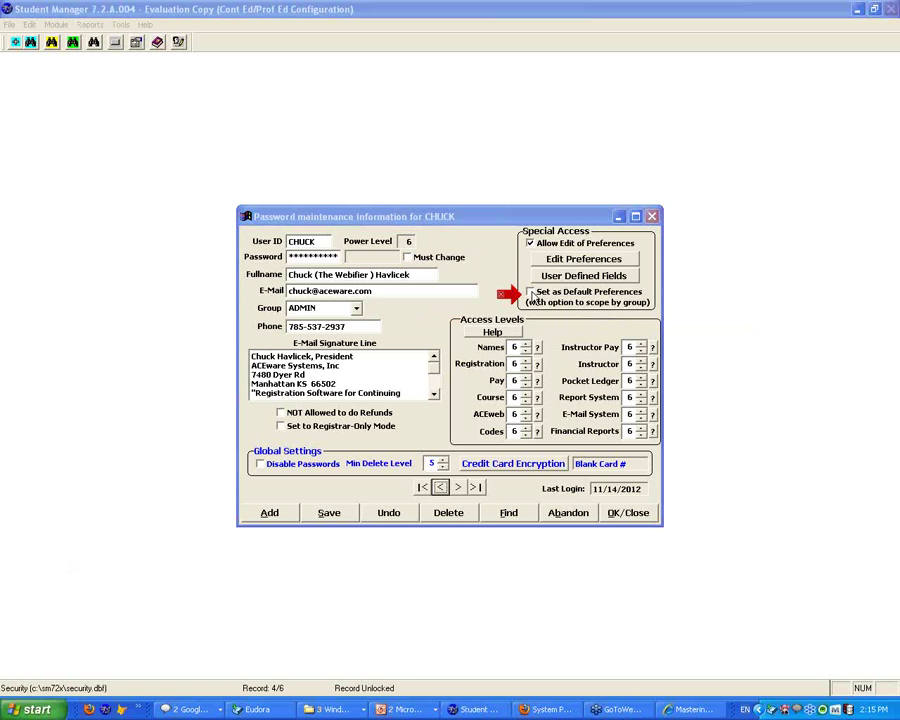
Step: Make this user's preferences the default for all users, then close the password record
click(530, 292)
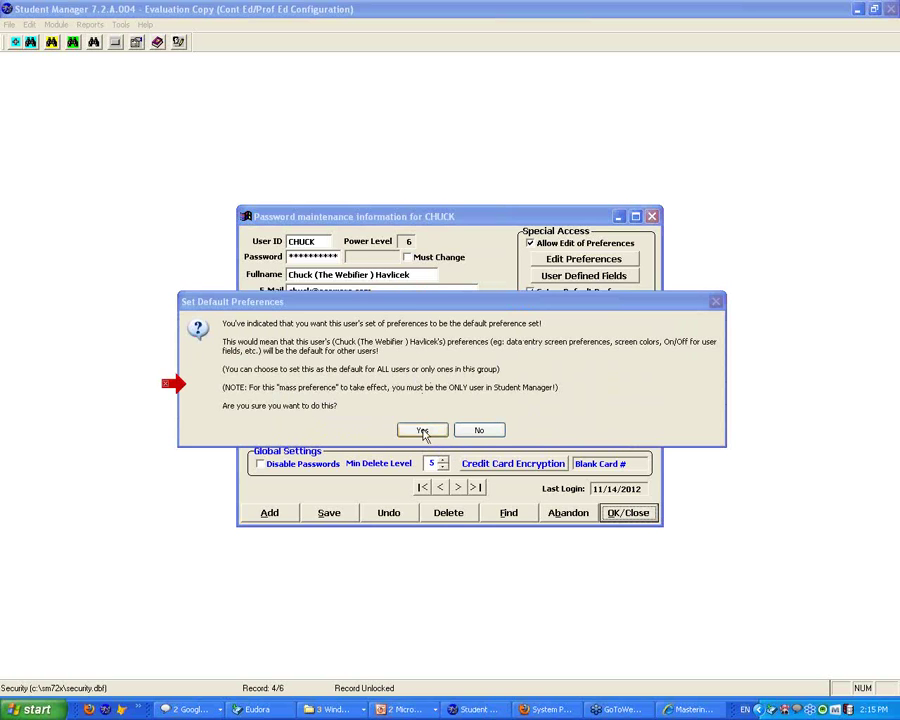
click(420, 430)
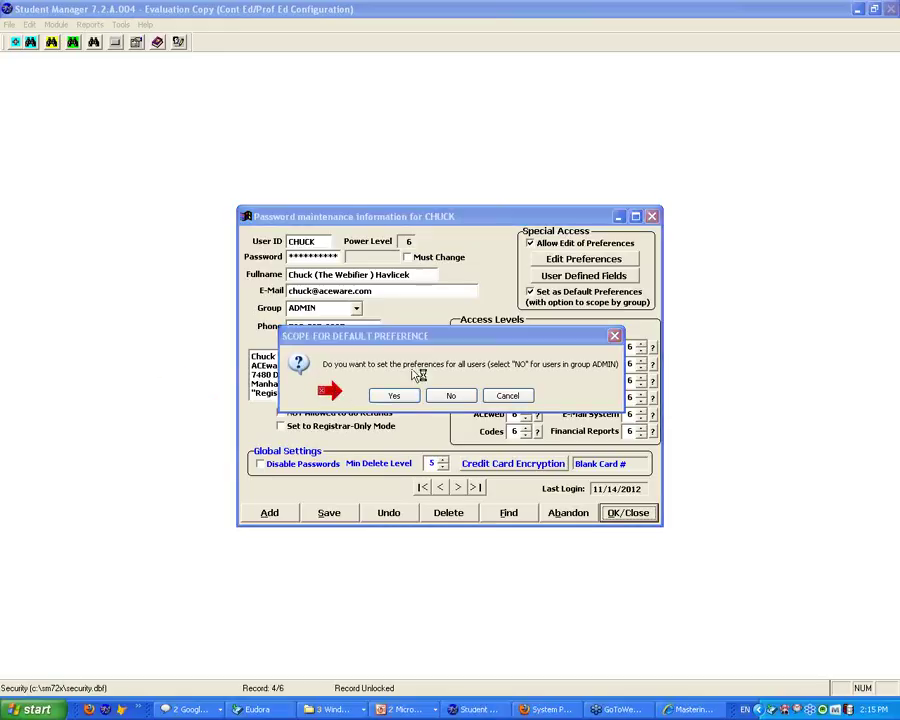
mouse_move(332, 312)
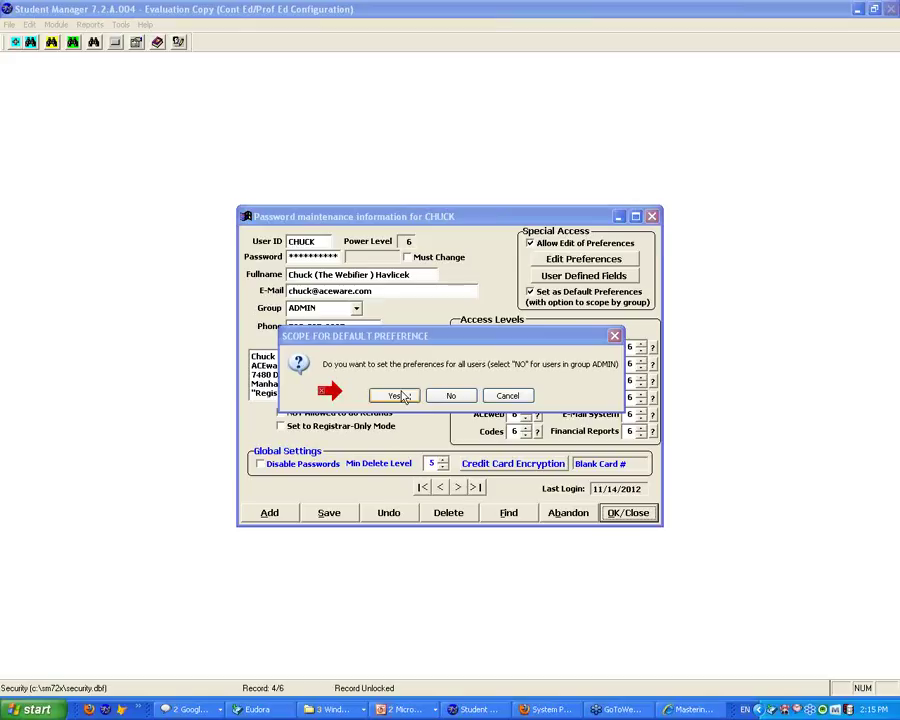
mouse_move(568, 372)
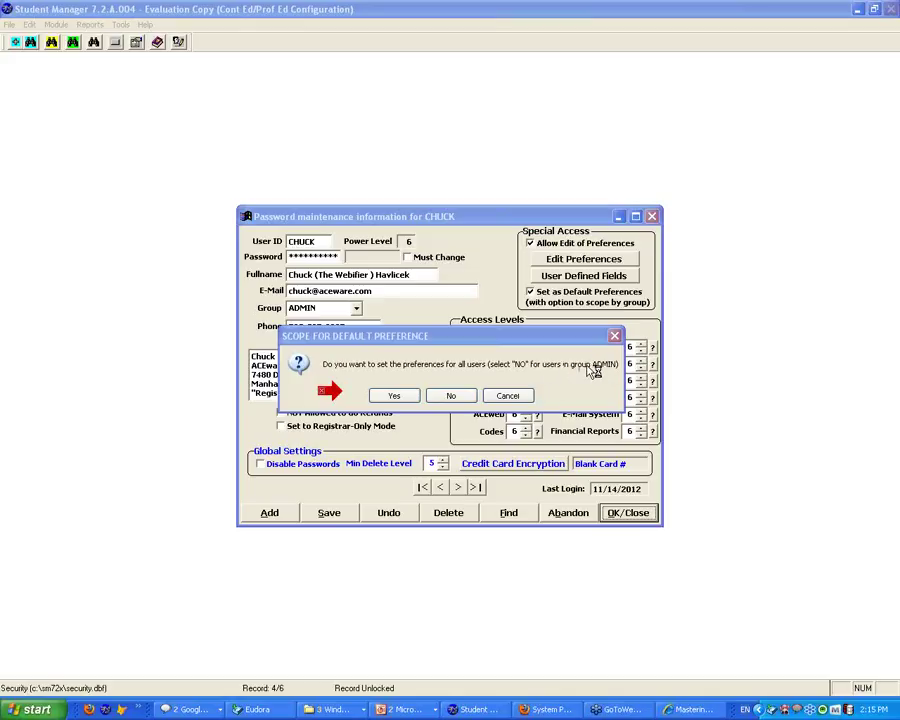
mouse_move(320, 320)
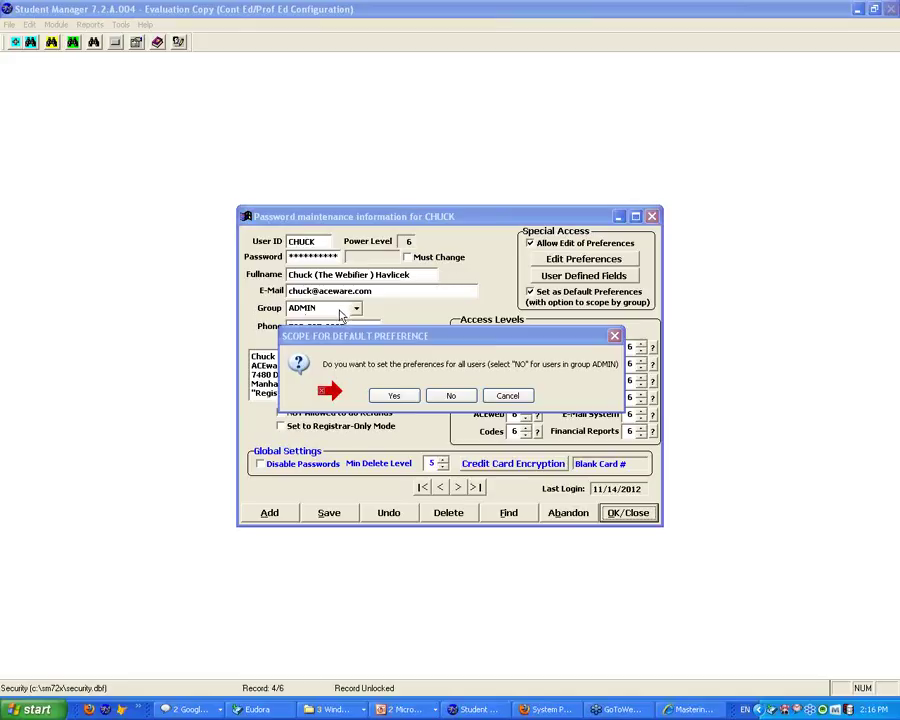
mouse_move(364, 316)
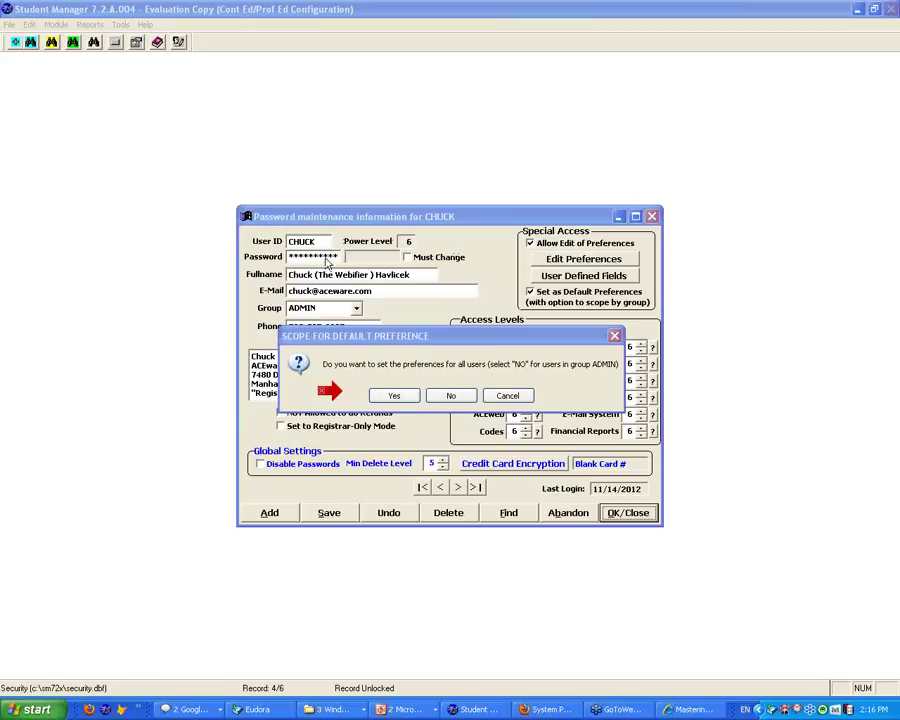
mouse_move(322, 318)
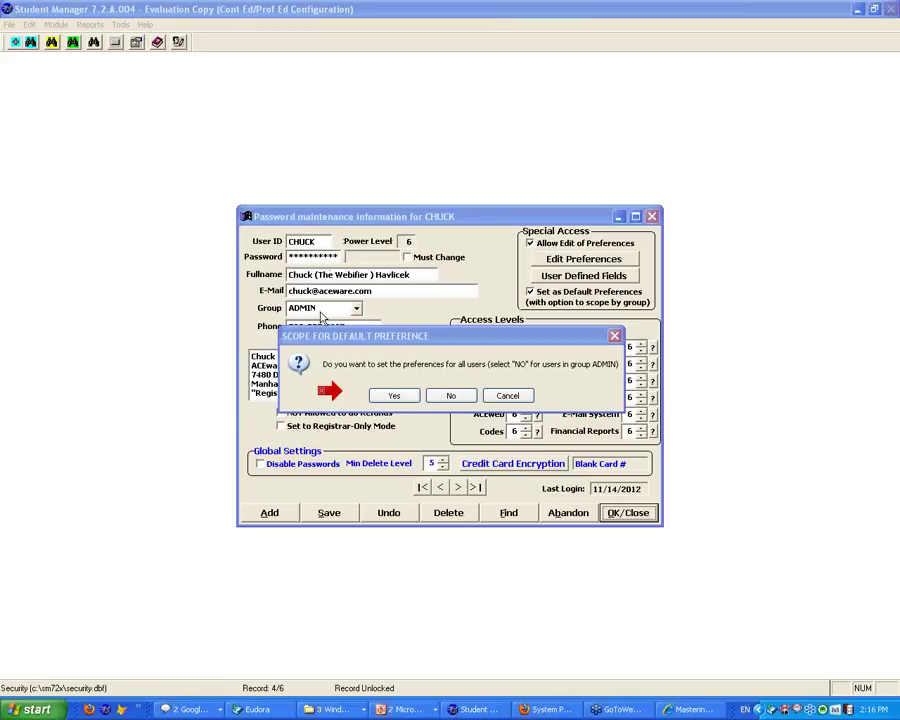
mouse_move(356, 320)
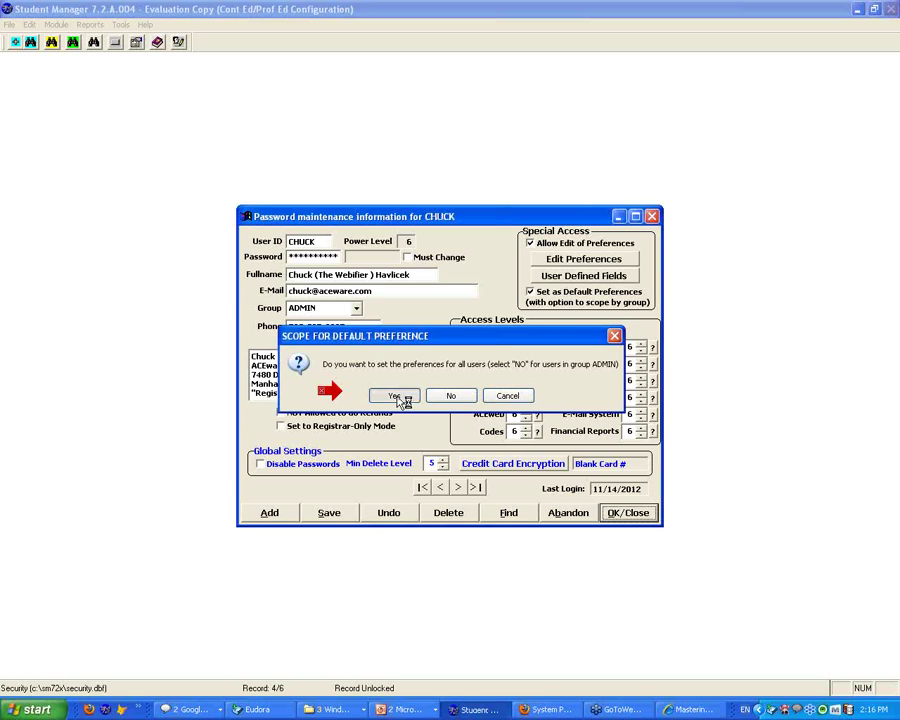
click(392, 396)
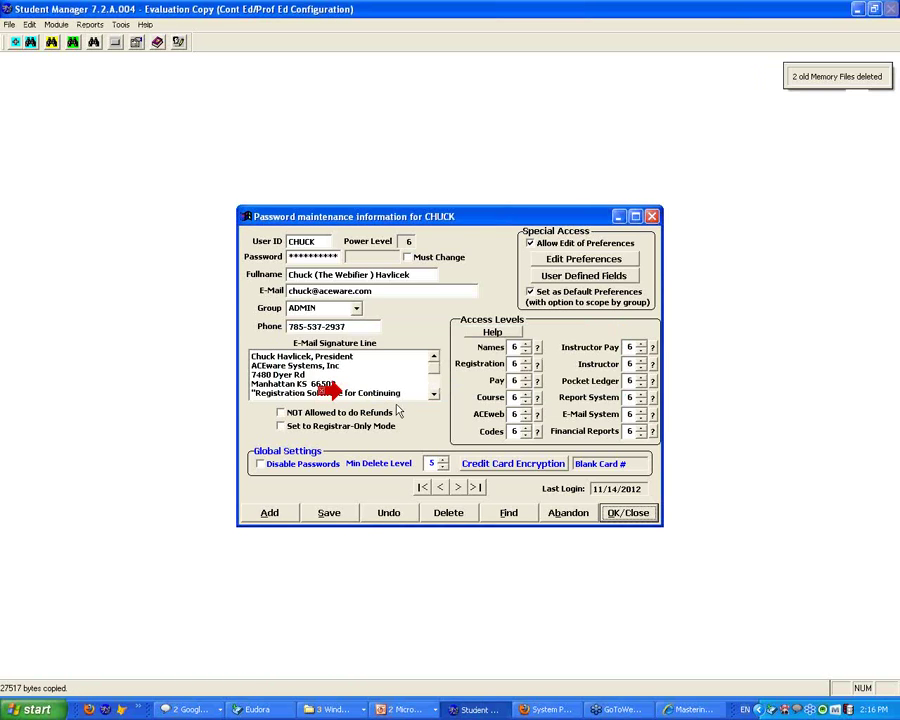
click(628, 512)
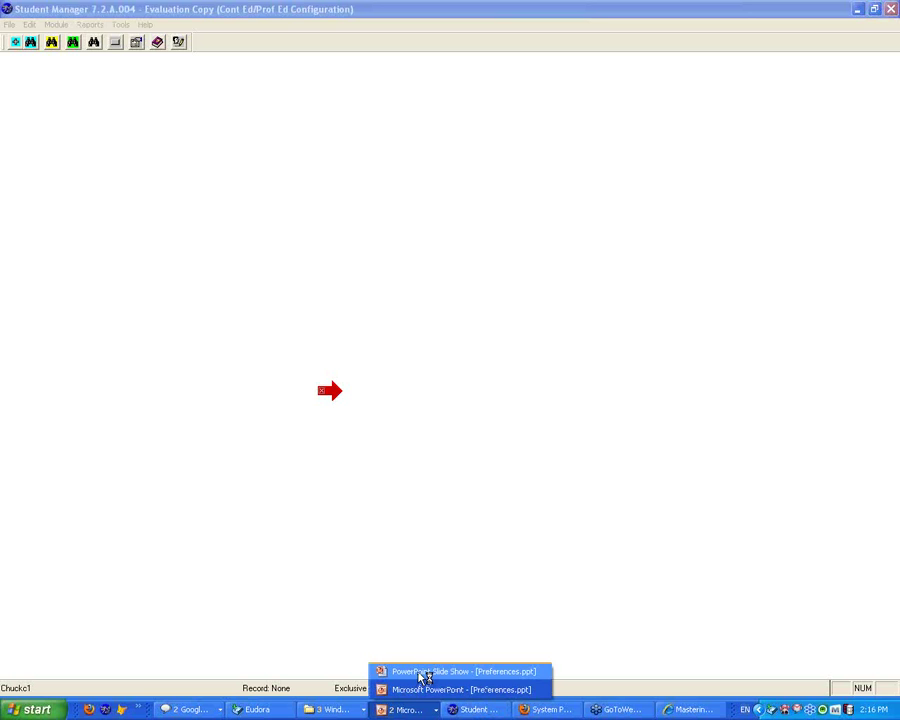
Step: Return to the slideshow at the mass re-set Warning/Note slide
click(460, 672)
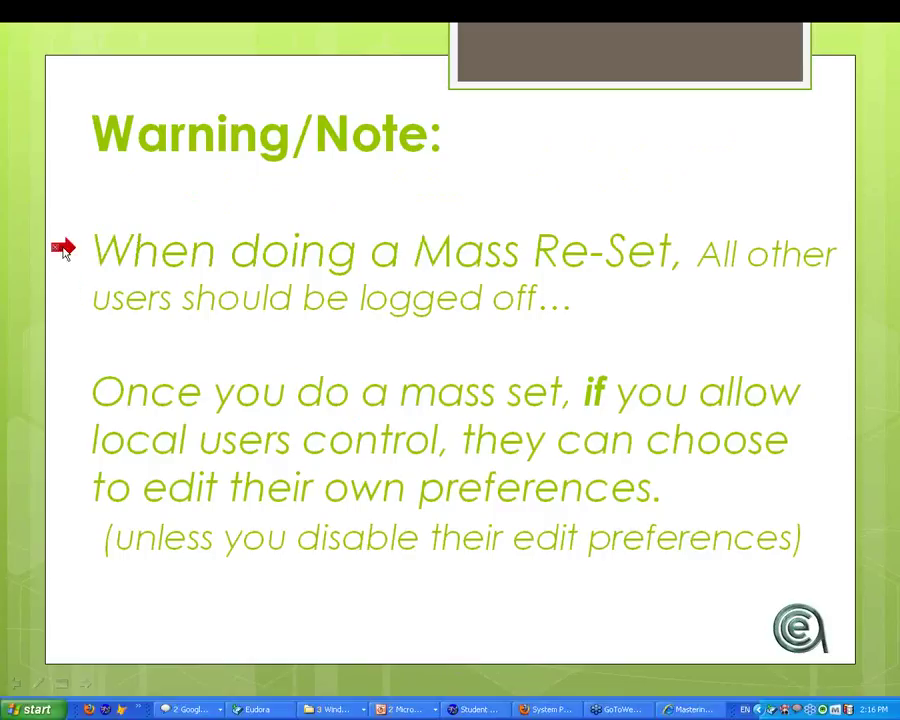
mouse_move(676, 320)
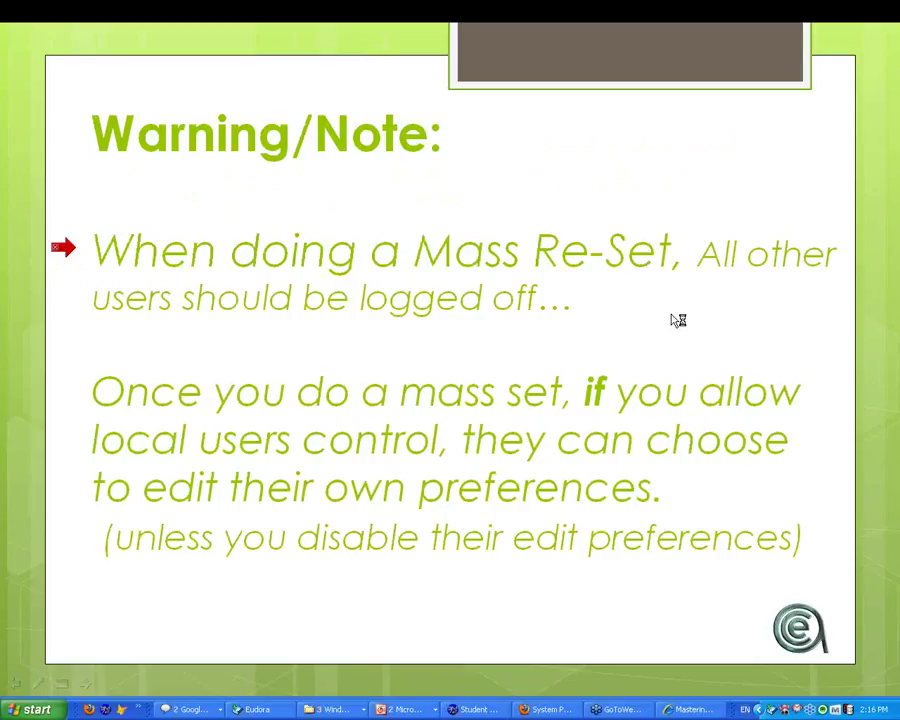
mouse_move(56, 296)
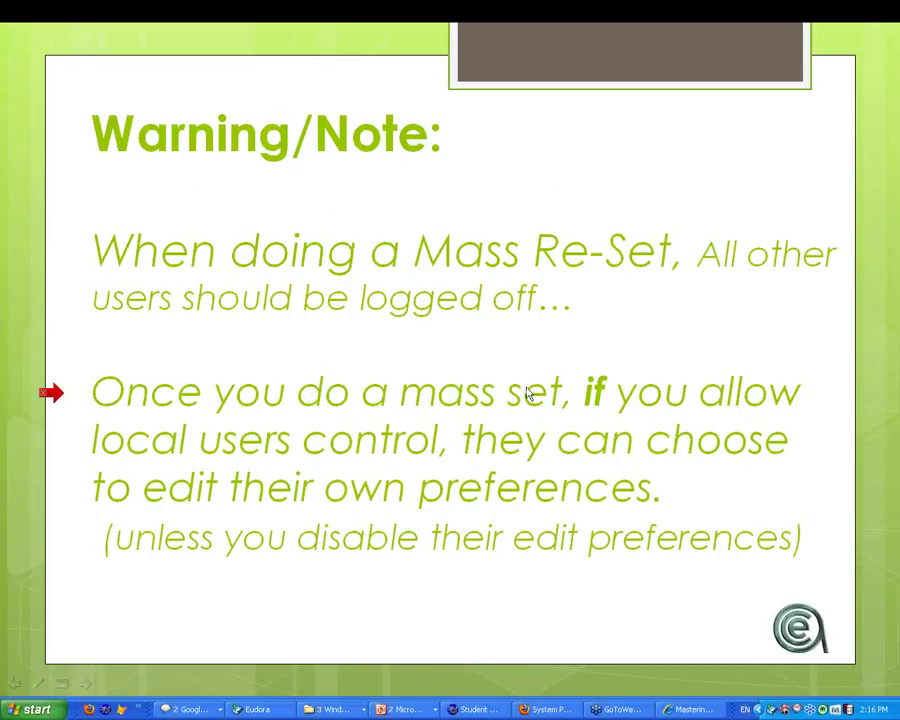
mouse_move(618, 370)
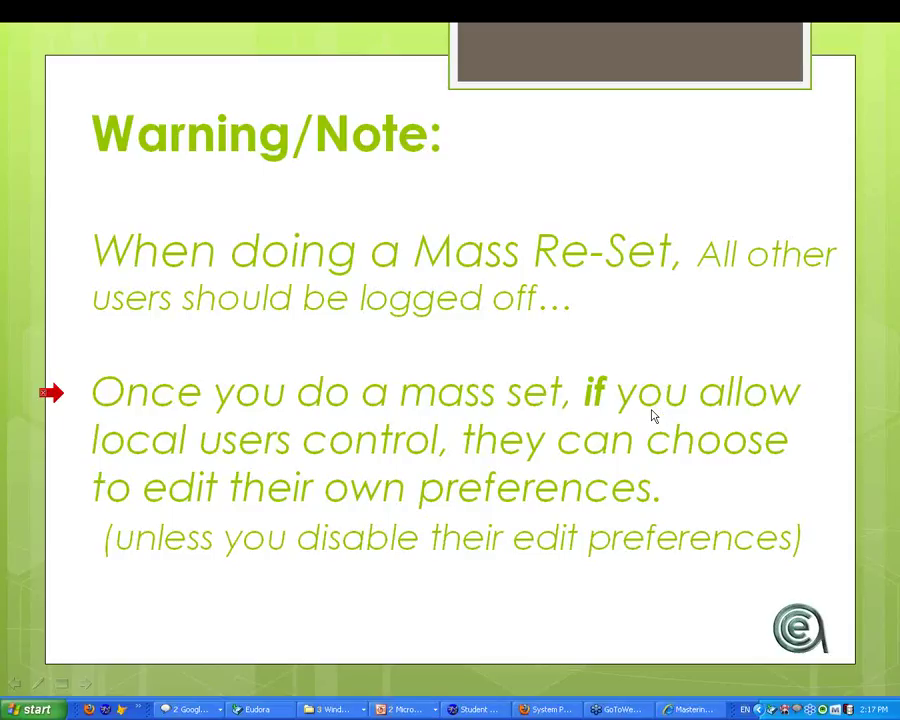
mouse_move(504, 554)
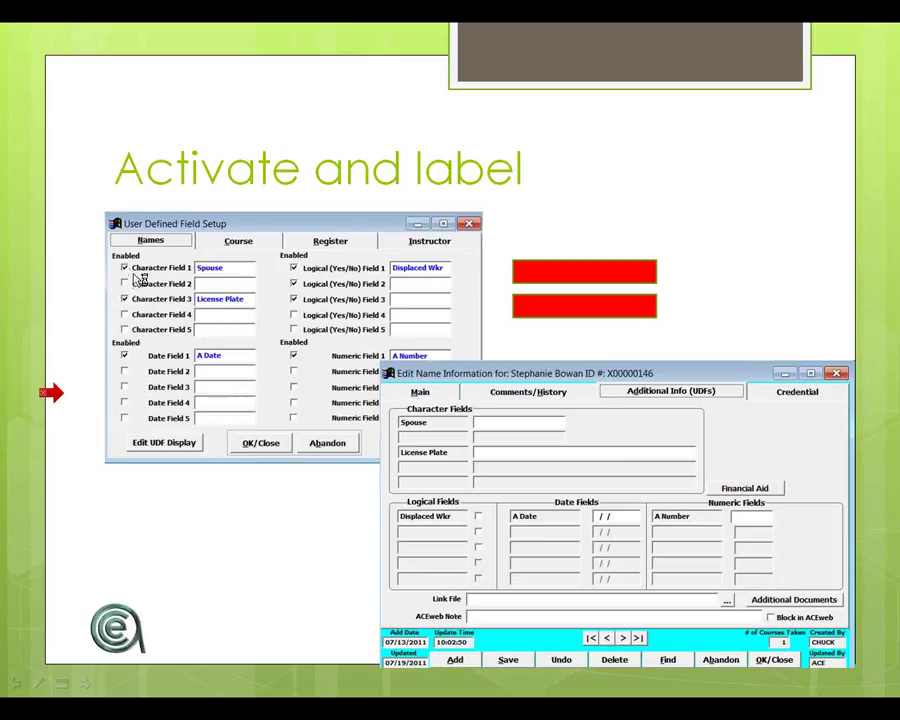
Step: Advance the presentation through the Activate and label slide
click(124, 300)
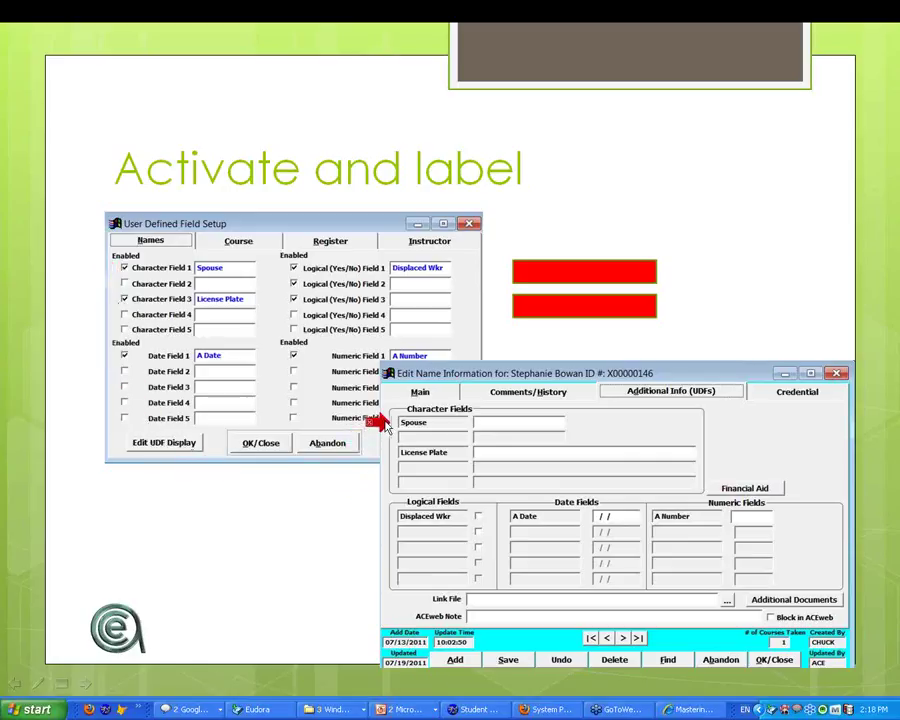
mouse_move(500, 430)
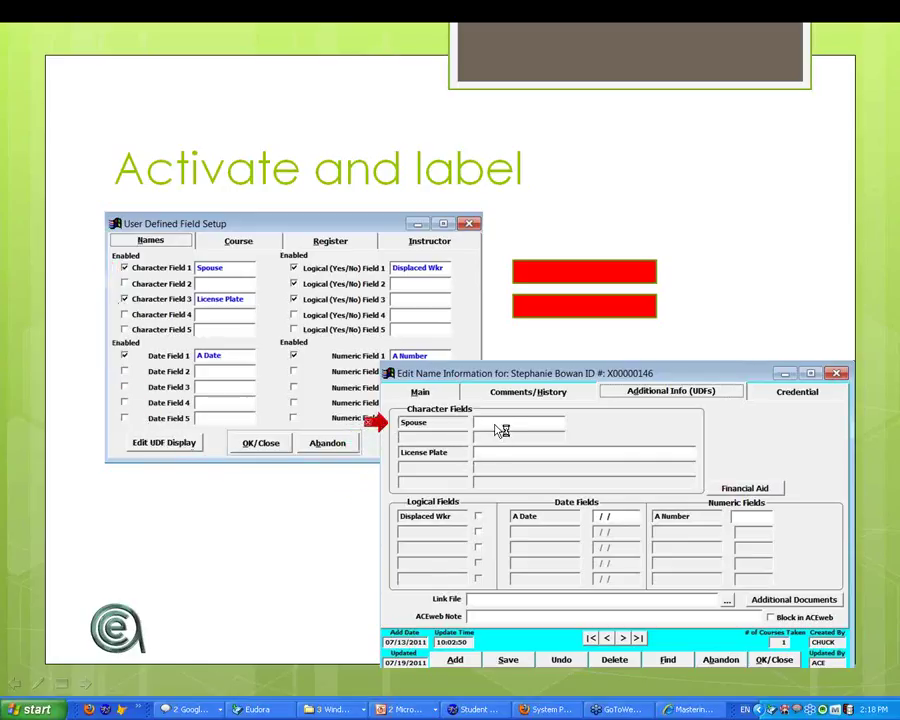
mouse_move(492, 464)
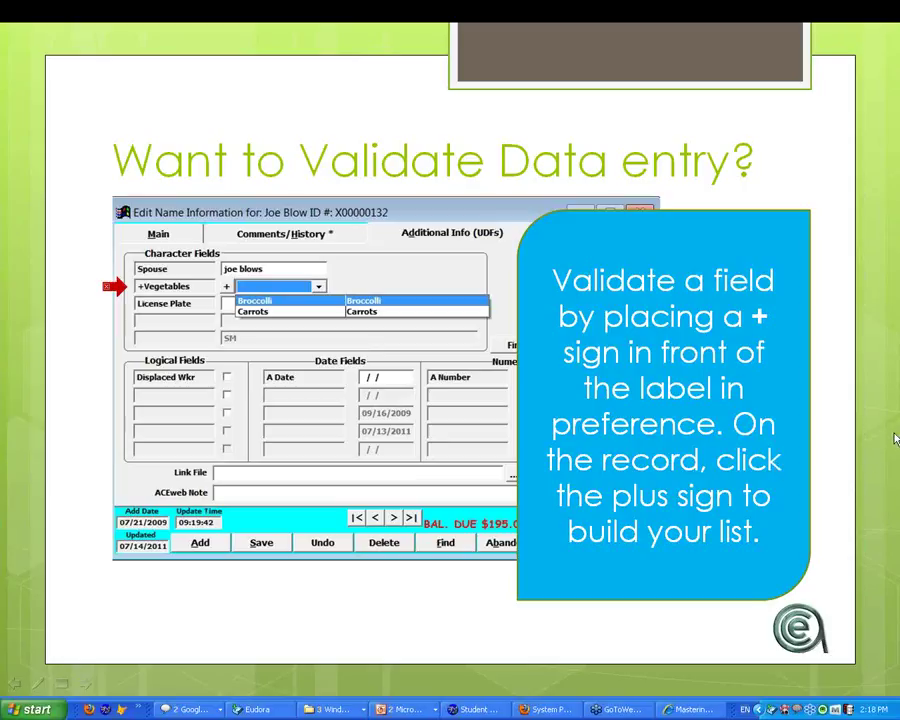
mouse_move(882, 372)
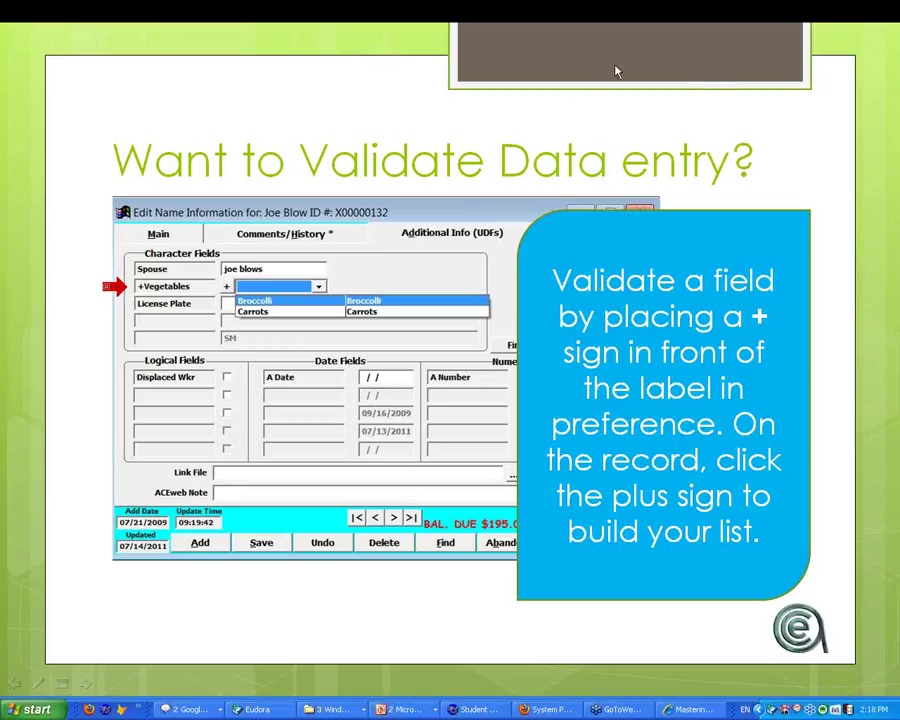
mouse_move(708, 74)
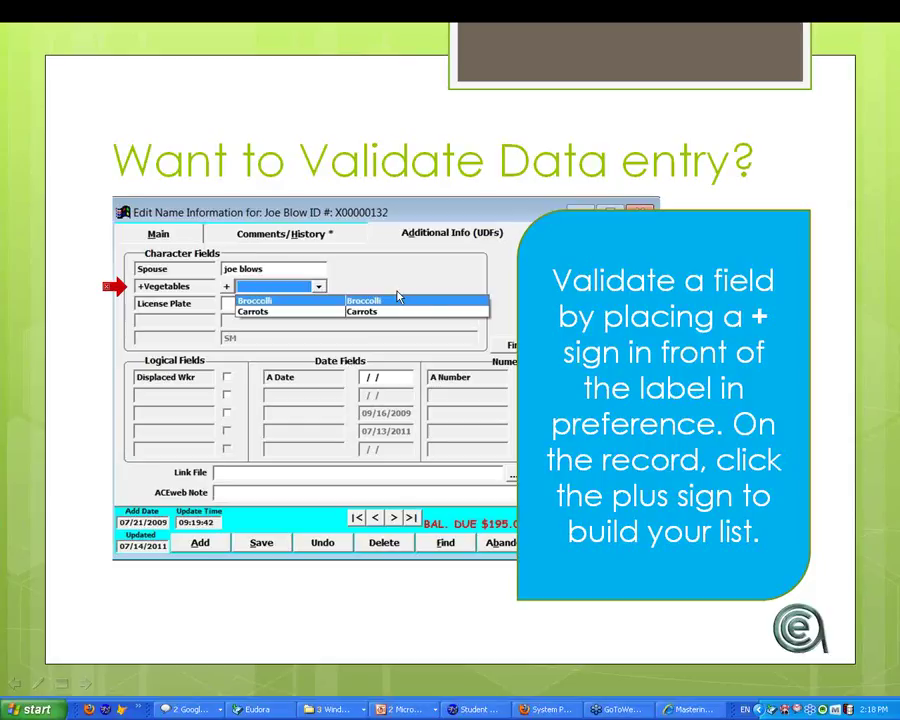
mouse_move(276, 300)
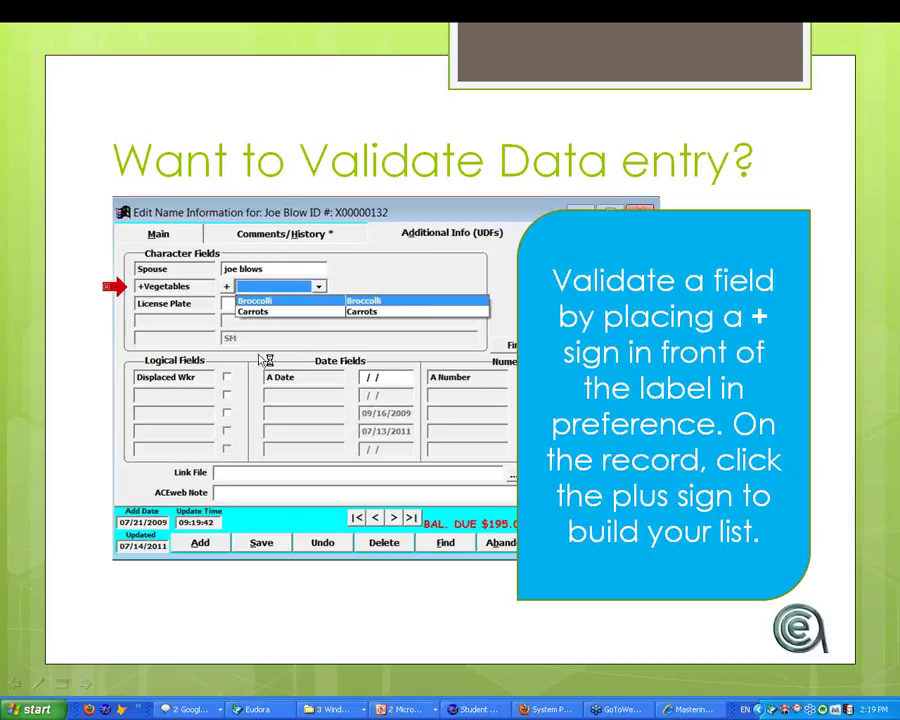
mouse_move(284, 378)
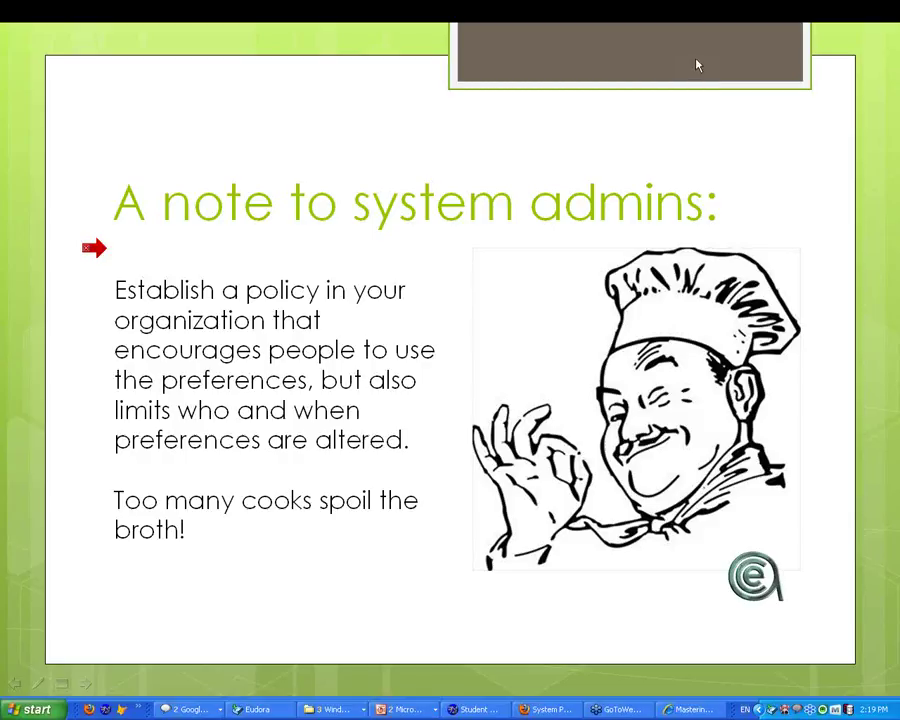
mouse_move(880, 40)
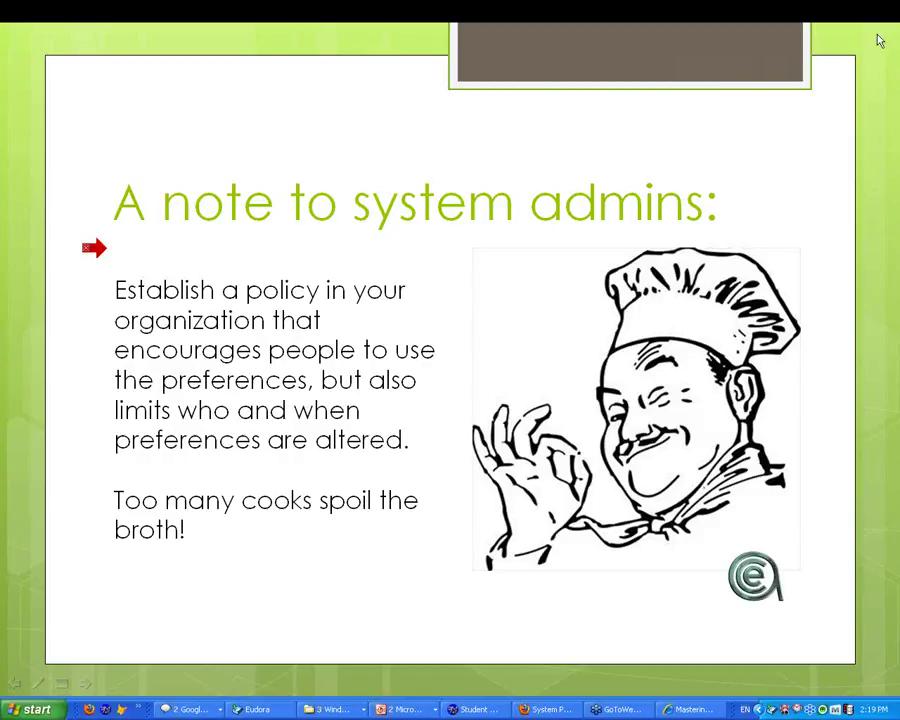
mouse_move(882, 40)
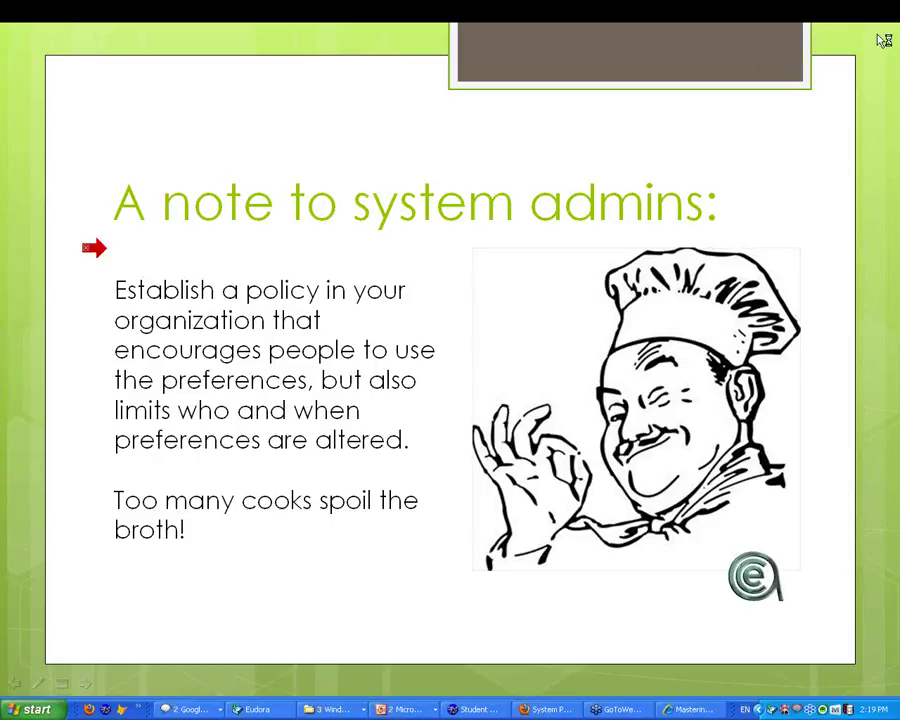
mouse_move(884, 40)
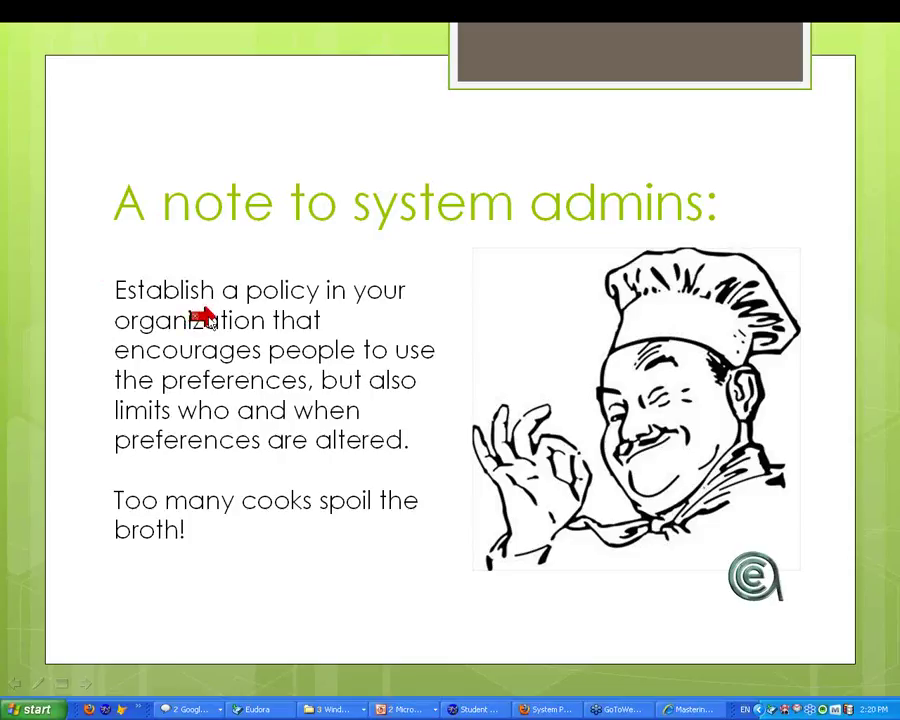
mouse_move(100, 320)
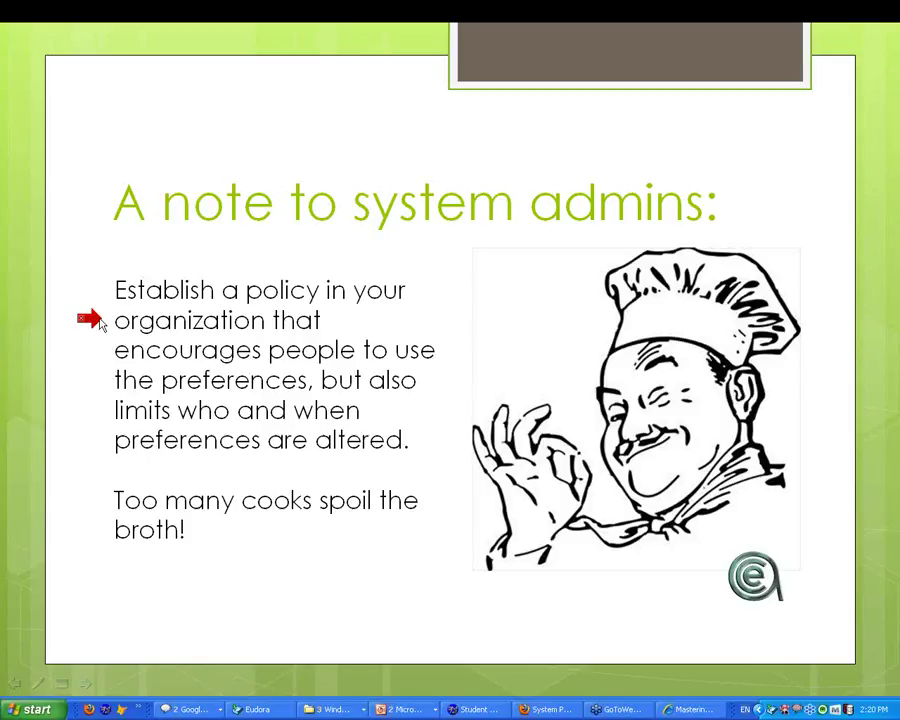
mouse_move(100, 440)
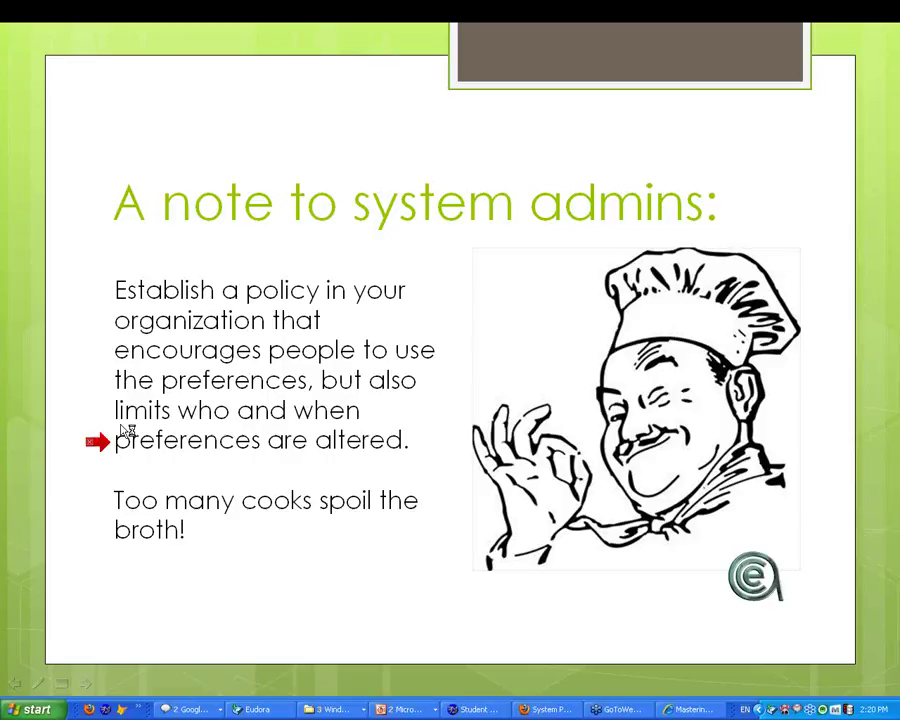
mouse_move(160, 444)
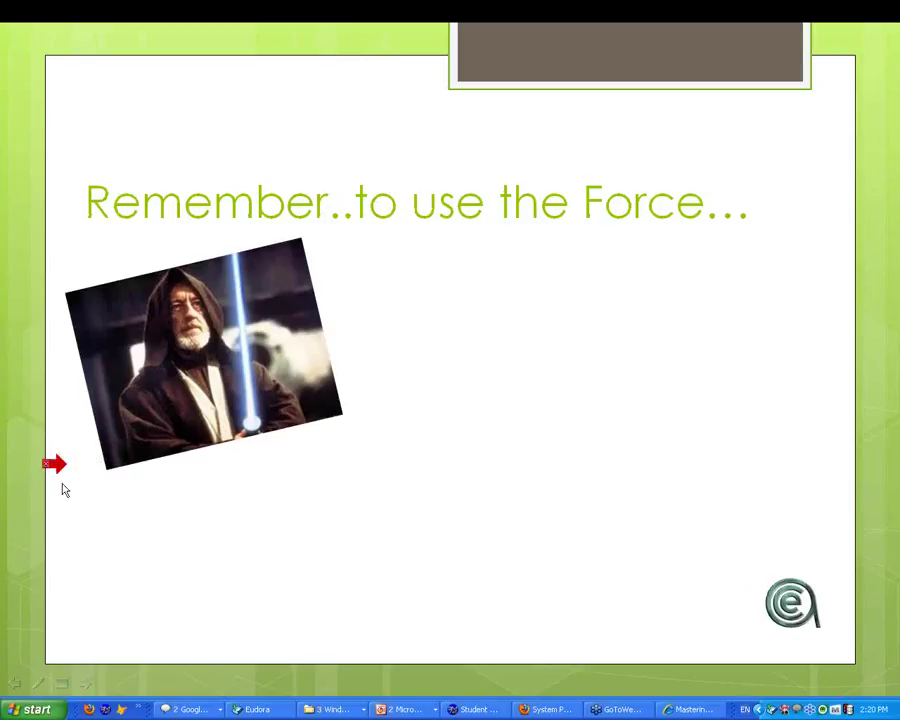
mouse_move(220, 522)
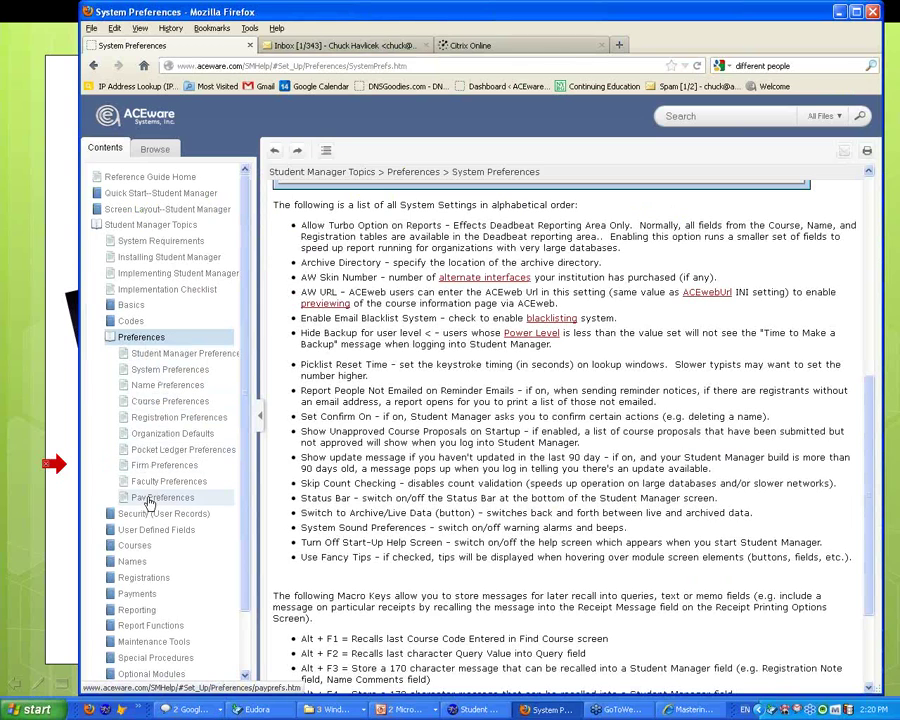
Step: View the Pay Preferences help topic in Firefox, then return to the slideshow
click(164, 496)
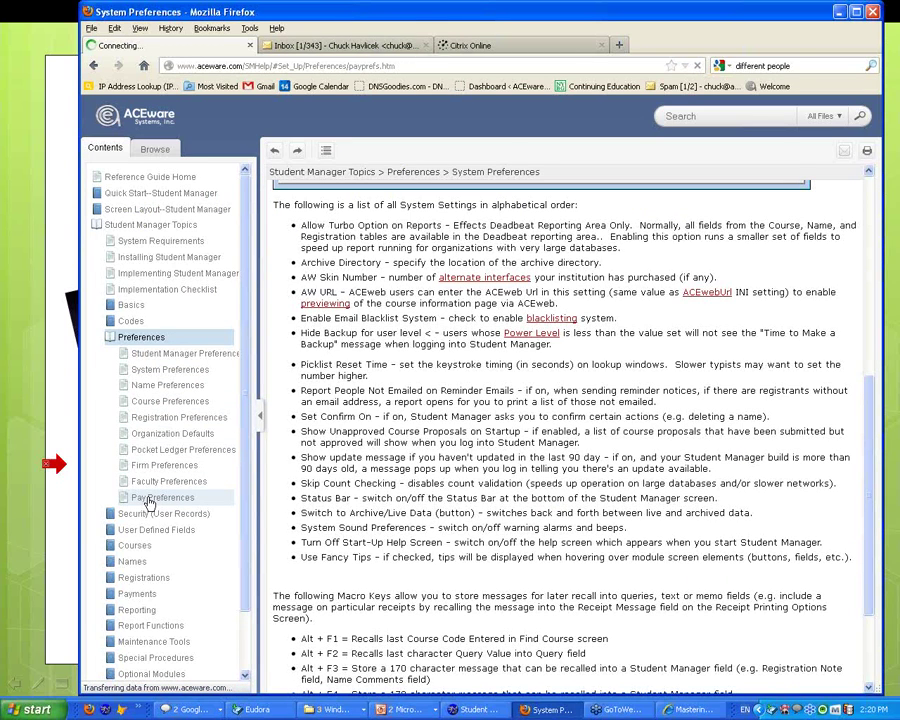
click(164, 496)
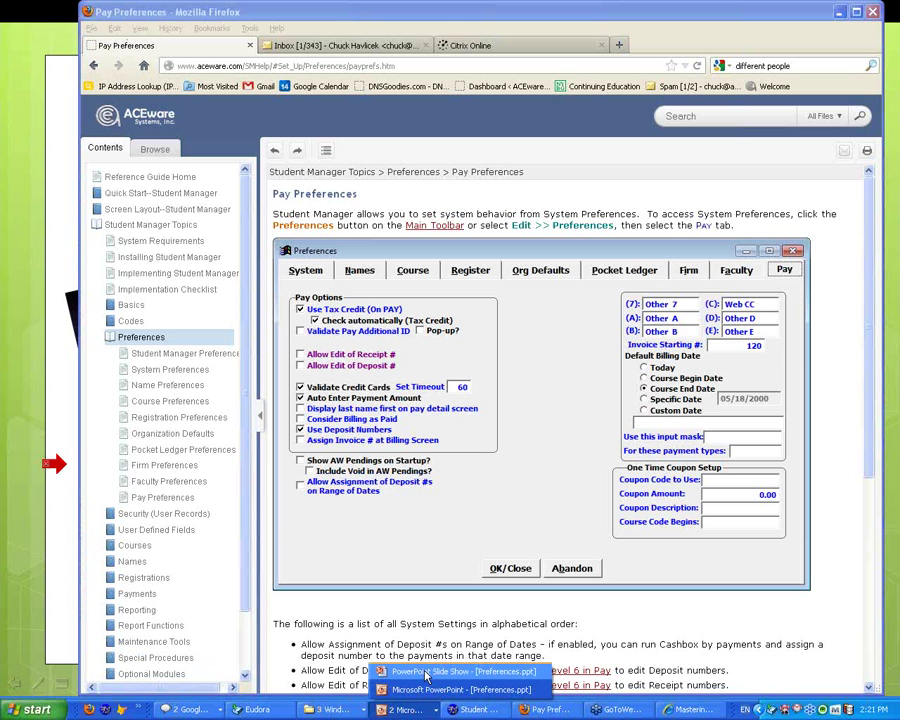
click(456, 672)
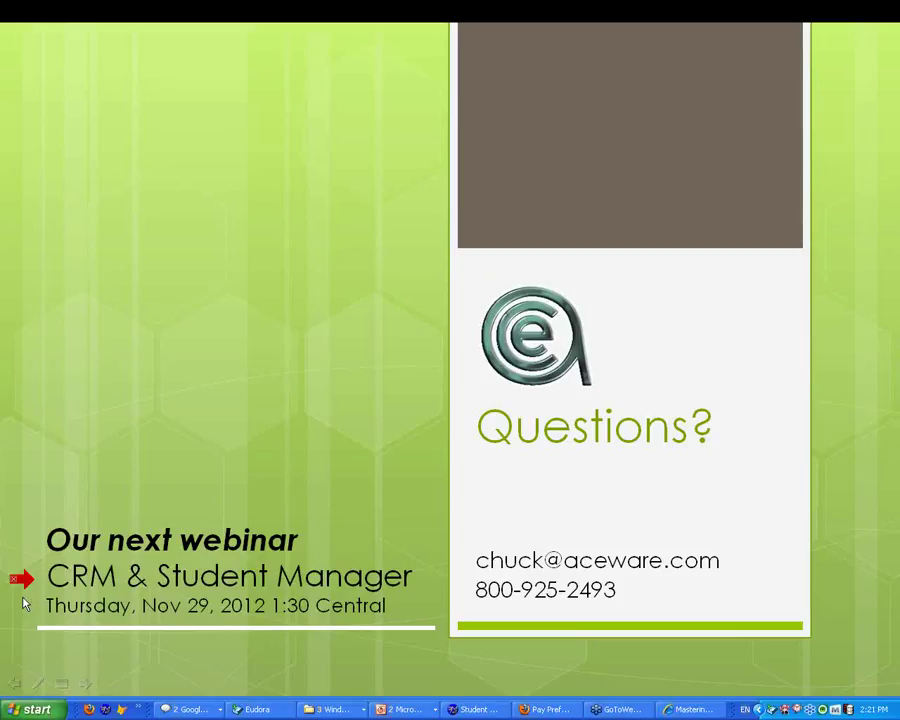
mouse_move(884, 52)
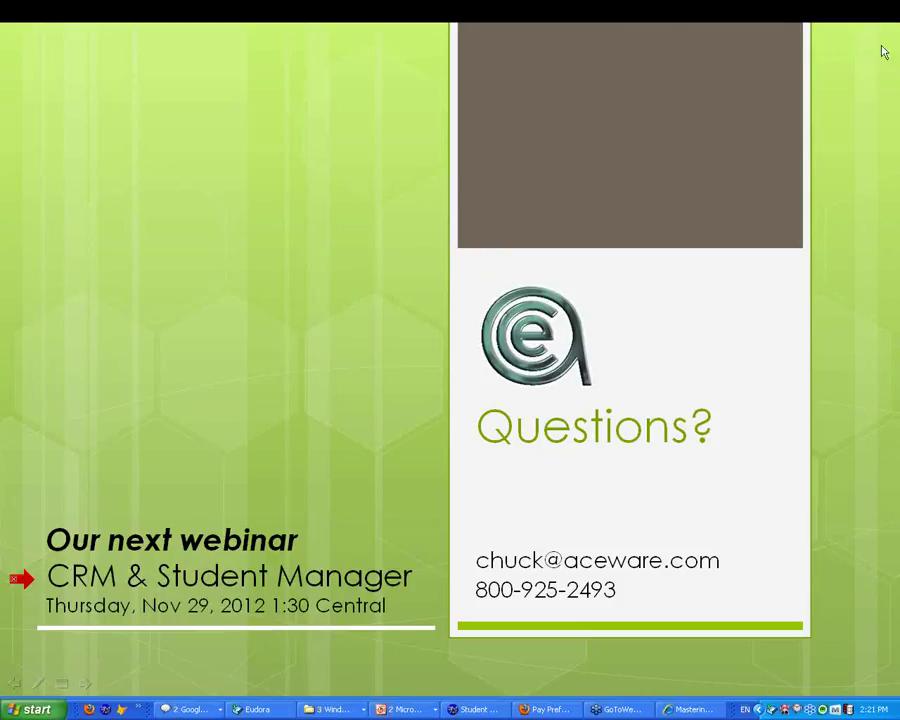
mouse_move(854, 210)
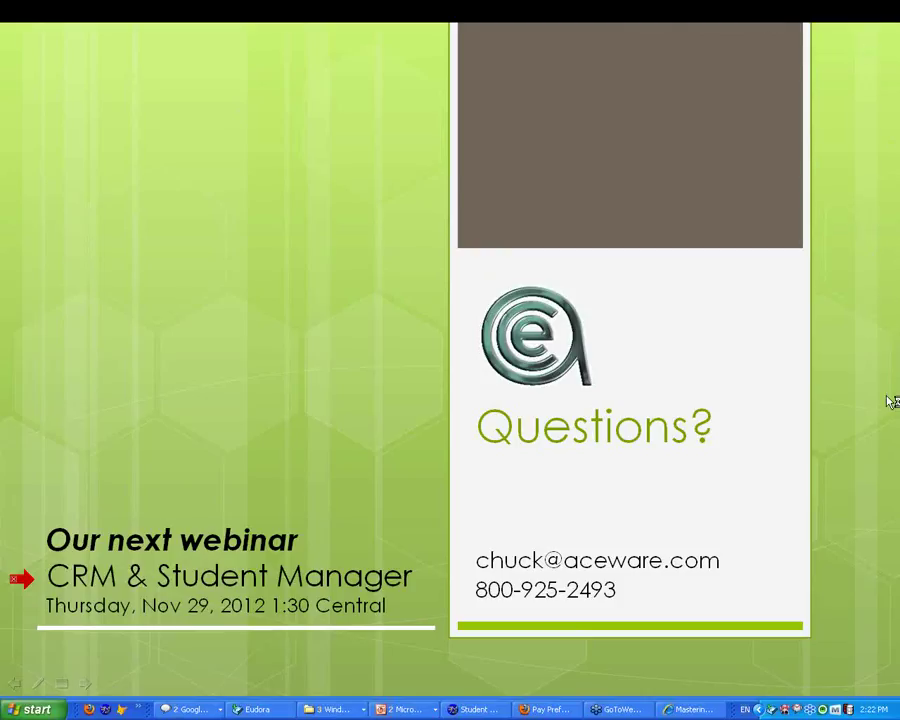
mouse_move(888, 396)
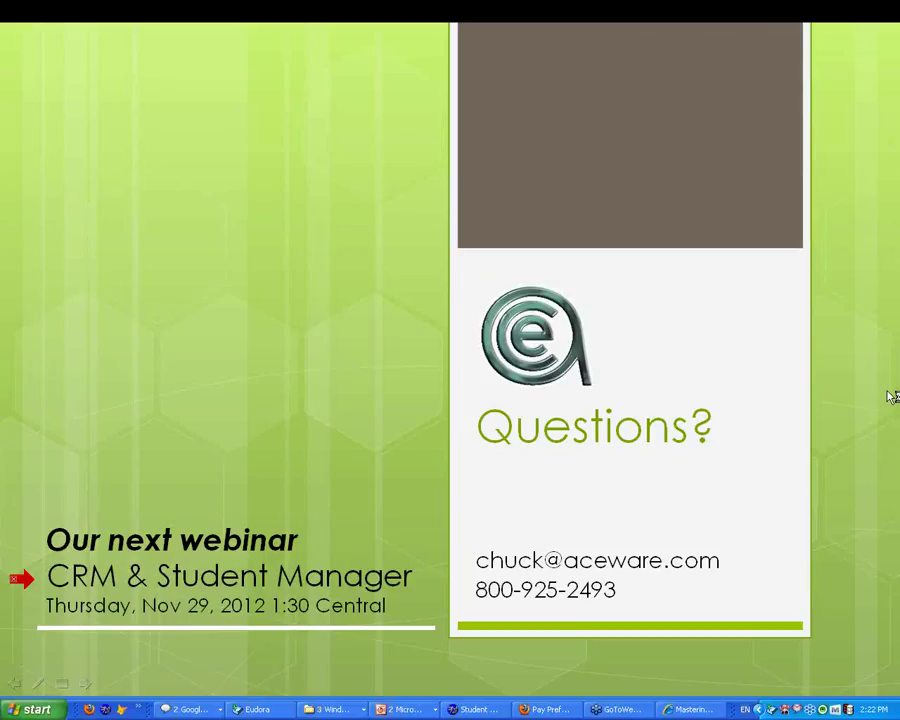
mouse_move(888, 396)
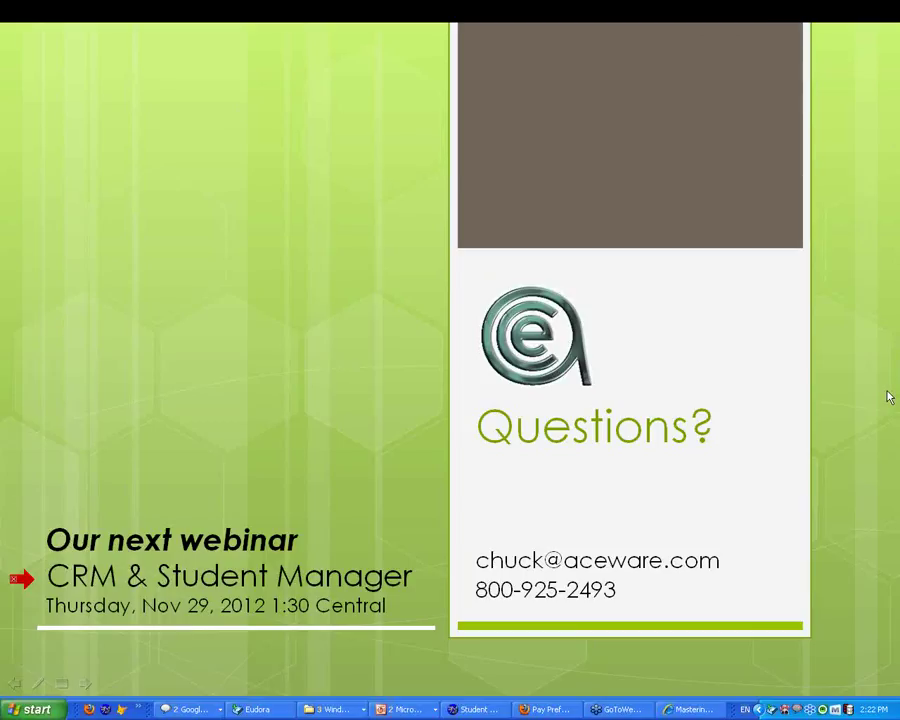
mouse_move(476, 710)
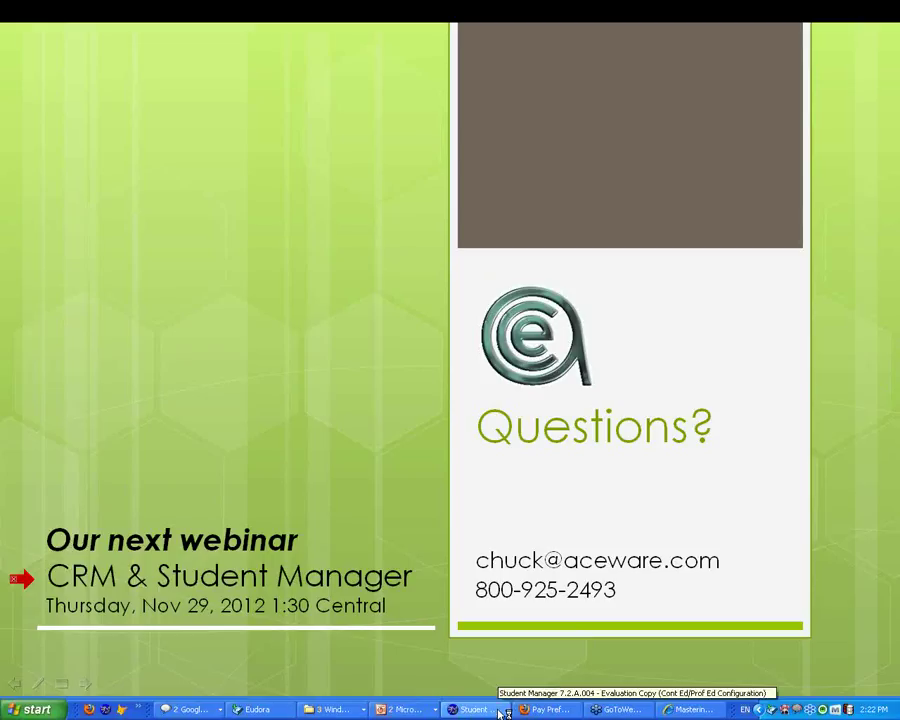
Step: Switch from the Questions slide back to Student Manager via the taskbar
click(476, 710)
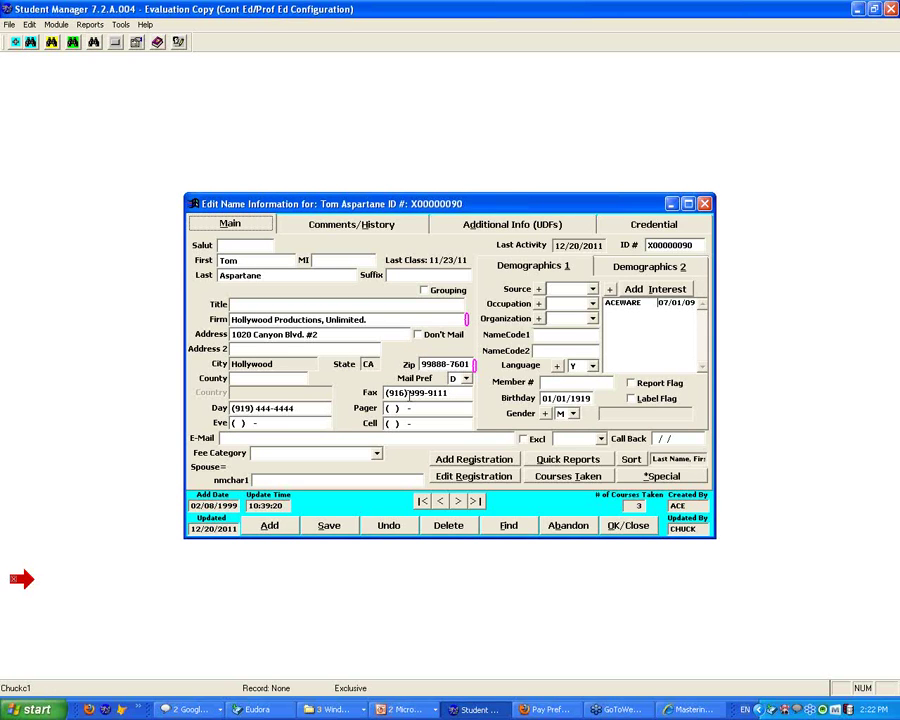
mouse_move(628, 524)
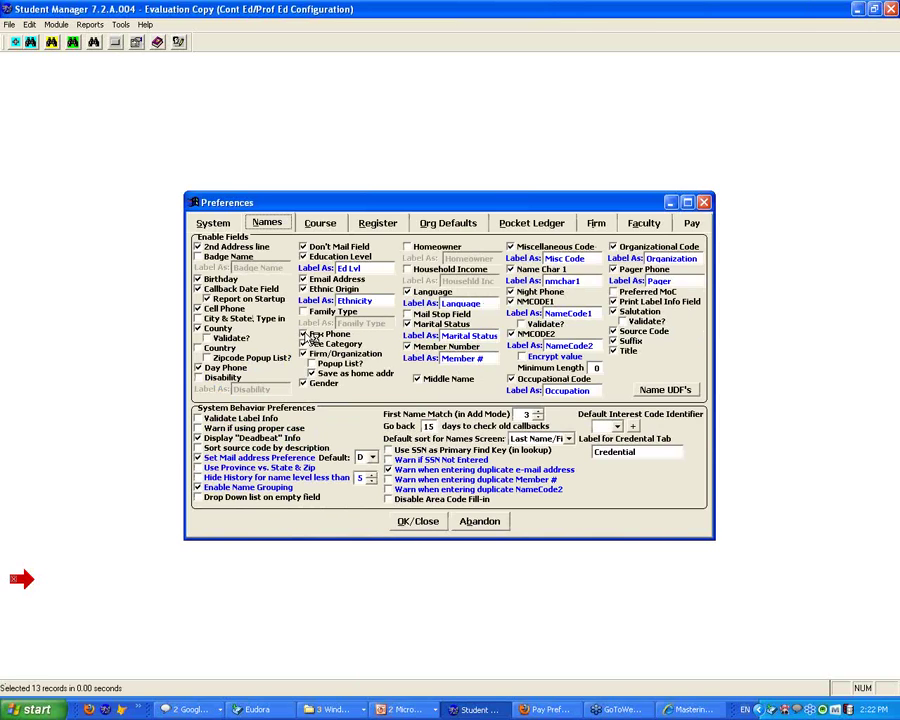
Step: Close Preferences and find name records matching 'AS', opening a match
click(304, 332)
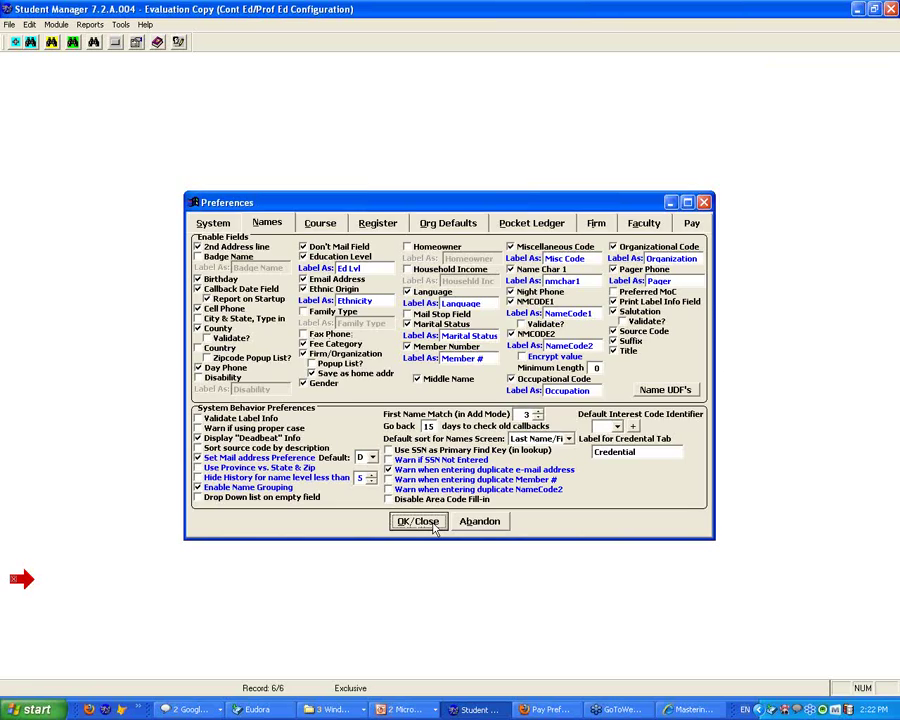
click(418, 520)
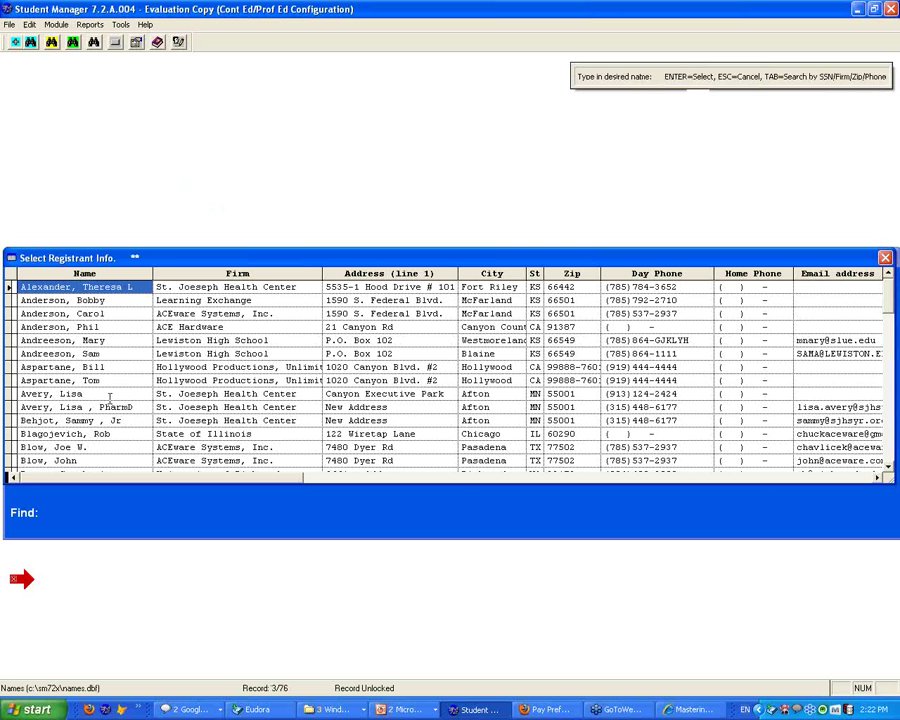
text(AS)
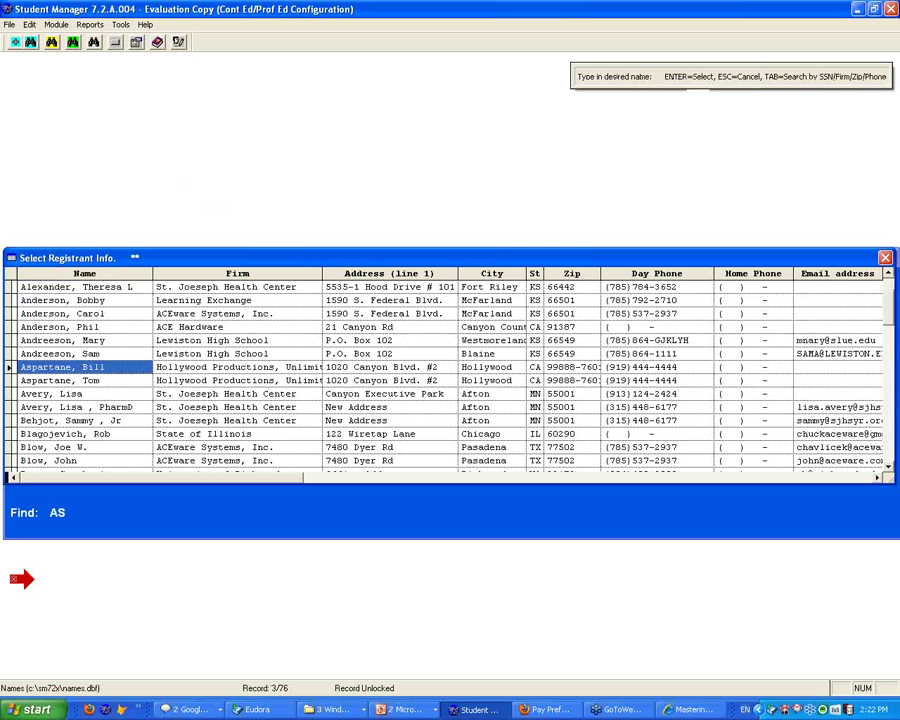
double_click(84, 368)
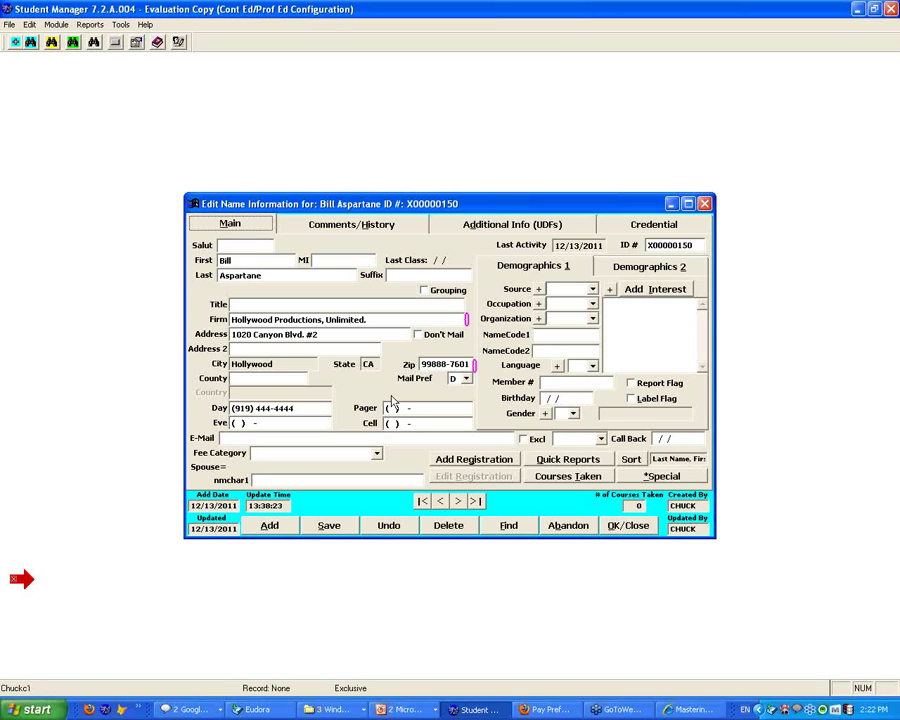
mouse_move(24, 584)
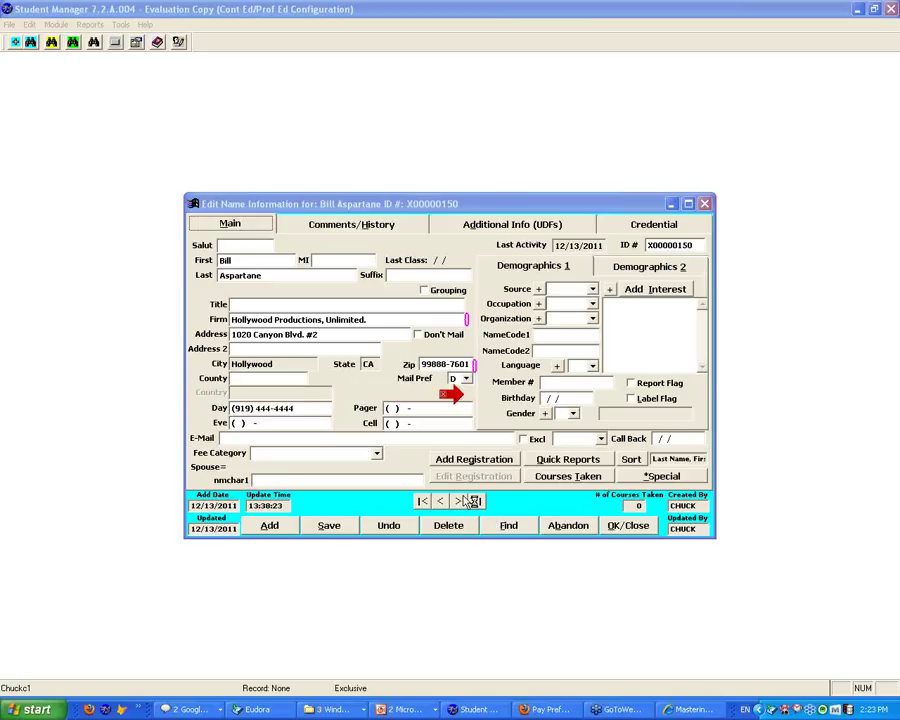
Step: Step through the next two name records and close back to the main window
click(470, 500)
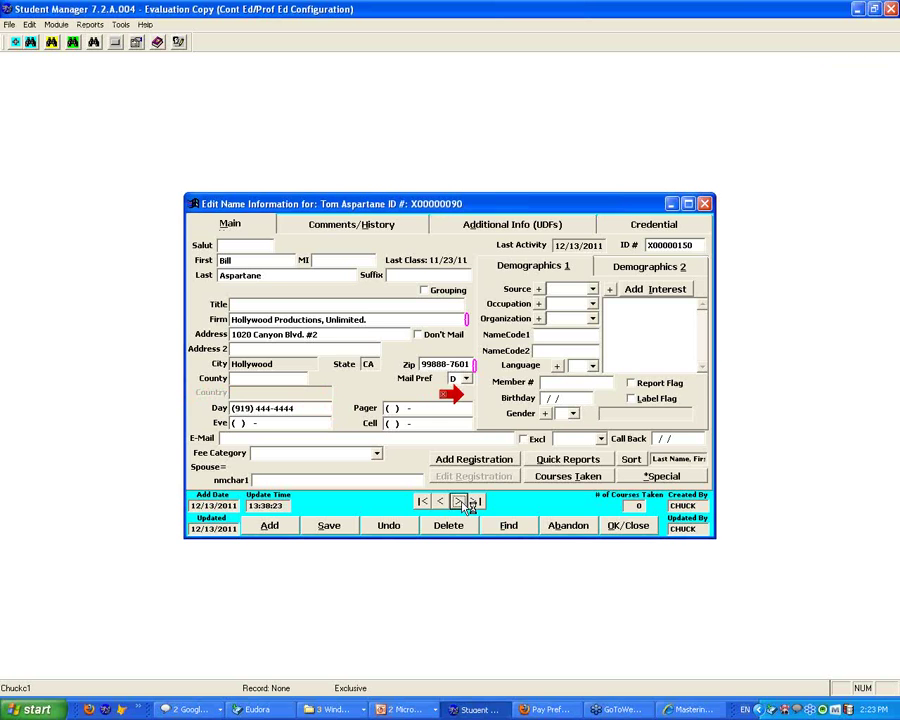
click(460, 500)
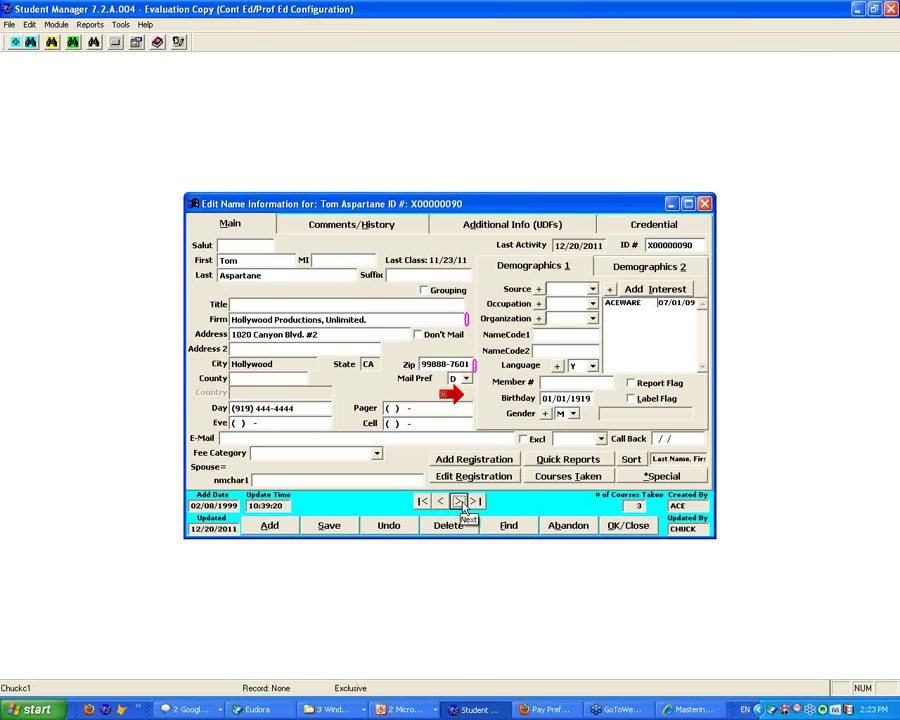
mouse_move(628, 524)
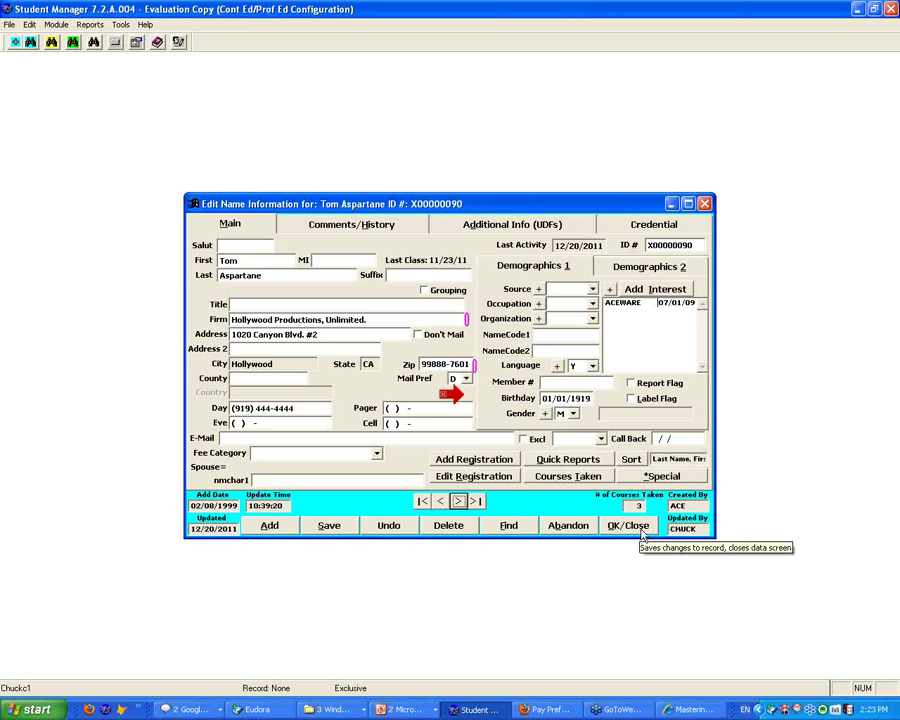
click(628, 524)
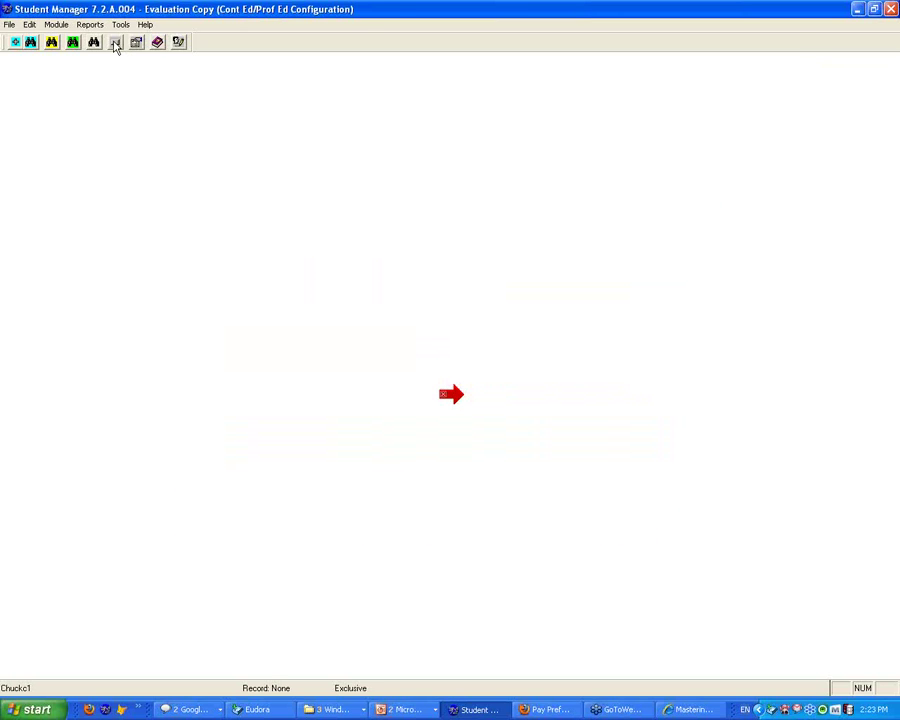
Step: Open the Account Numbers code editor and step through several codes
click(114, 42)
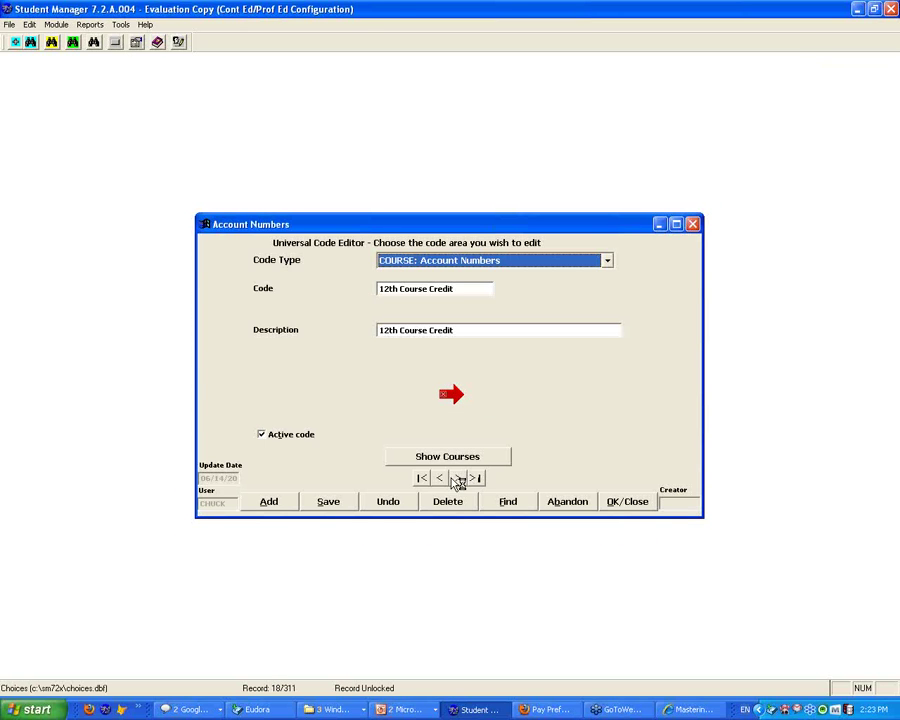
click(456, 478)
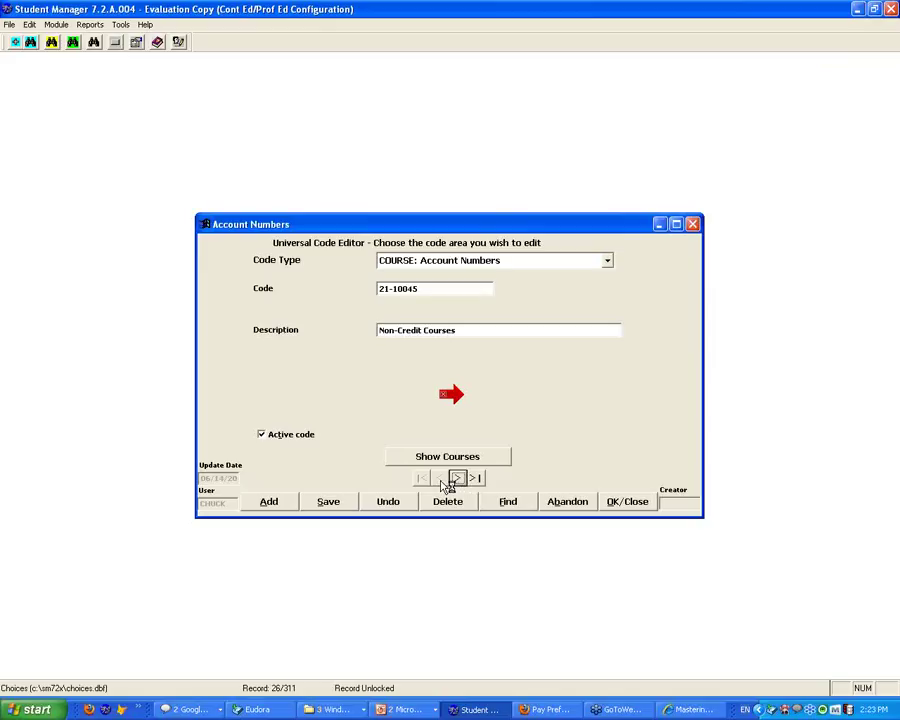
click(458, 478)
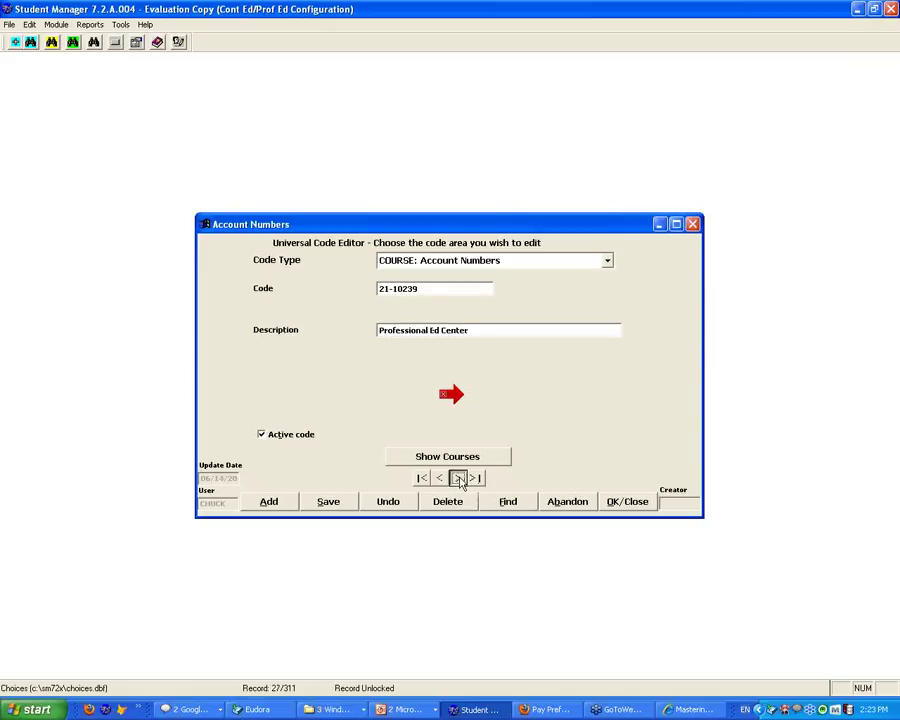
click(456, 478)
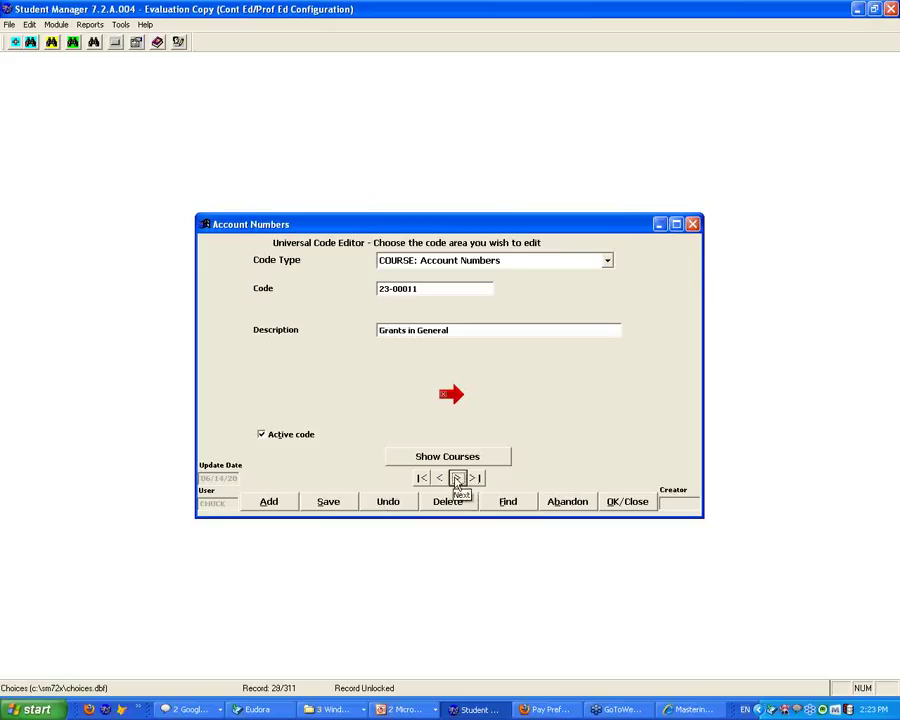
click(456, 476)
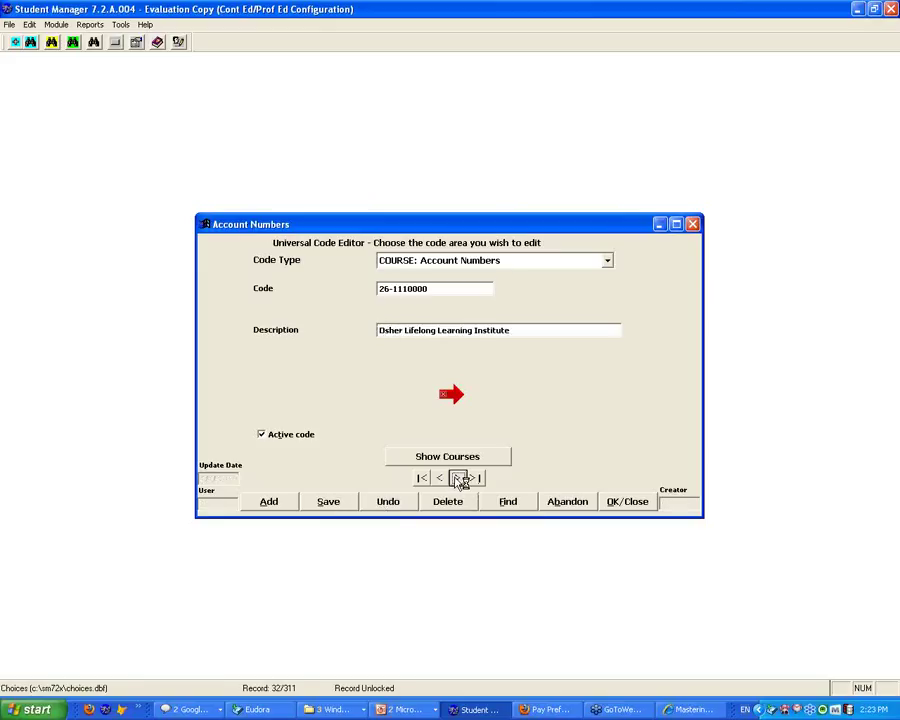
click(508, 500)
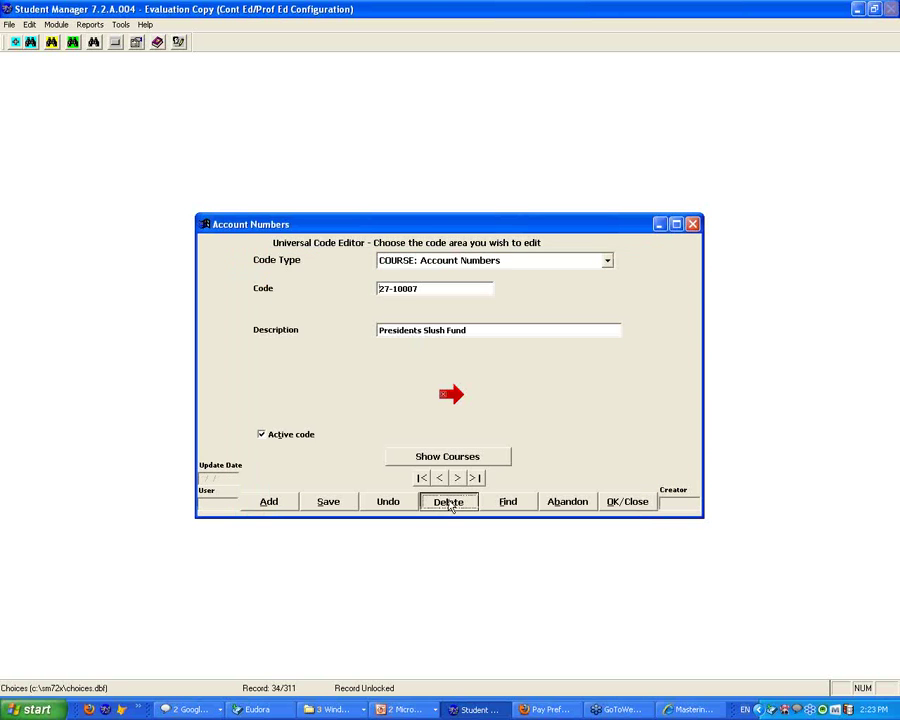
Step: Attempt to delete the current code and answer No to the all-instances warning
click(448, 500)
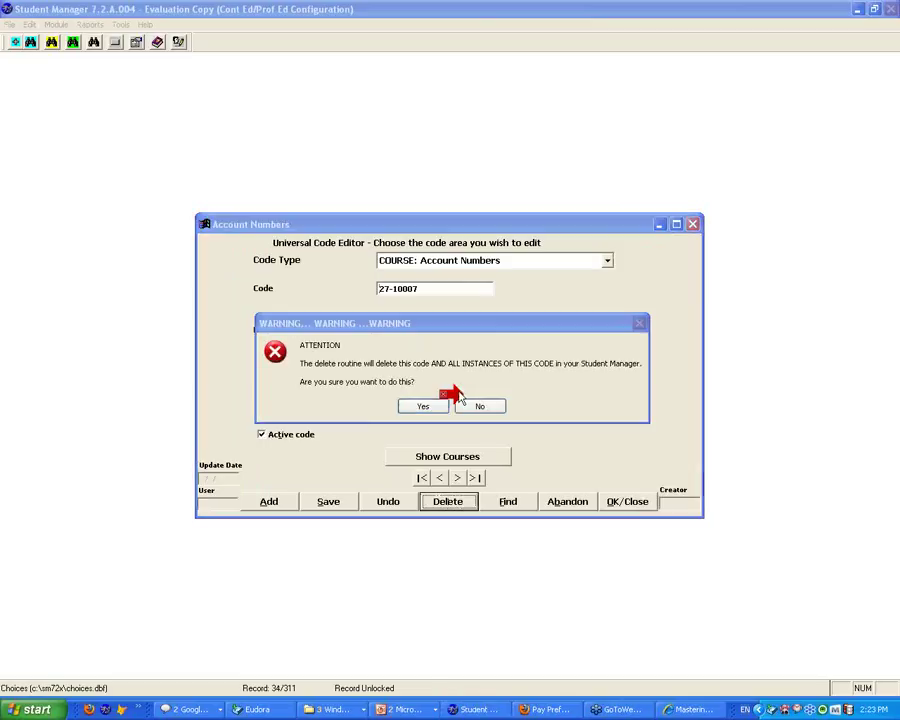
mouse_move(316, 396)
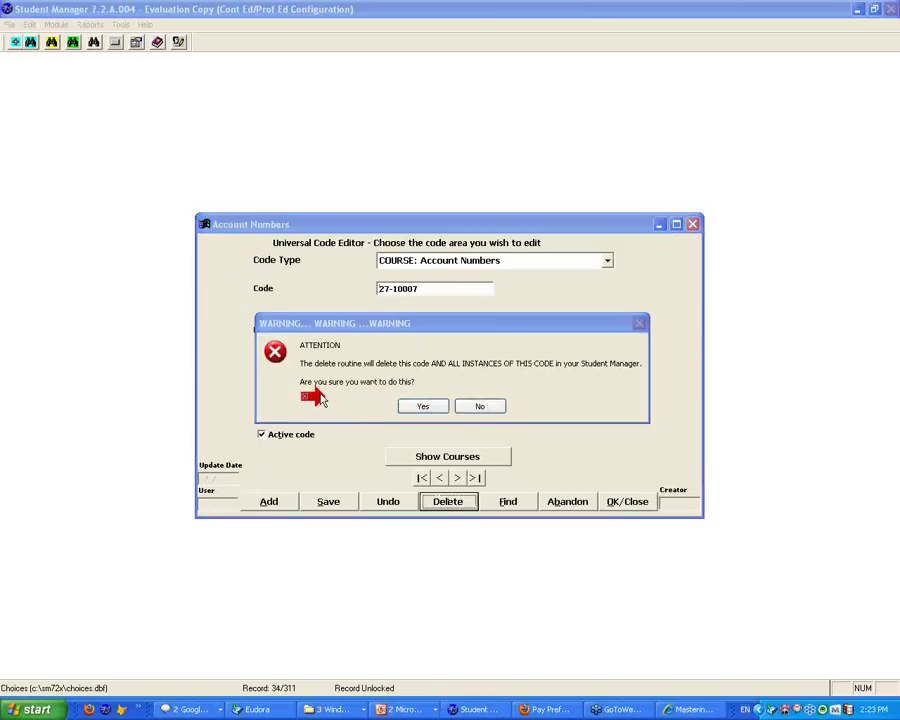
mouse_move(466, 388)
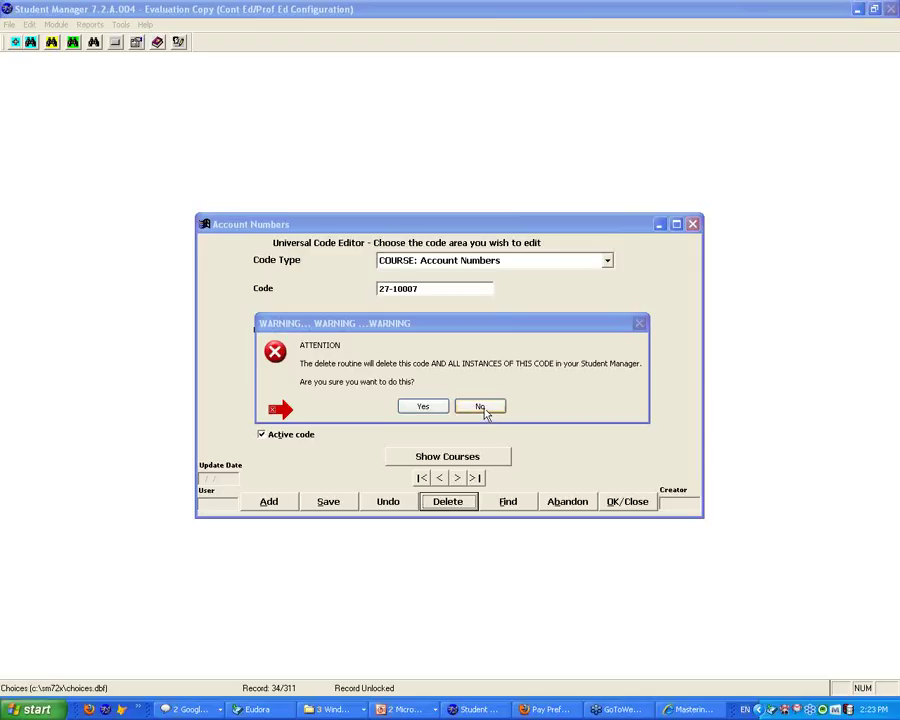
click(480, 406)
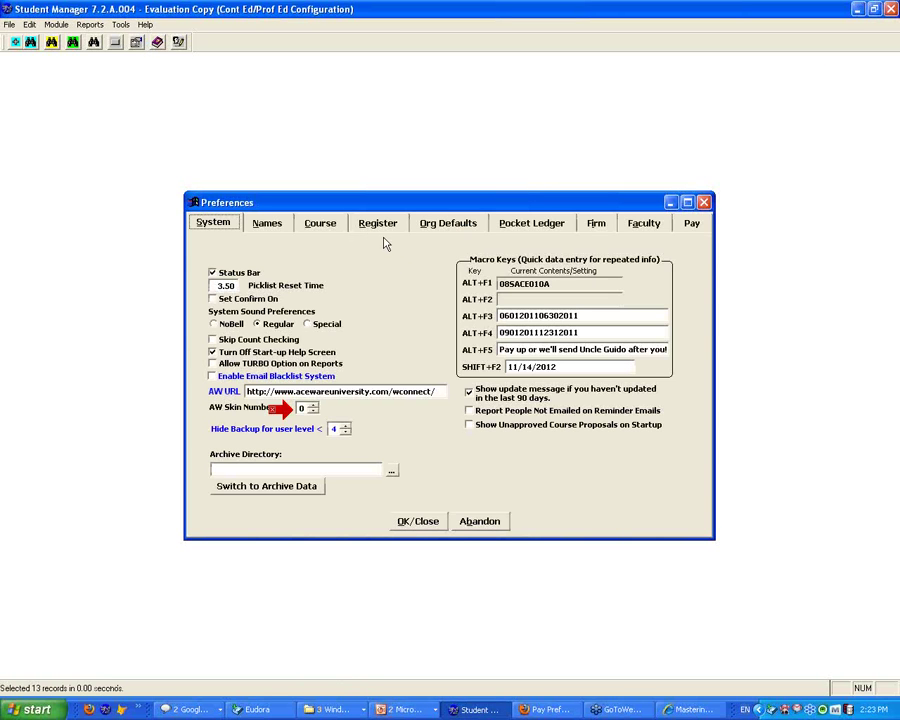
Step: Visit the Register preferences, close the Account Numbers editor and show Org Defaults
click(378, 222)
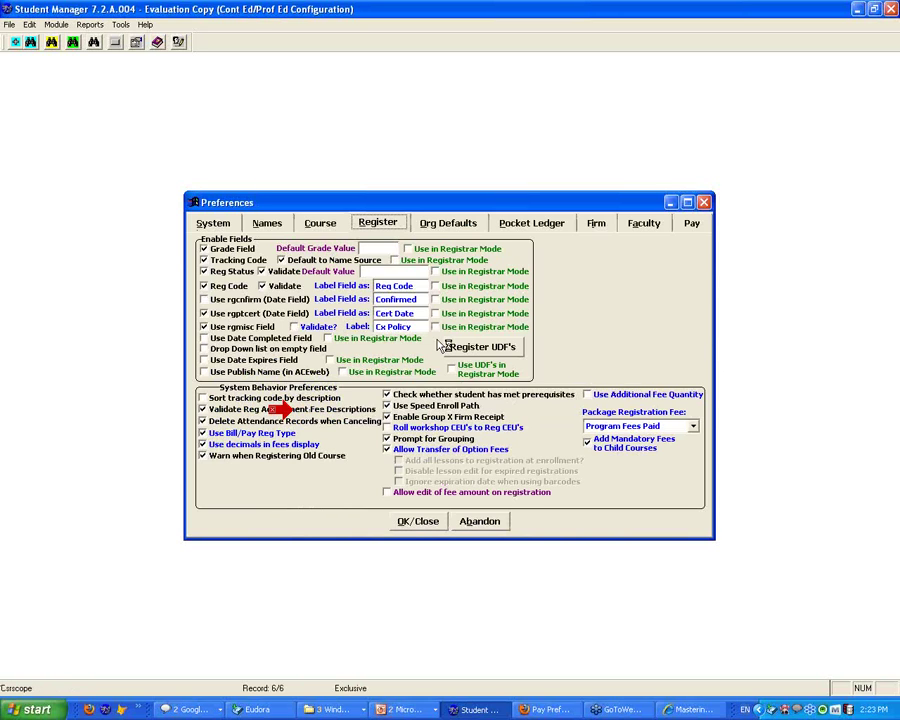
mouse_move(556, 690)
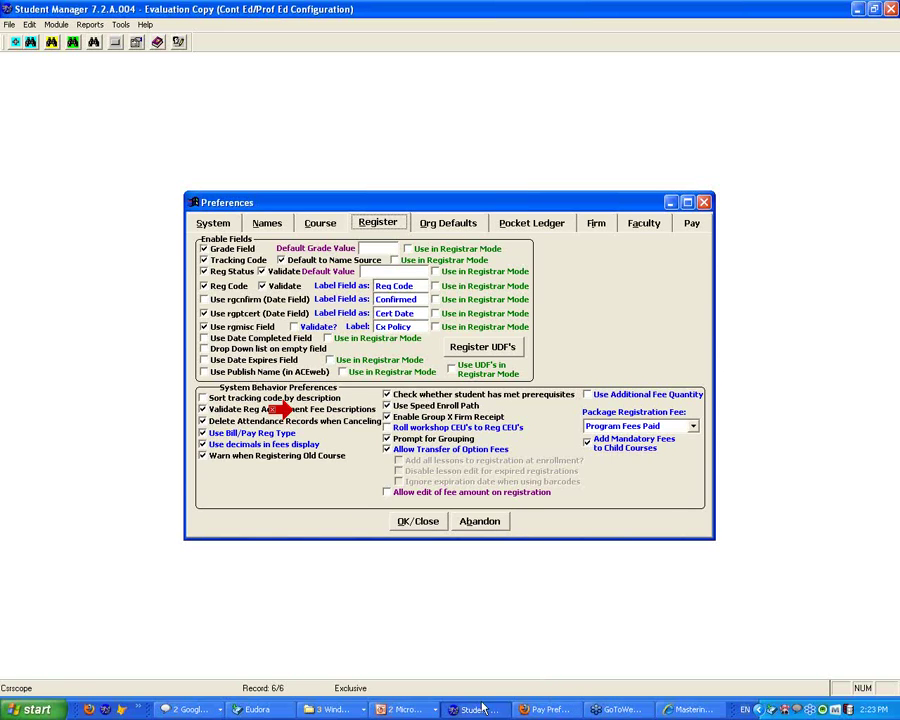
mouse_move(400, 708)
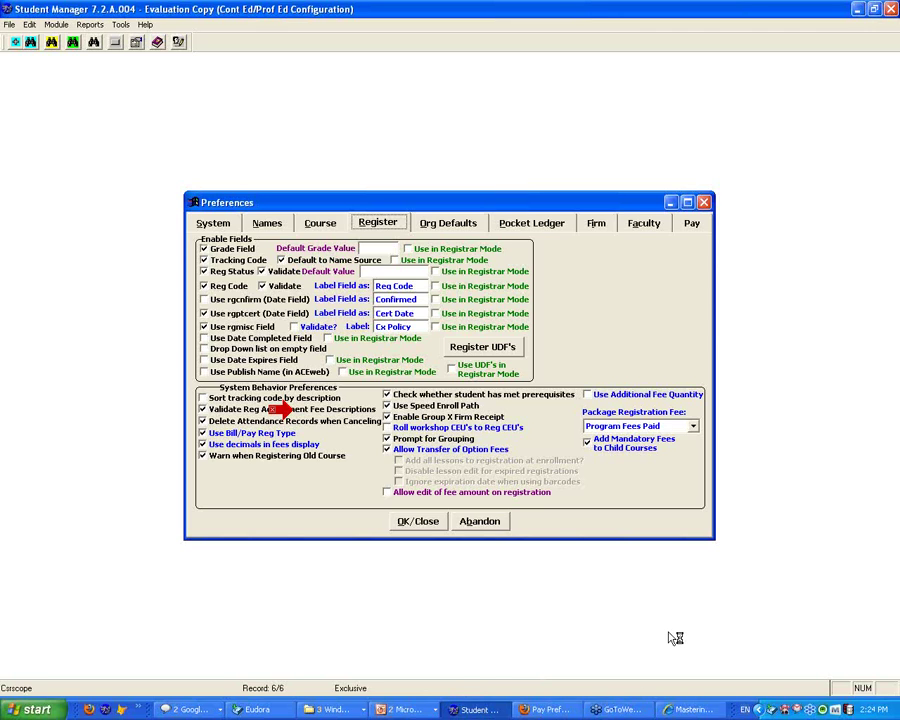
mouse_move(704, 56)
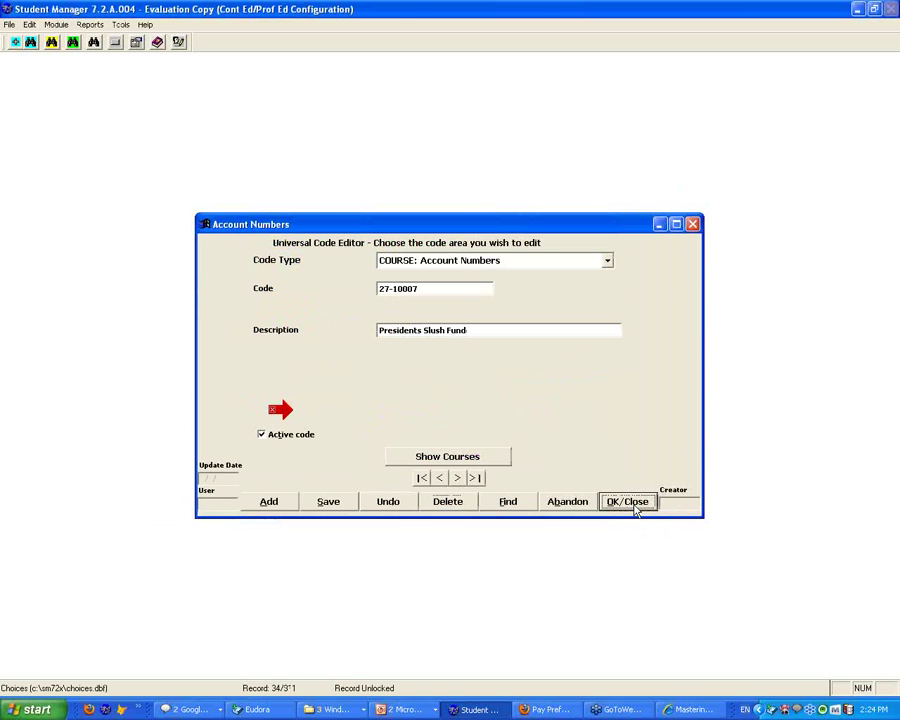
click(628, 500)
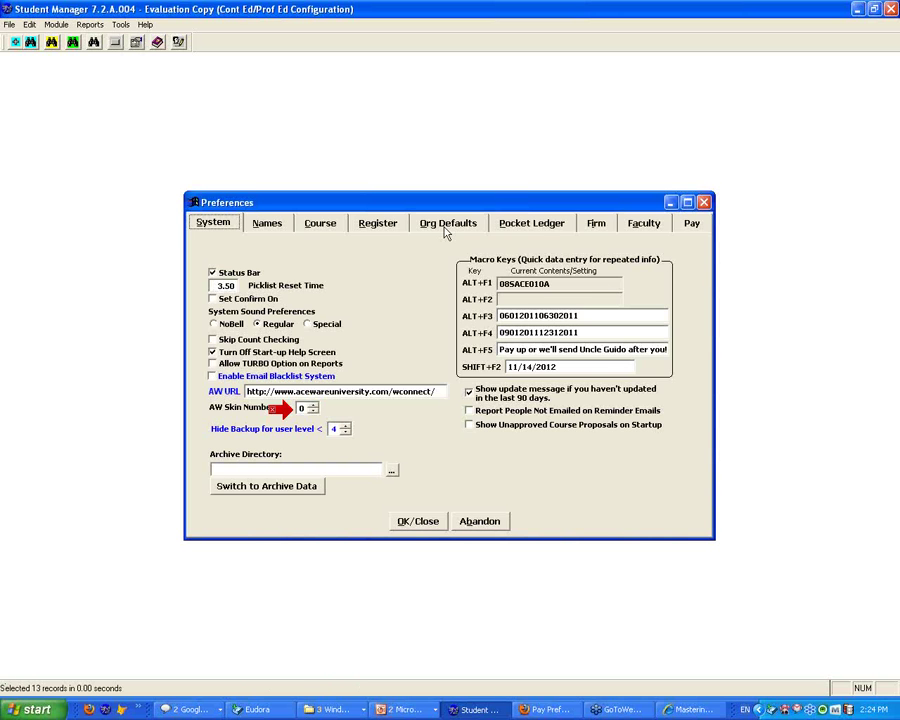
click(448, 222)
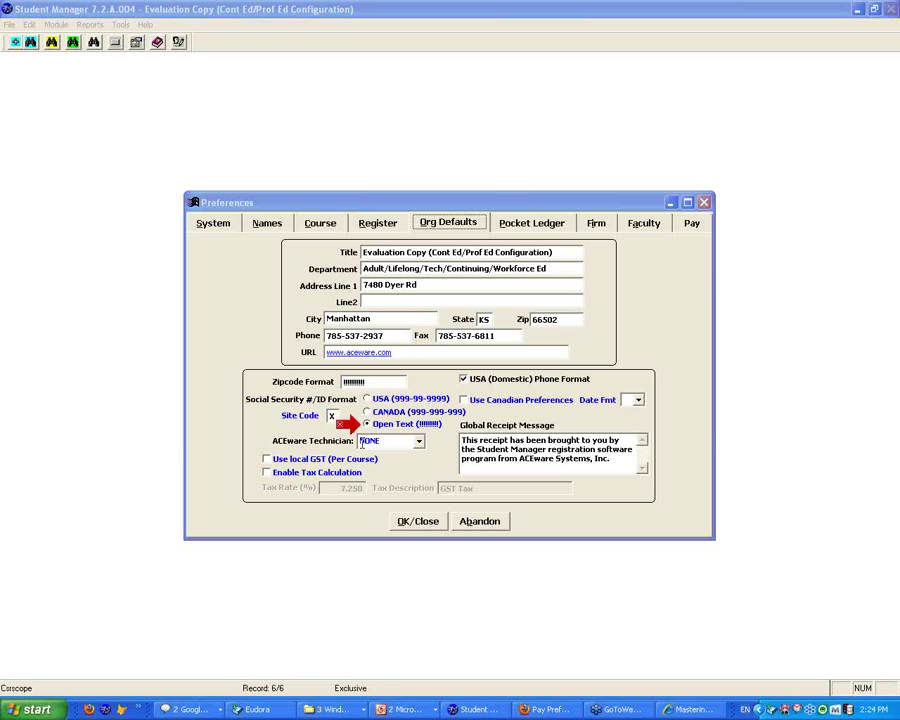
mouse_move(58, 50)
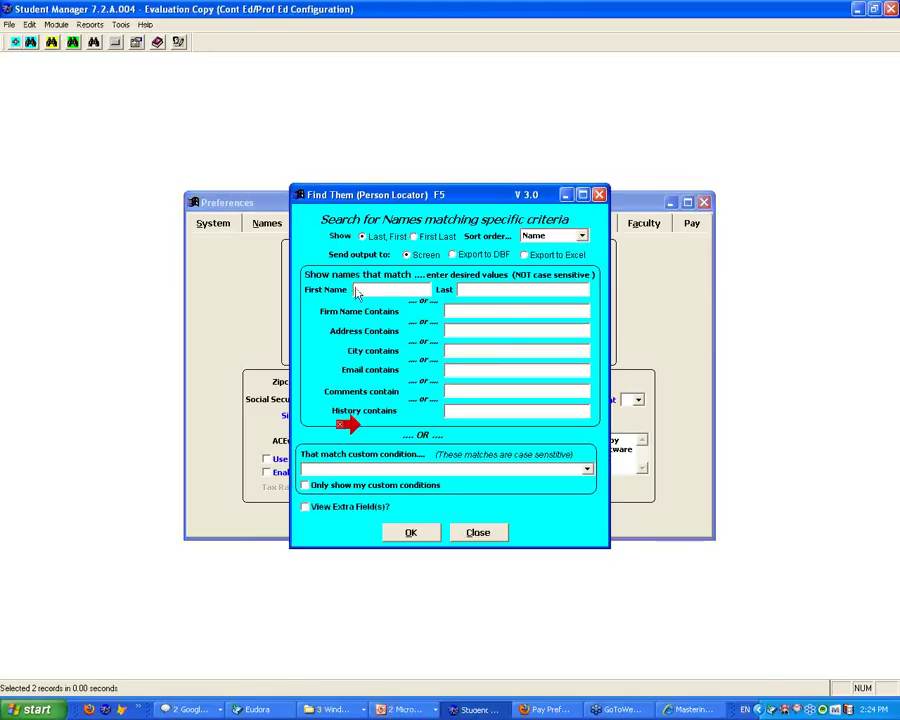
text(Y)
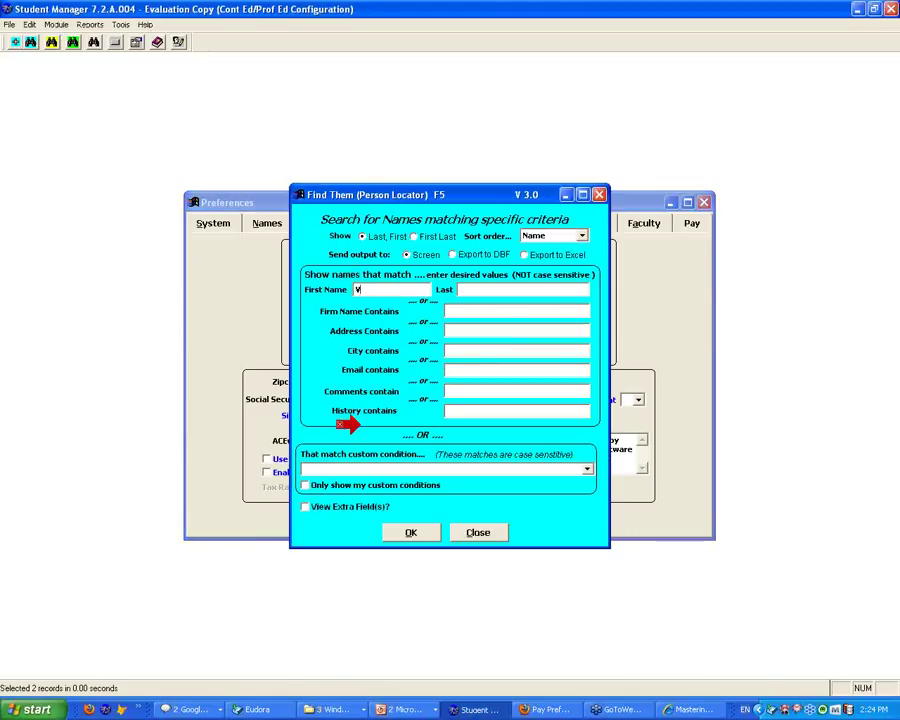
text(CHUCK)
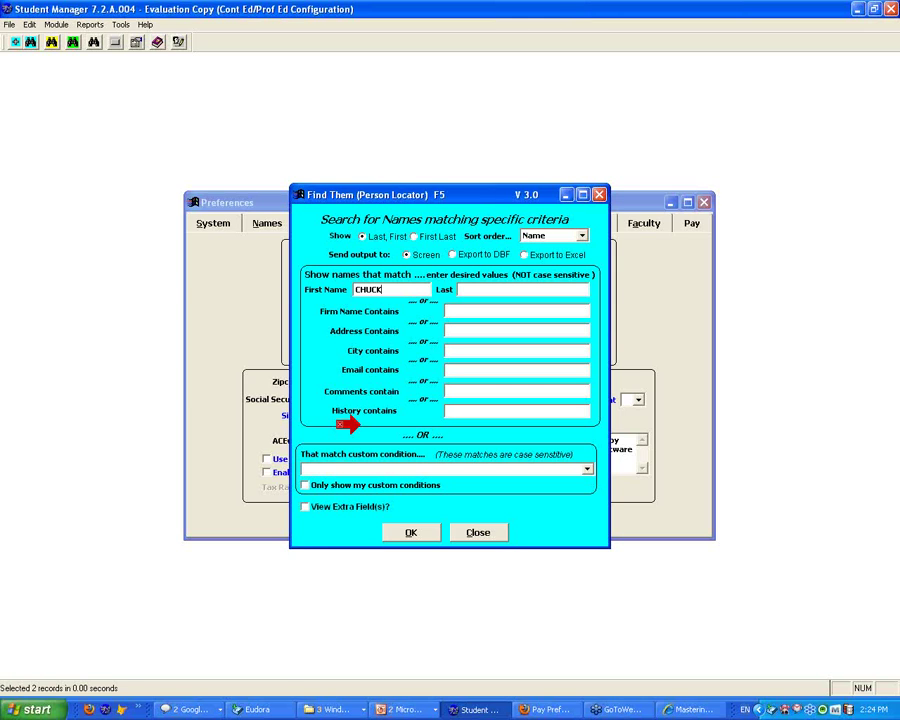
click(410, 532)
text(CHARLES)
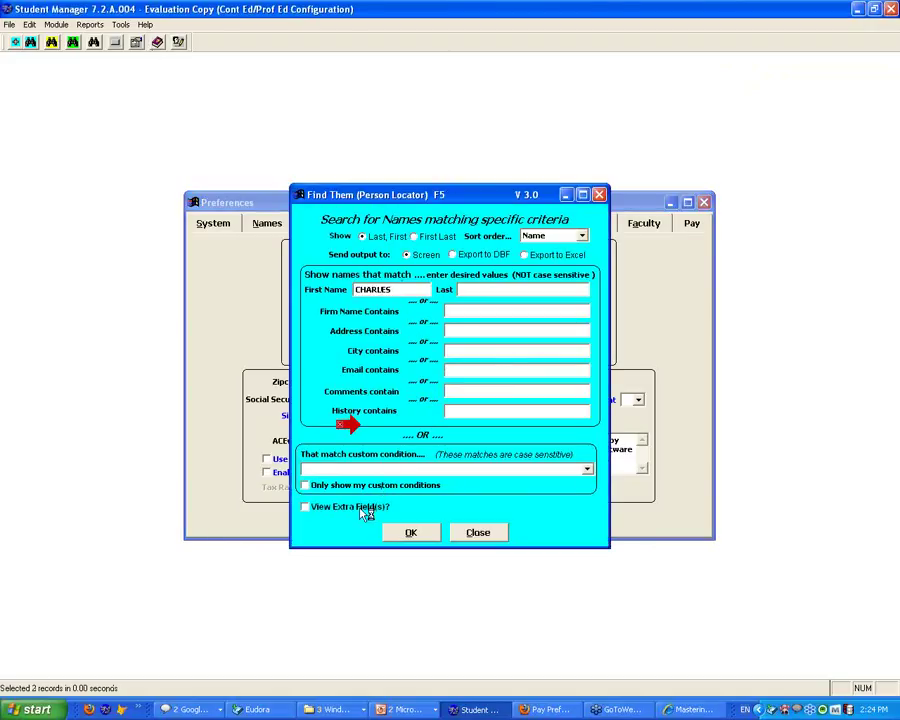
click(410, 532)
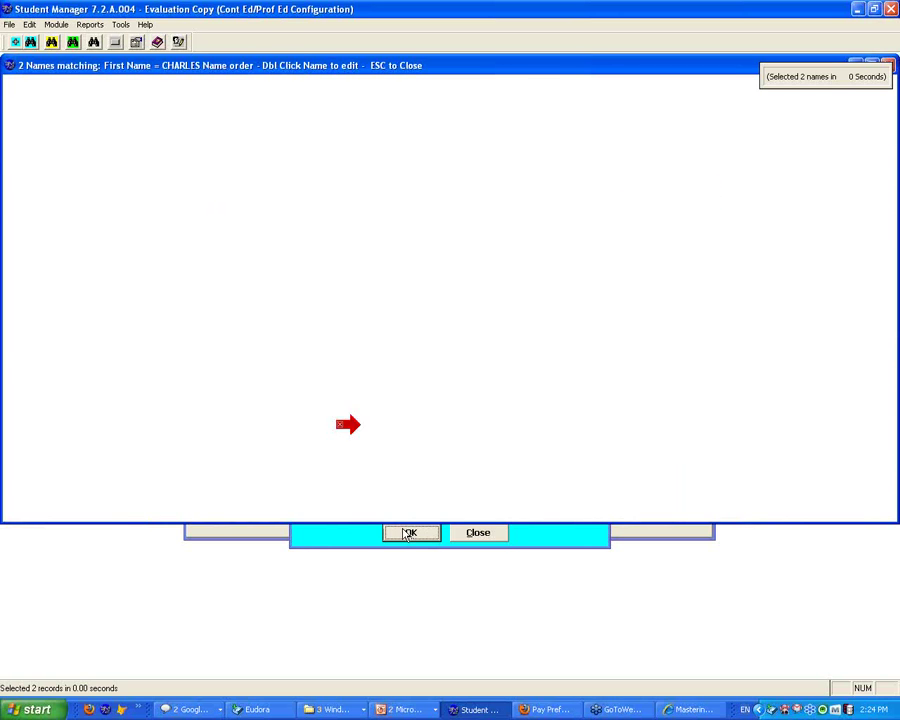
click(410, 532)
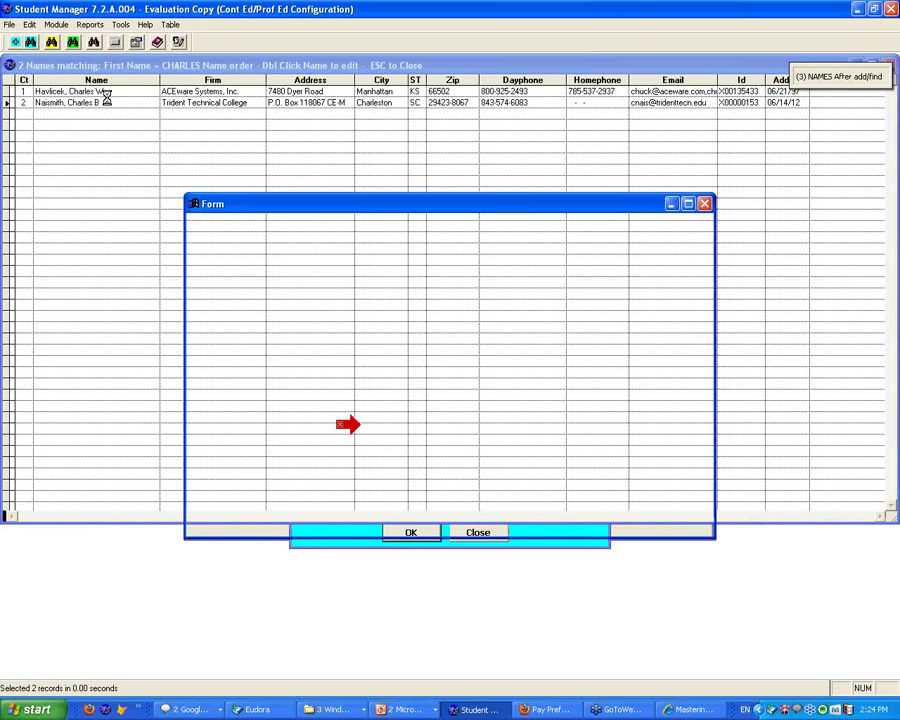
double_click(60, 102)
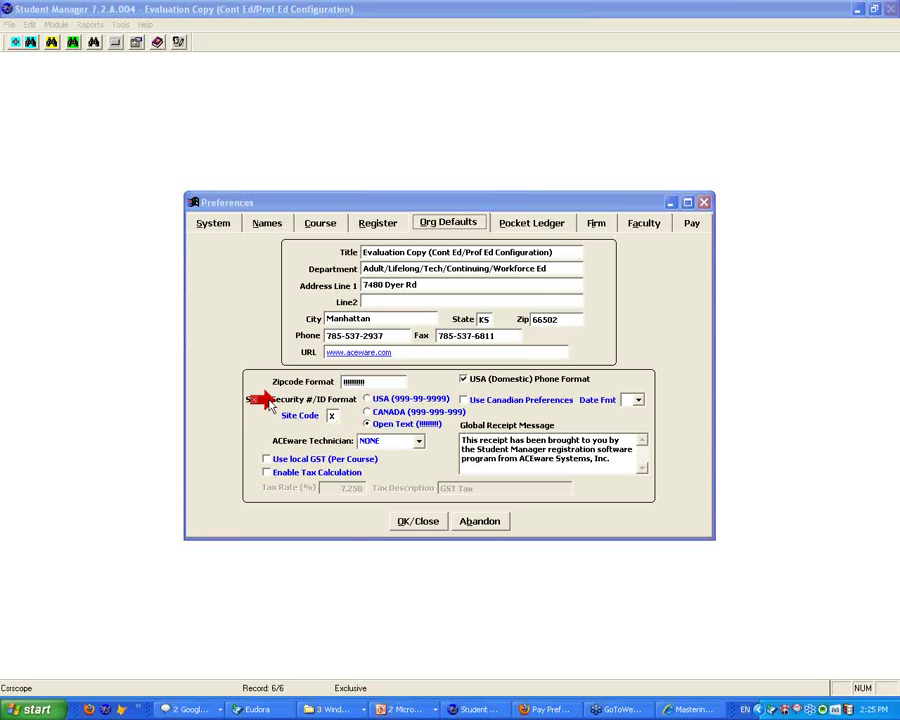
Step: Switch between the System and Names pages, landing on Names with its field checkboxes
click(212, 222)
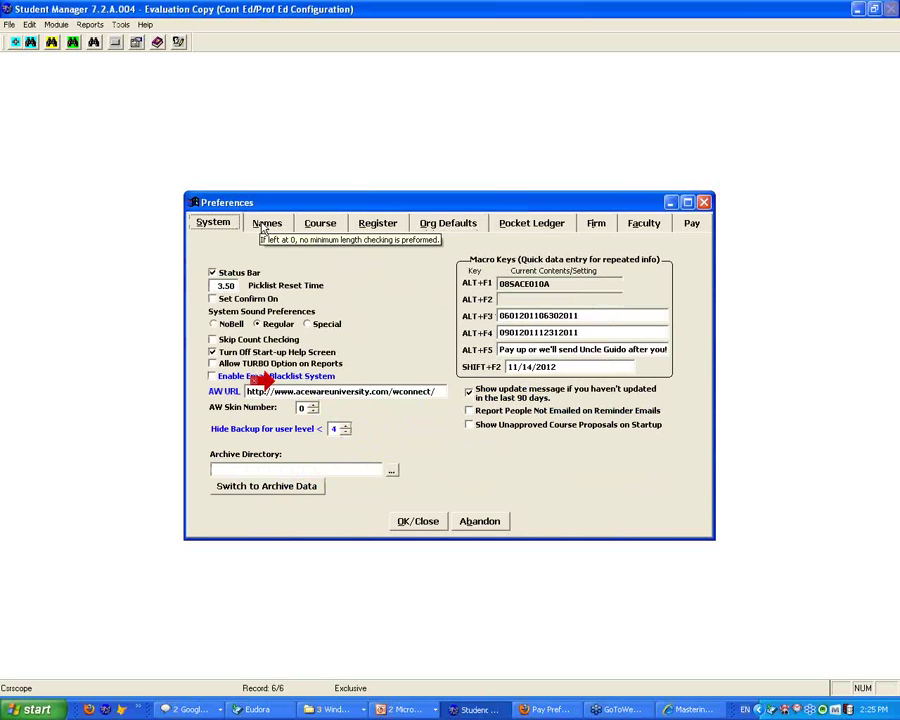
click(268, 222)
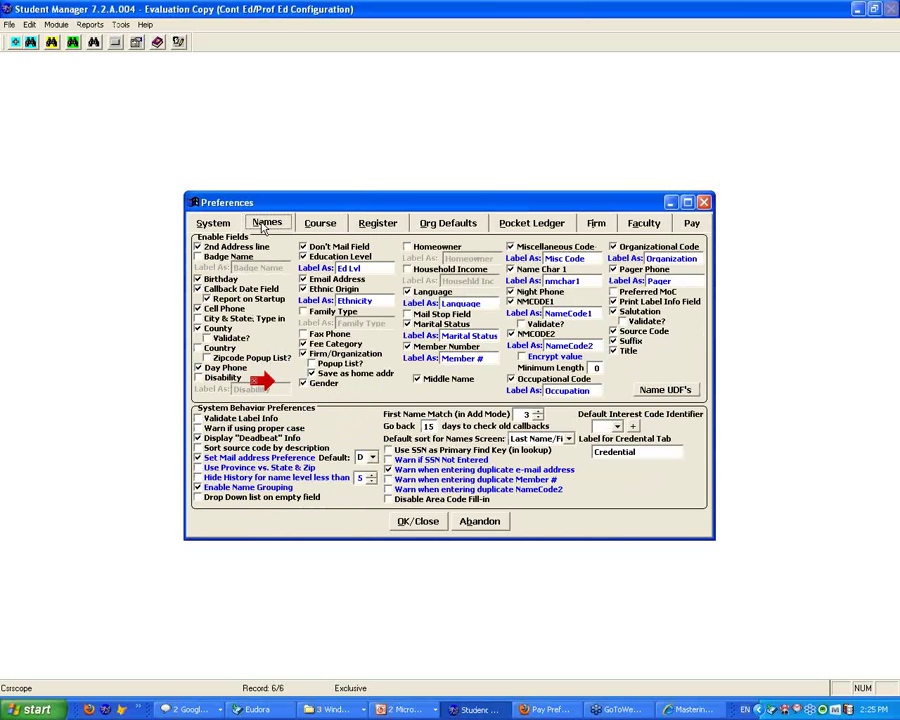
click(212, 222)
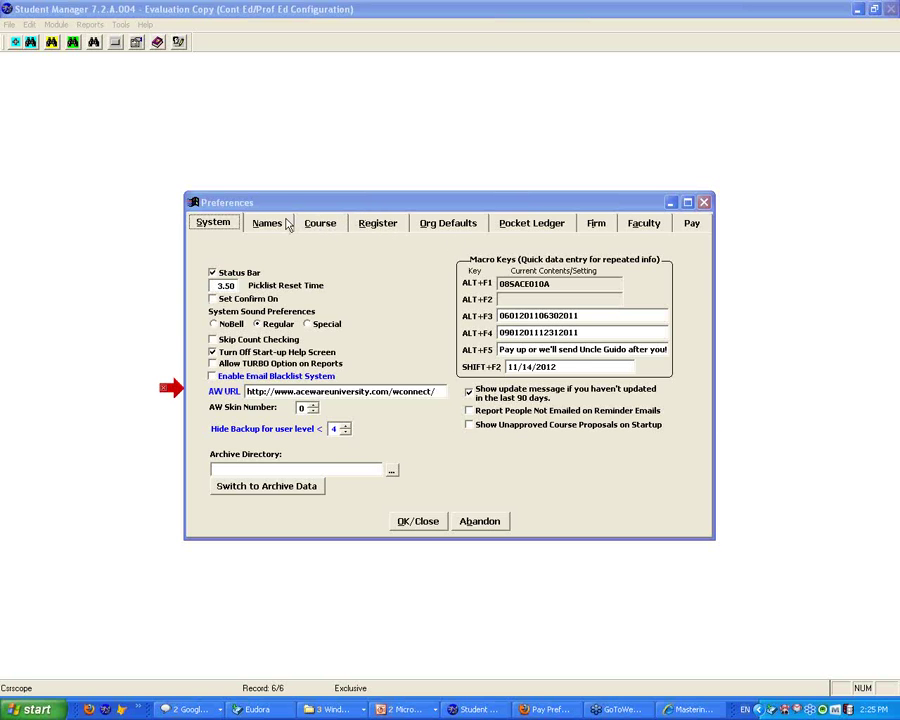
click(268, 222)
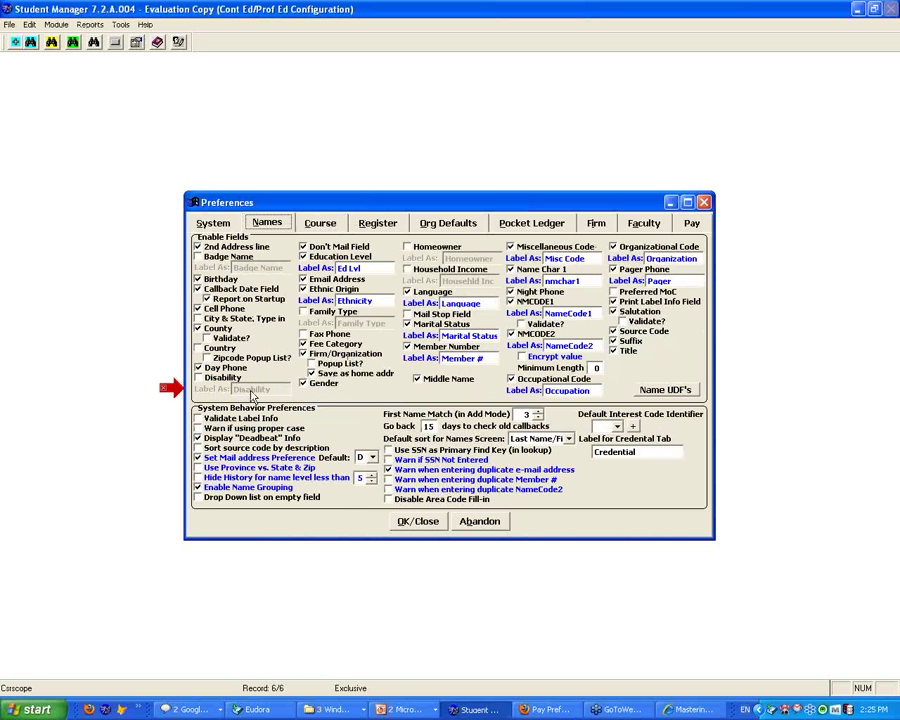
mouse_move(250, 420)
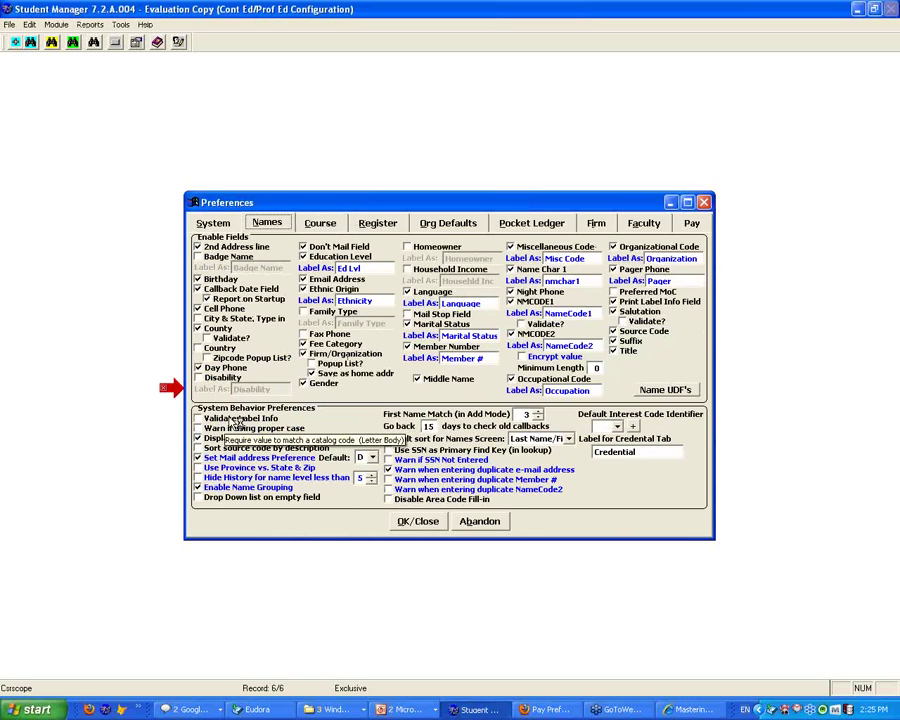
click(198, 438)
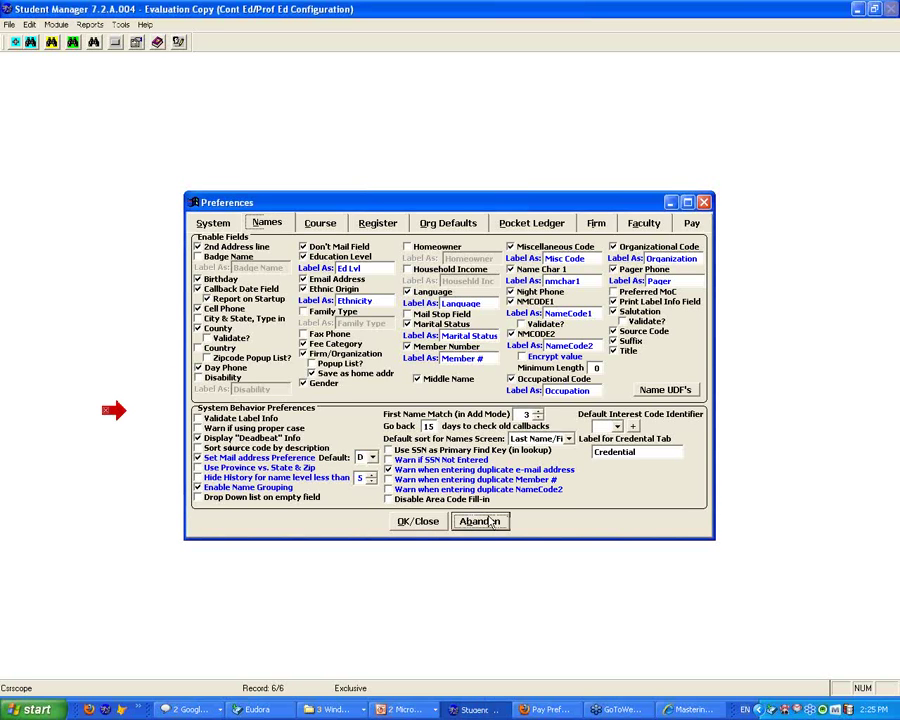
Step: Abandon Preferences without saving and reach the Data Cleanup tools menu
click(120, 24)
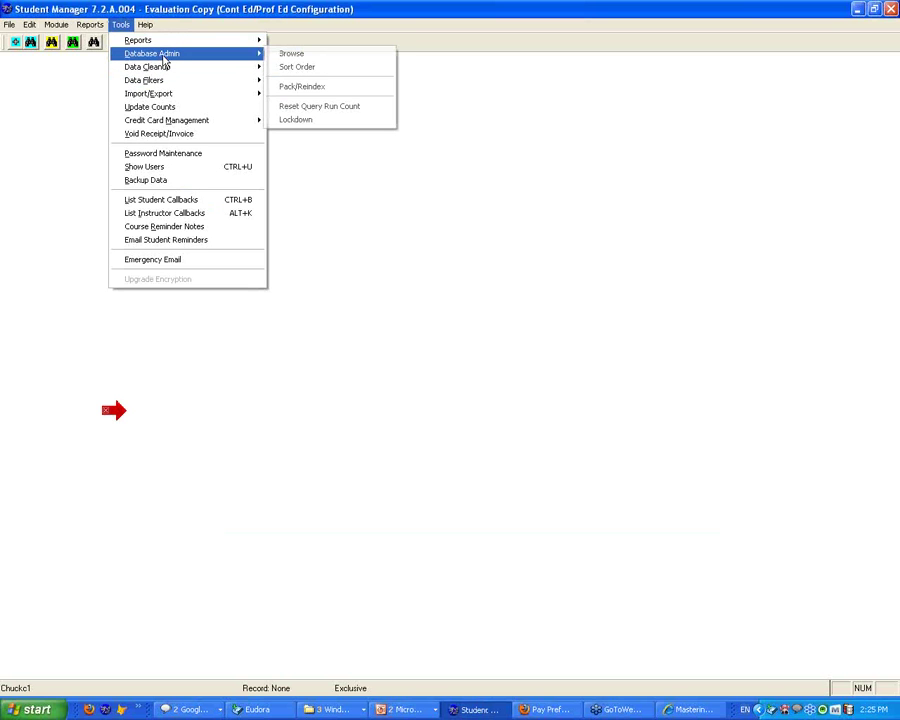
mouse_move(146, 66)
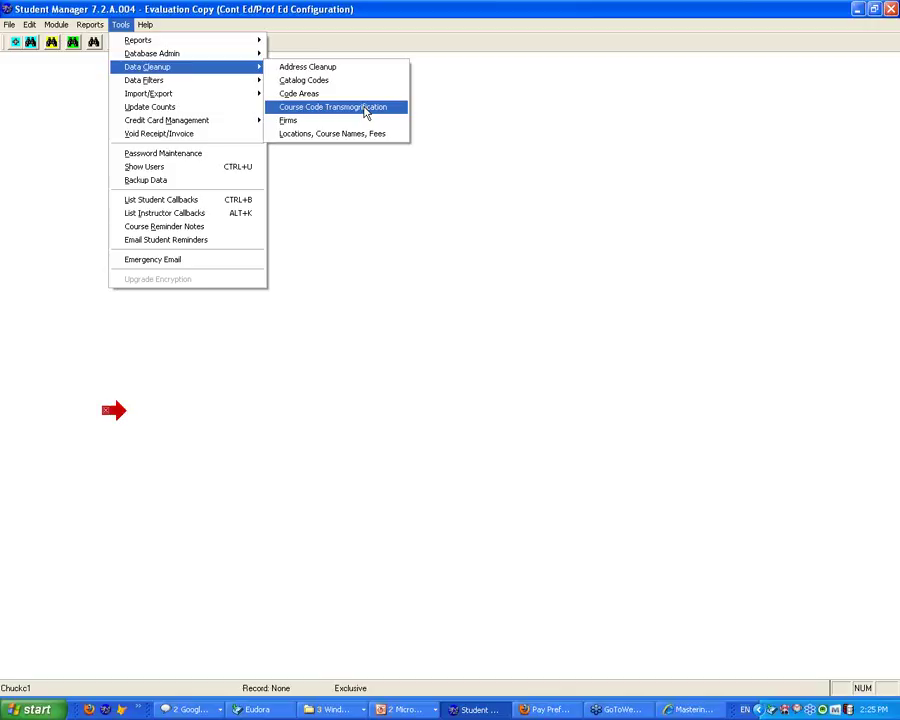
mouse_move(298, 94)
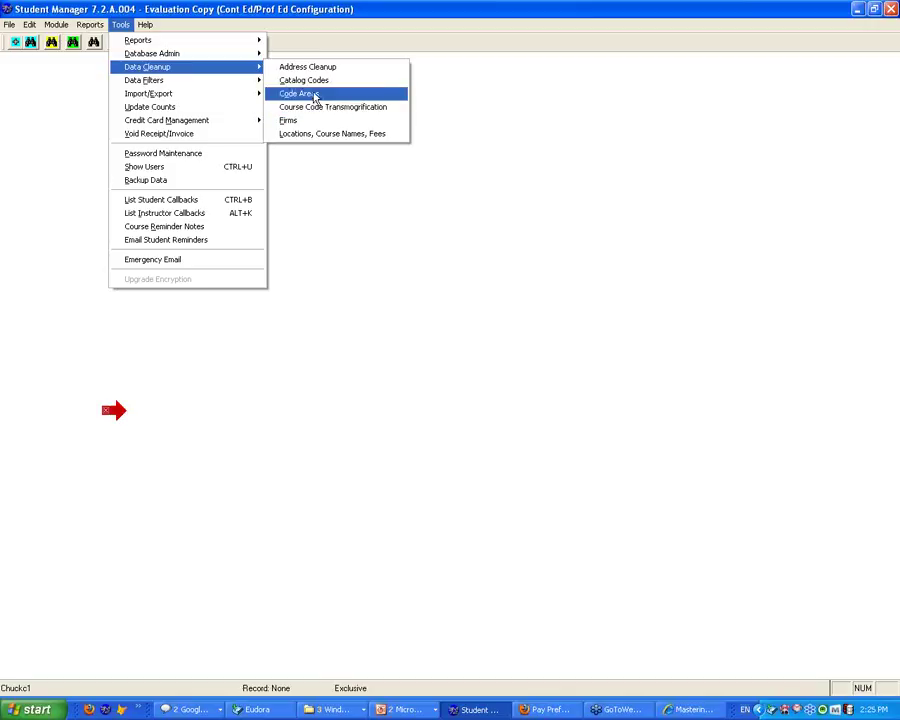
mouse_move(308, 68)
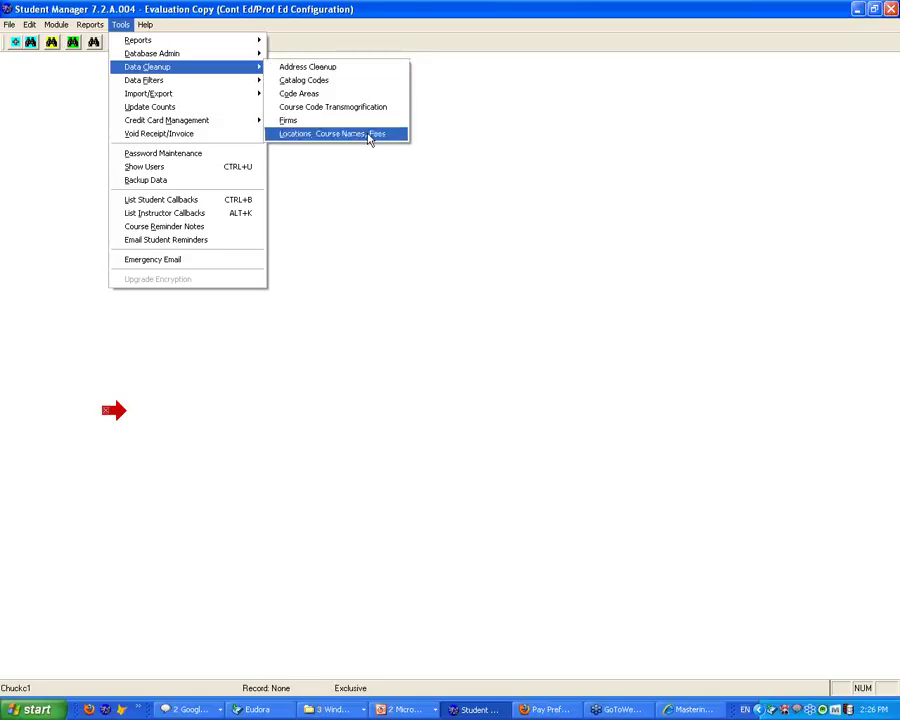
mouse_move(362, 596)
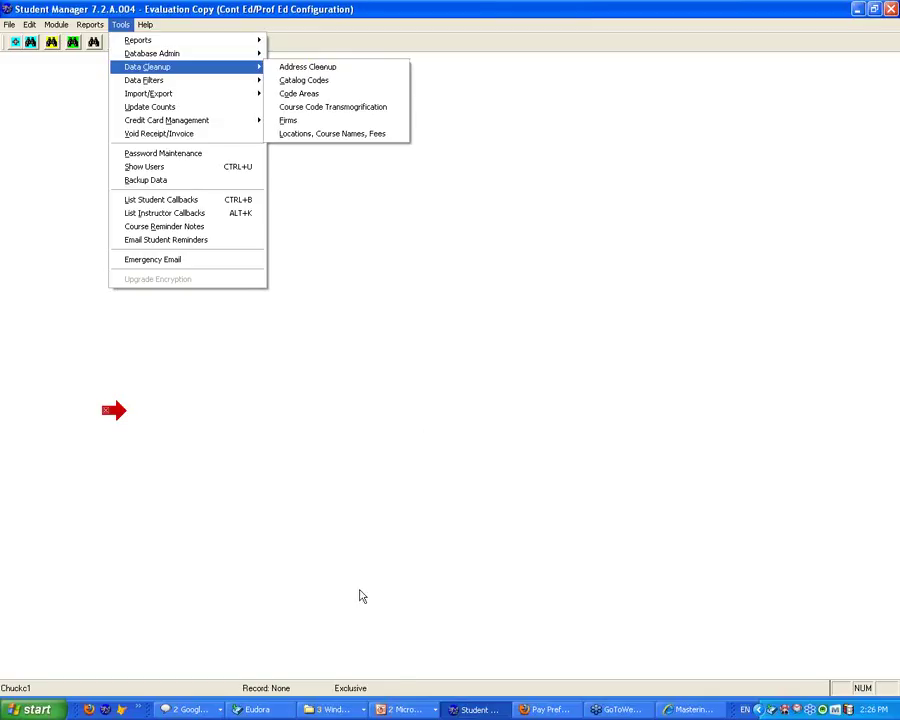